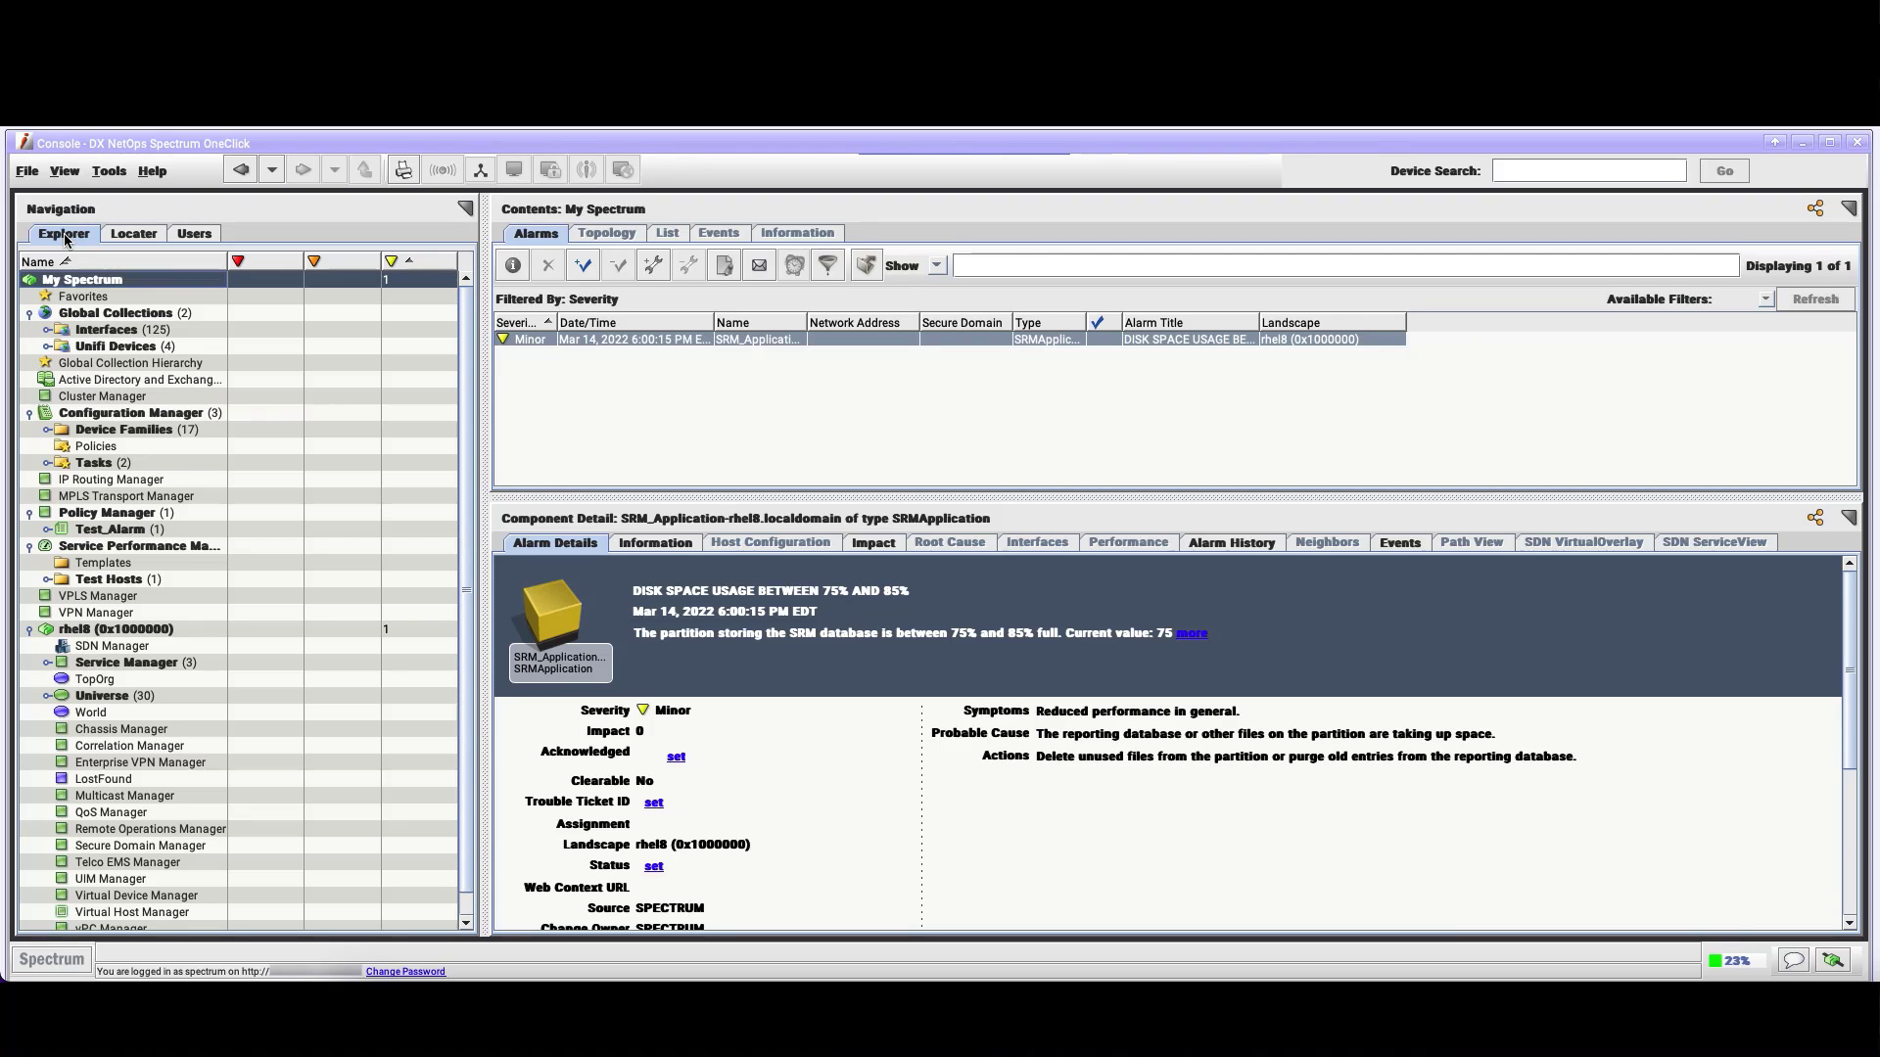
Browse the Locater's predefined searches, then view the console's user accounts
click(131, 233)
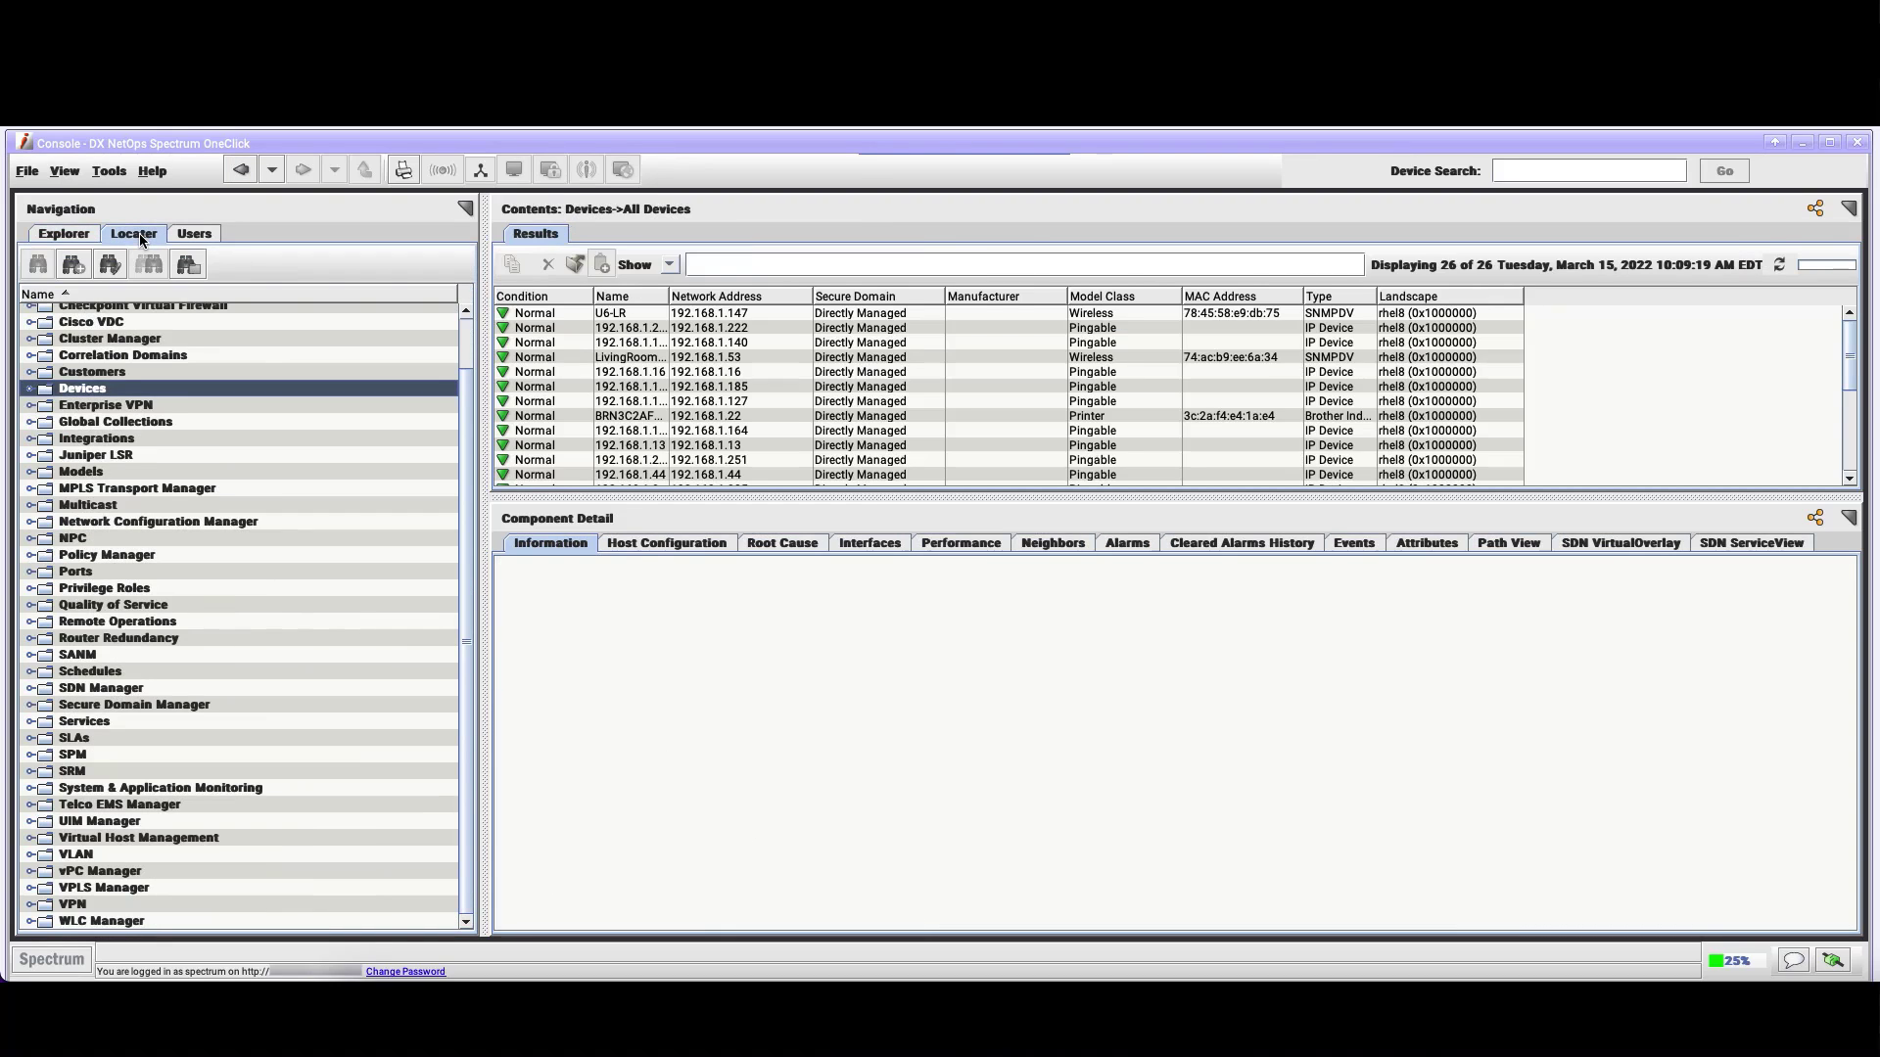
scroll(up, 3)
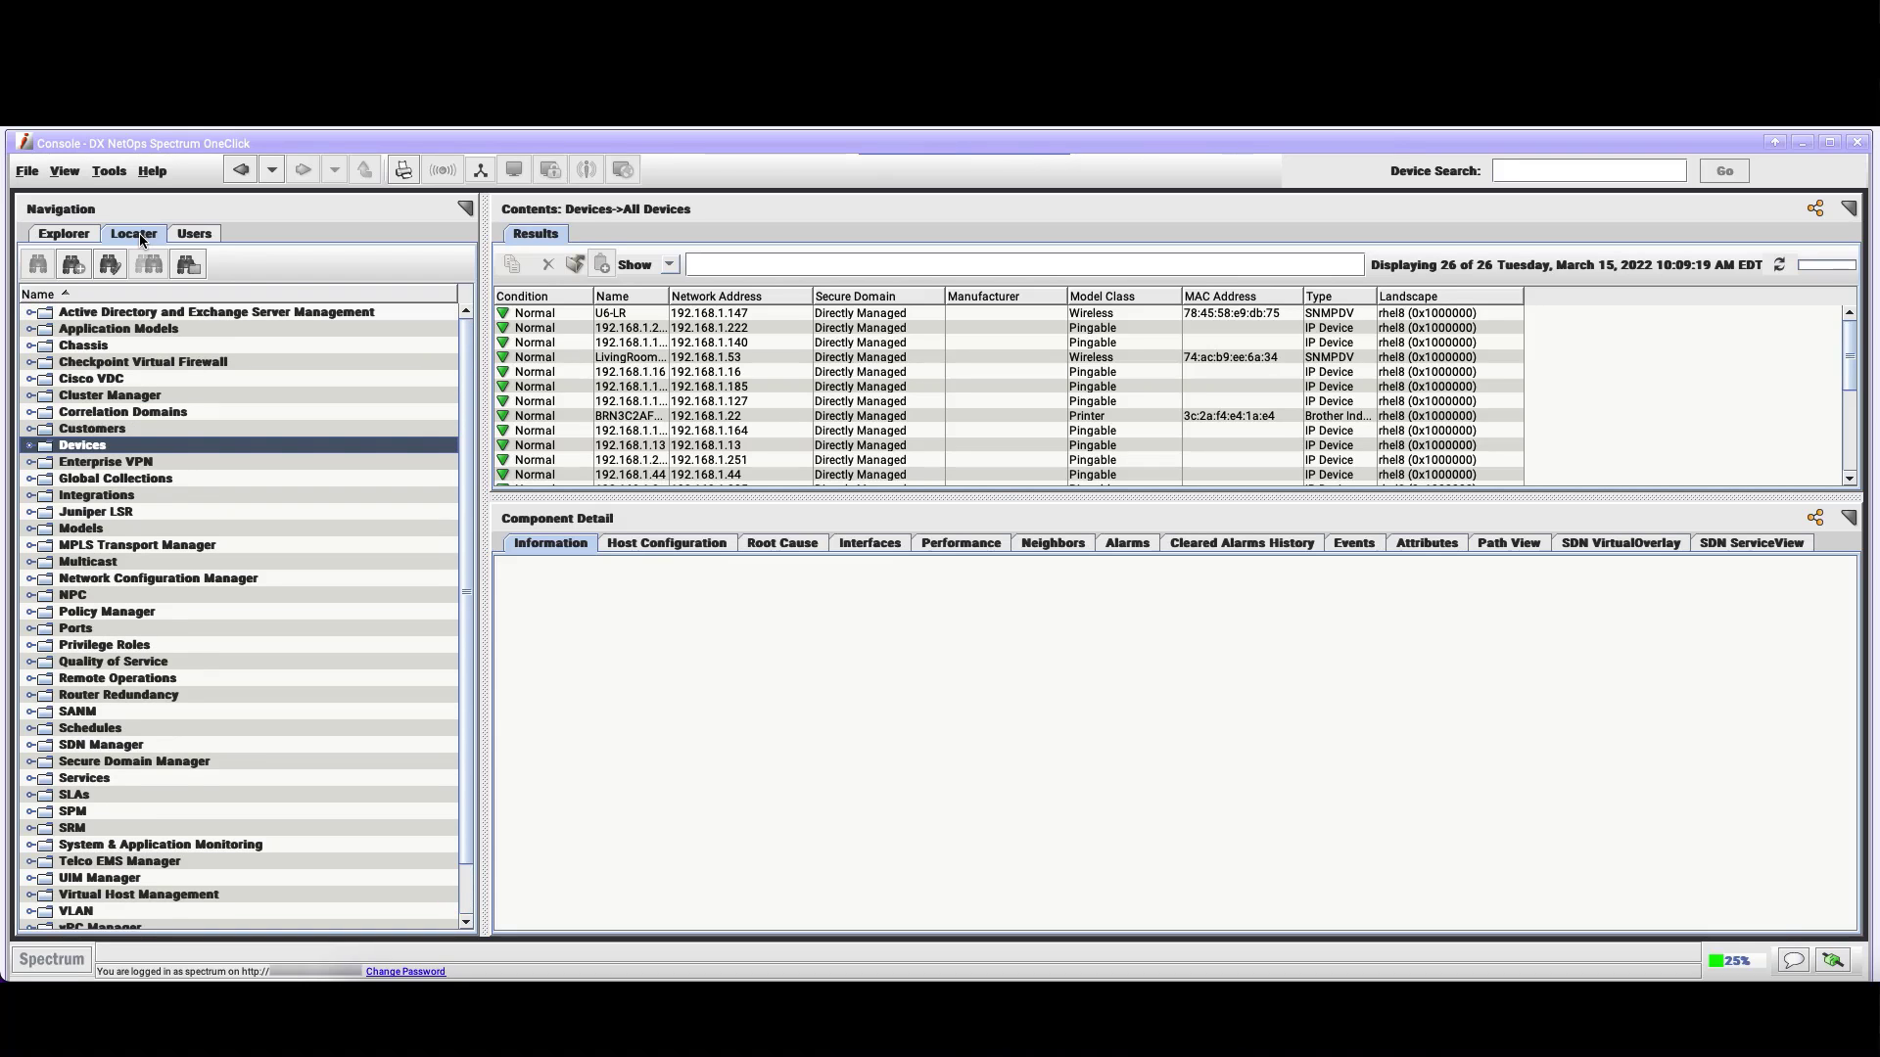
mouse_move(194, 233)
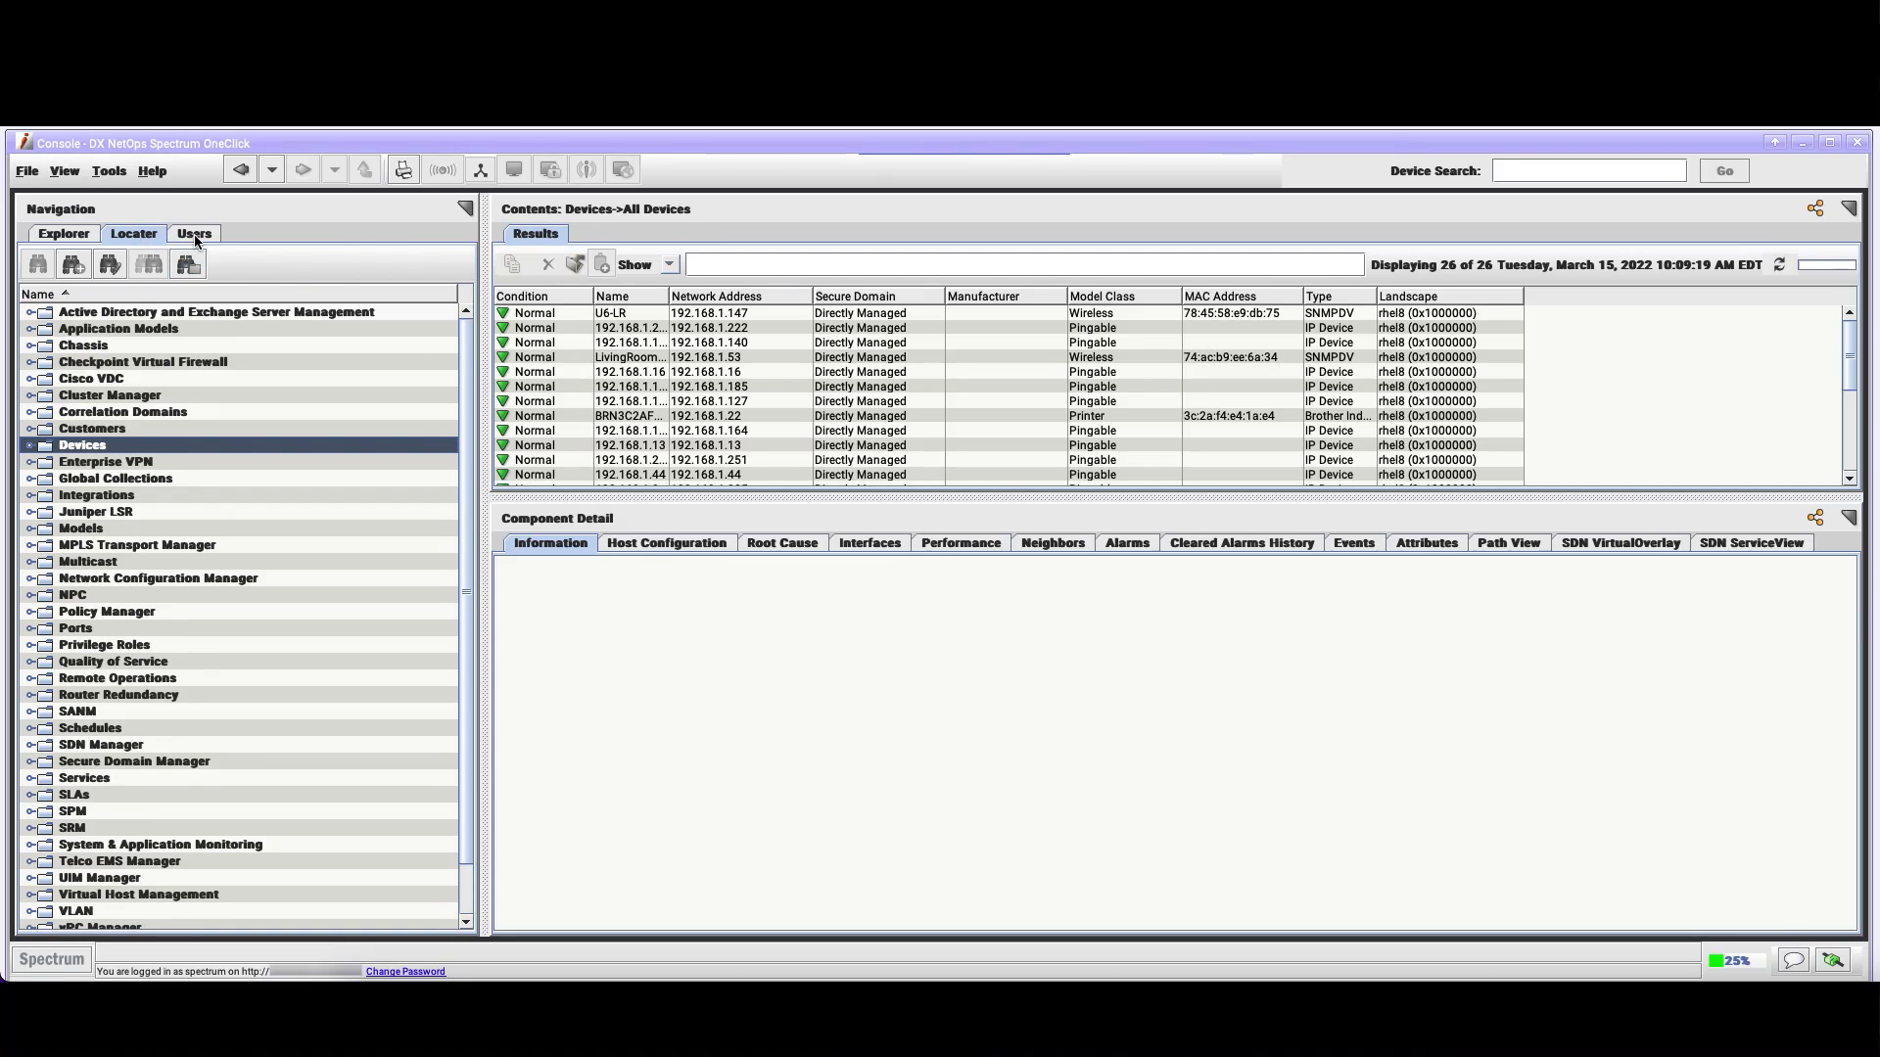
click(194, 233)
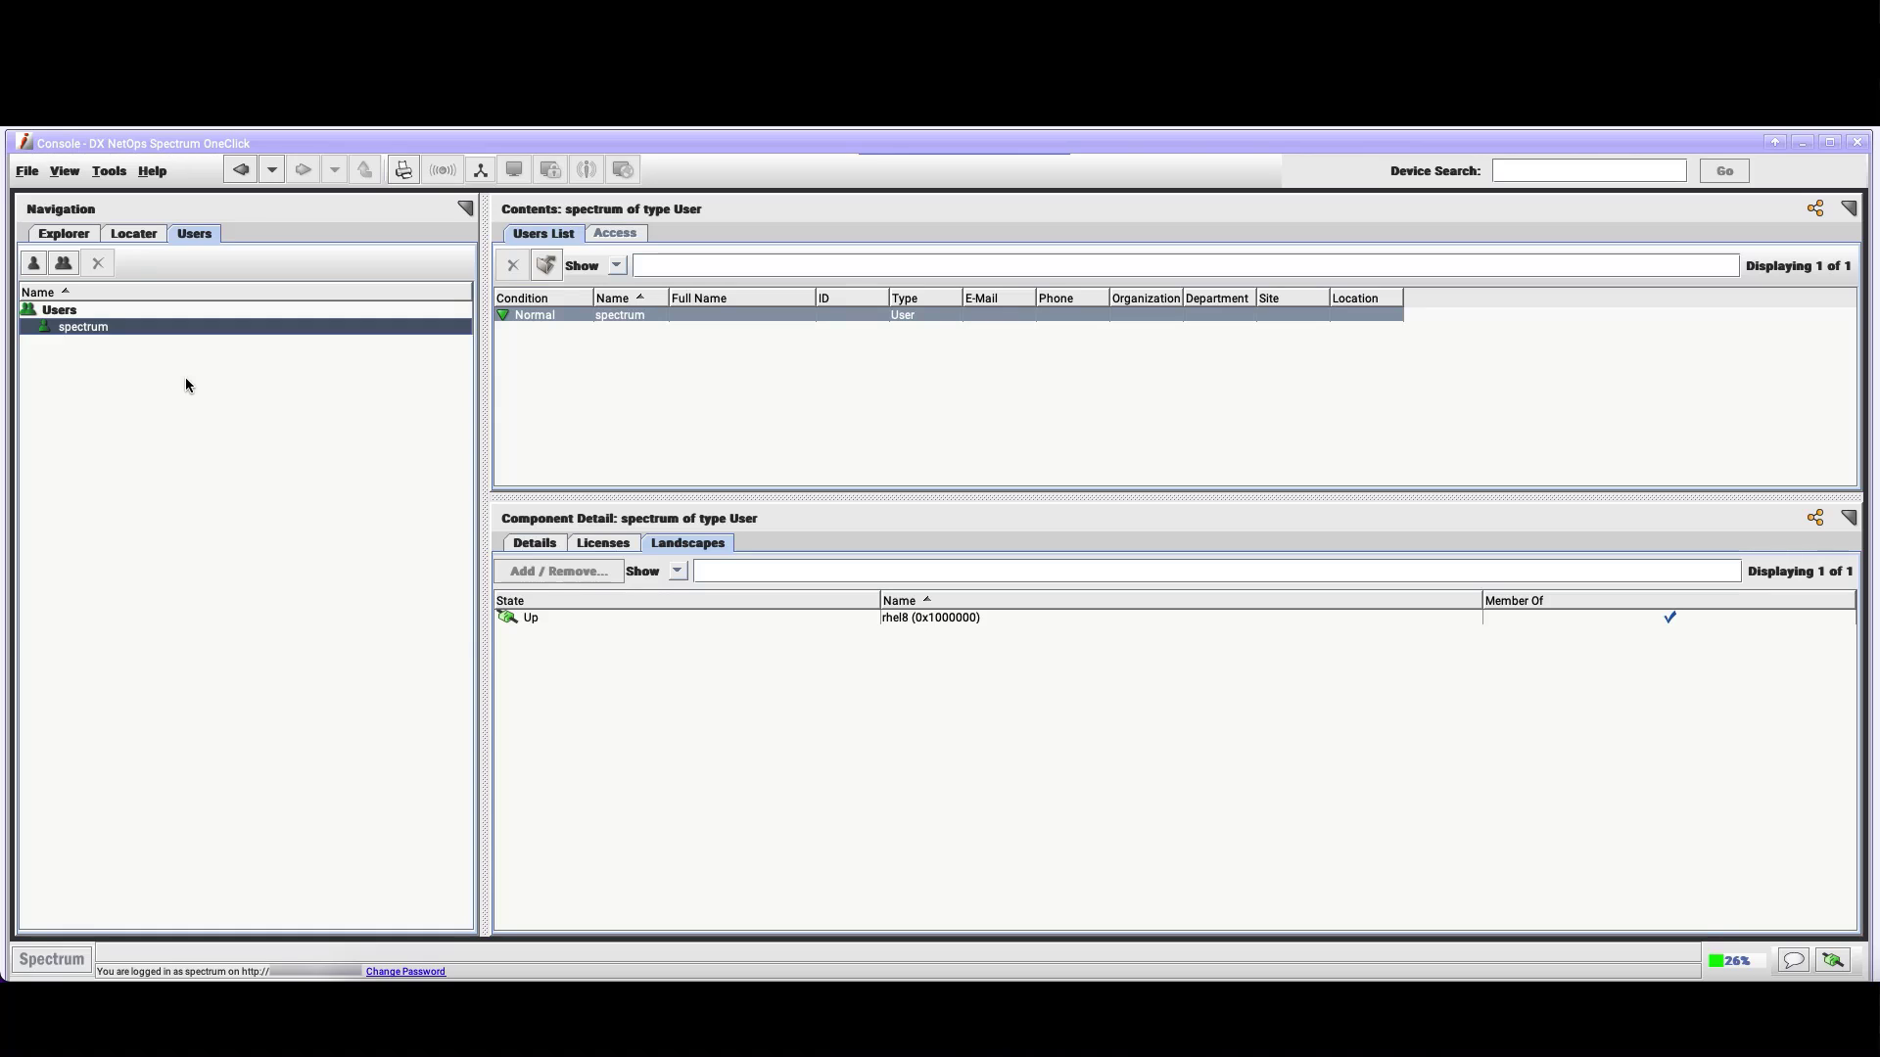
mouse_move(70, 236)
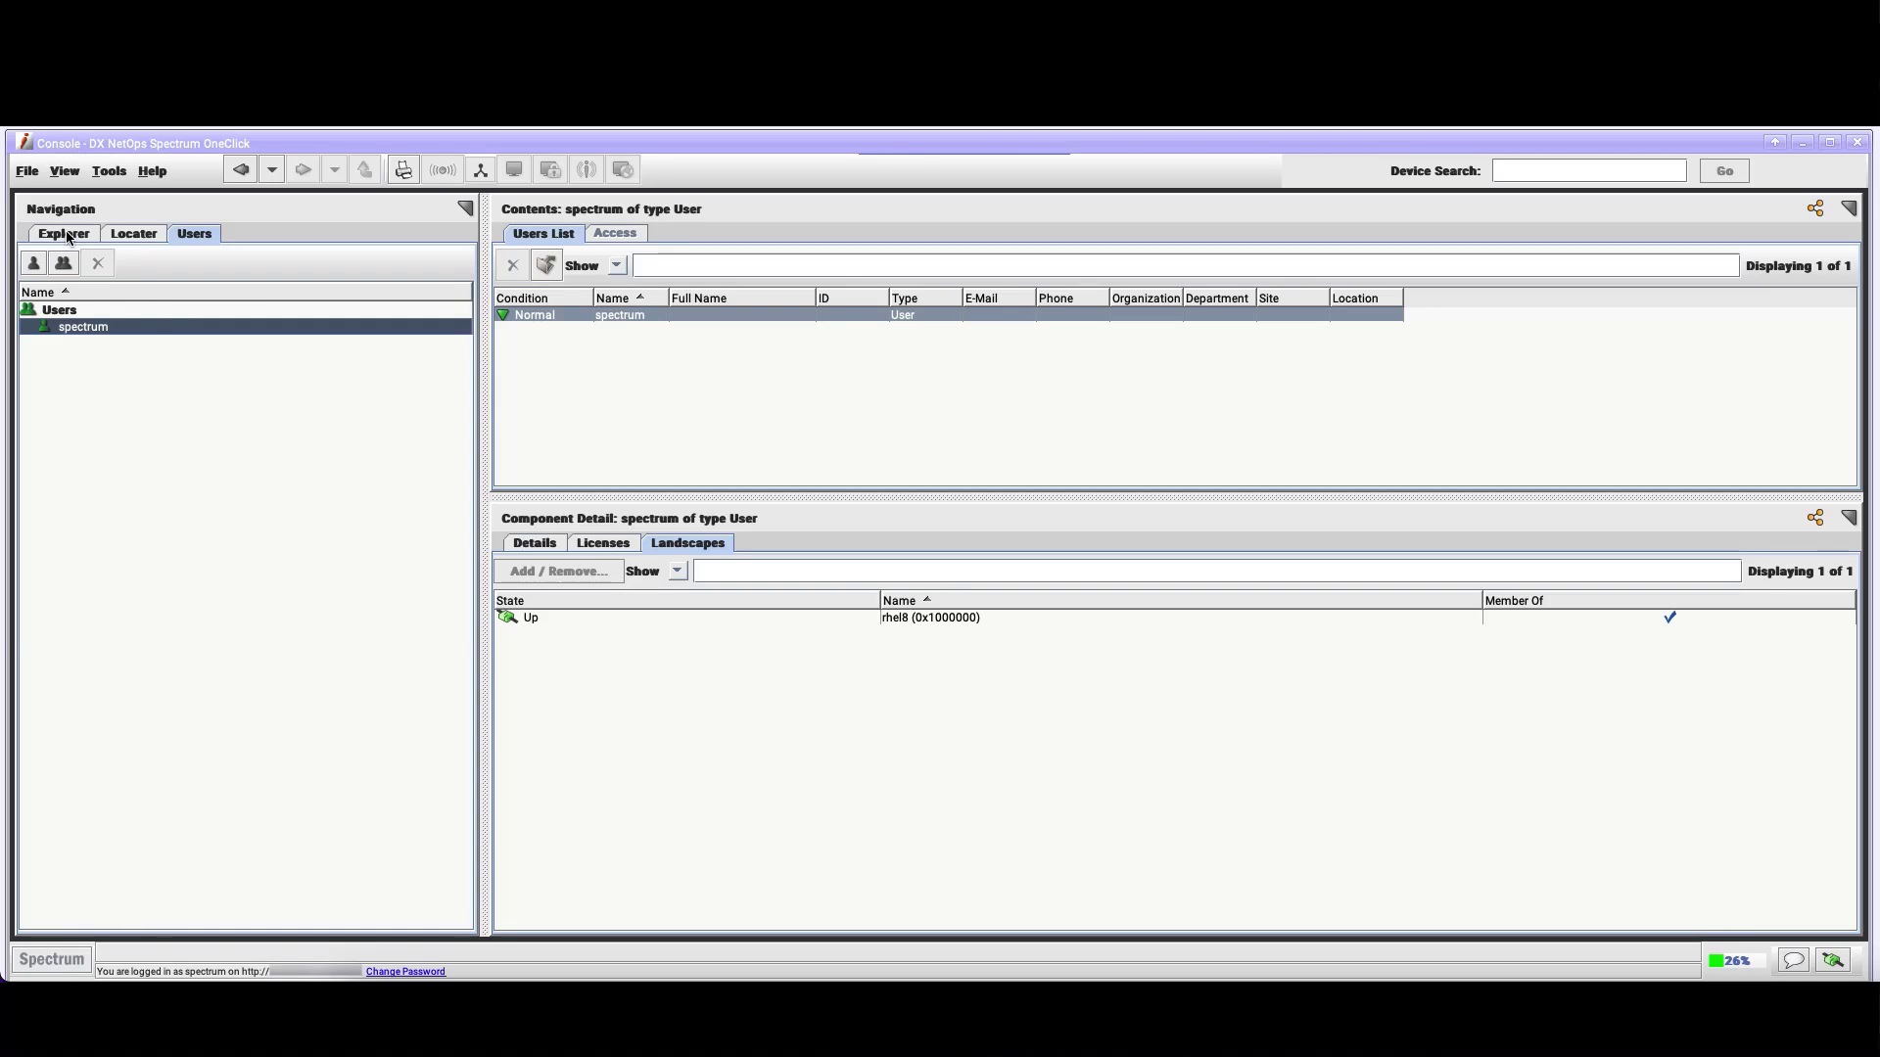
Return to the Explorer hierarchy, then show the Locater's catalogue of predefined searches again
click(63, 233)
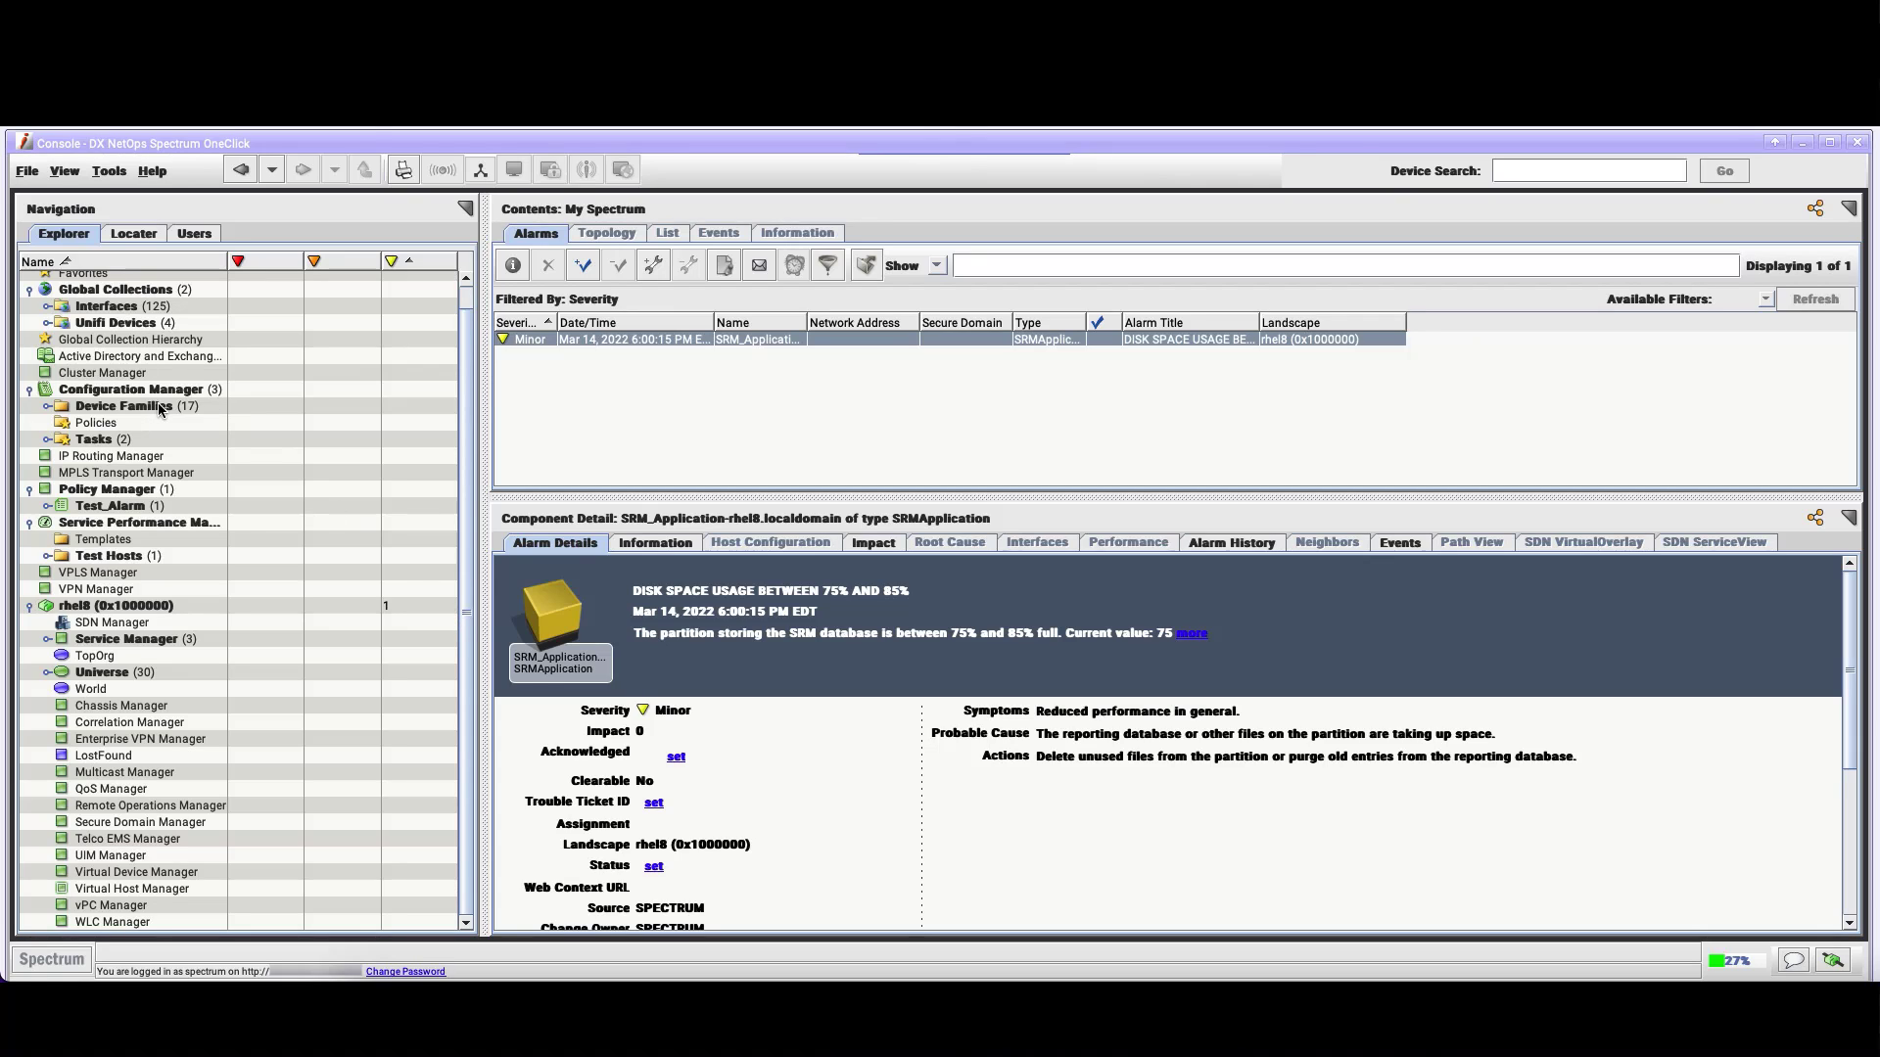
mouse_move(156, 457)
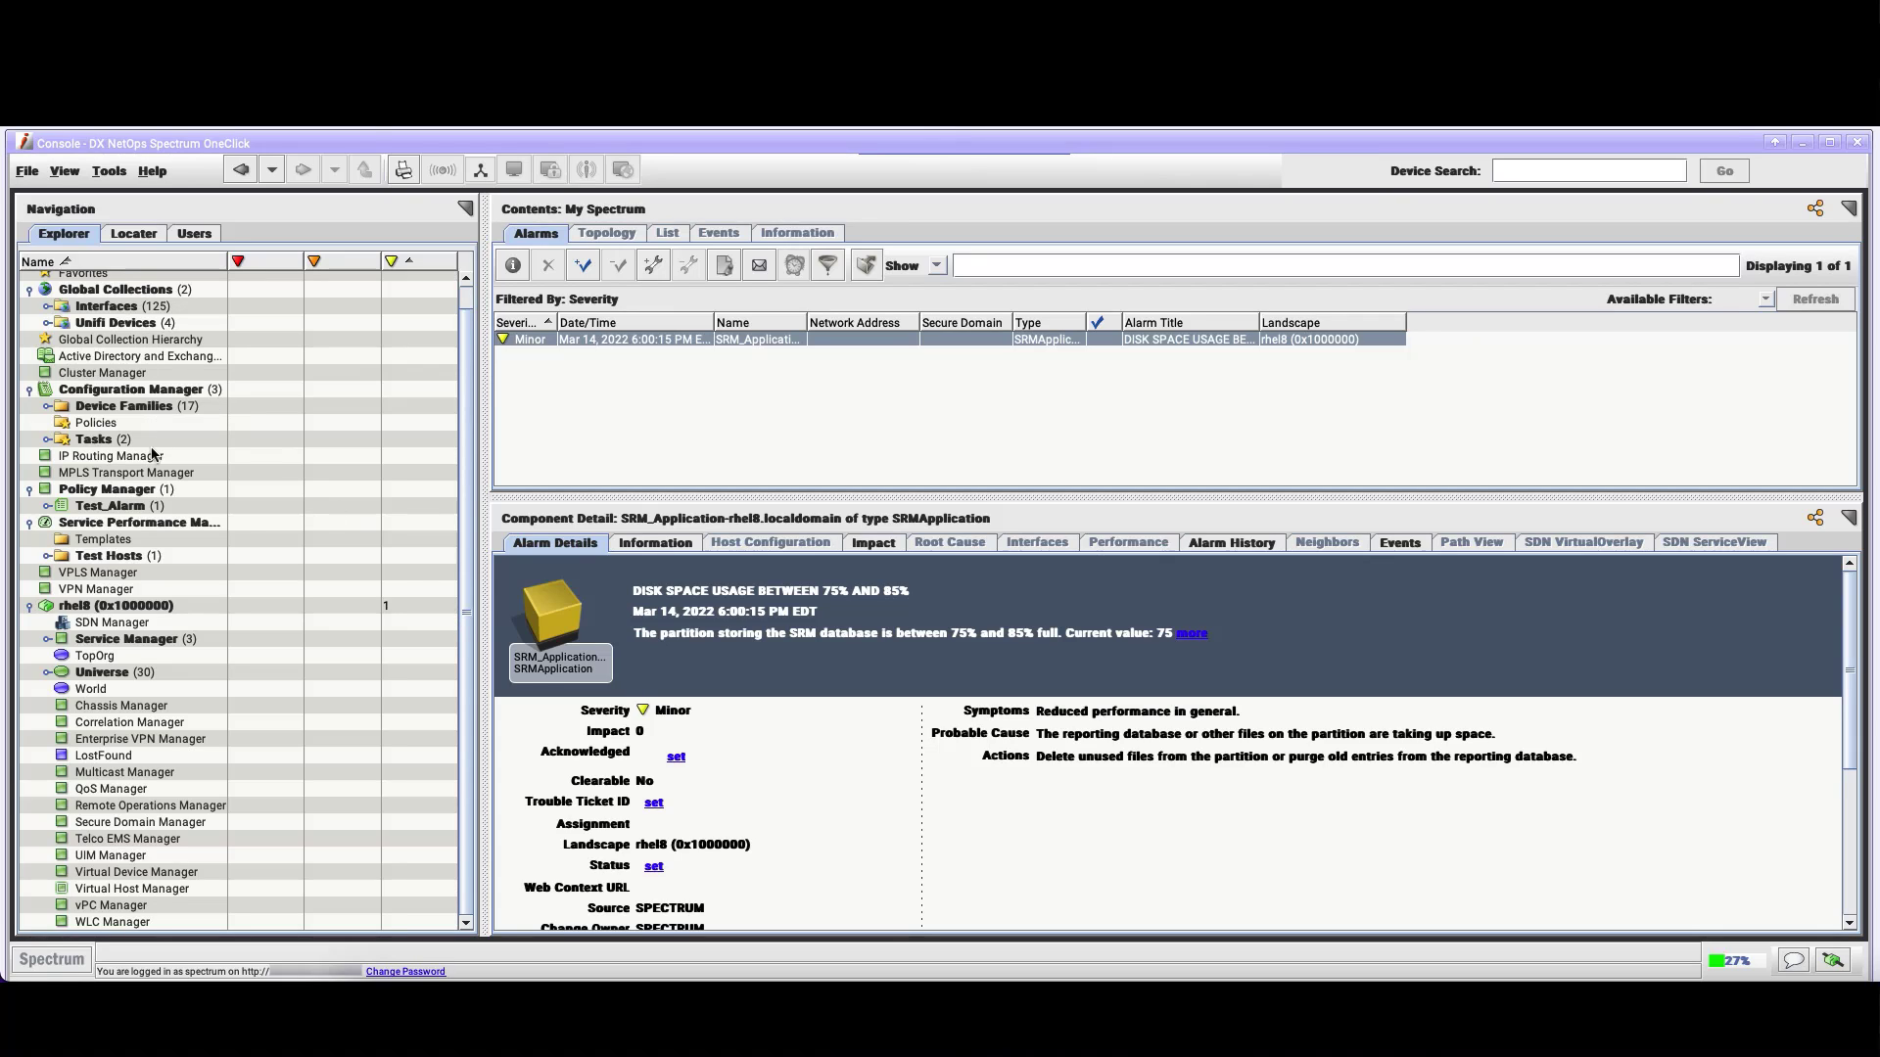
mouse_move(141, 521)
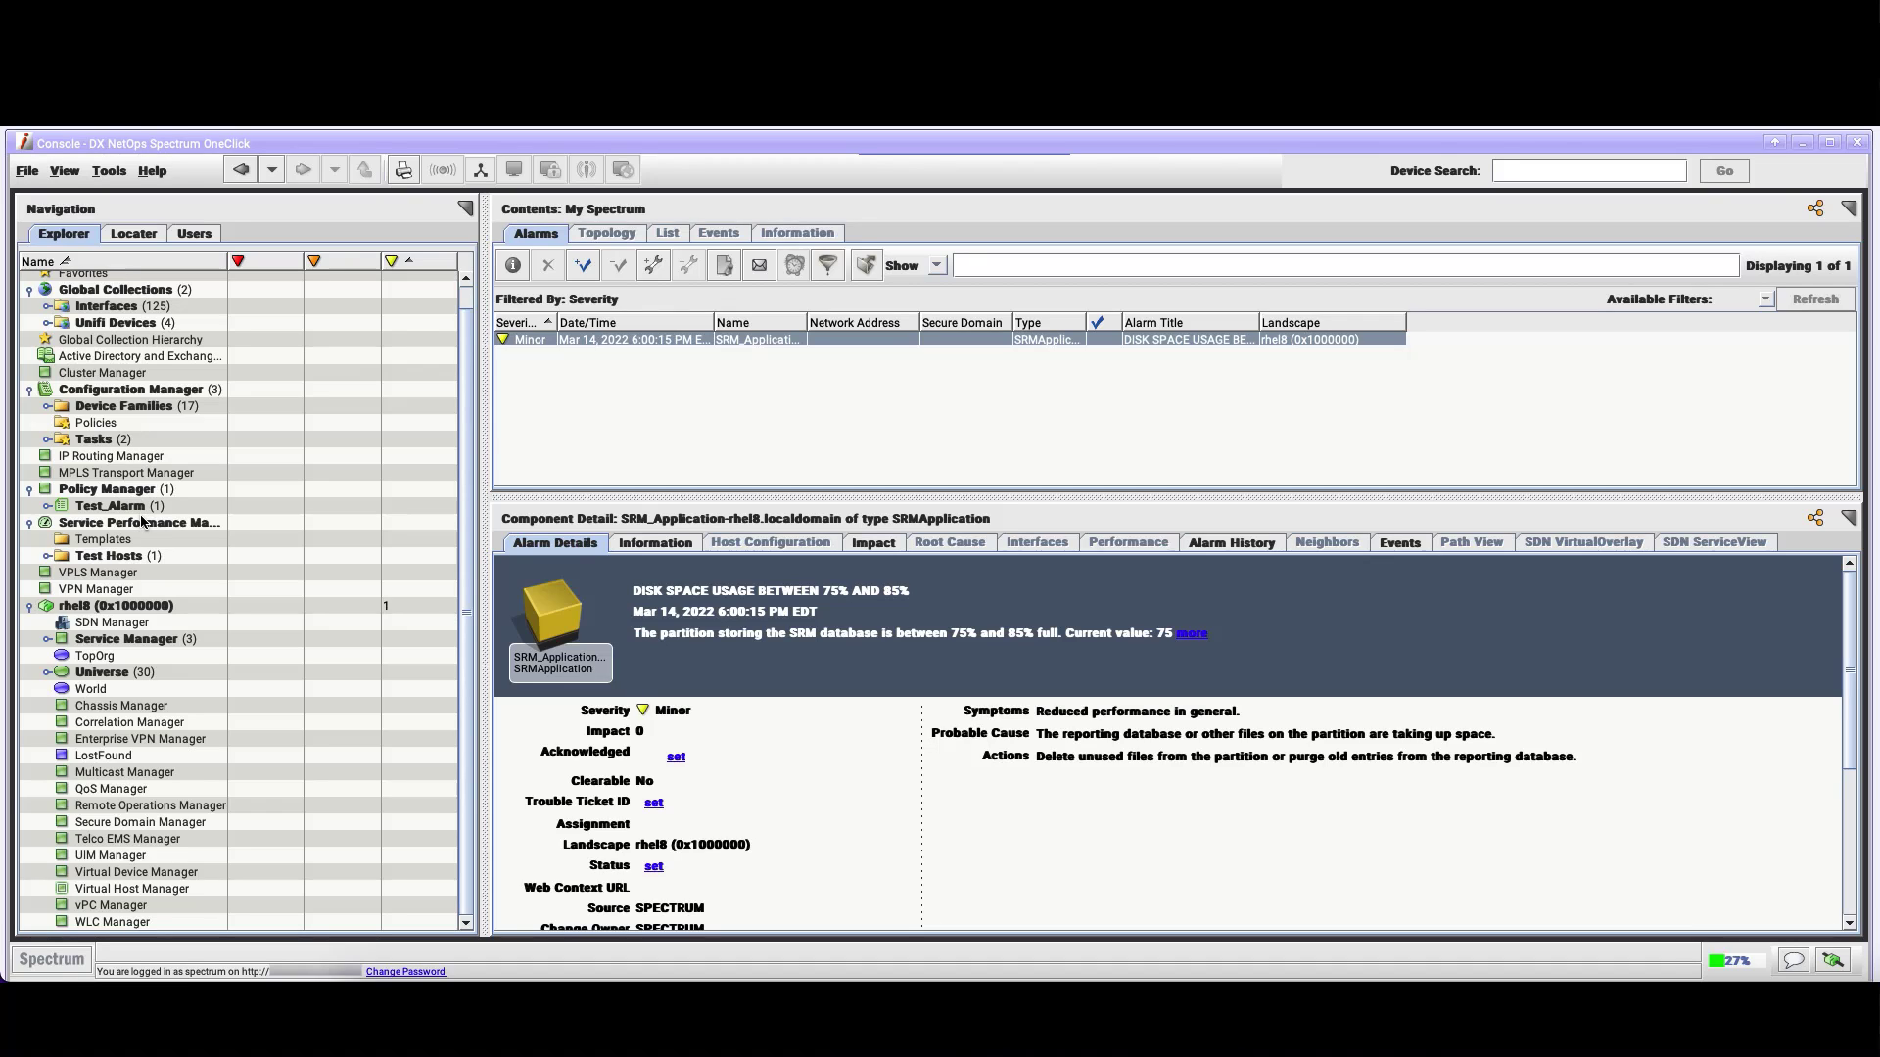
mouse_move(149, 590)
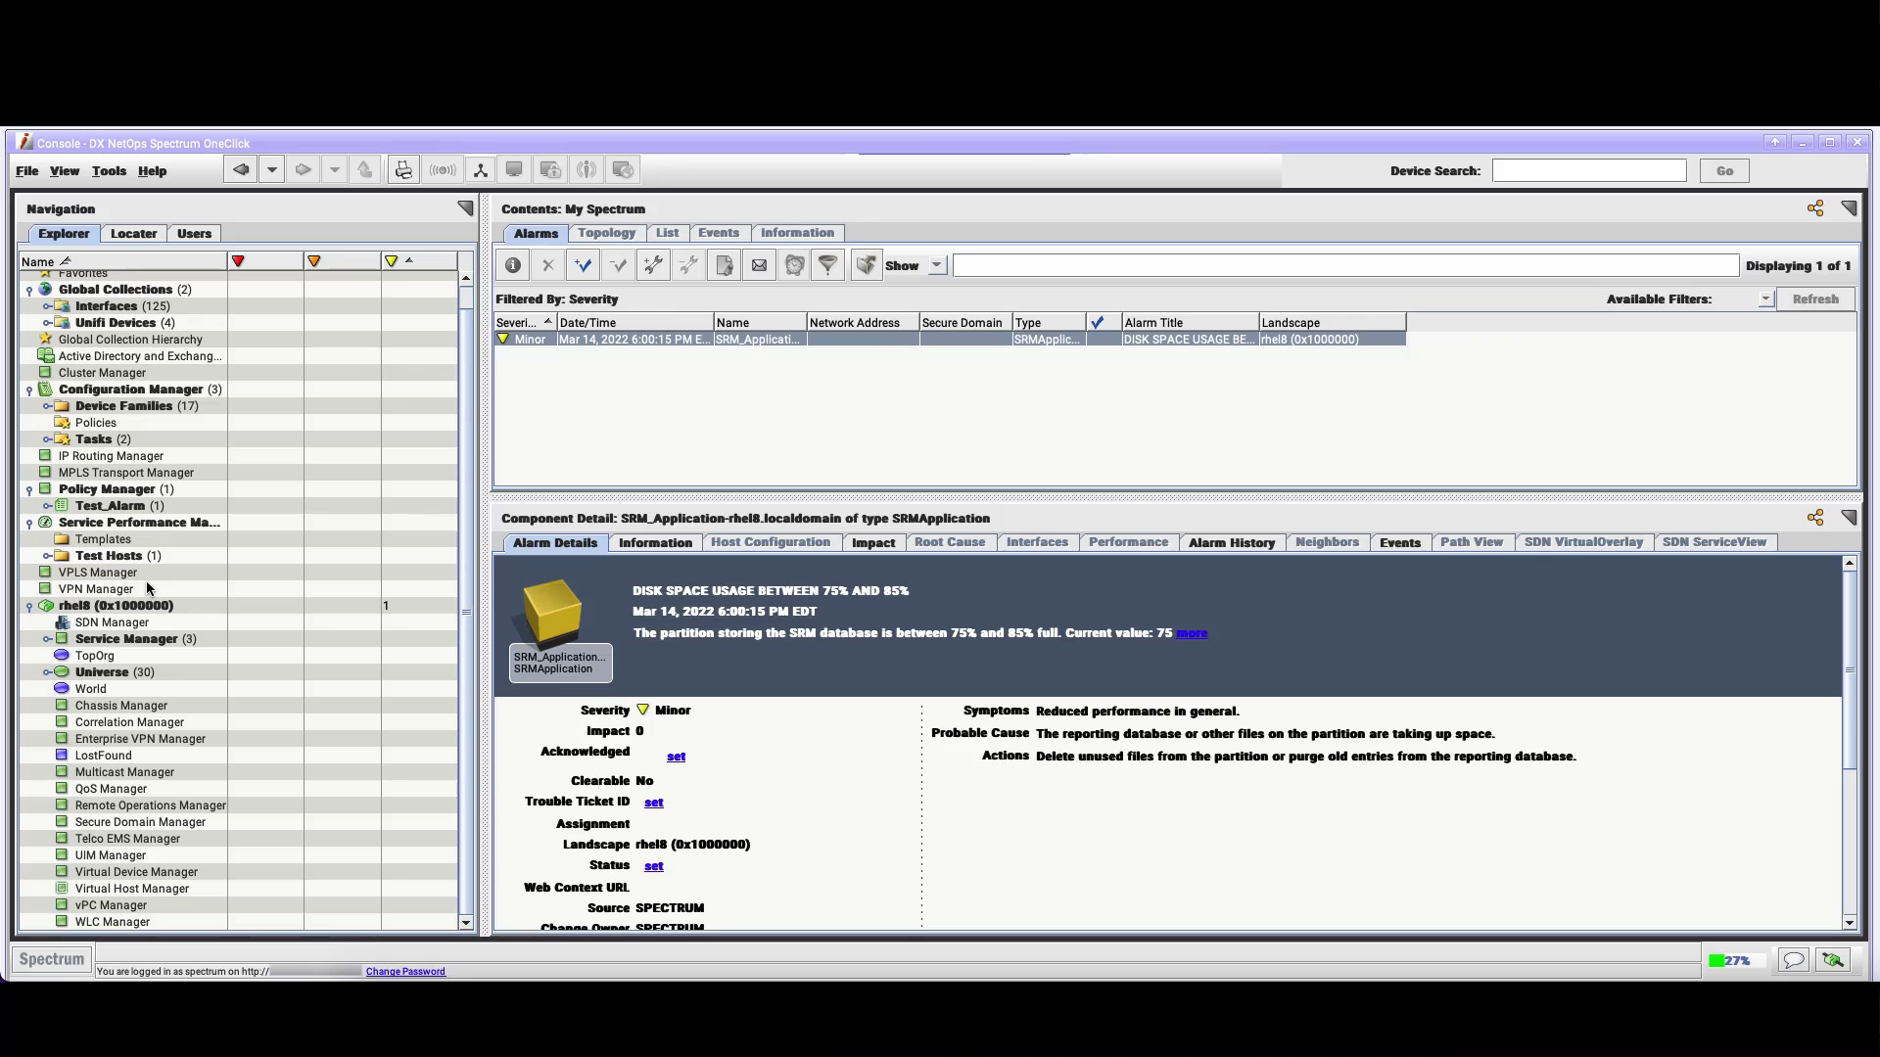
click(133, 231)
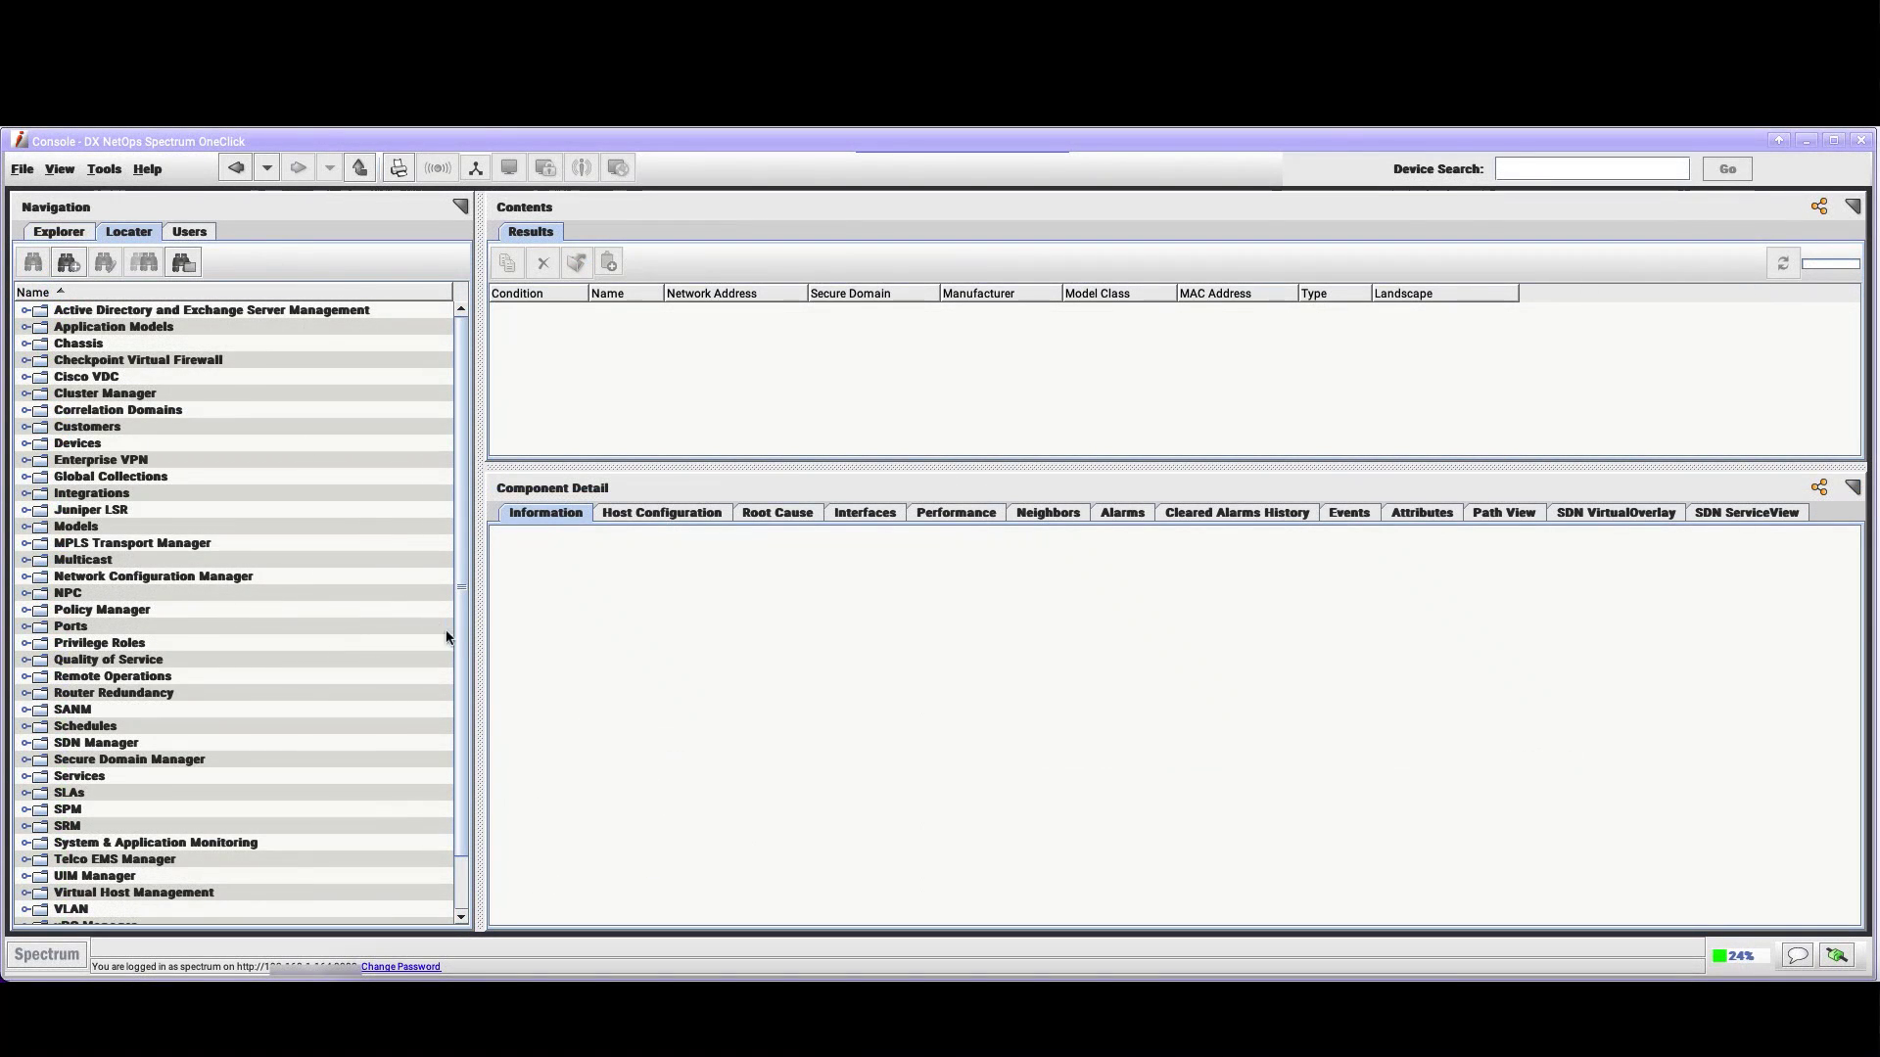
scroll(down, 3)
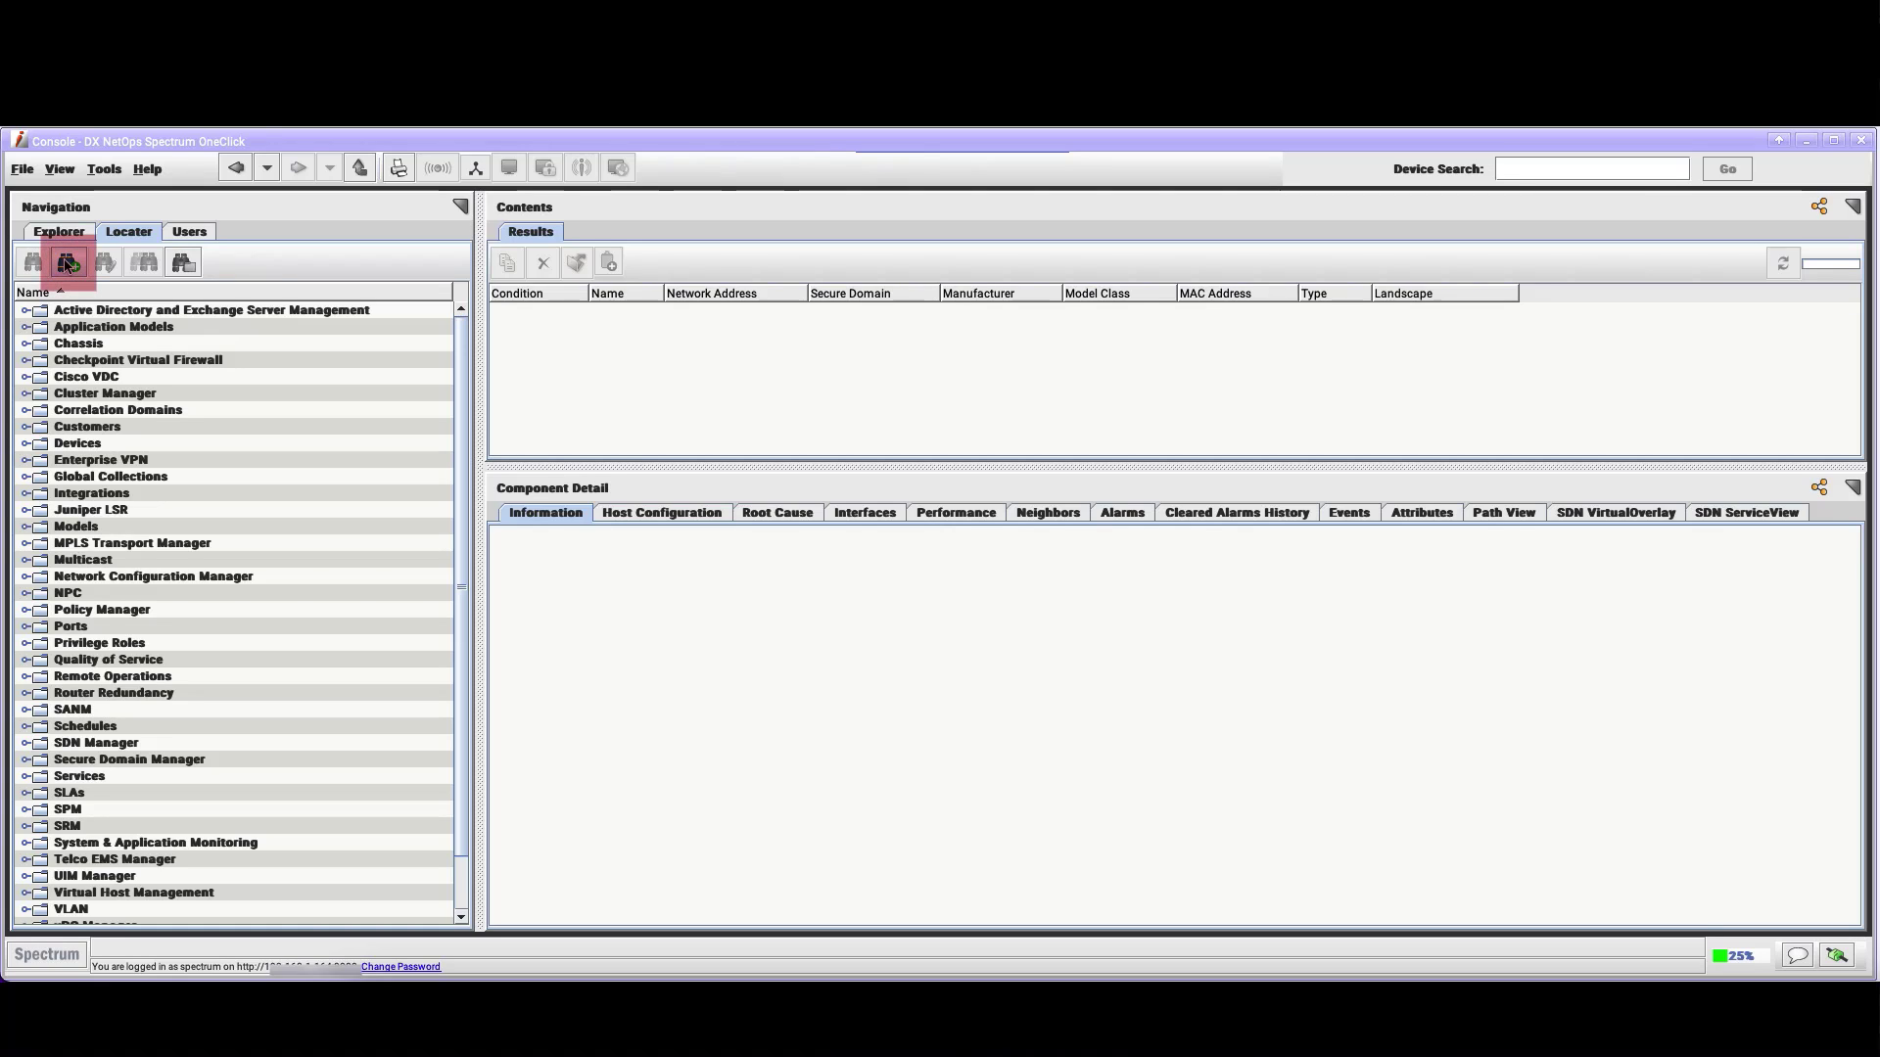
Start a new custom search, browse the device attribute chooser and dismiss it without picking one
click(67, 260)
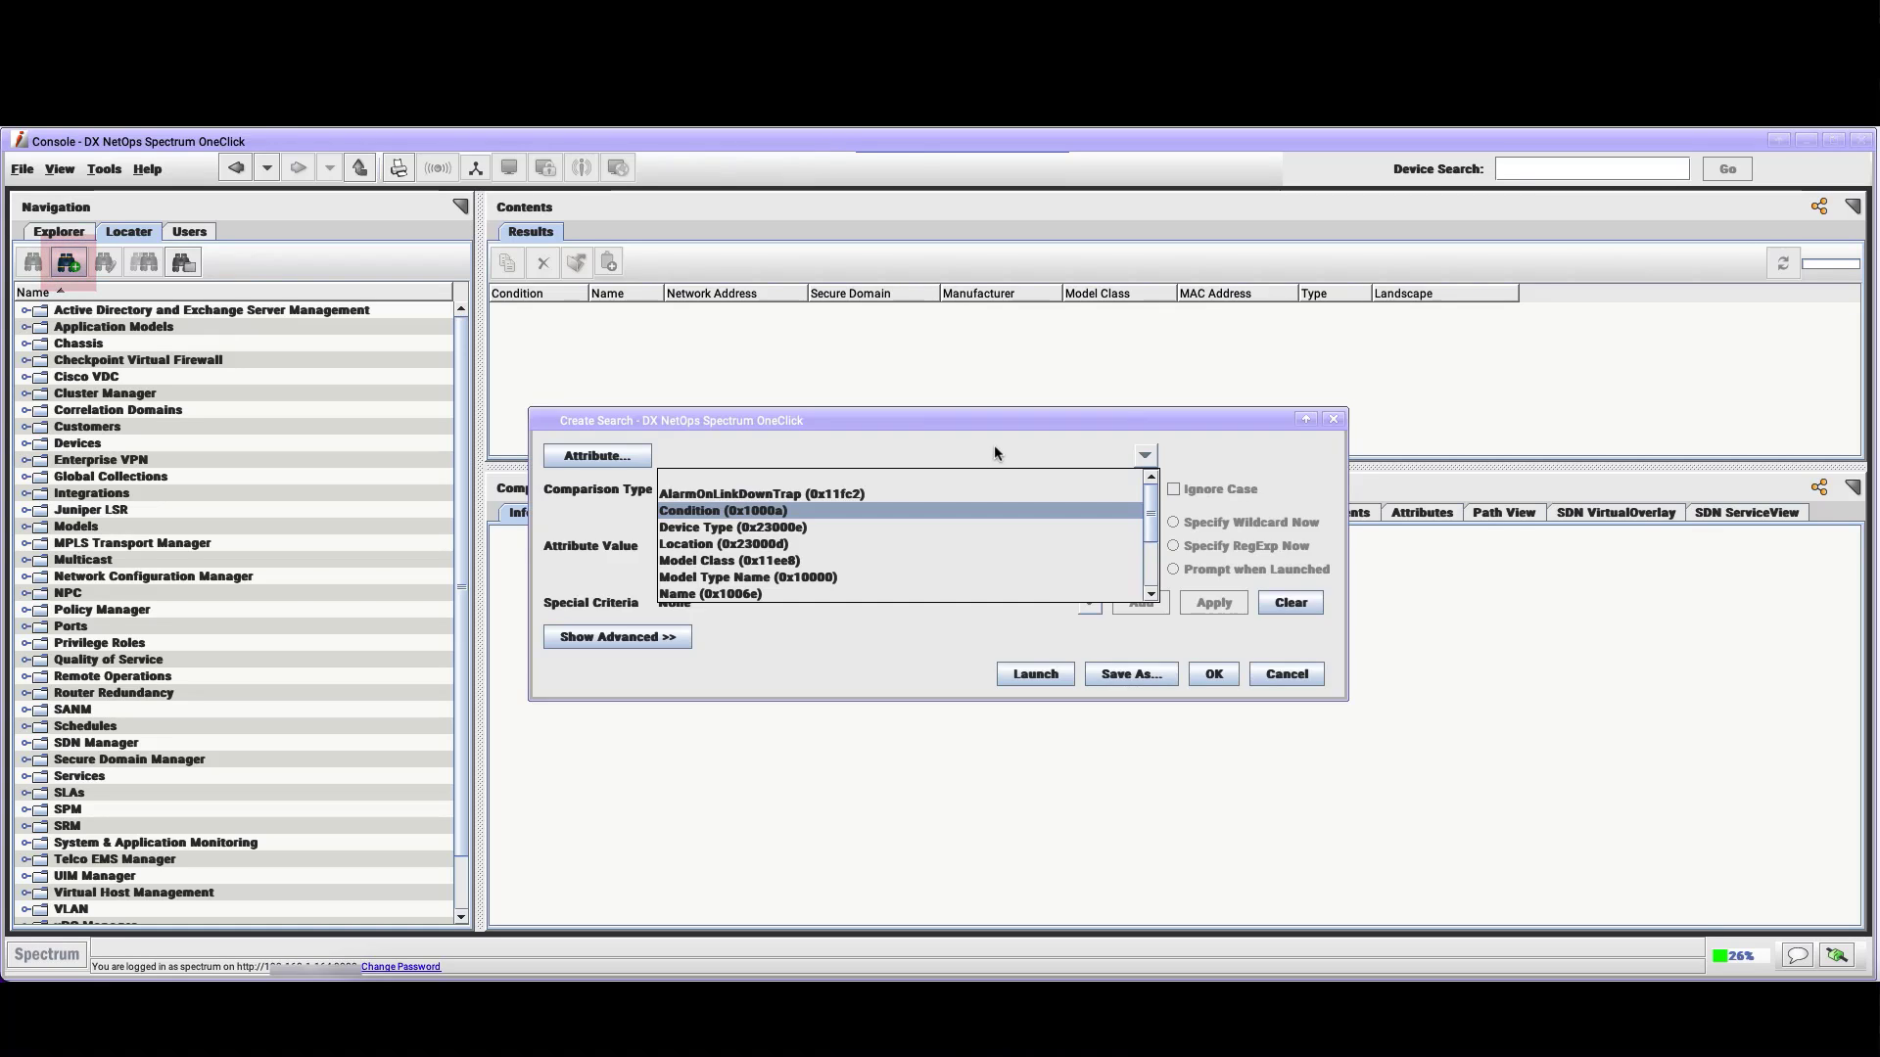
click(1142, 456)
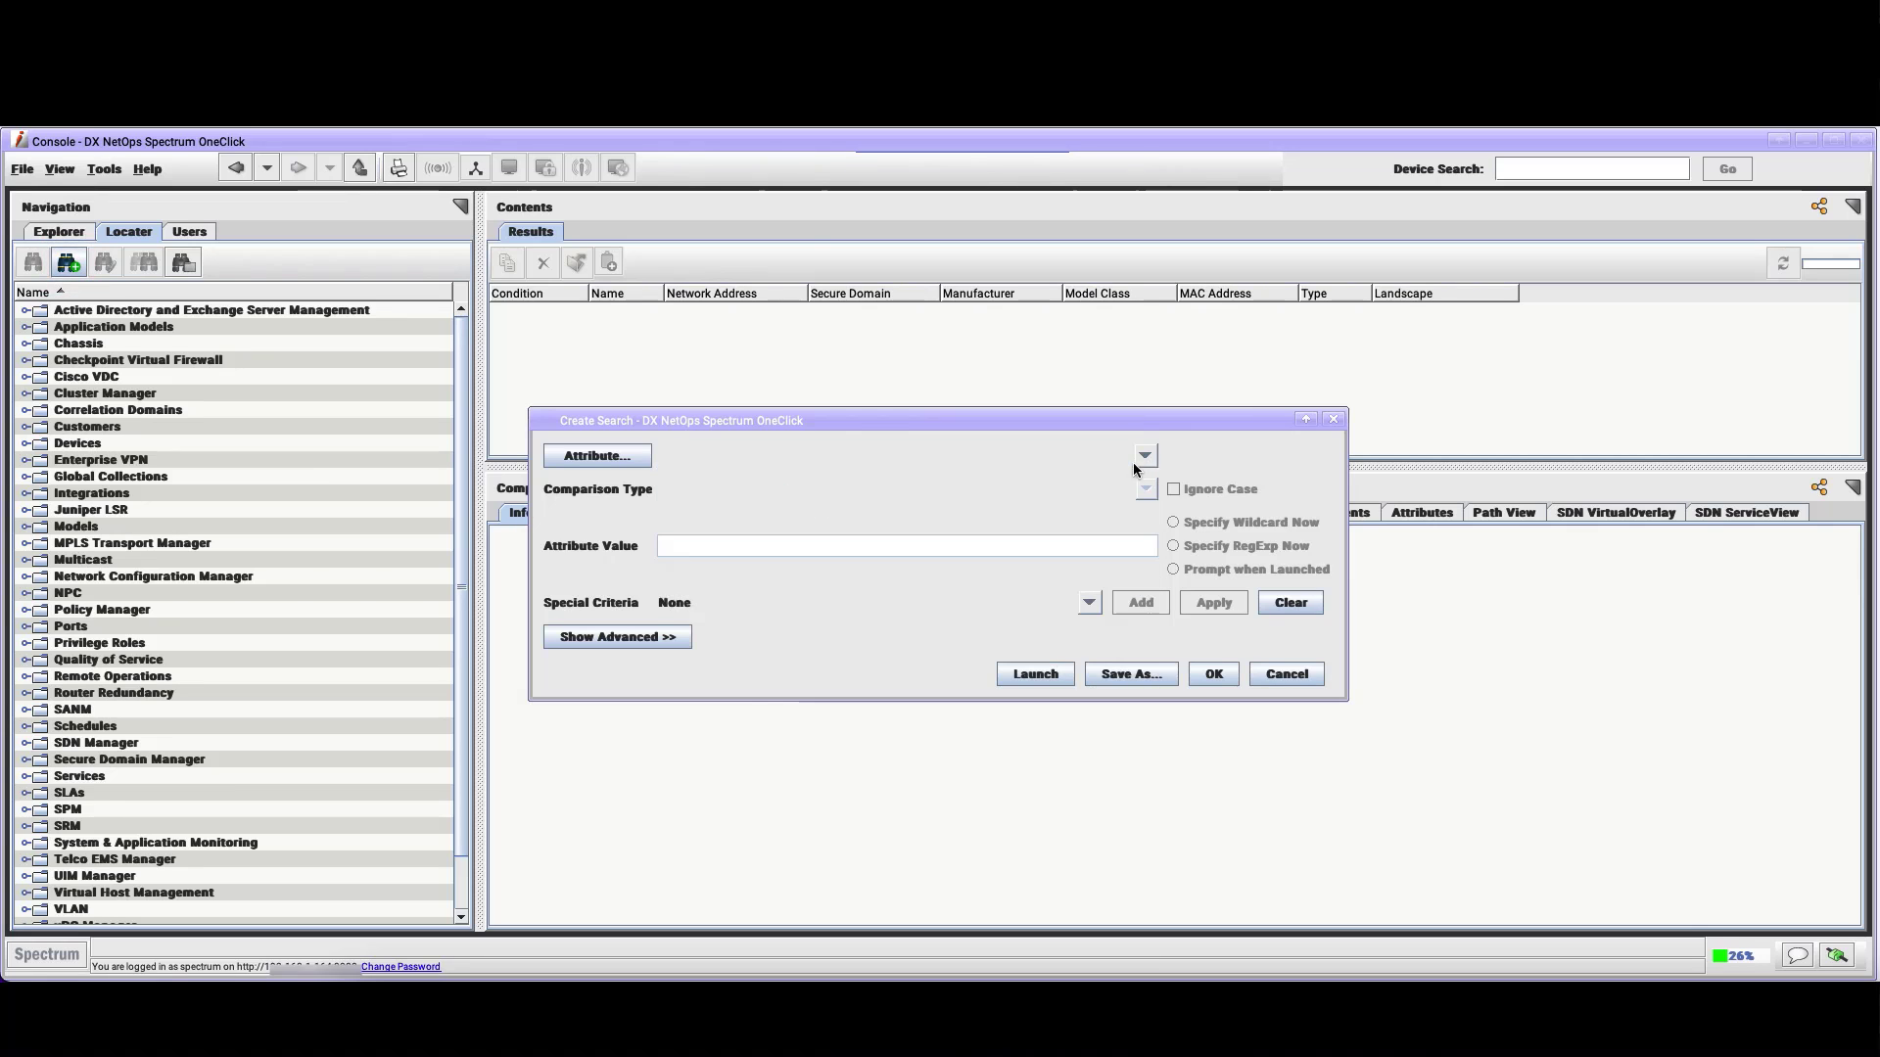
click(595, 456)
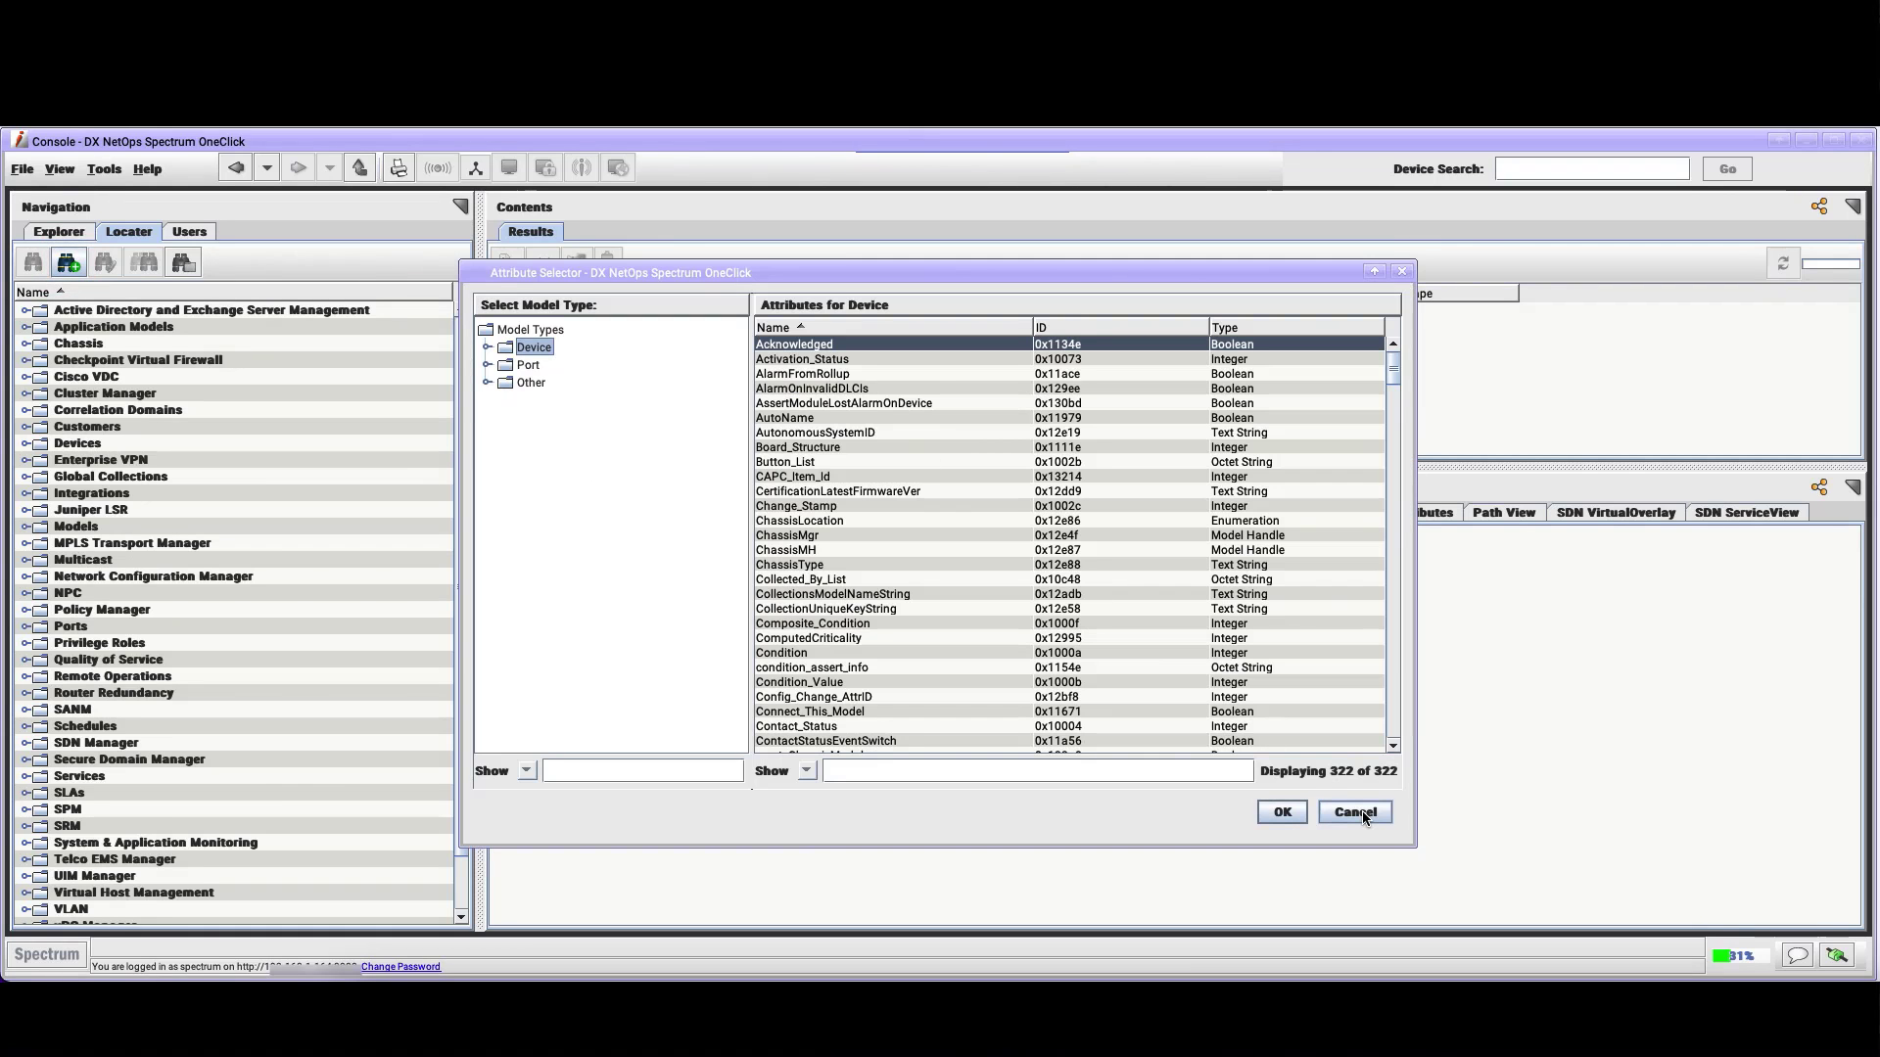
click(1353, 811)
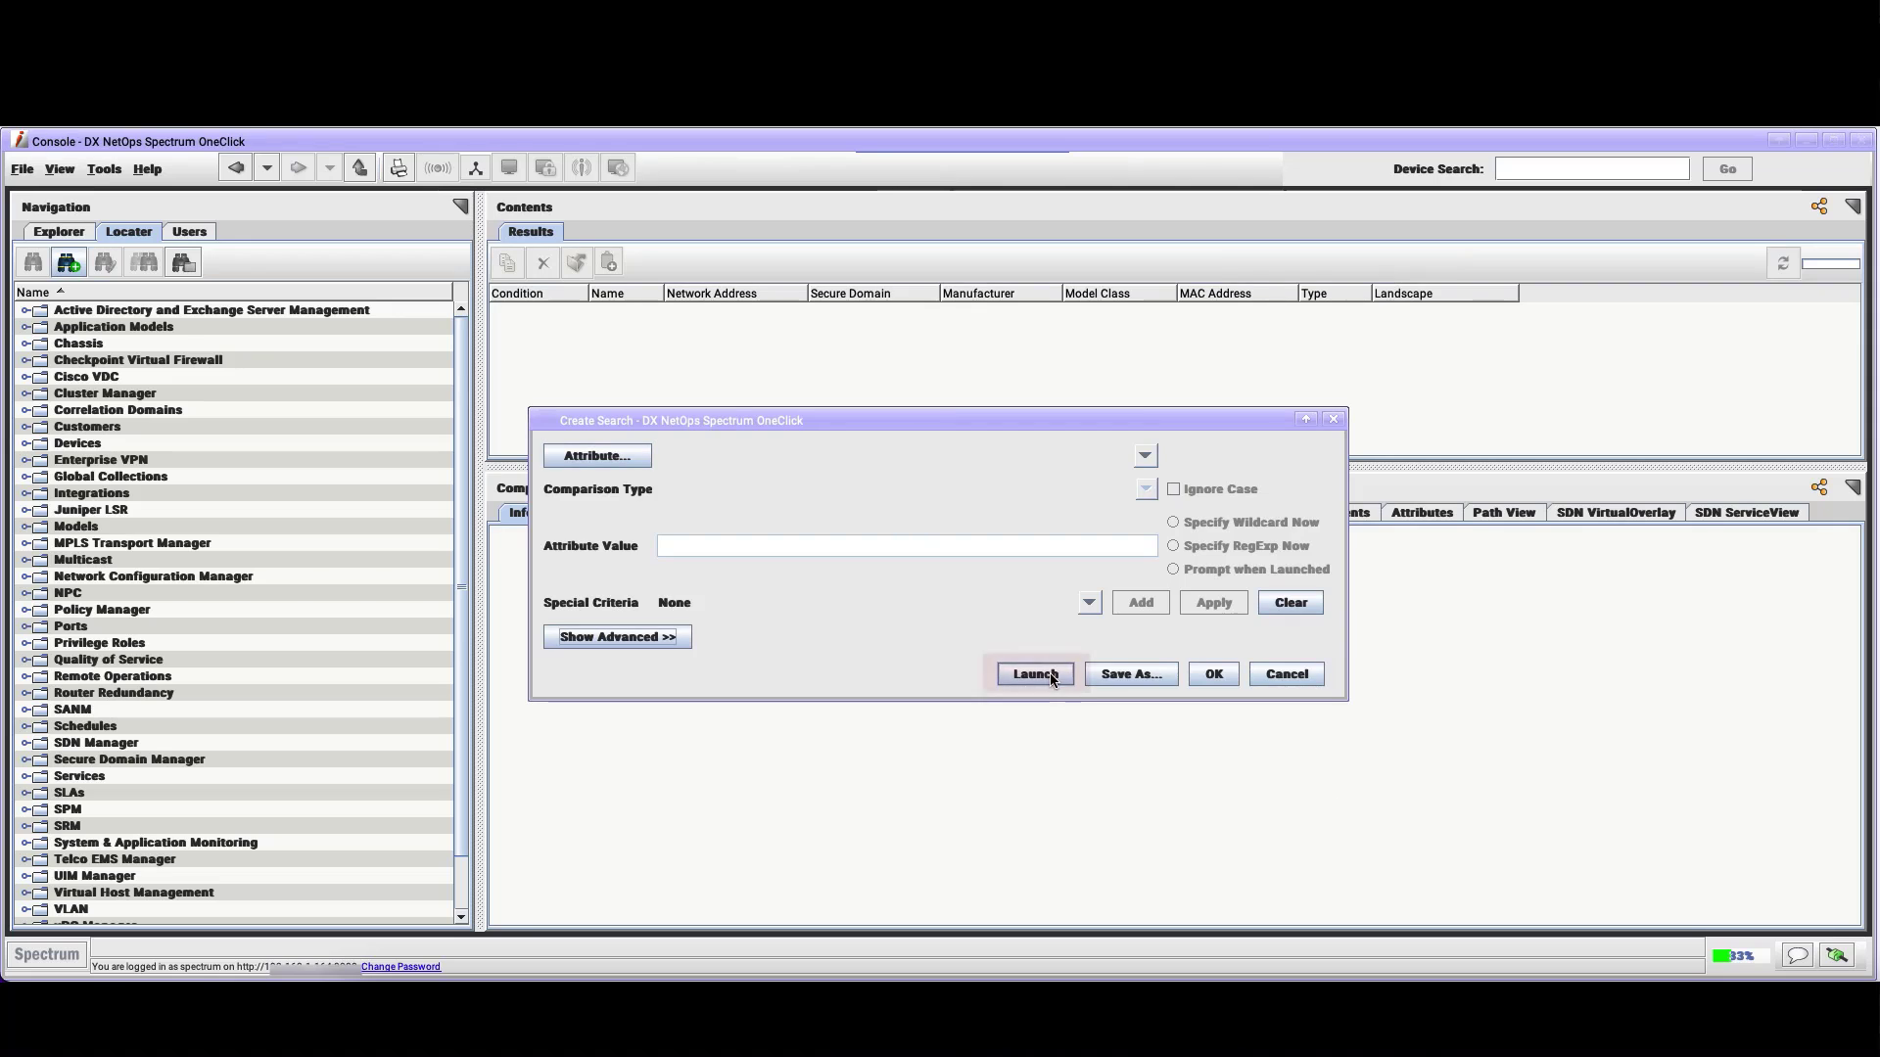
mouse_move(1032, 672)
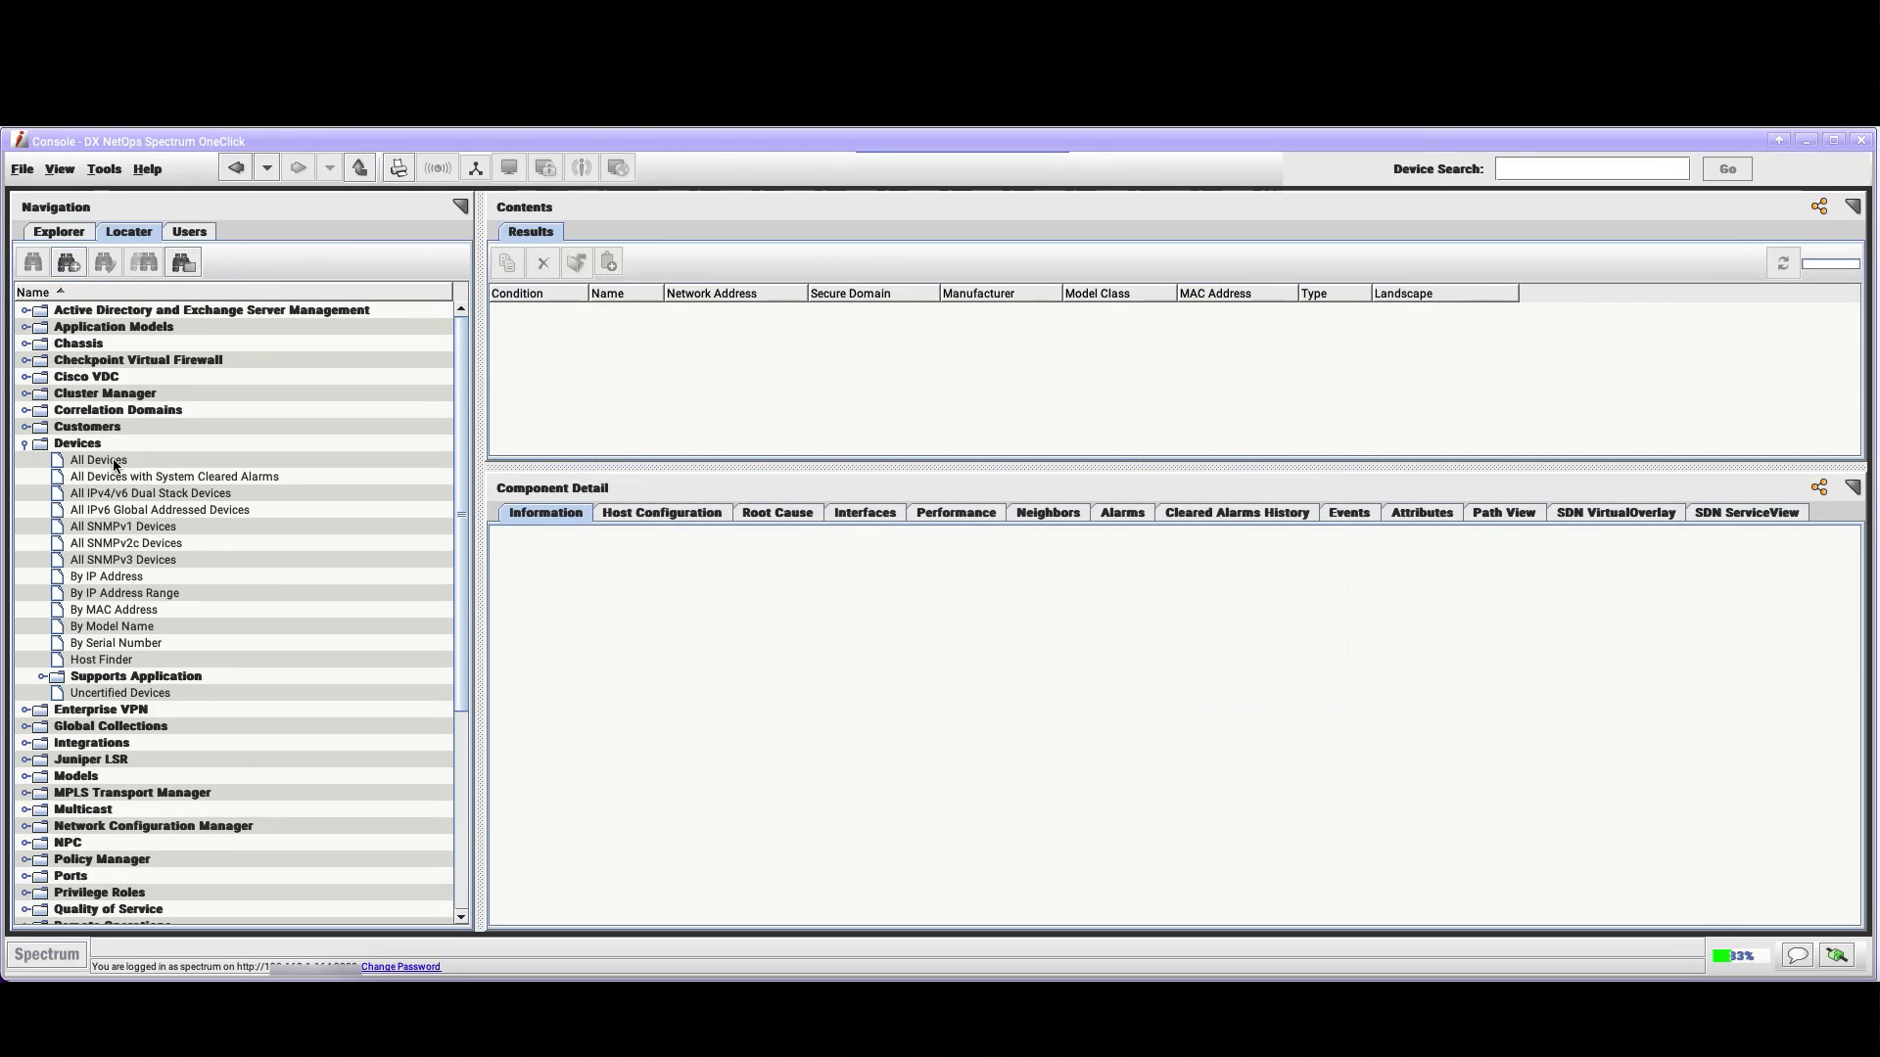
Run the Devices 'All Devices' search, then the Models 'All Accountable Models' search
click(98, 458)
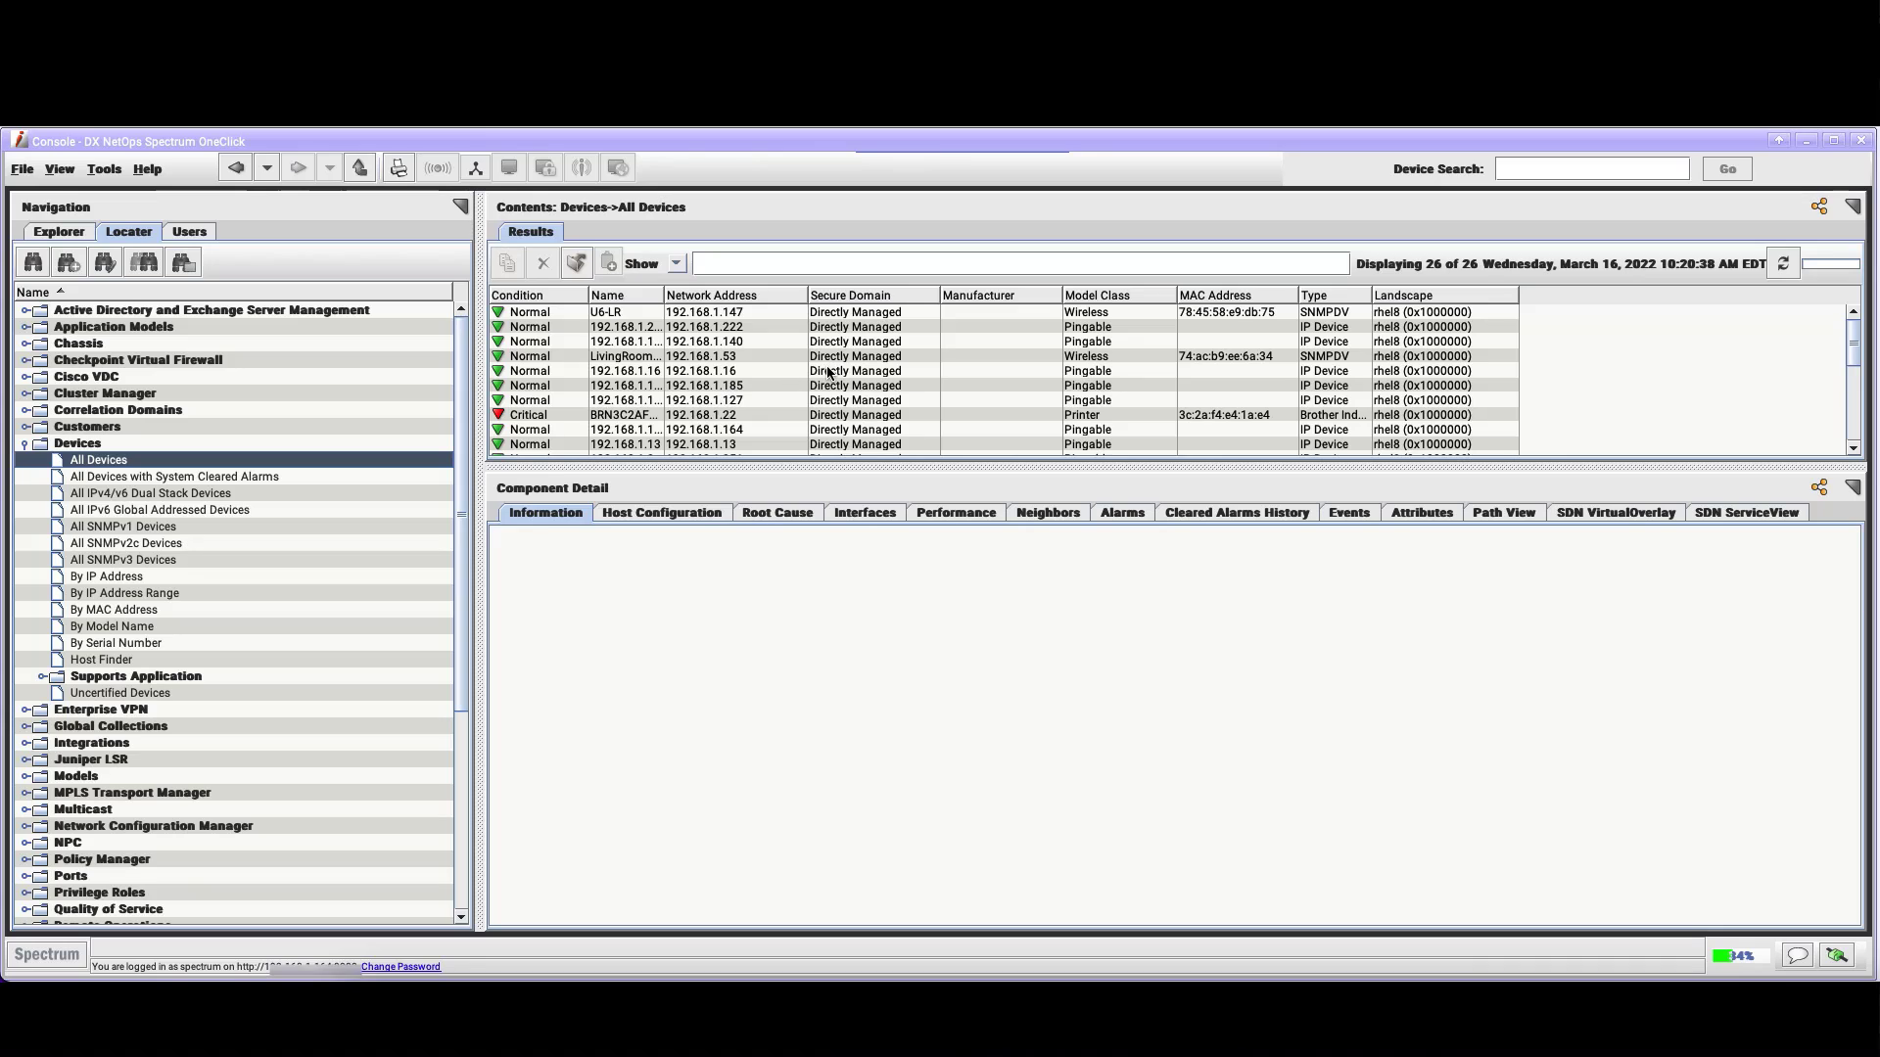
mouse_move(1087, 341)
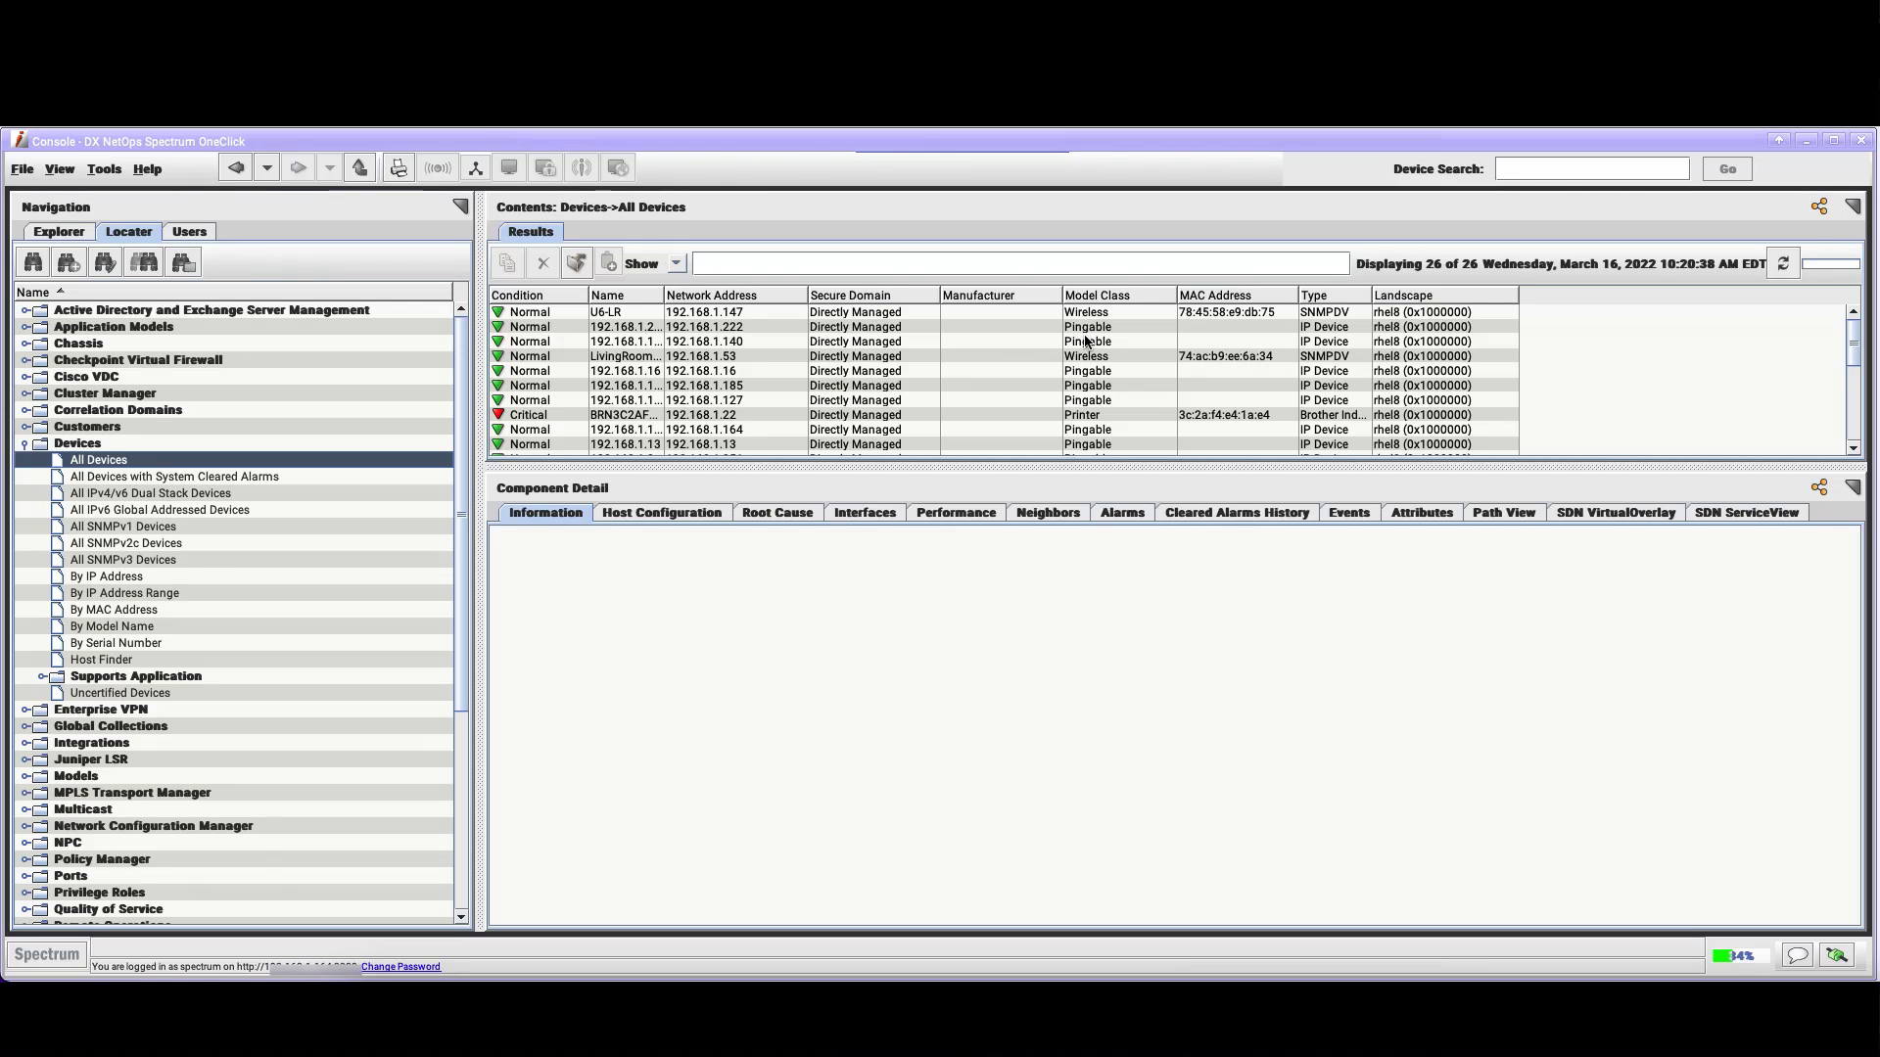
click(24, 443)
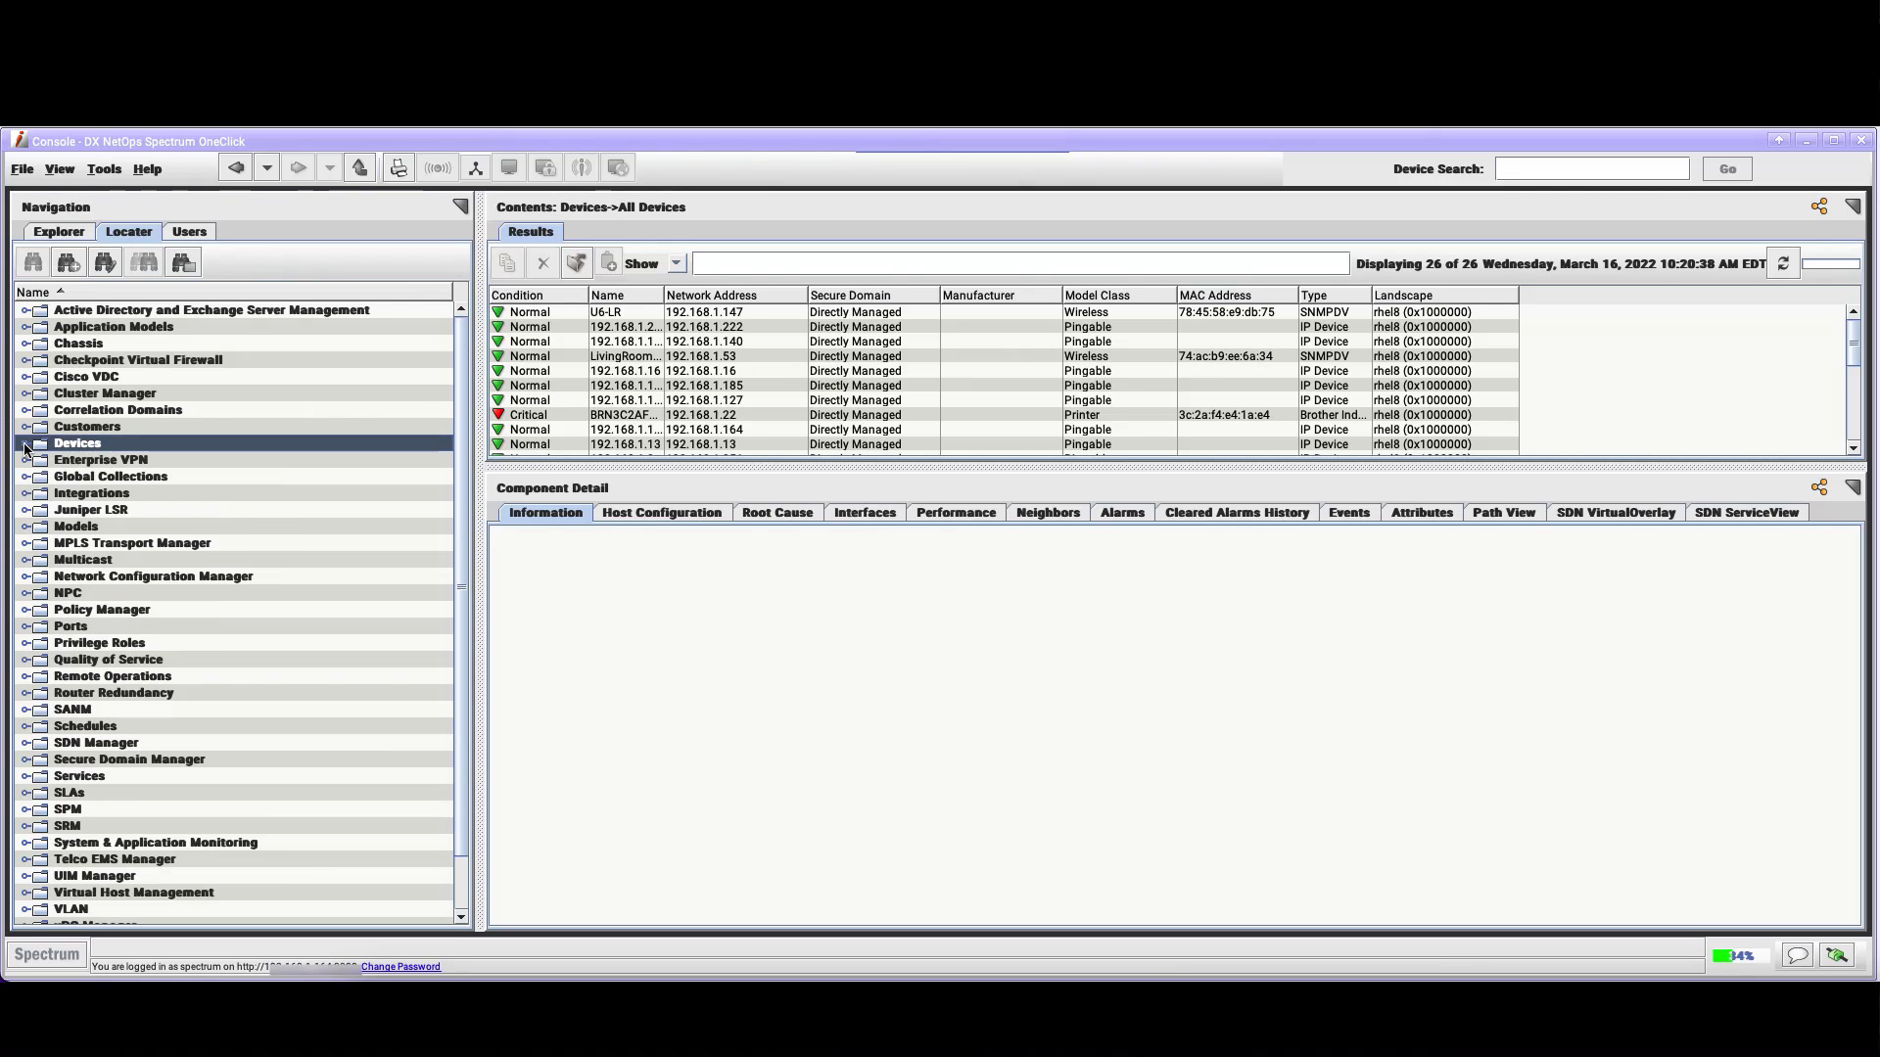
mouse_move(33, 525)
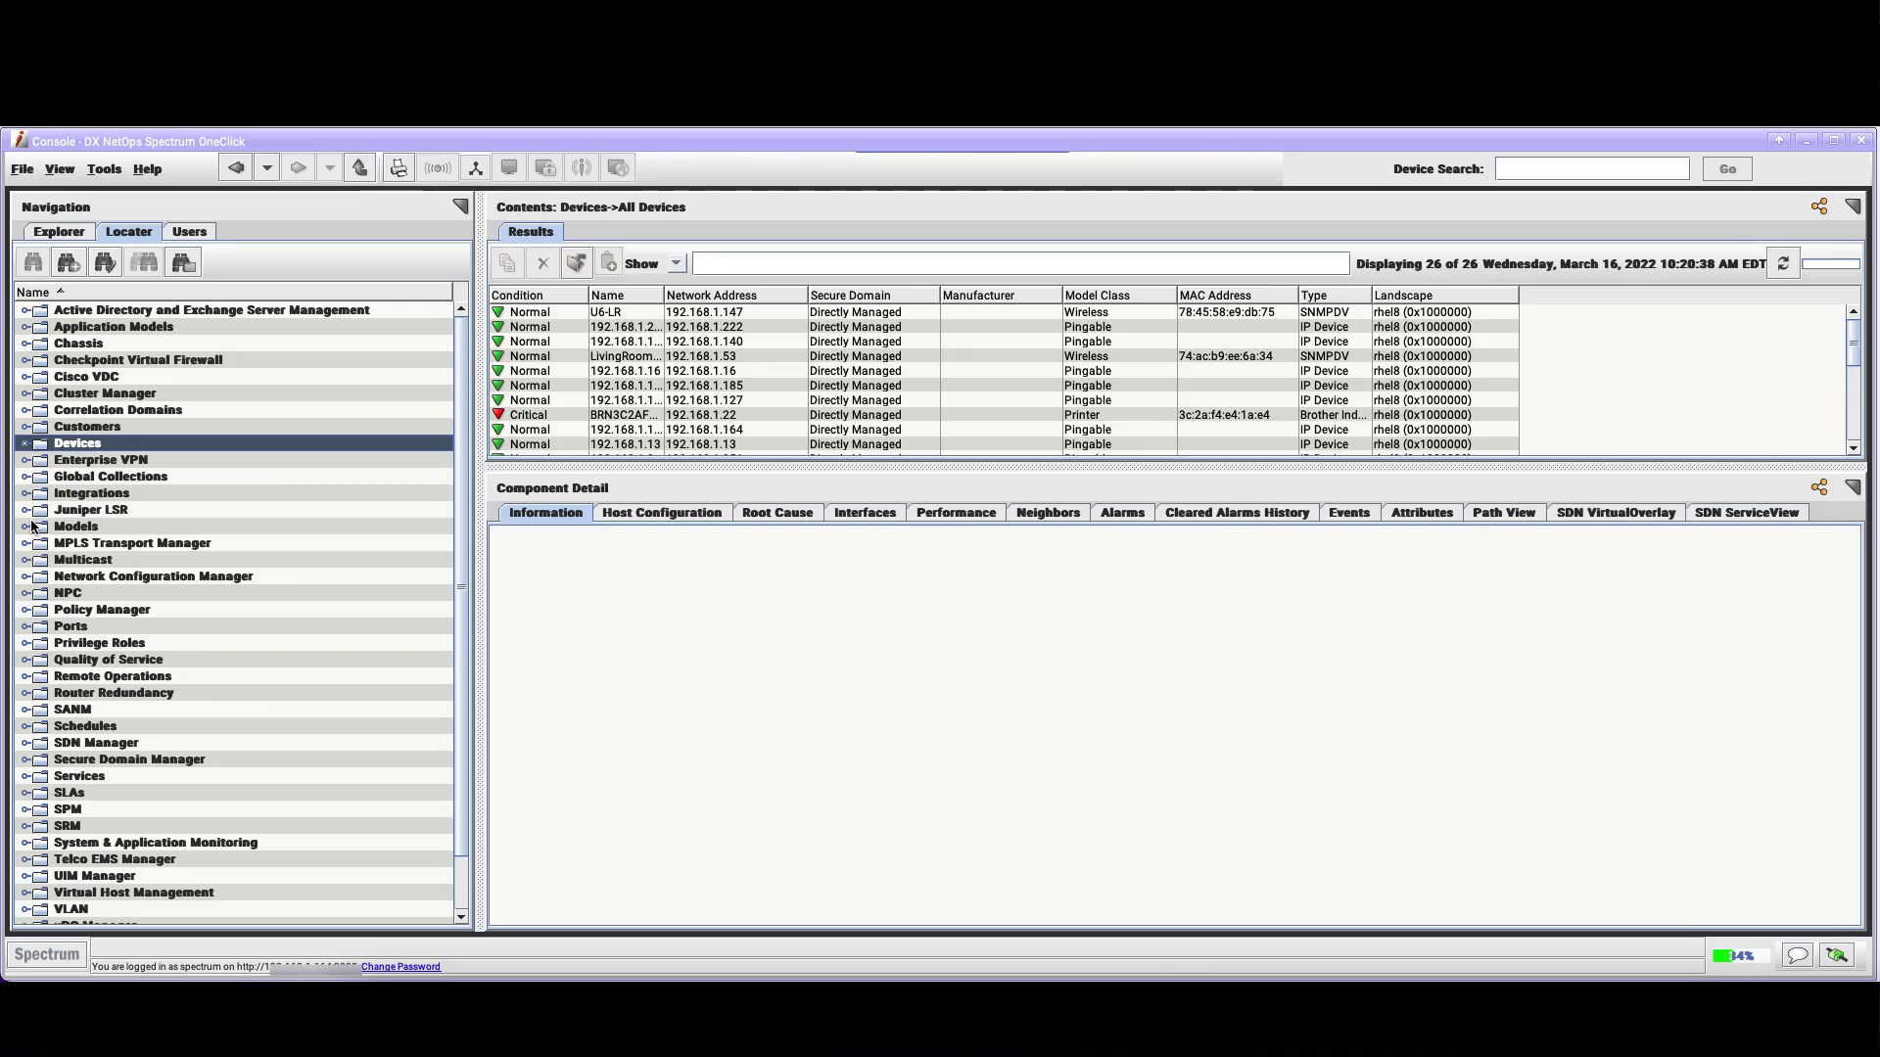
click(24, 525)
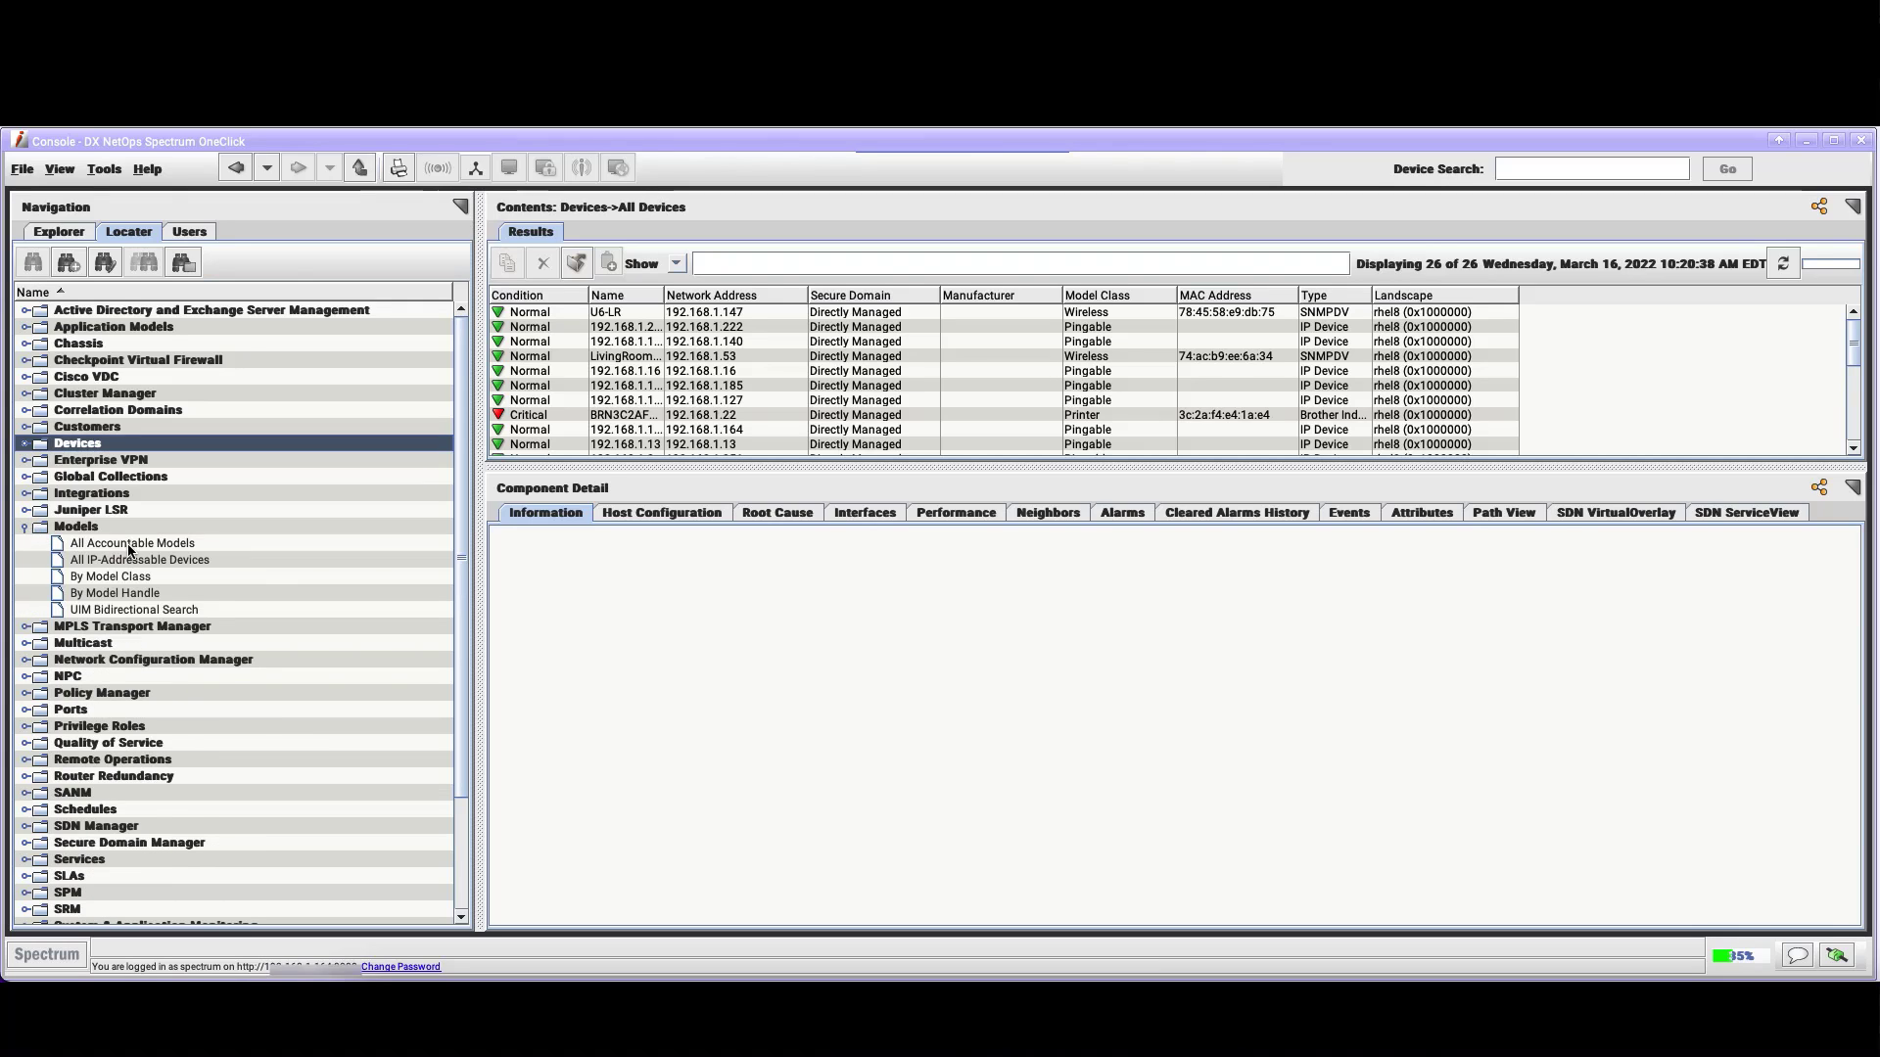
click(131, 542)
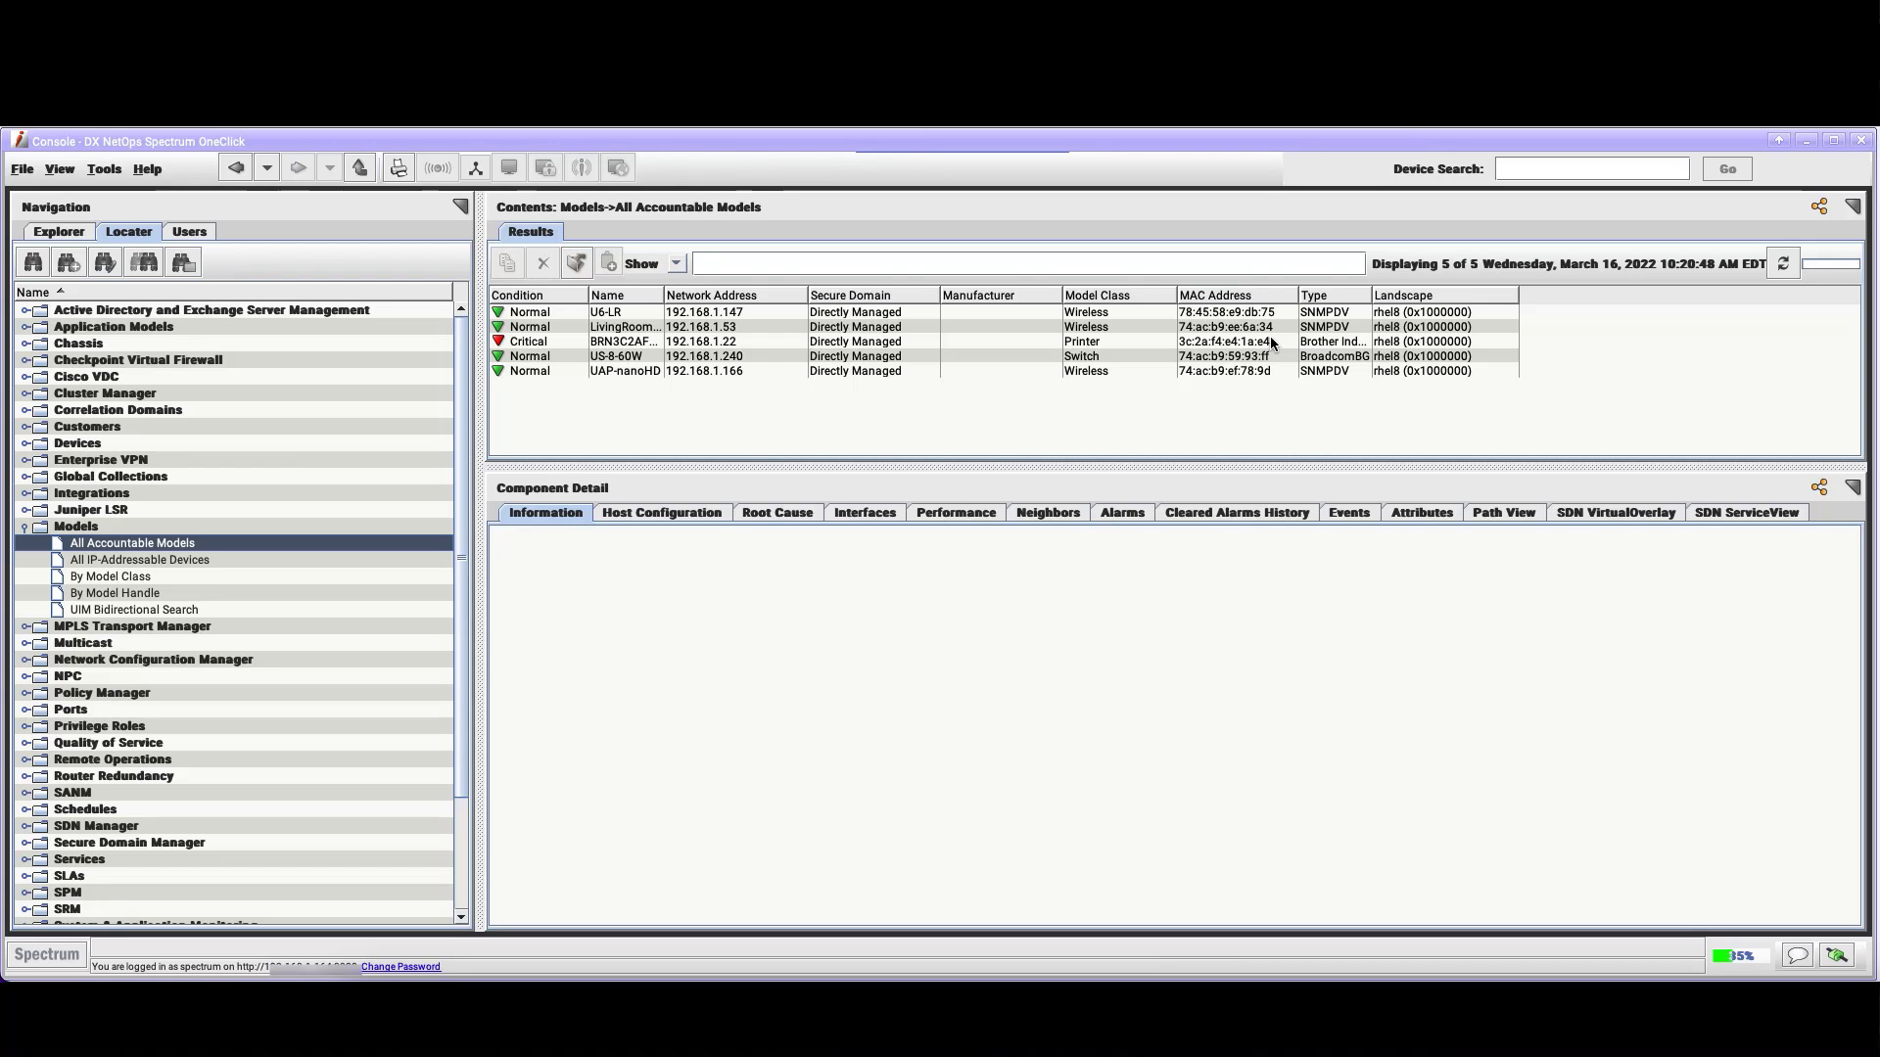
mouse_move(1086, 401)
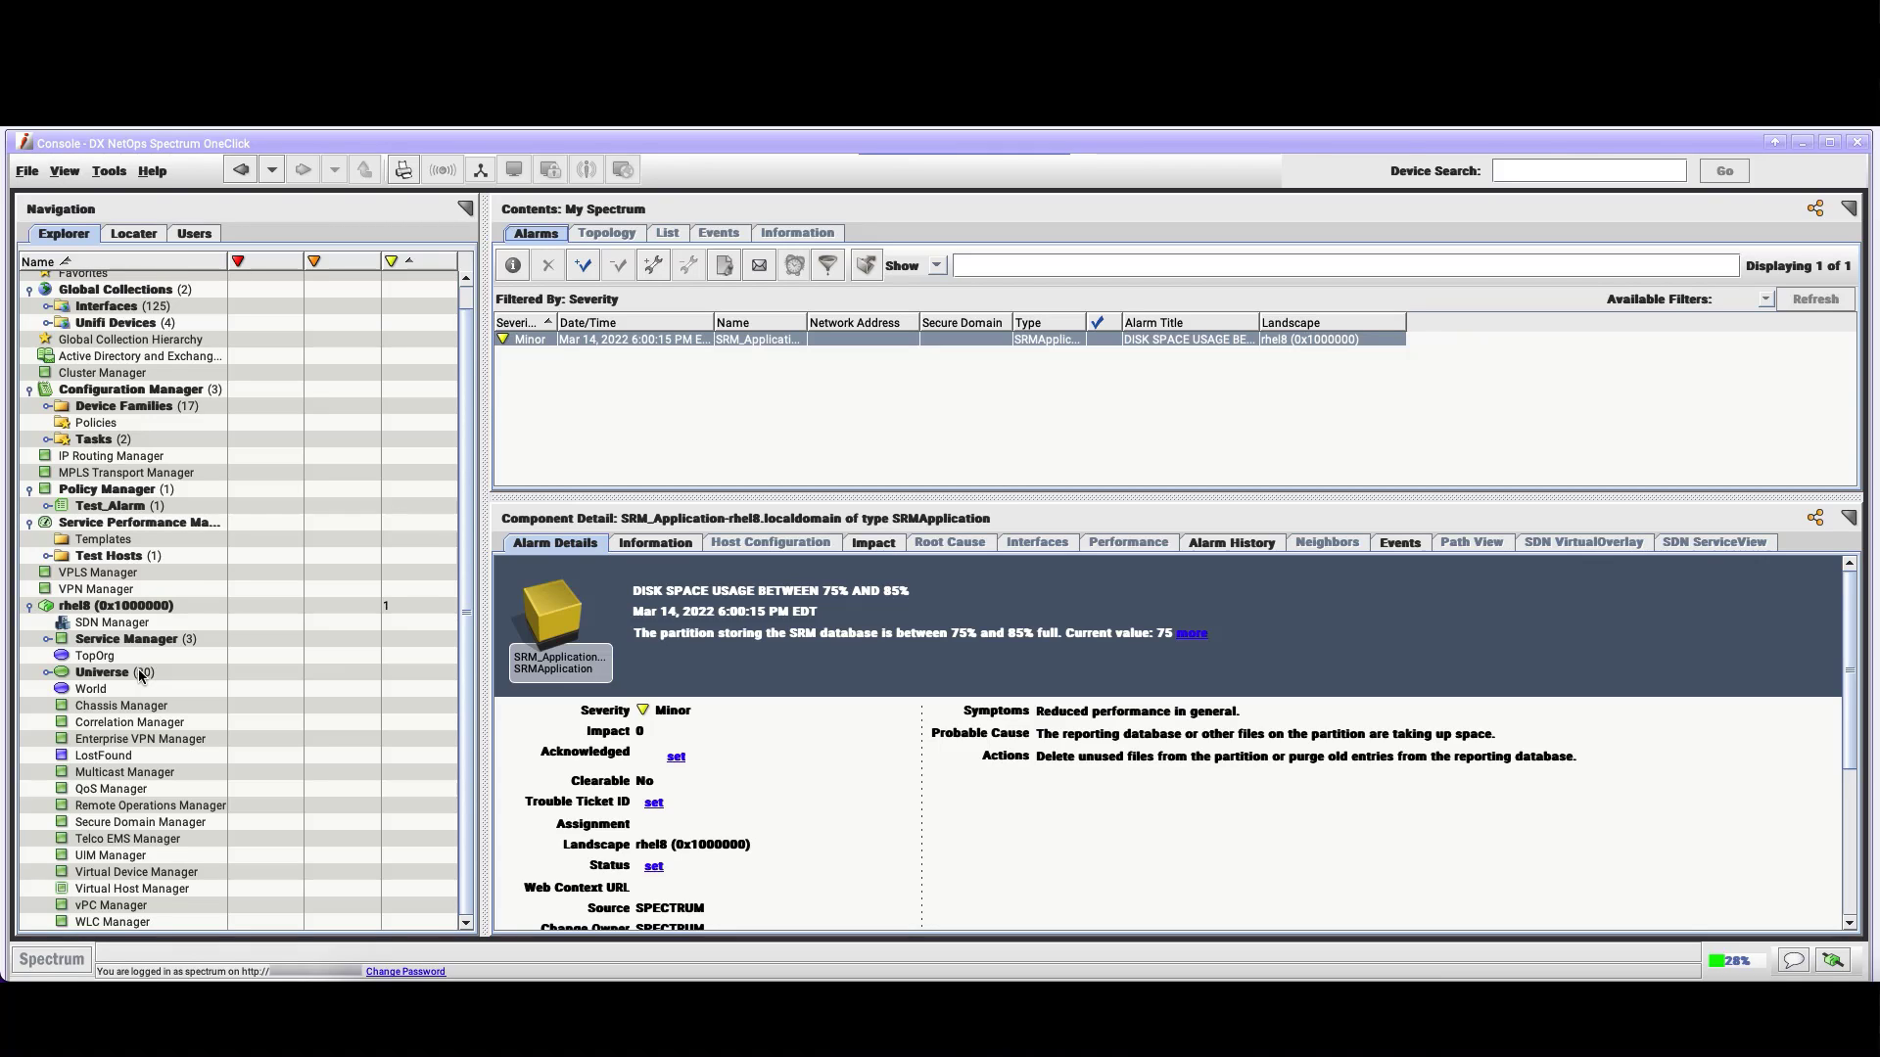
Show Universe's contents as a topology map, select U6-LR, then switch to the device table
click(100, 672)
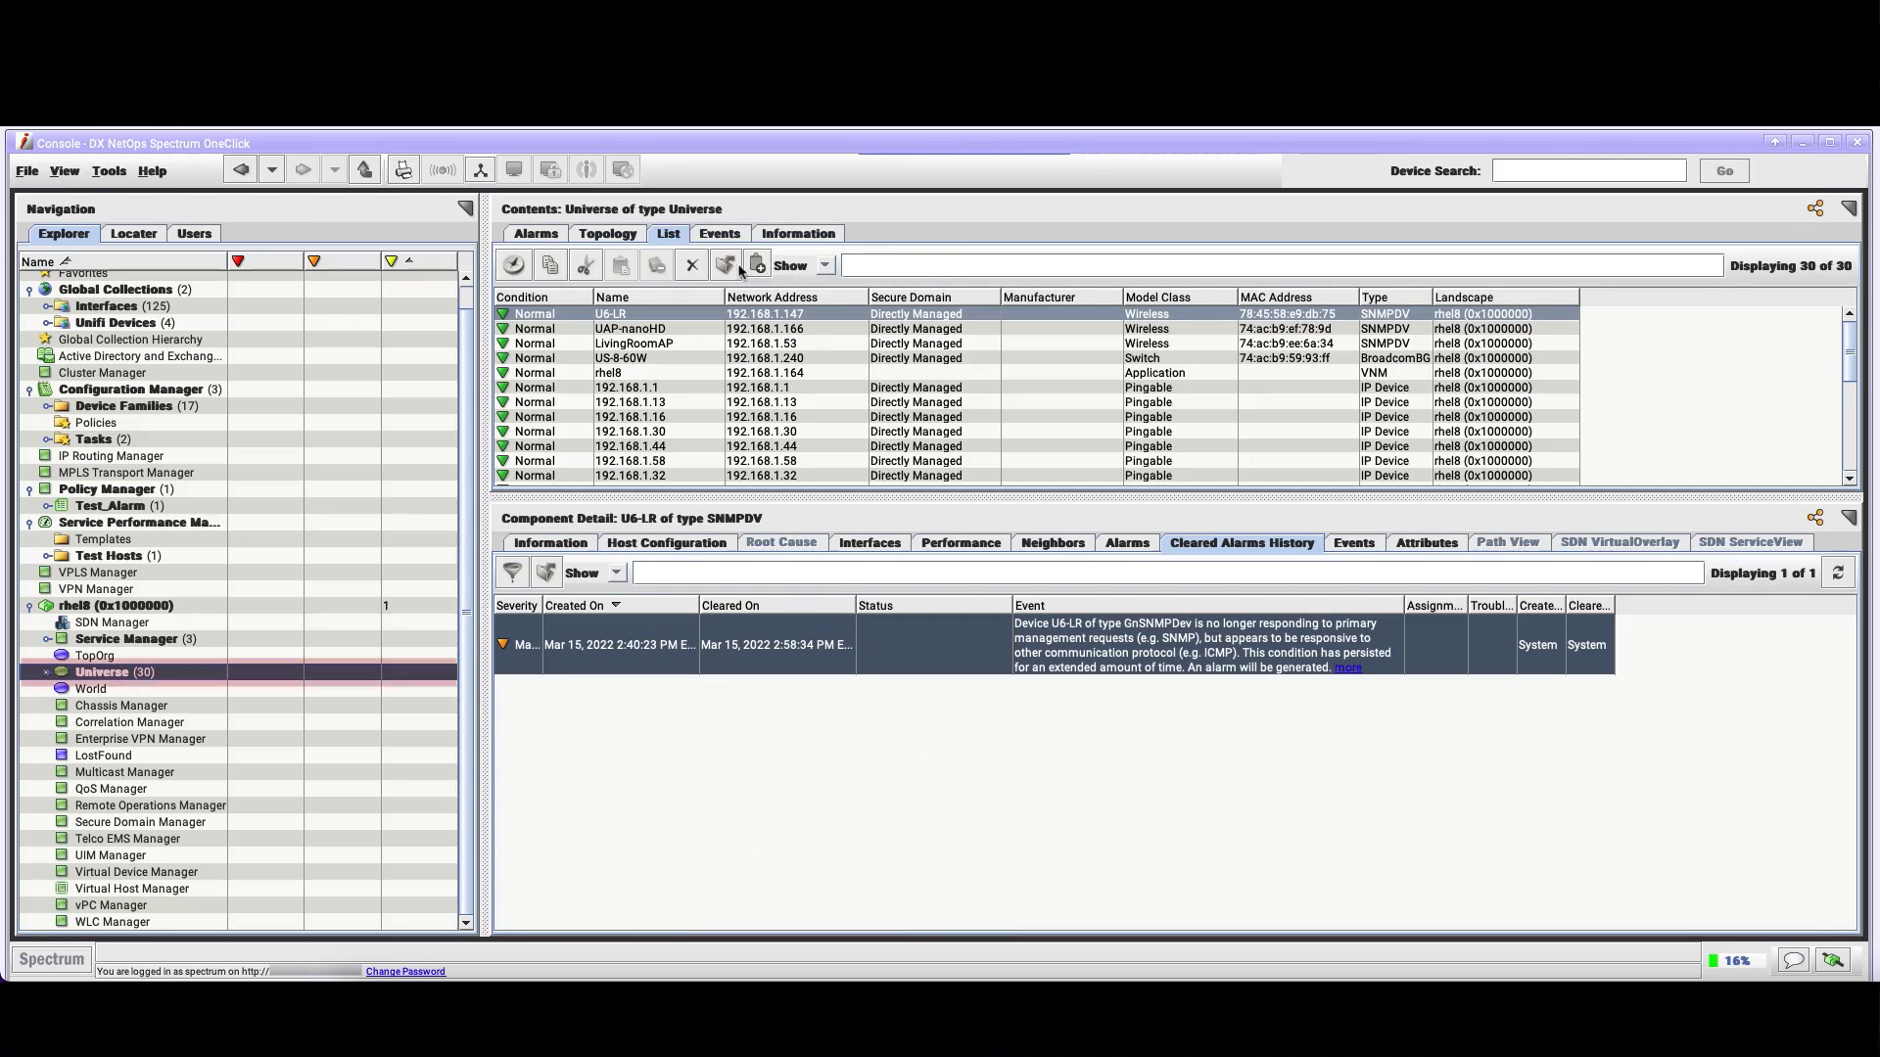
click(607, 233)
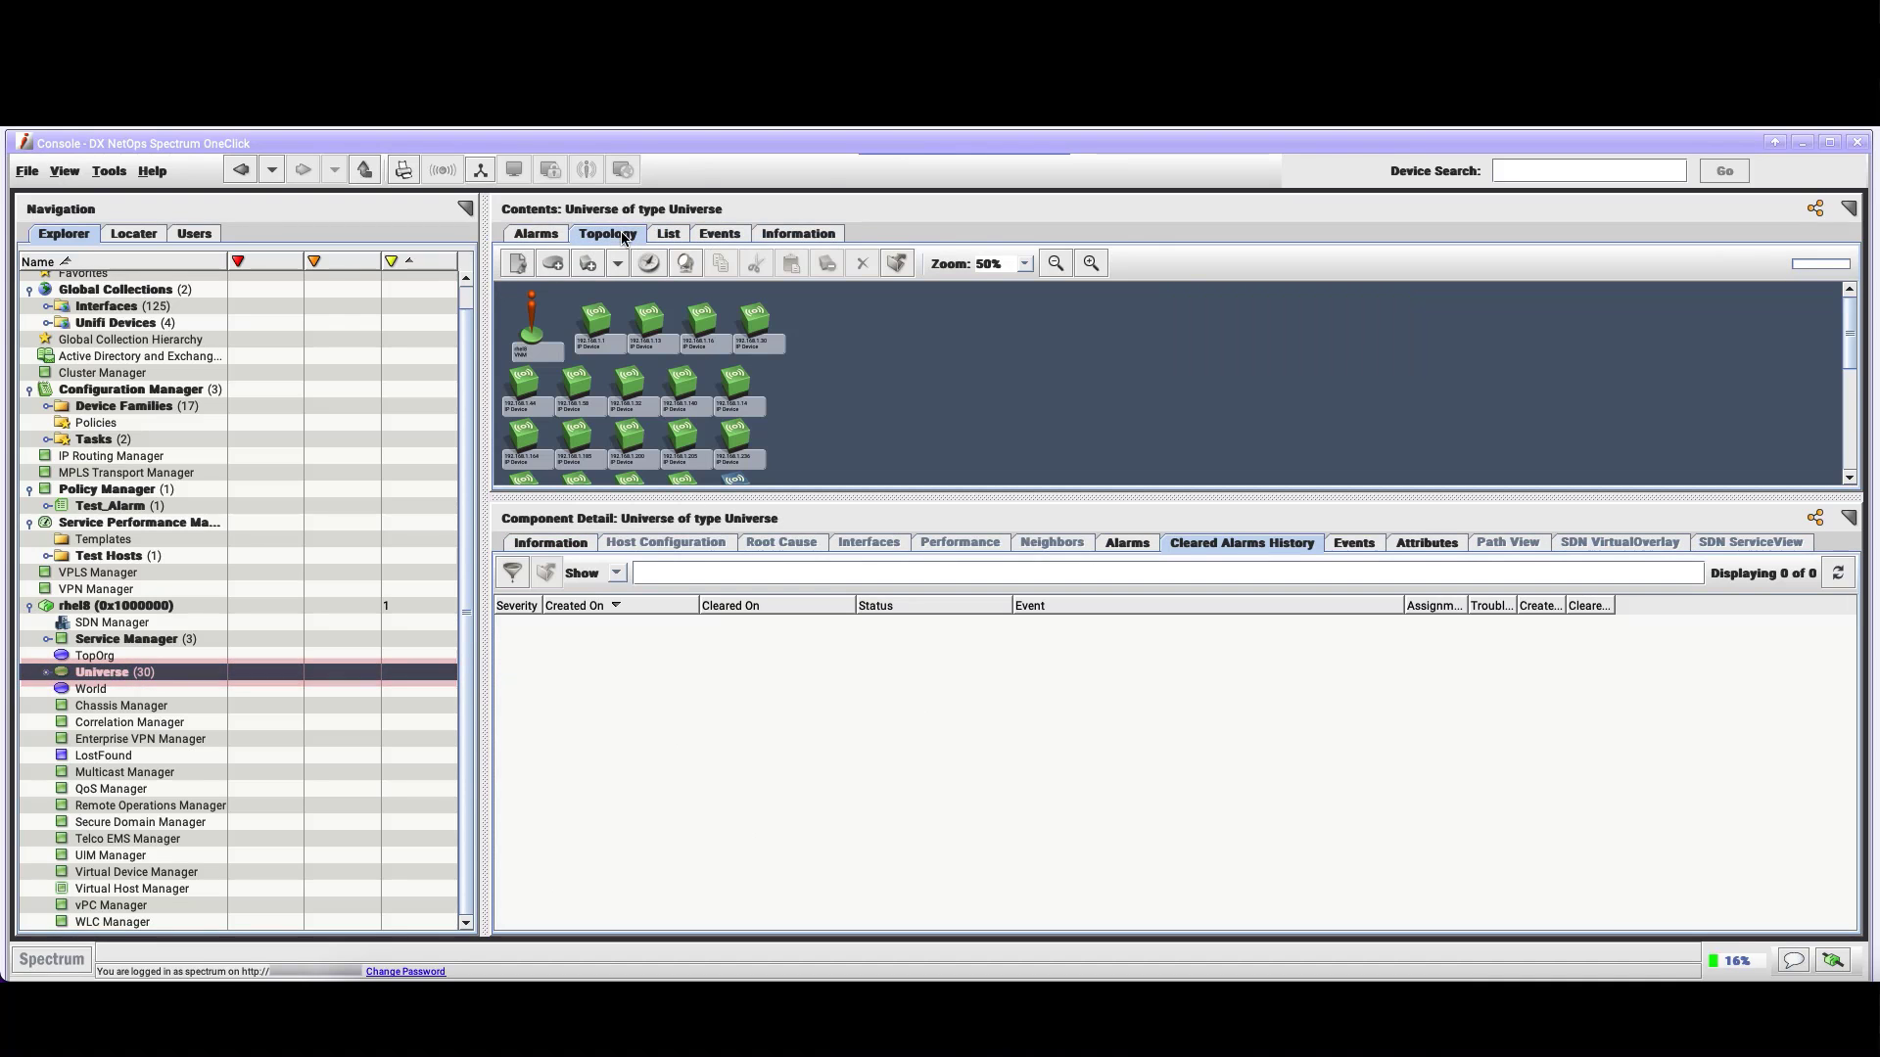
click(551, 542)
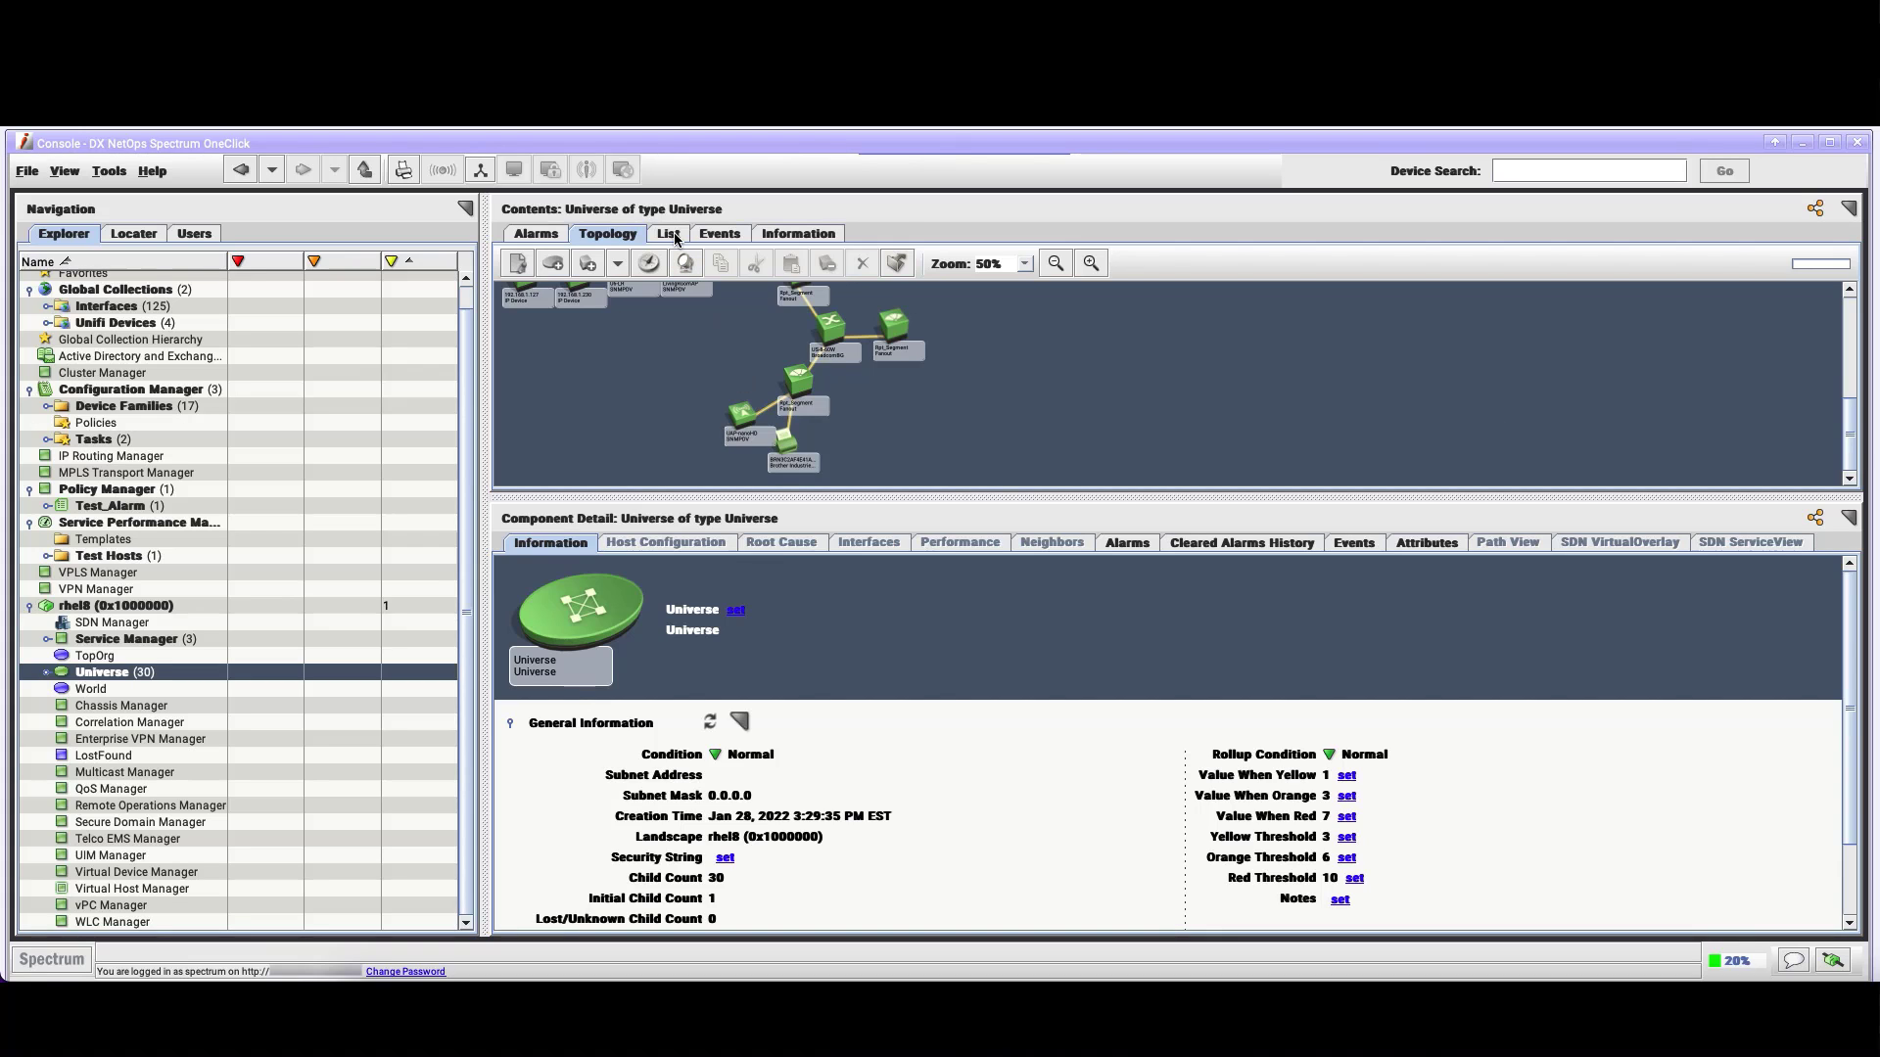
click(668, 233)
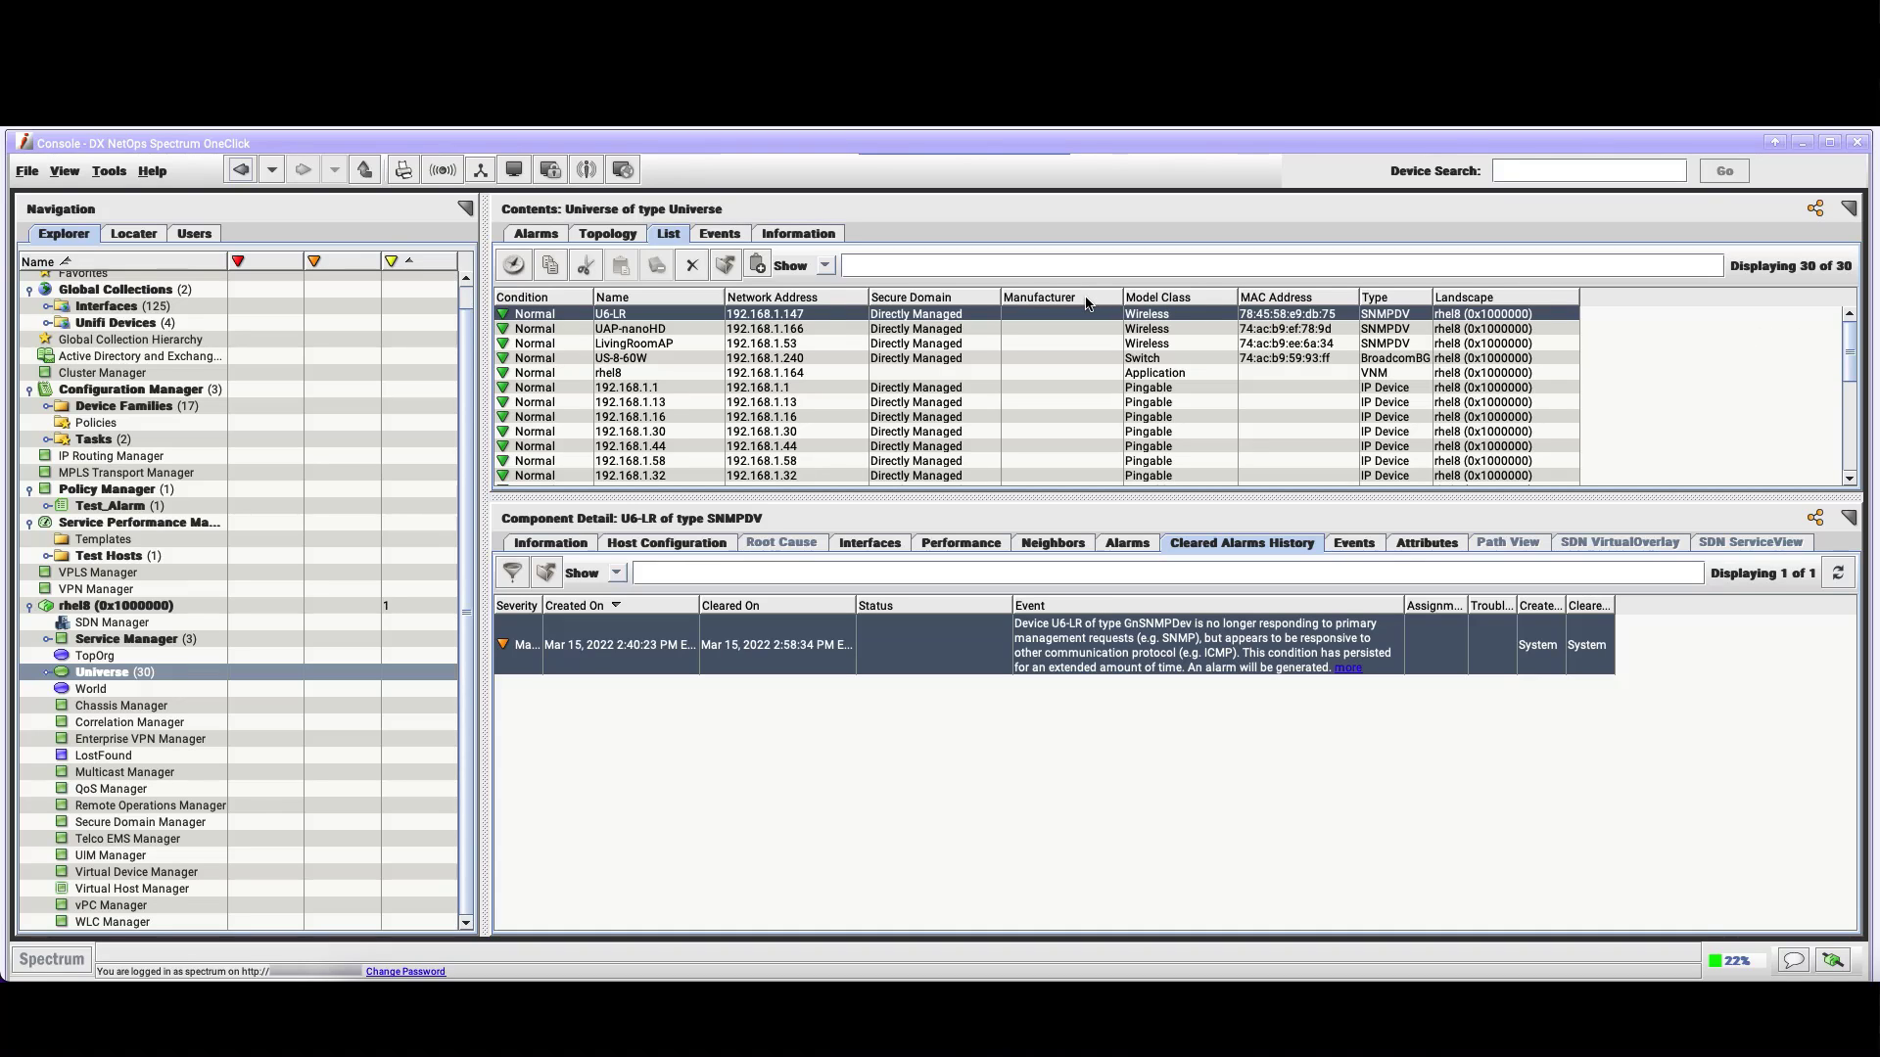
mouse_move(1085, 301)
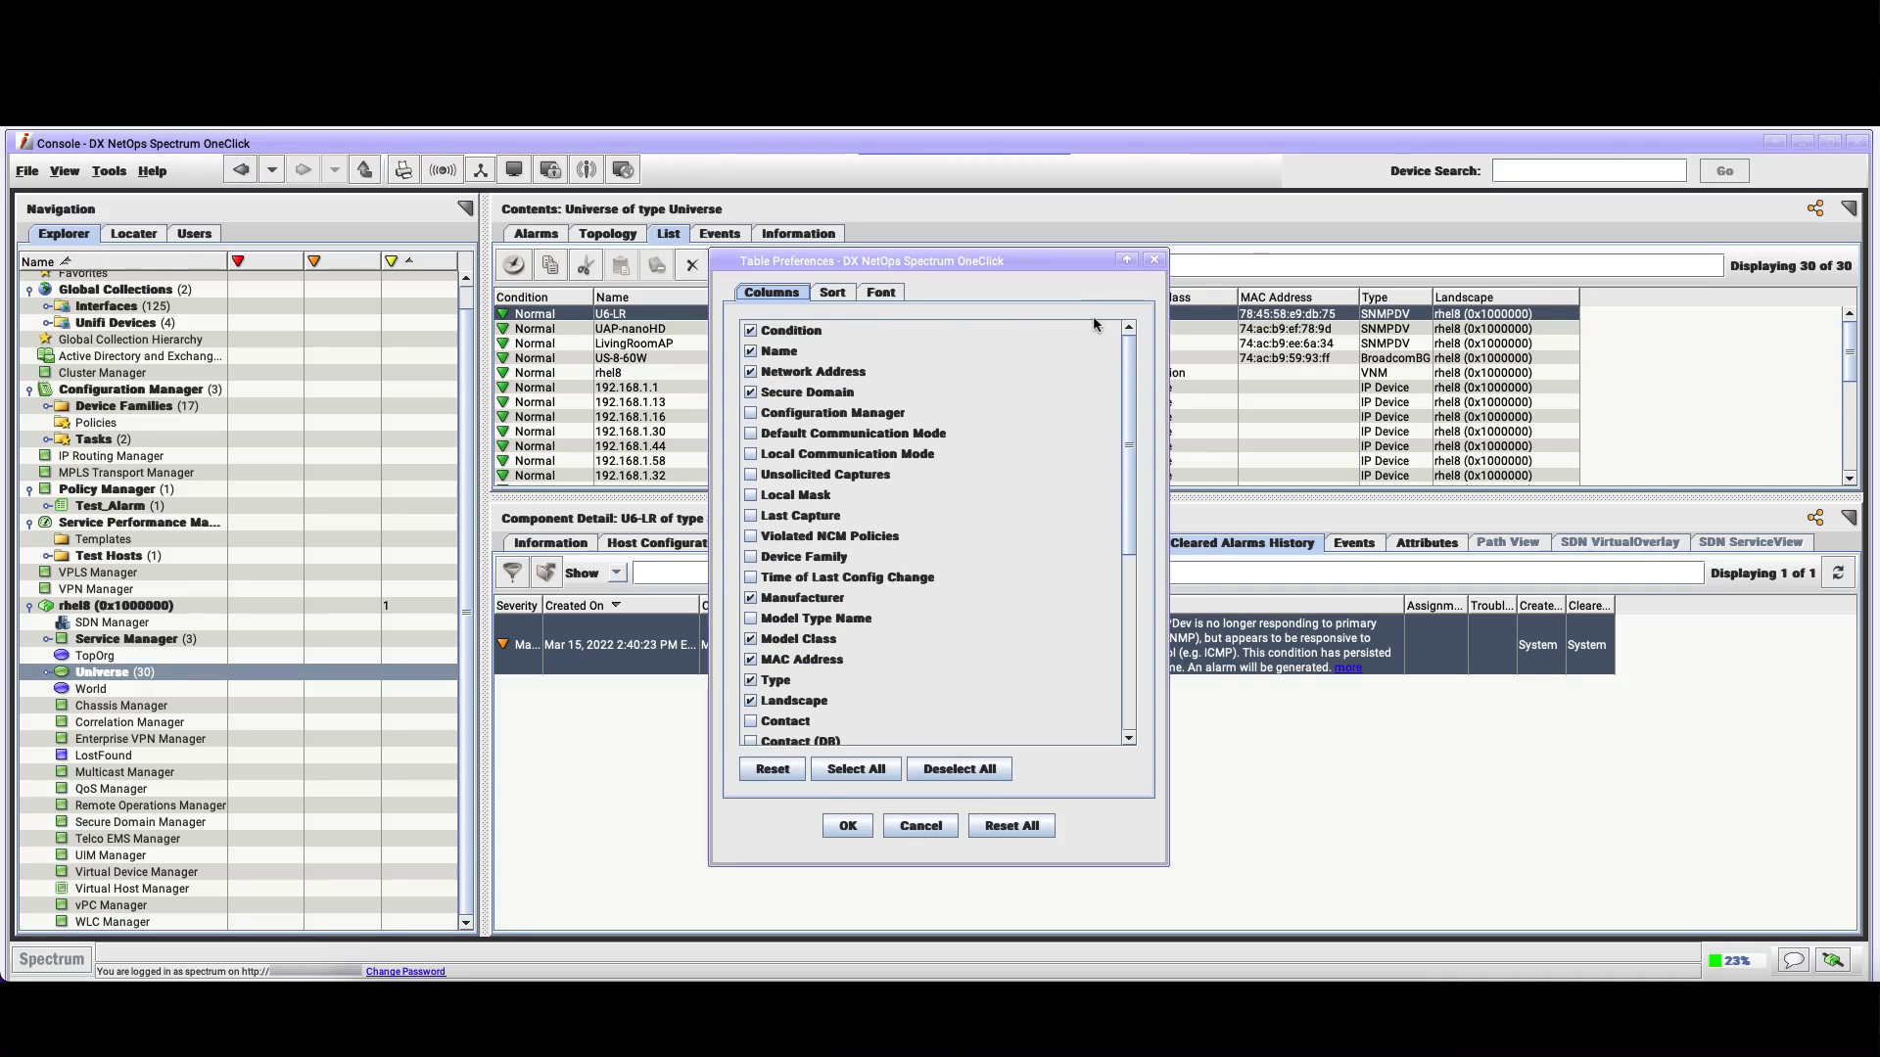
scroll(down, 3)
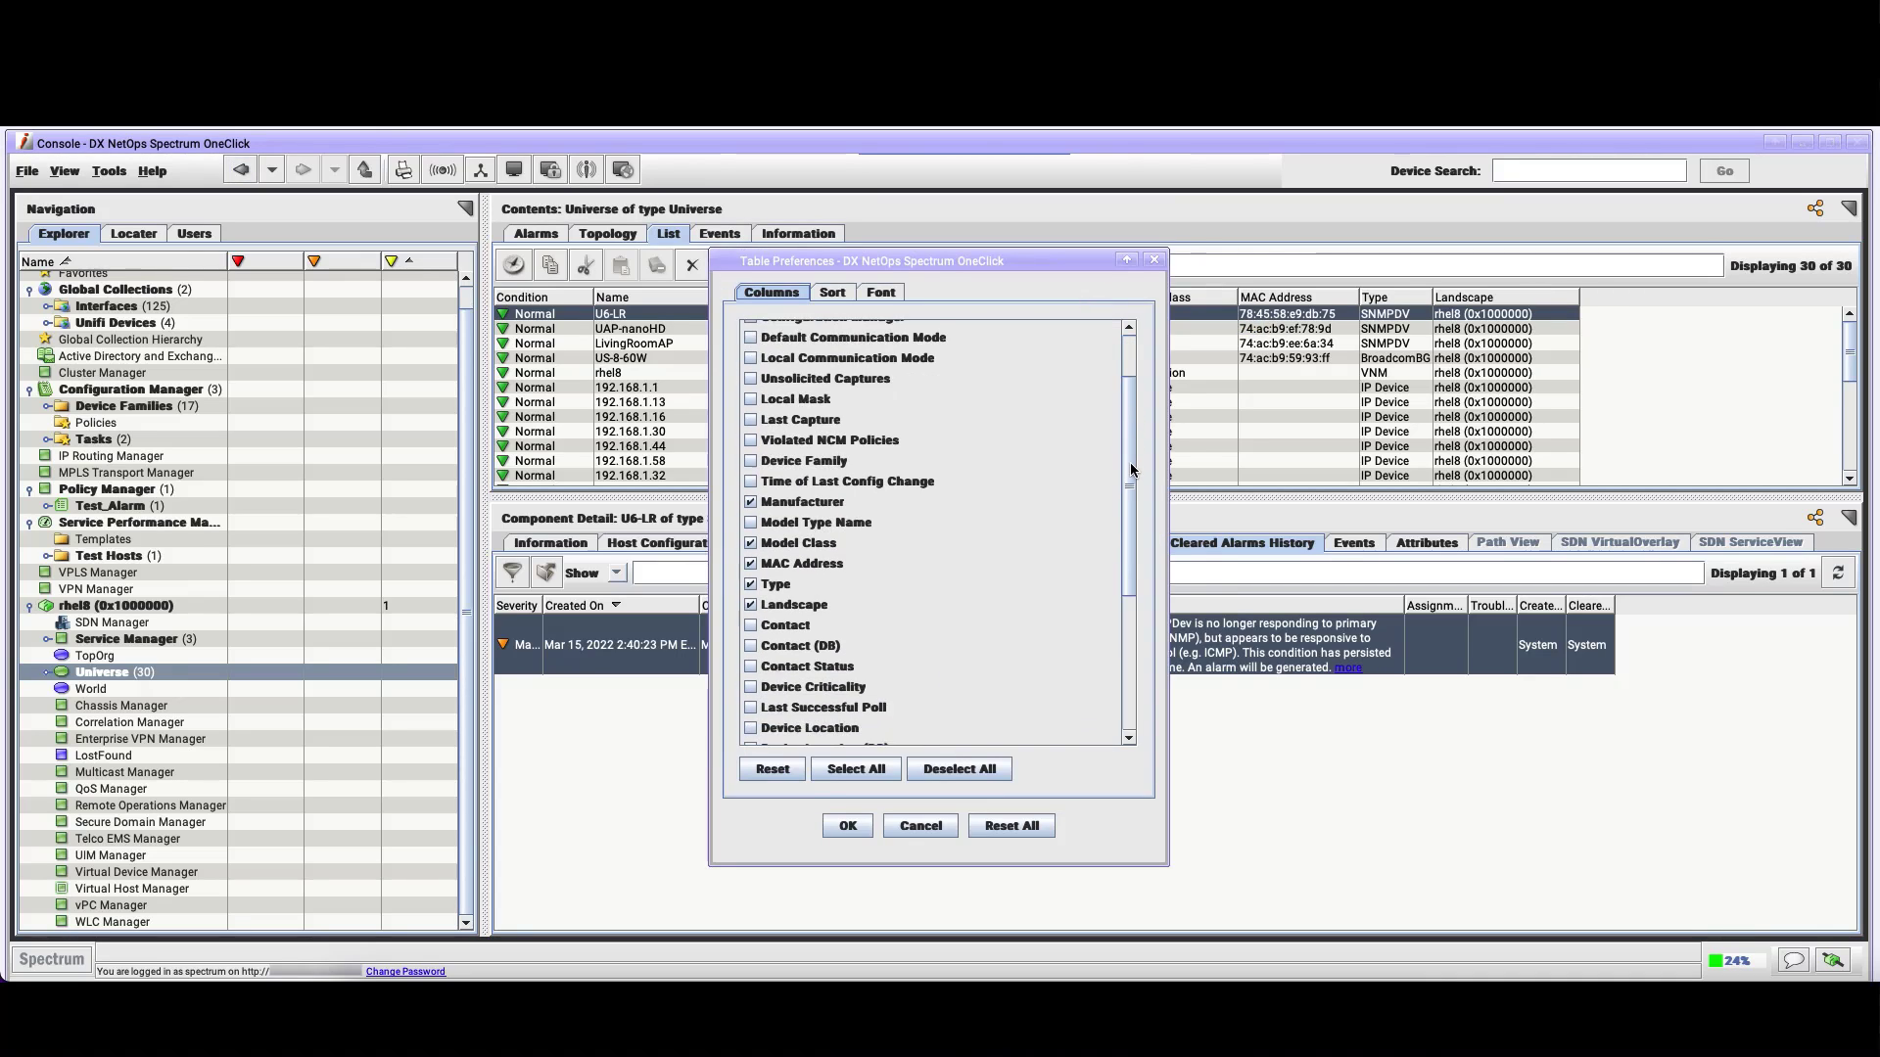
scroll(down, 3)
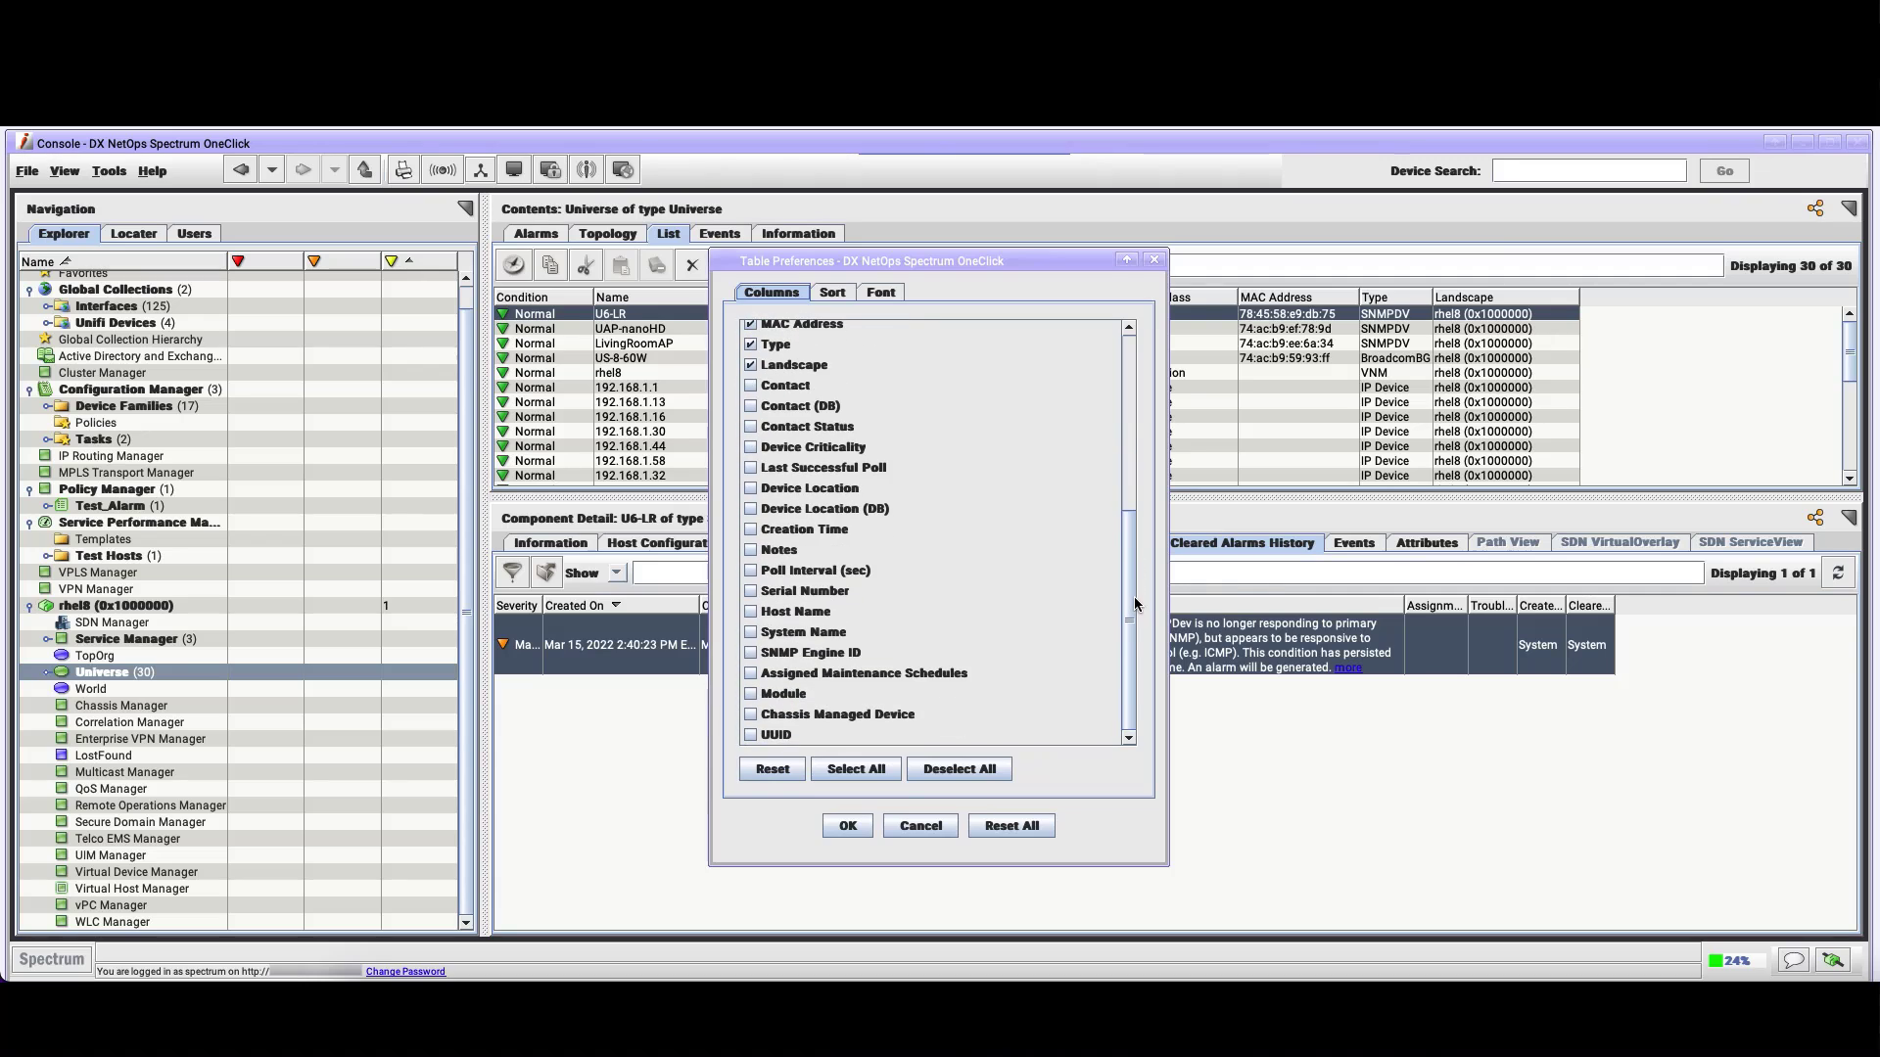
mouse_move(908, 802)
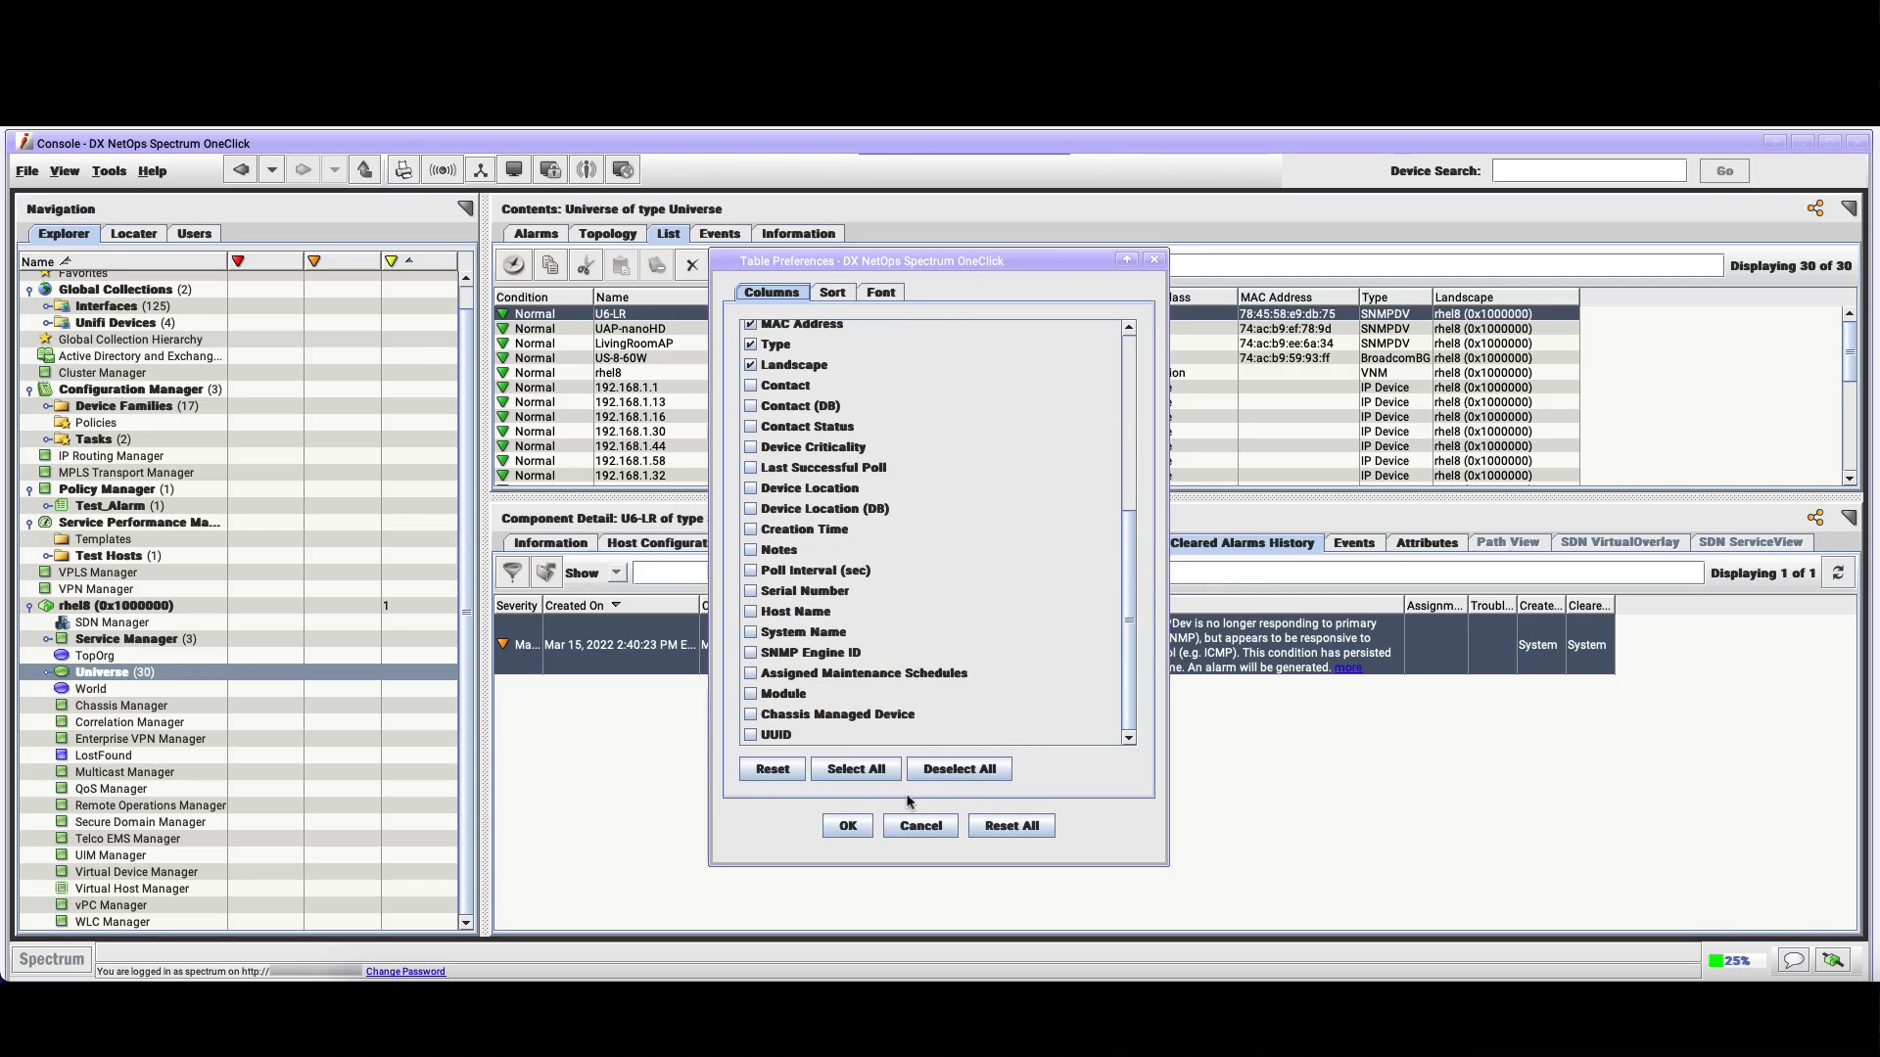
click(846, 824)
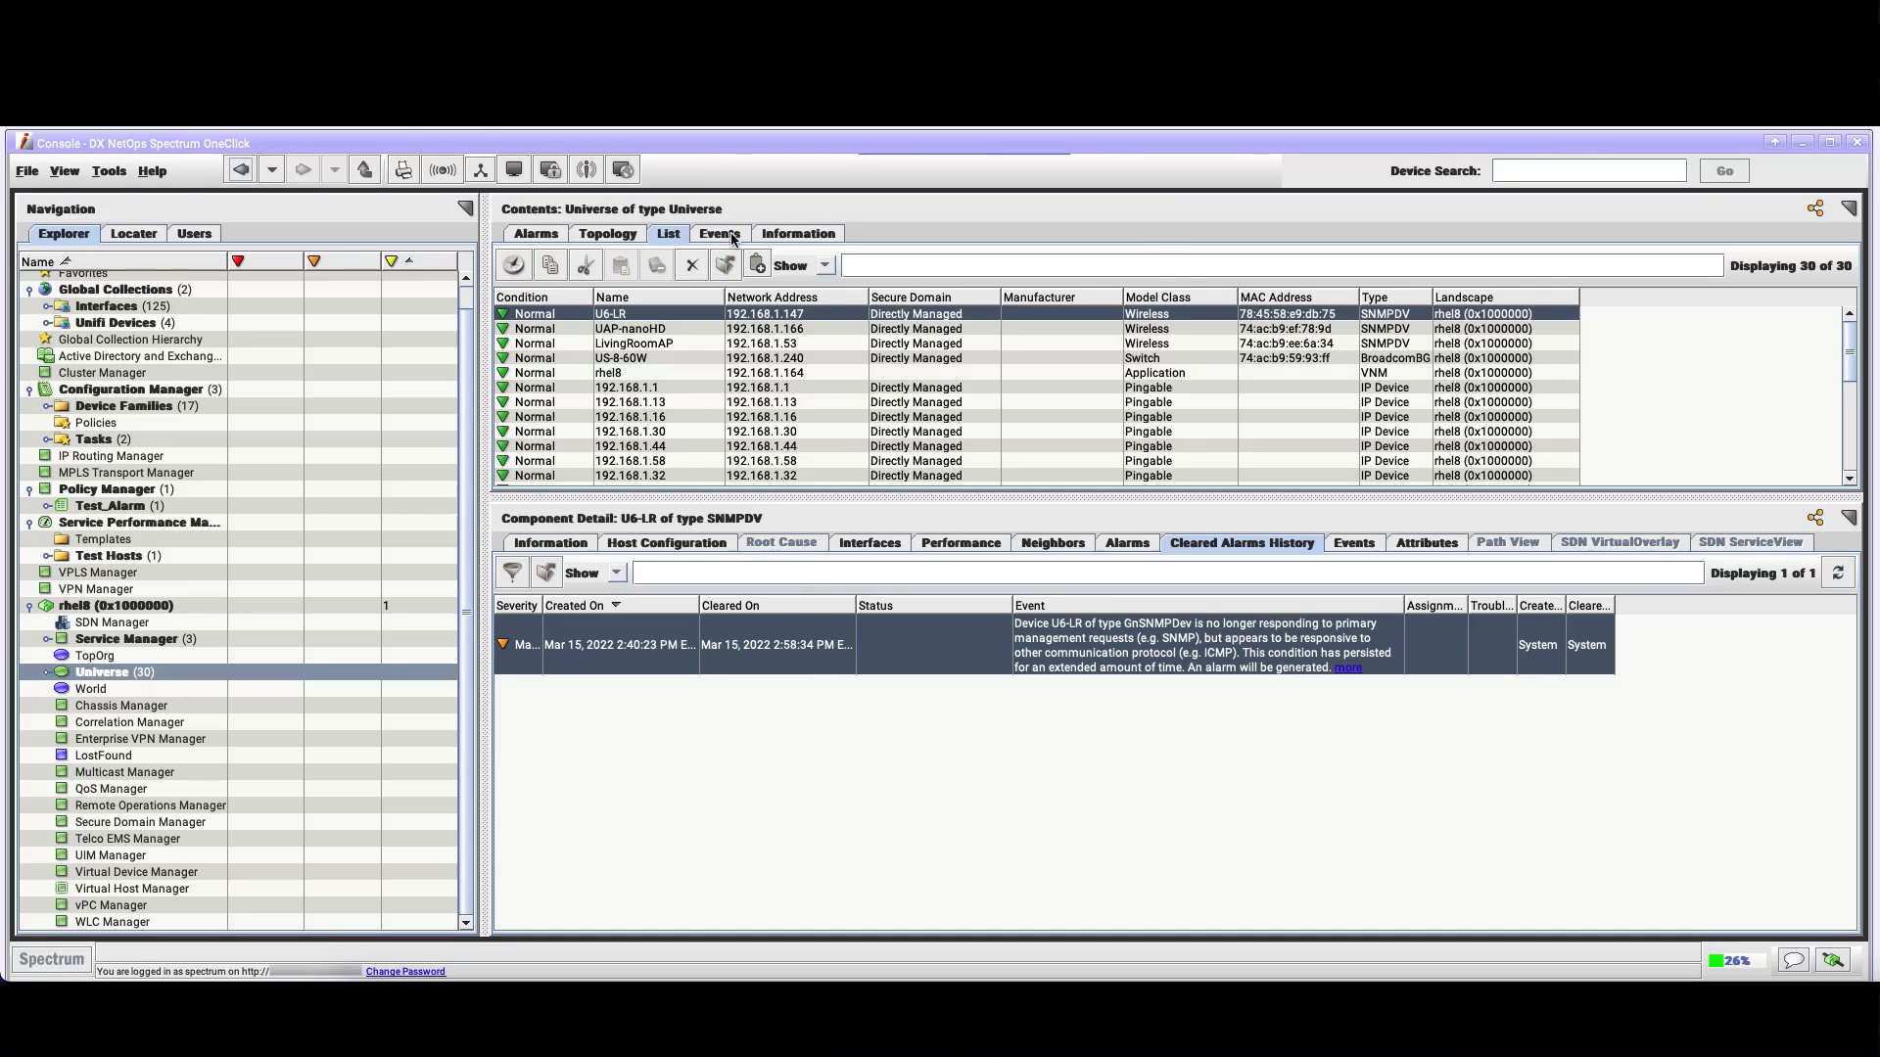
Show U6-LR's event history and bring up its event filter settings
click(718, 233)
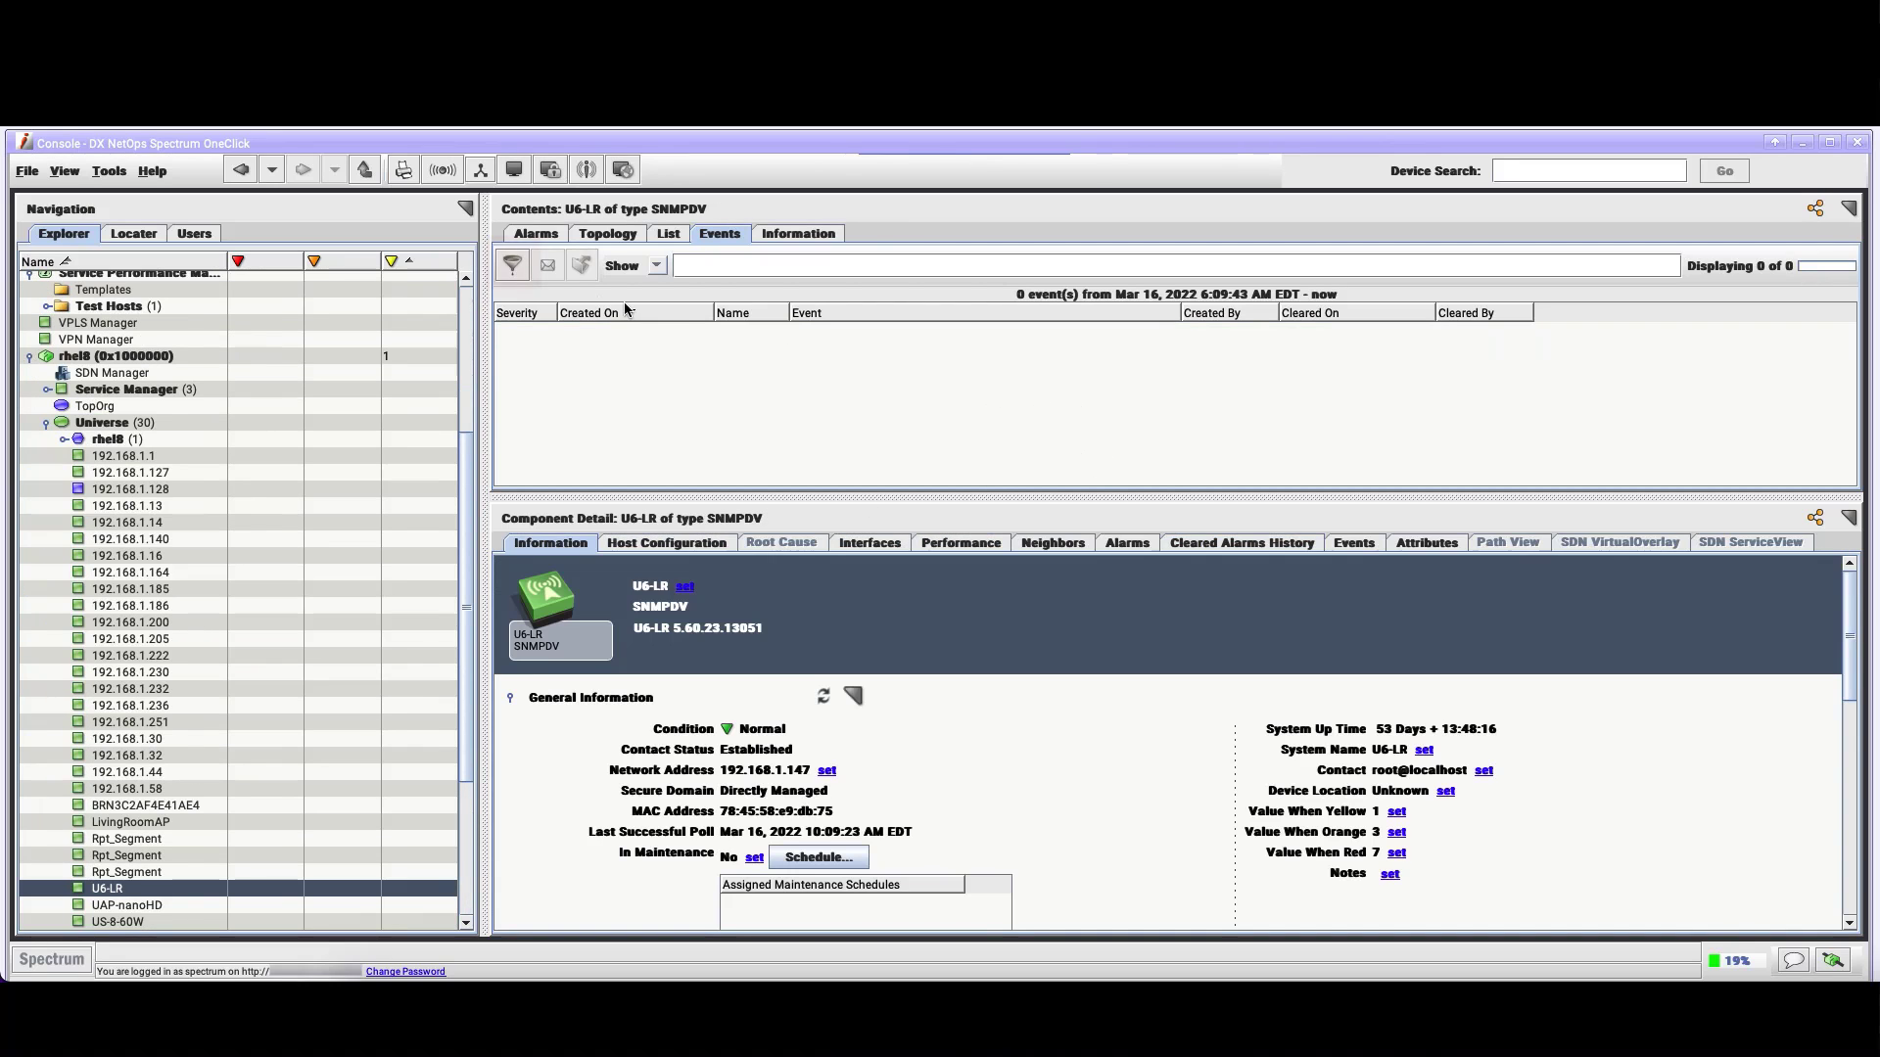
click(511, 264)
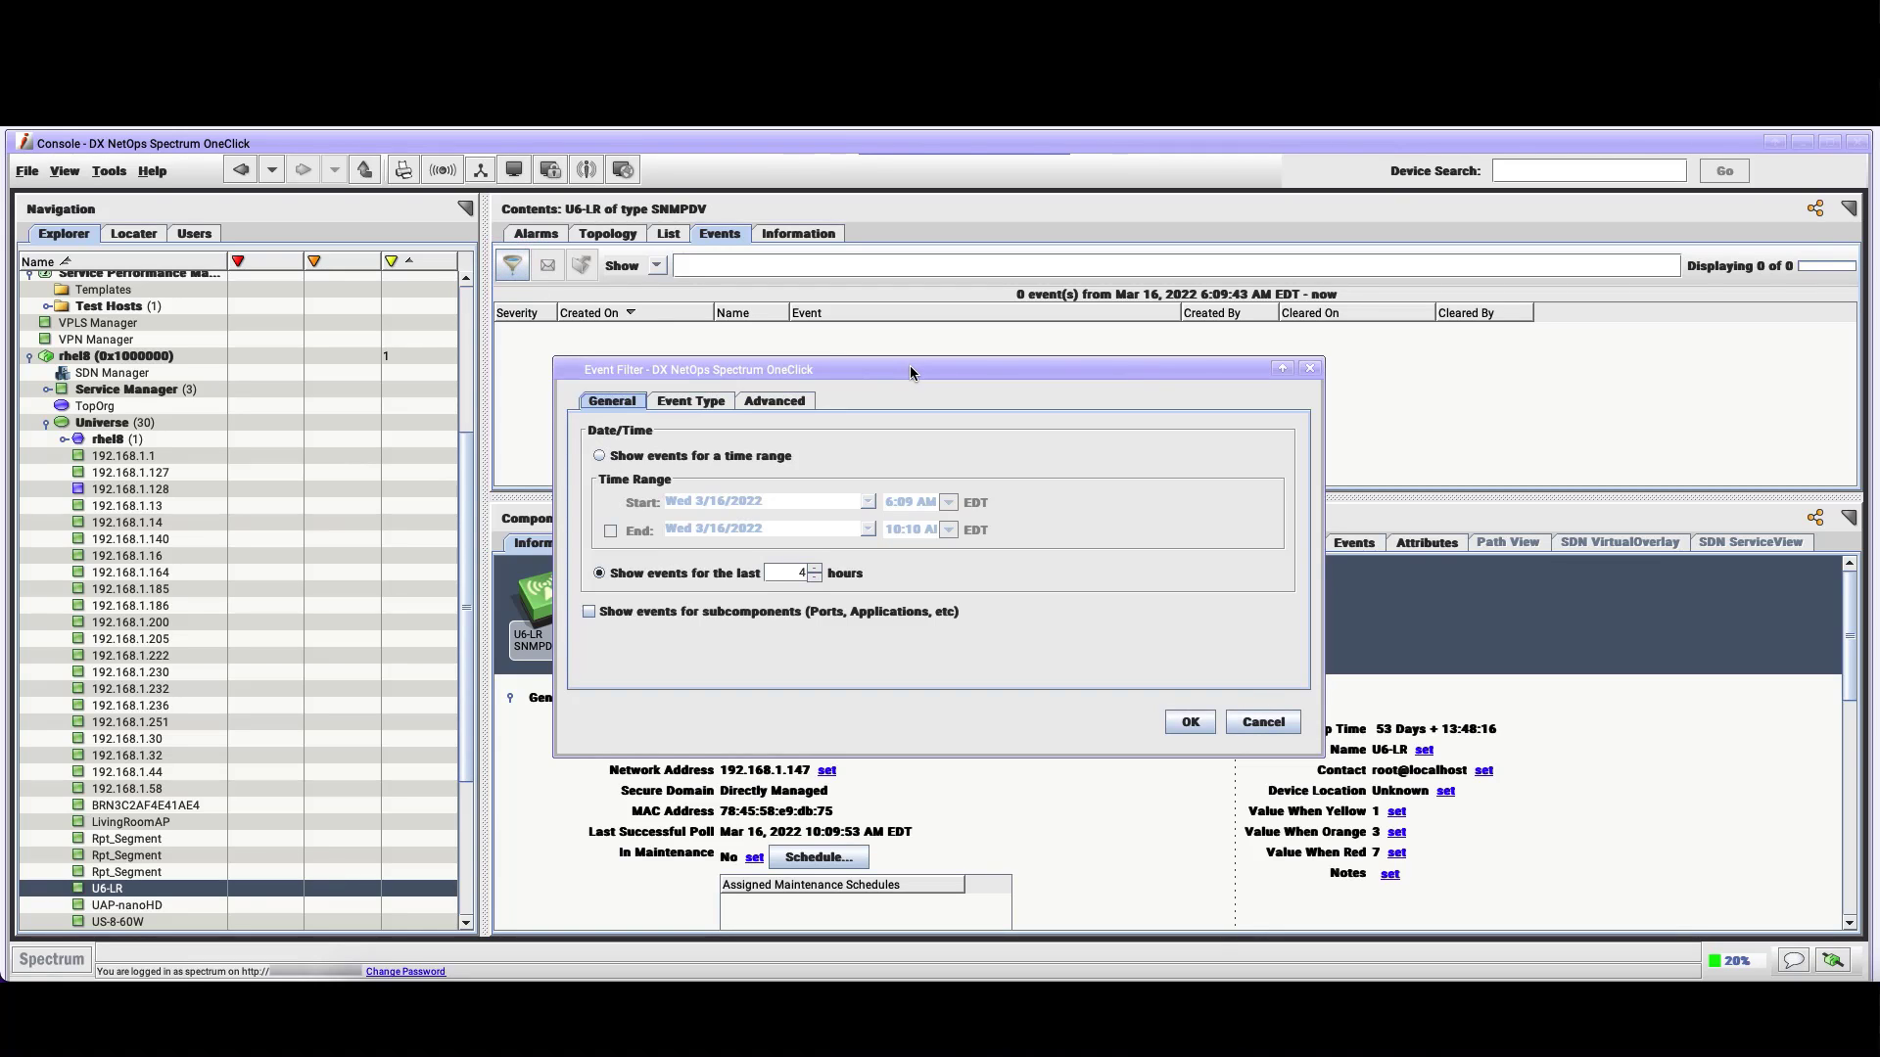
Filter U6-LR's events to the last 24 hours, listing 5 events including the Major alarm
click(599, 456)
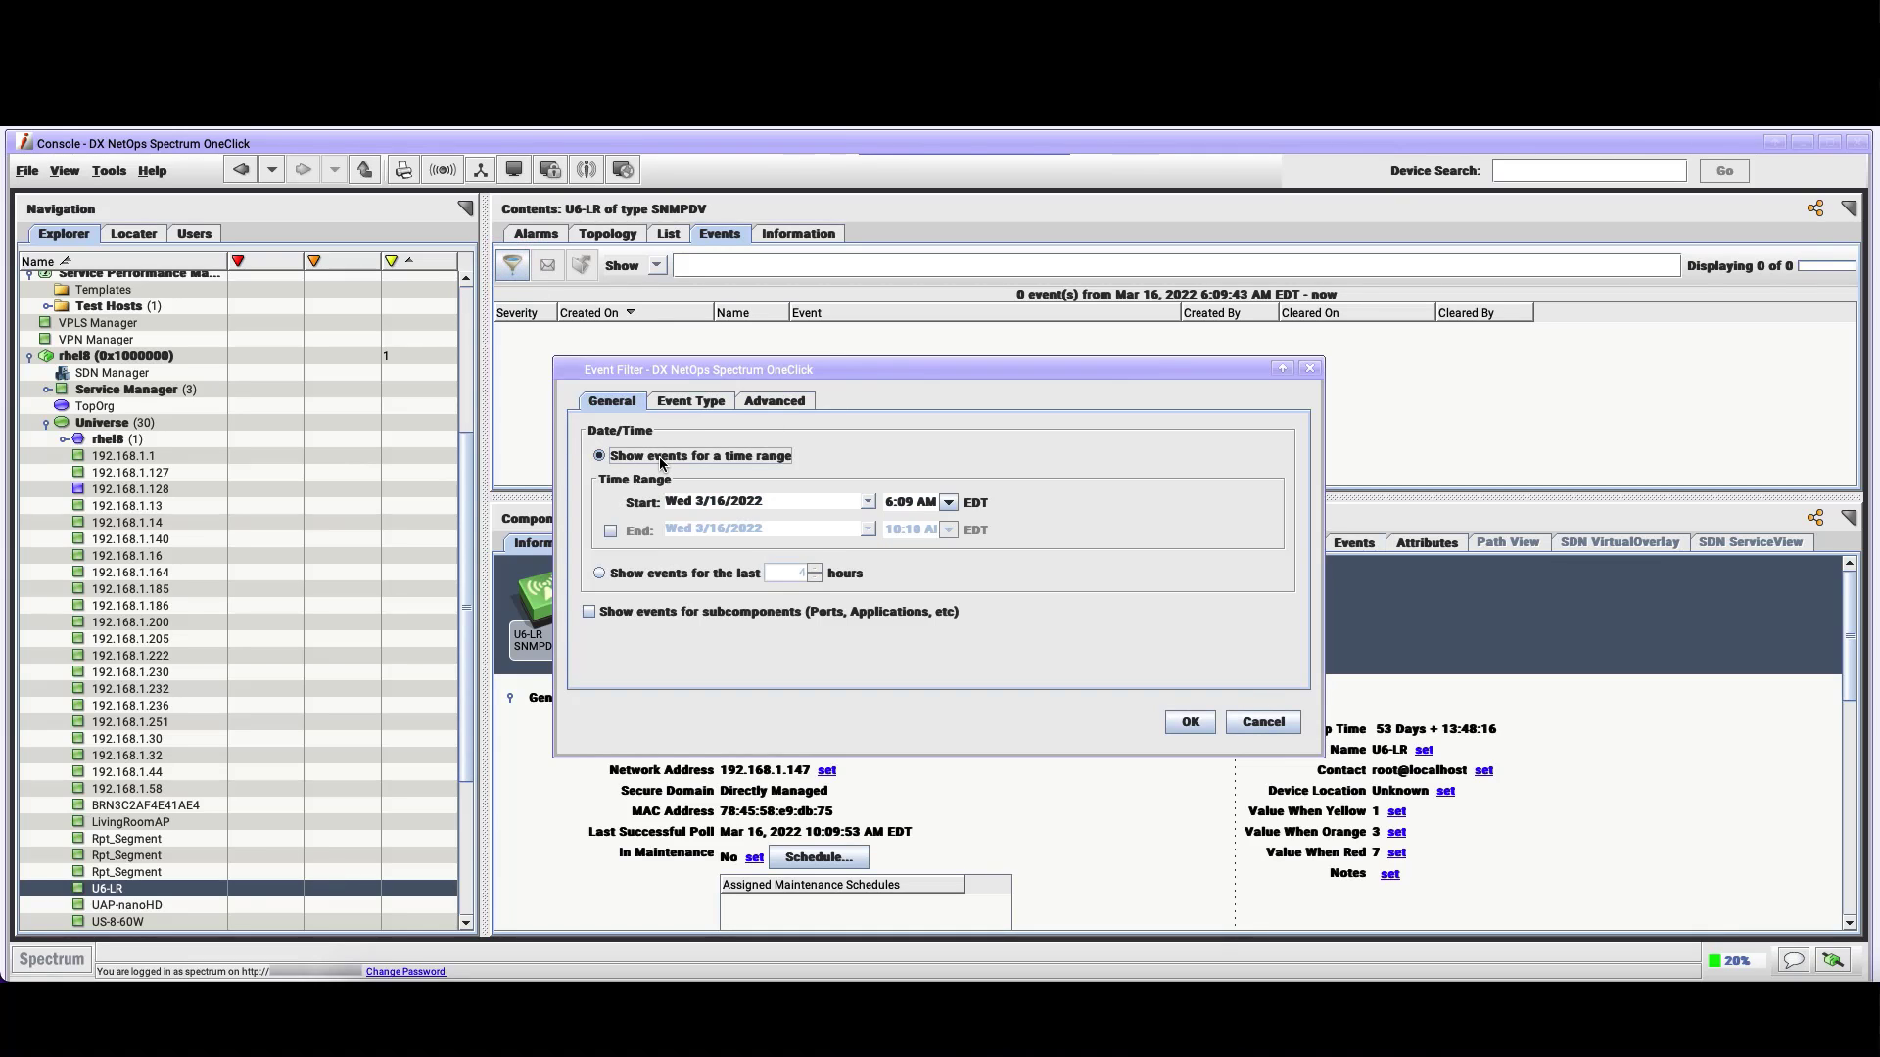
click(599, 572)
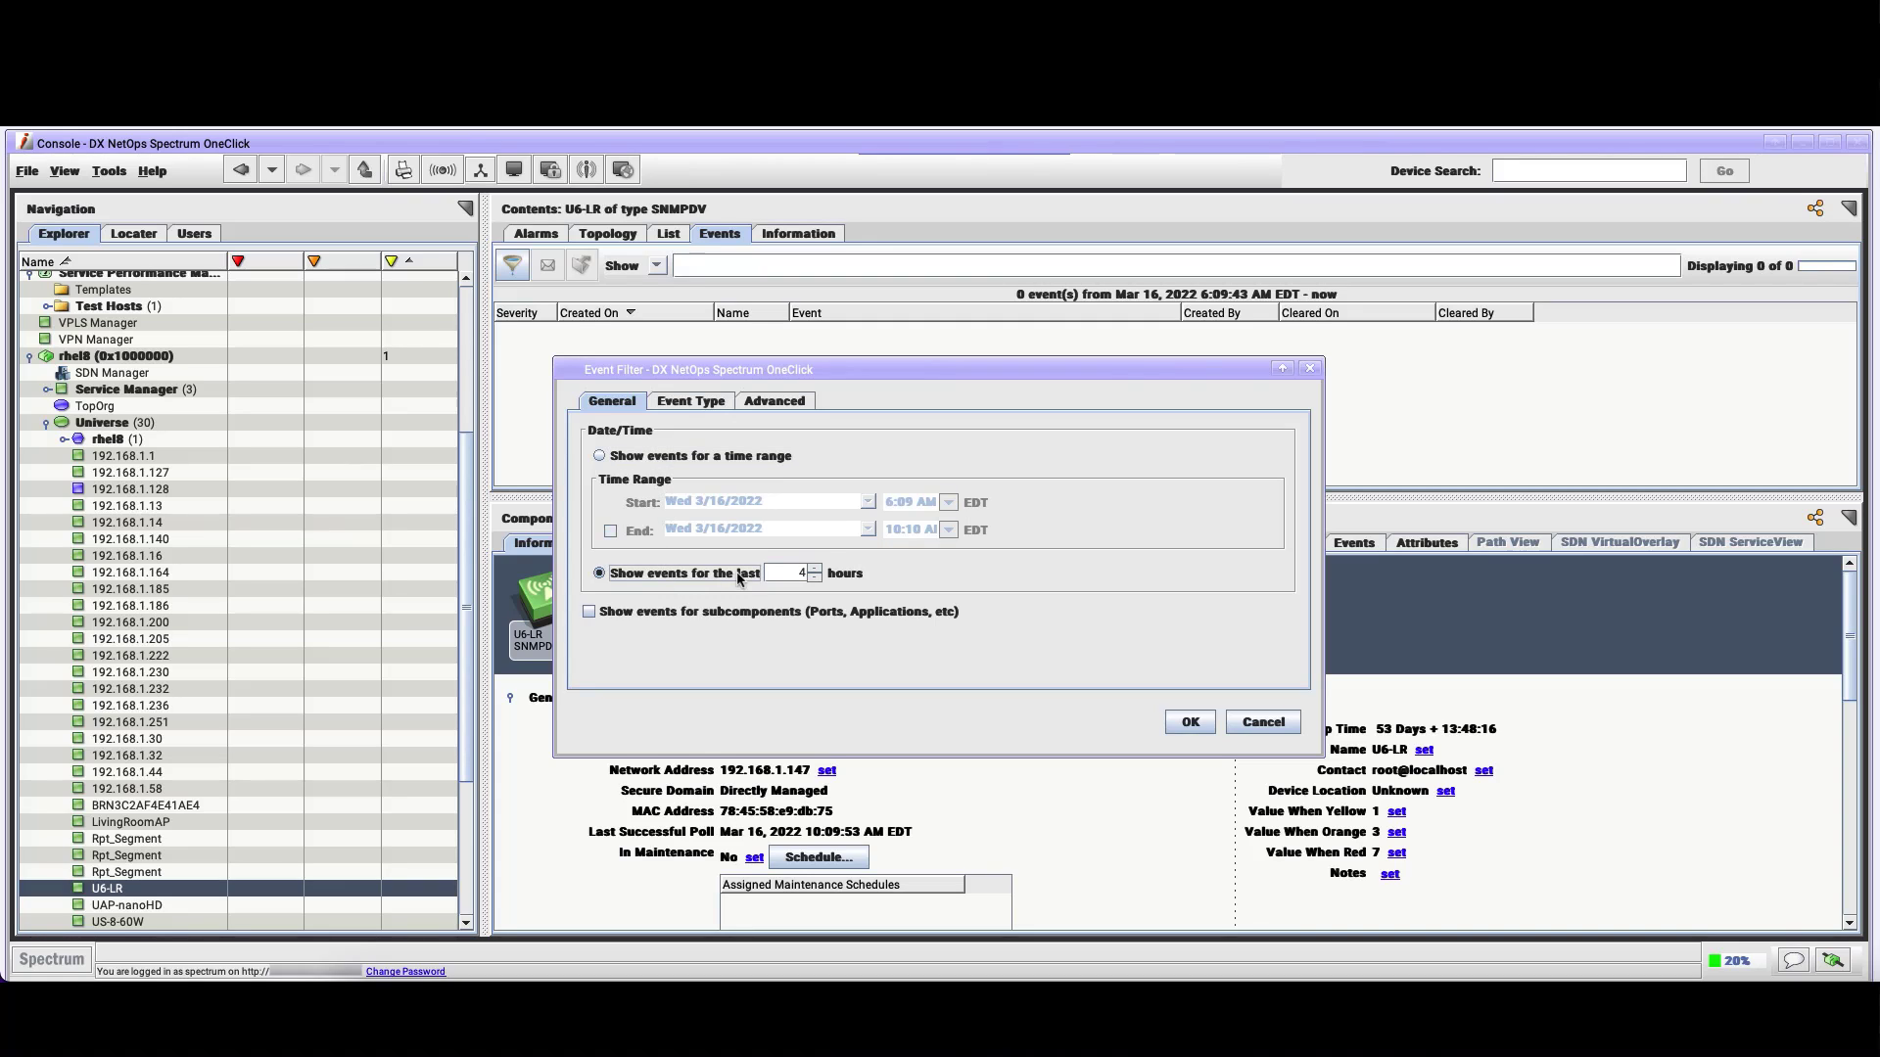
click(814, 567)
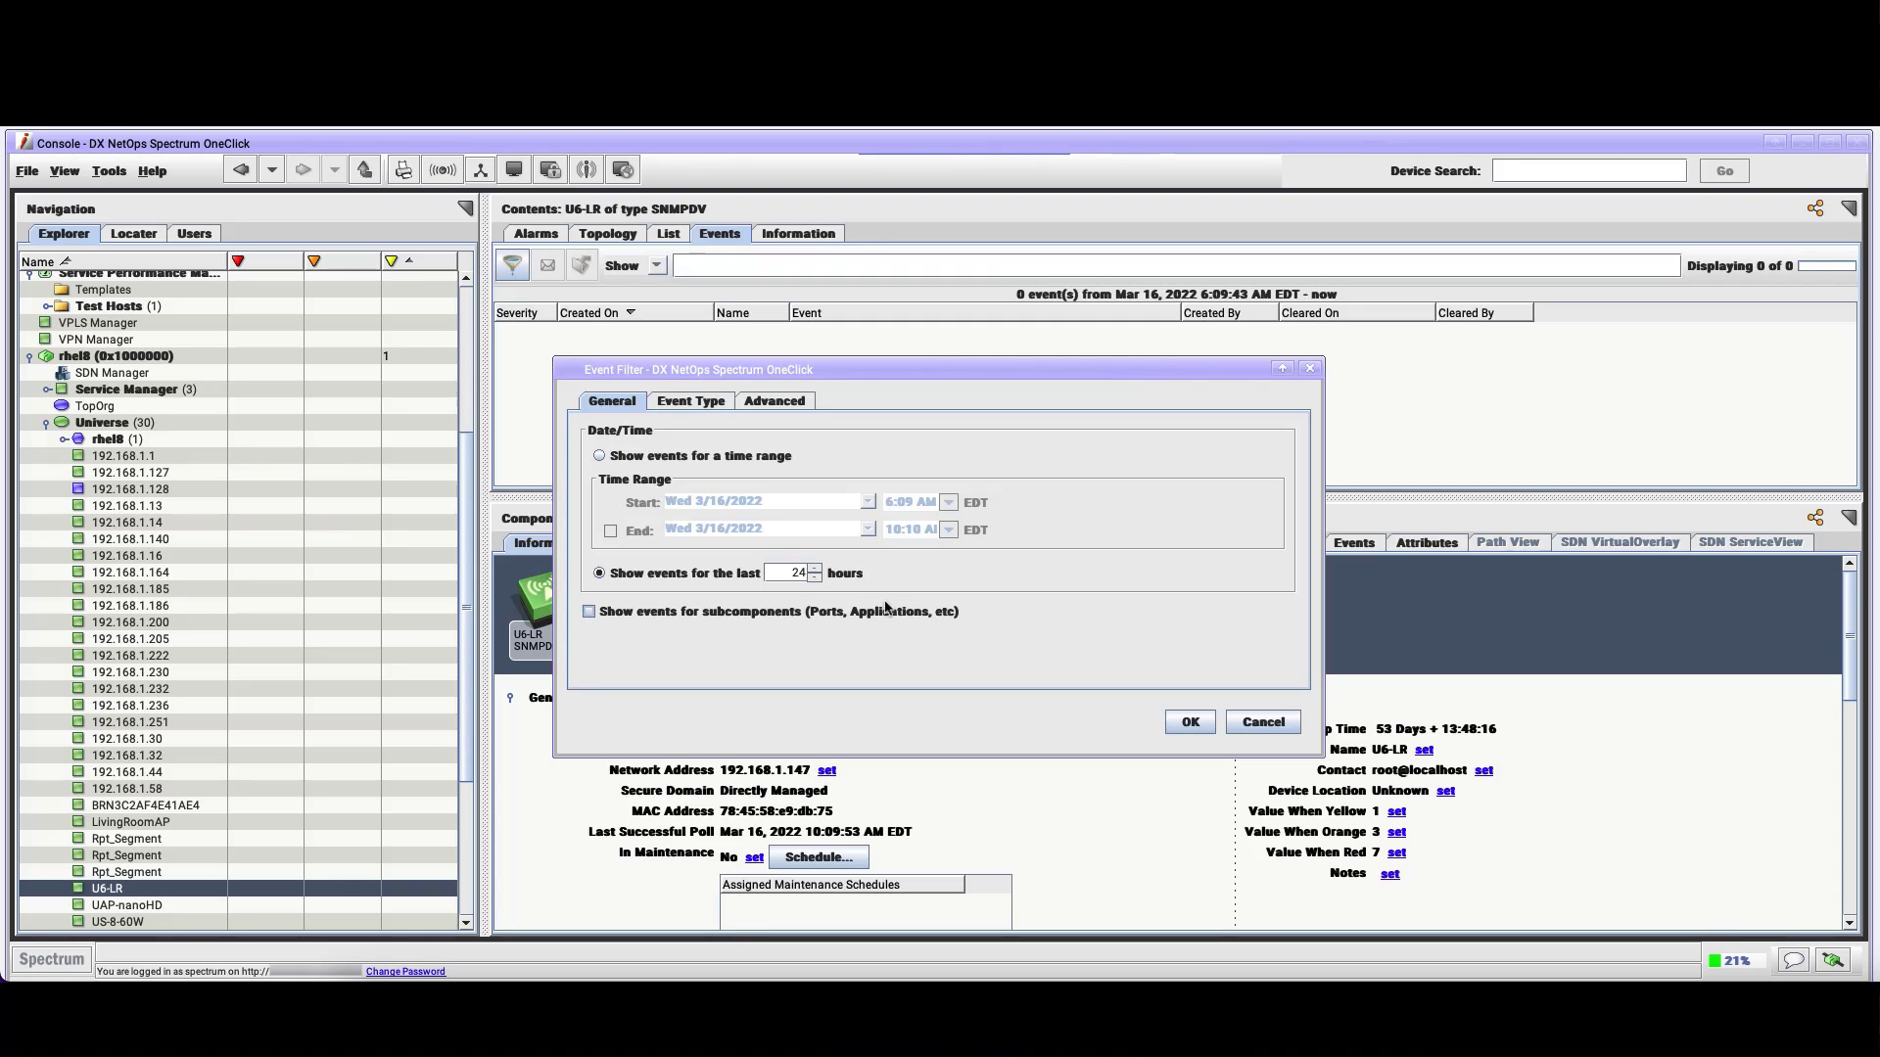
mouse_move(910, 613)
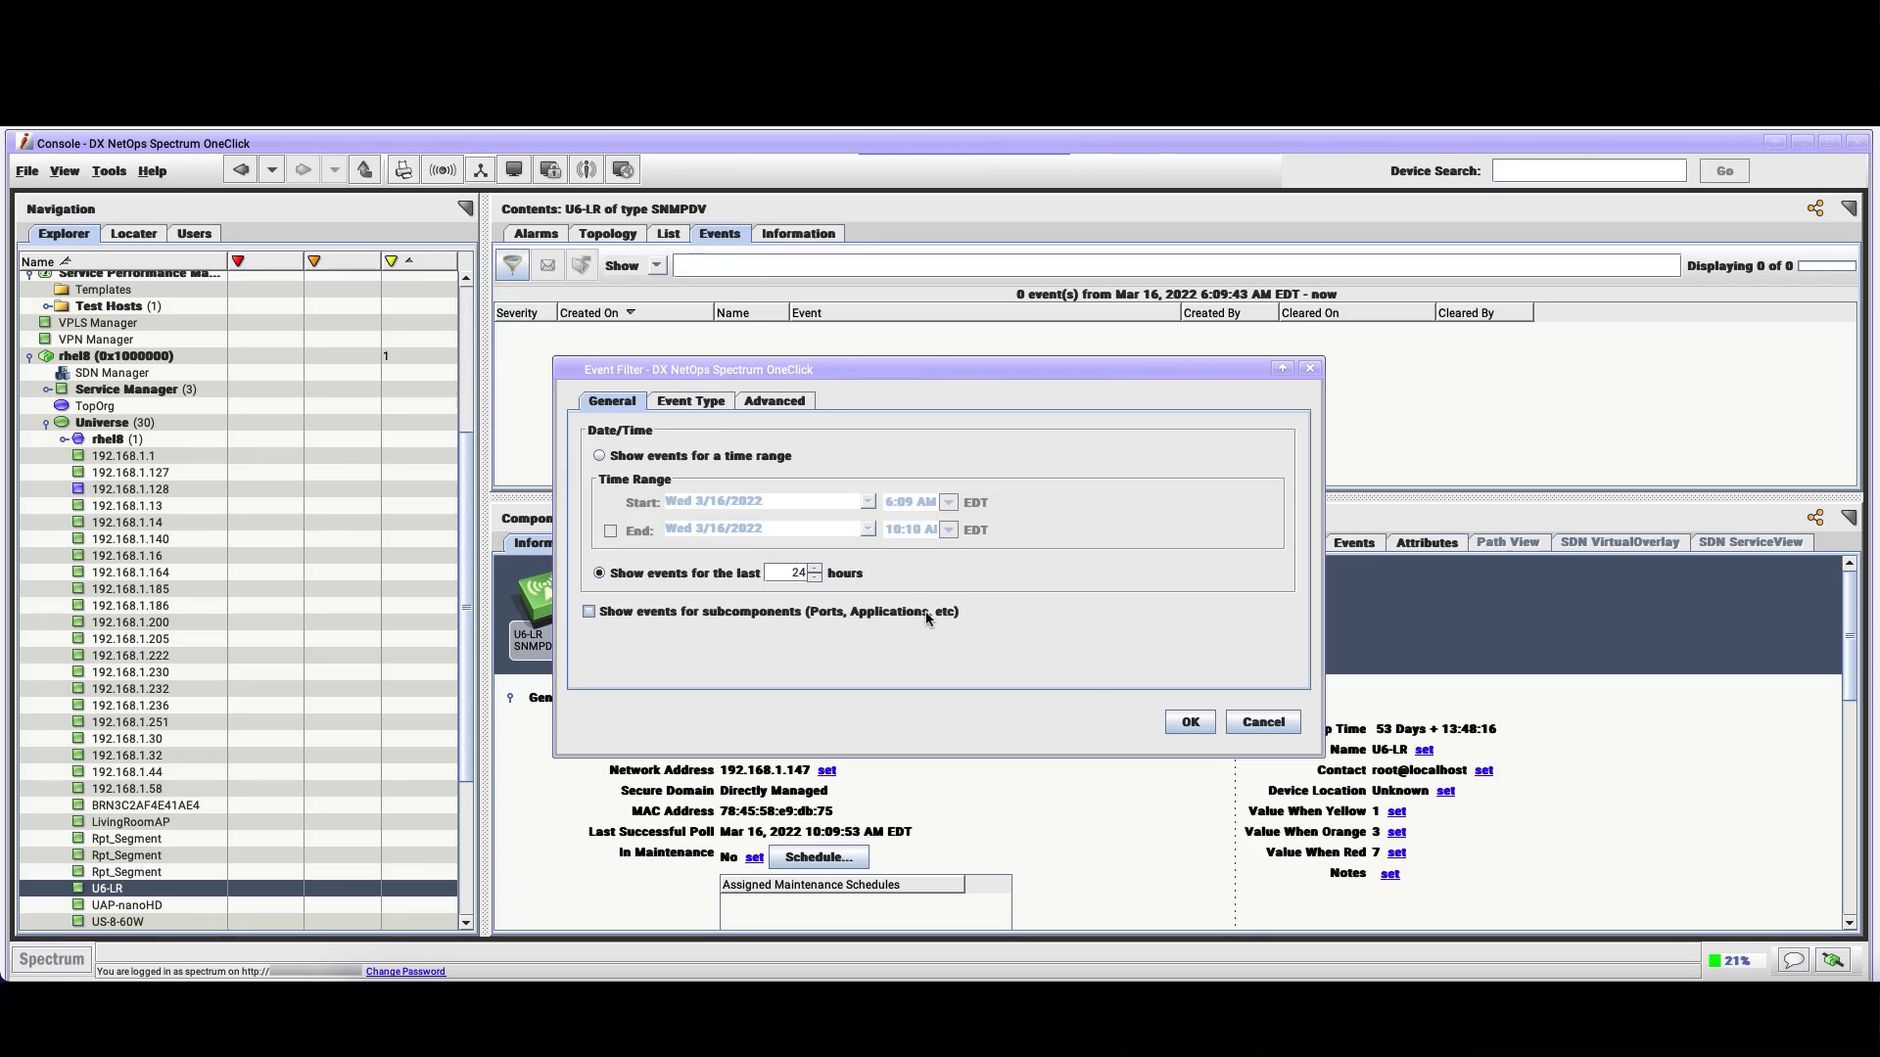
click(1188, 723)
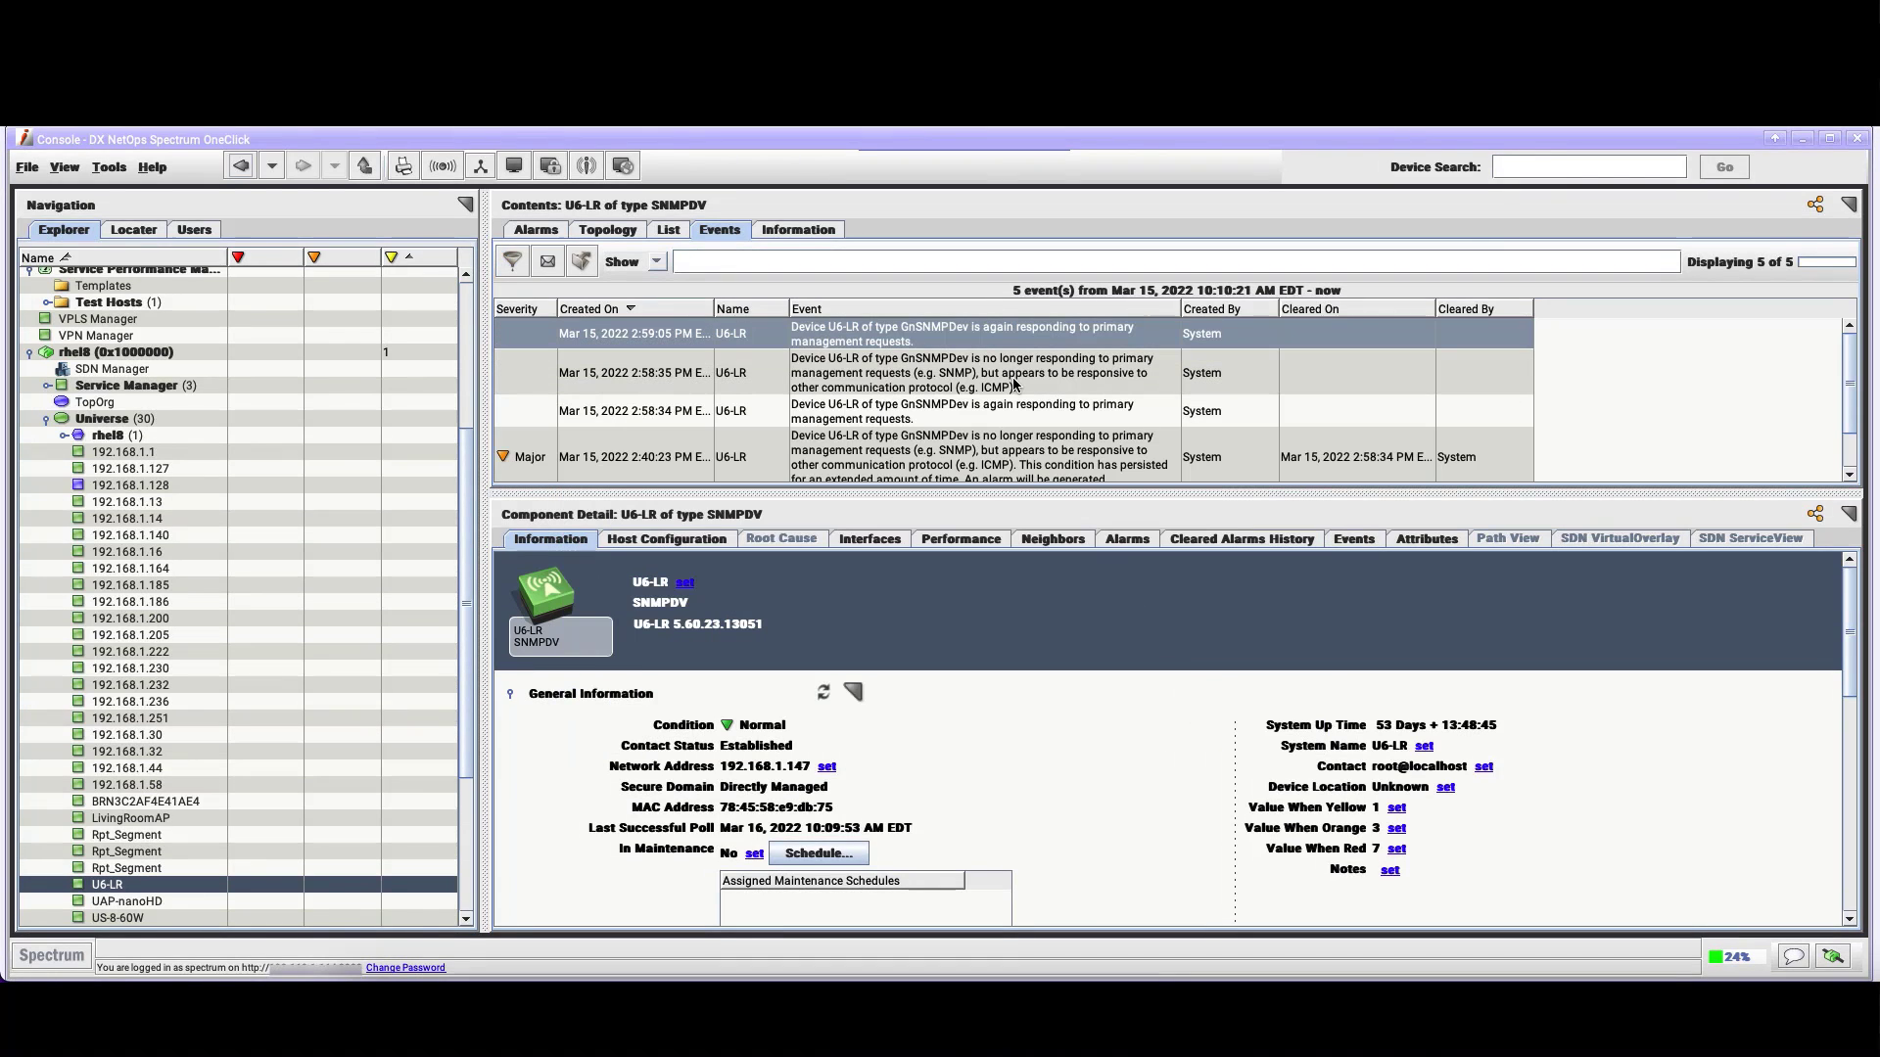
mouse_move(1850, 396)
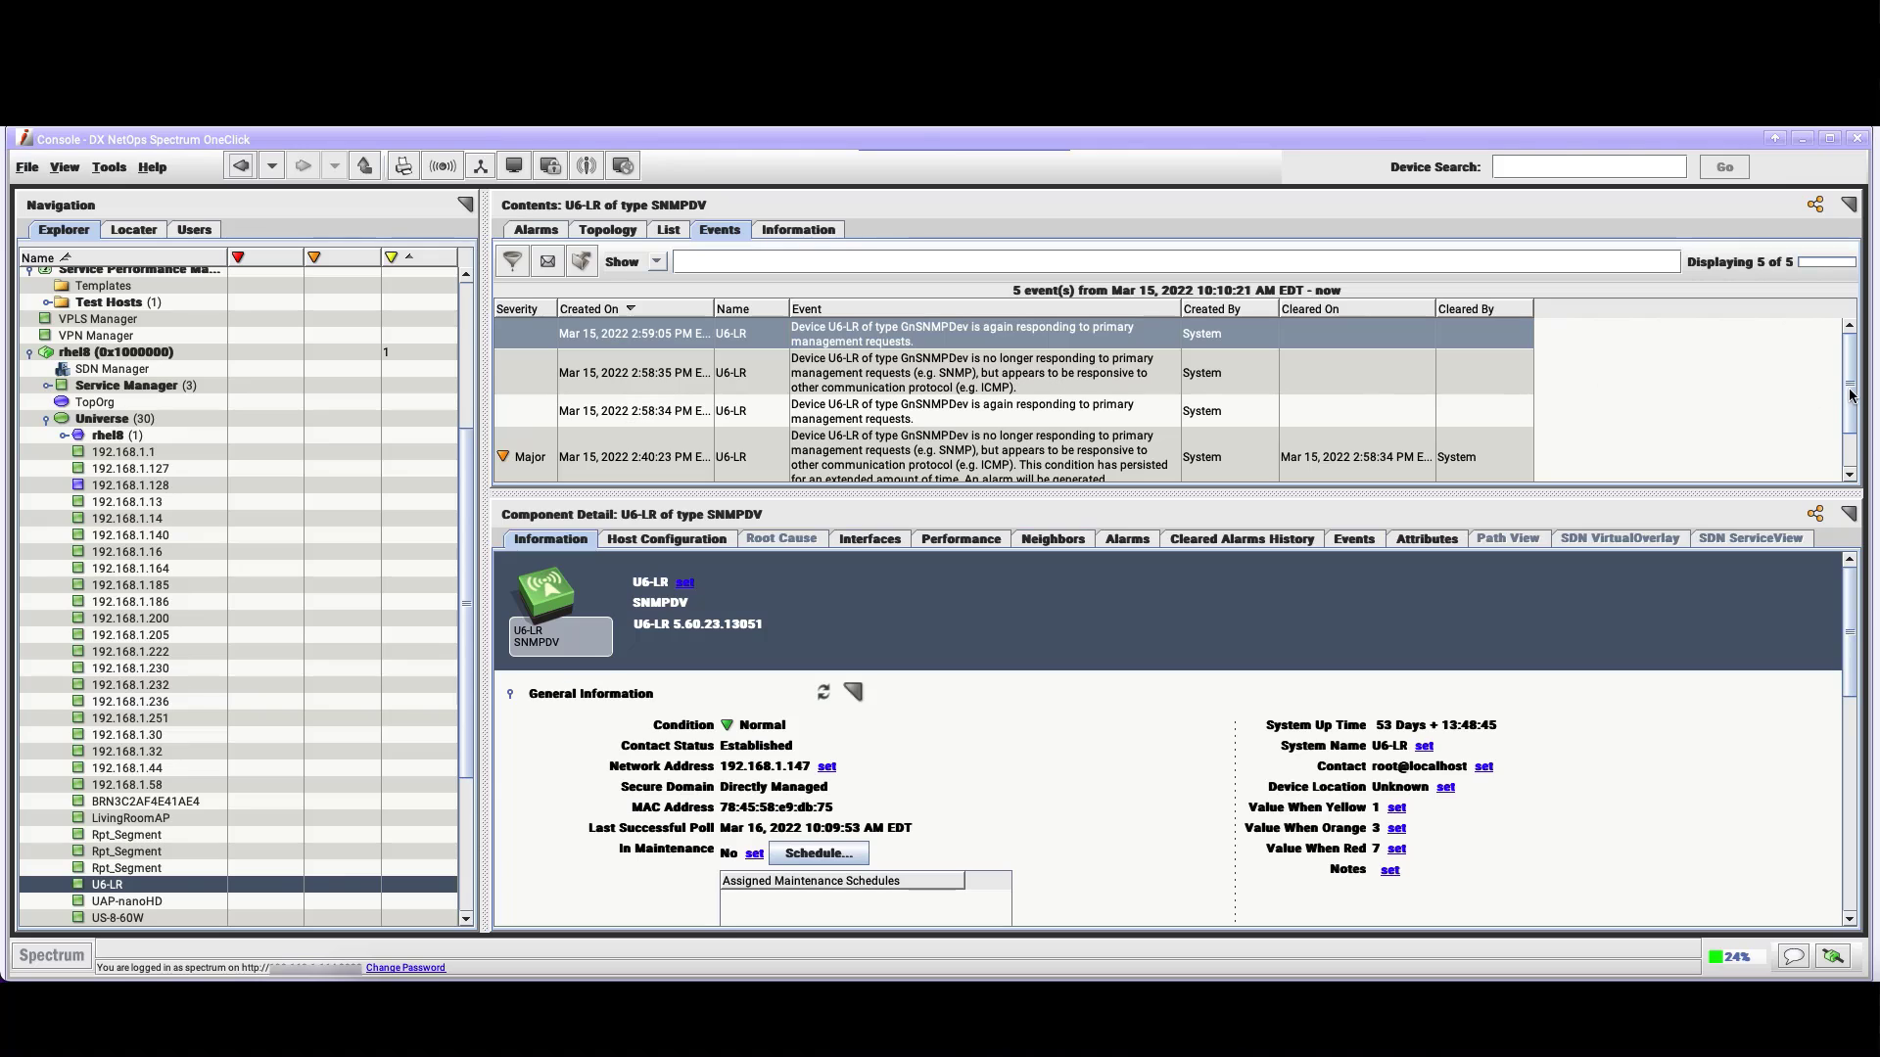
scroll(down, 3)
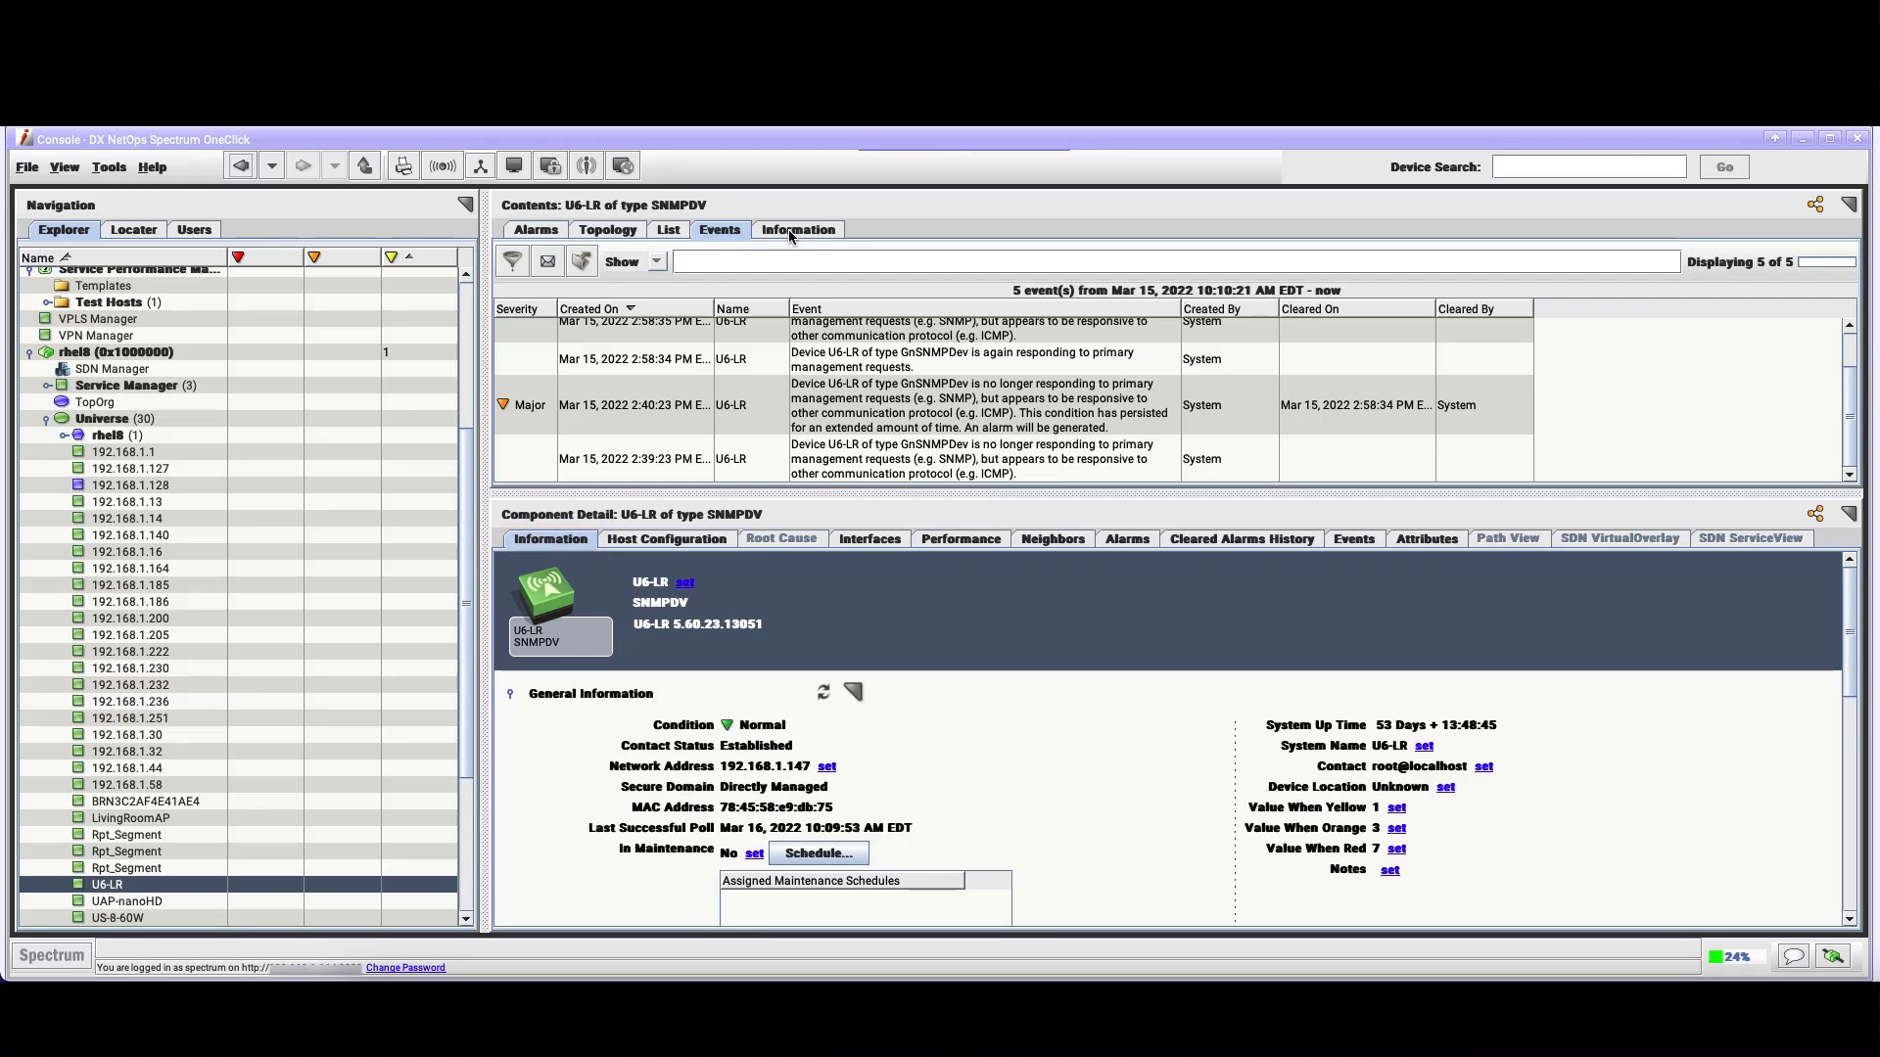
View U6-LR's general information in Contents, return to the device table and show it in Component Detail
click(797, 229)
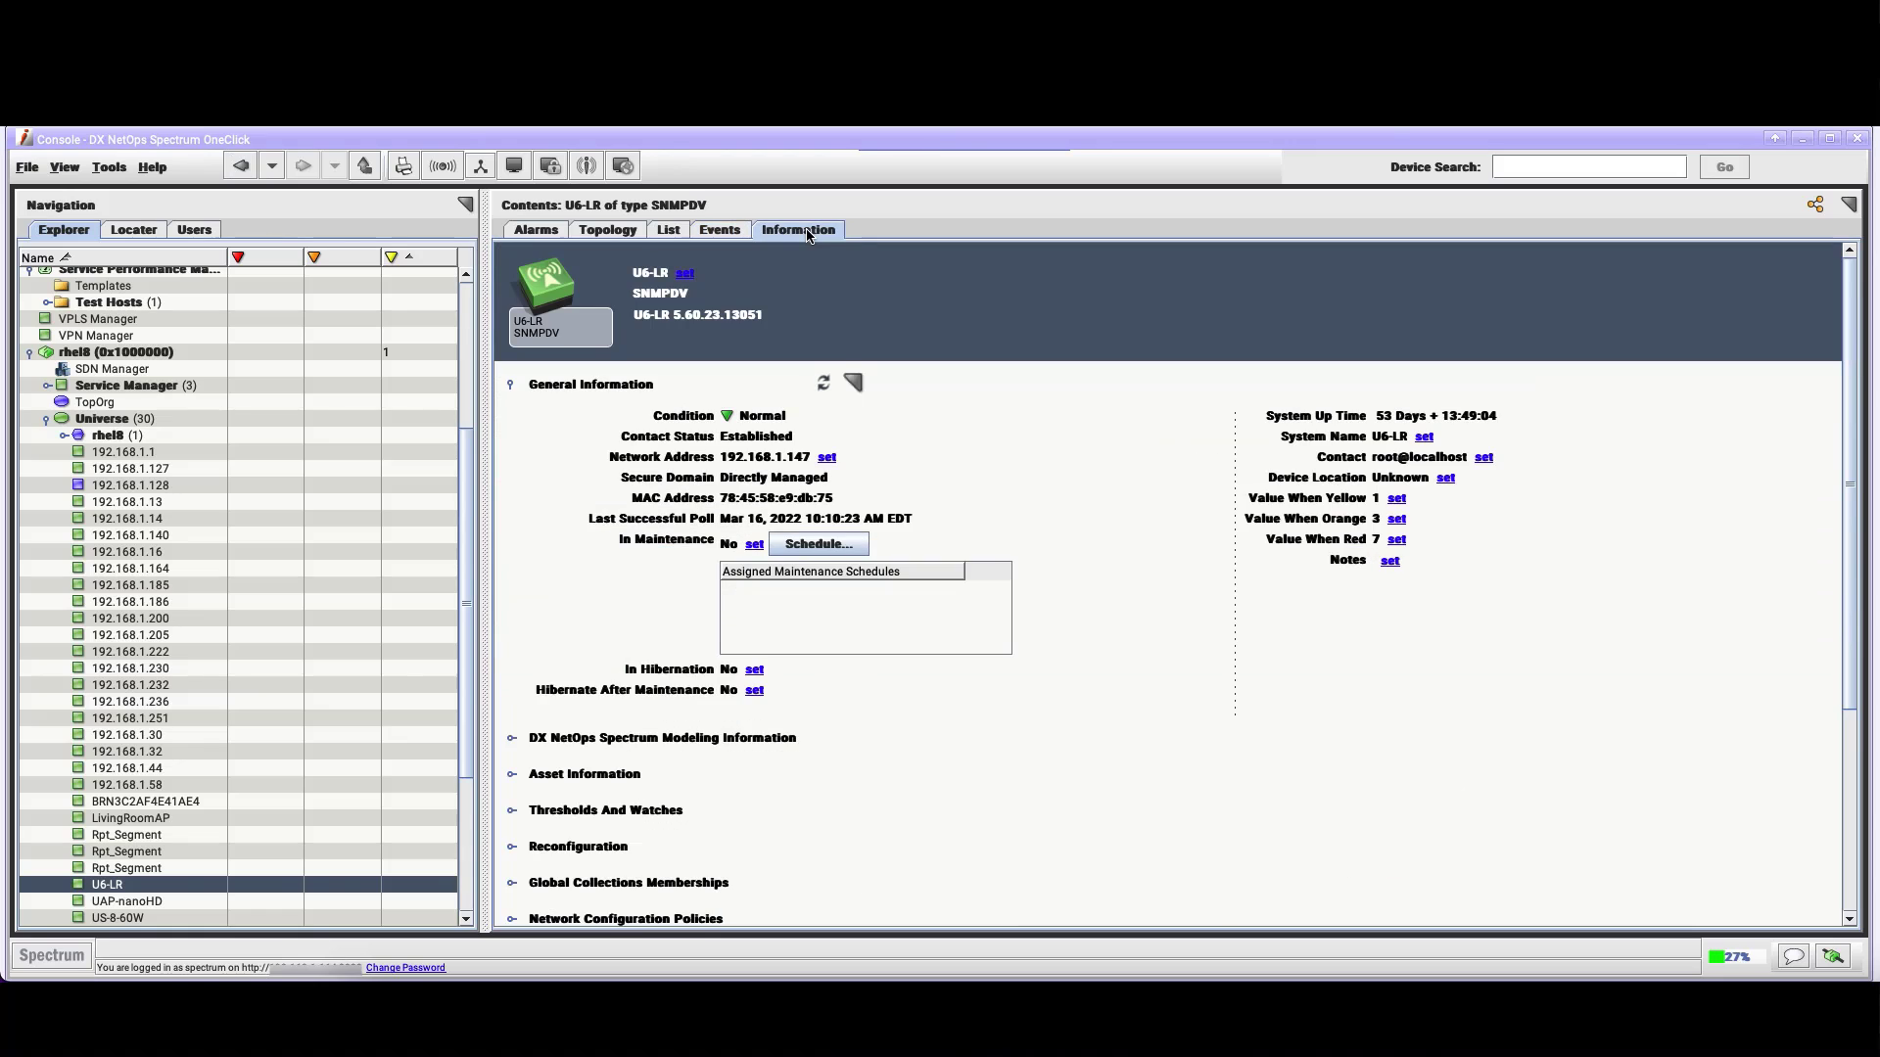
click(667, 229)
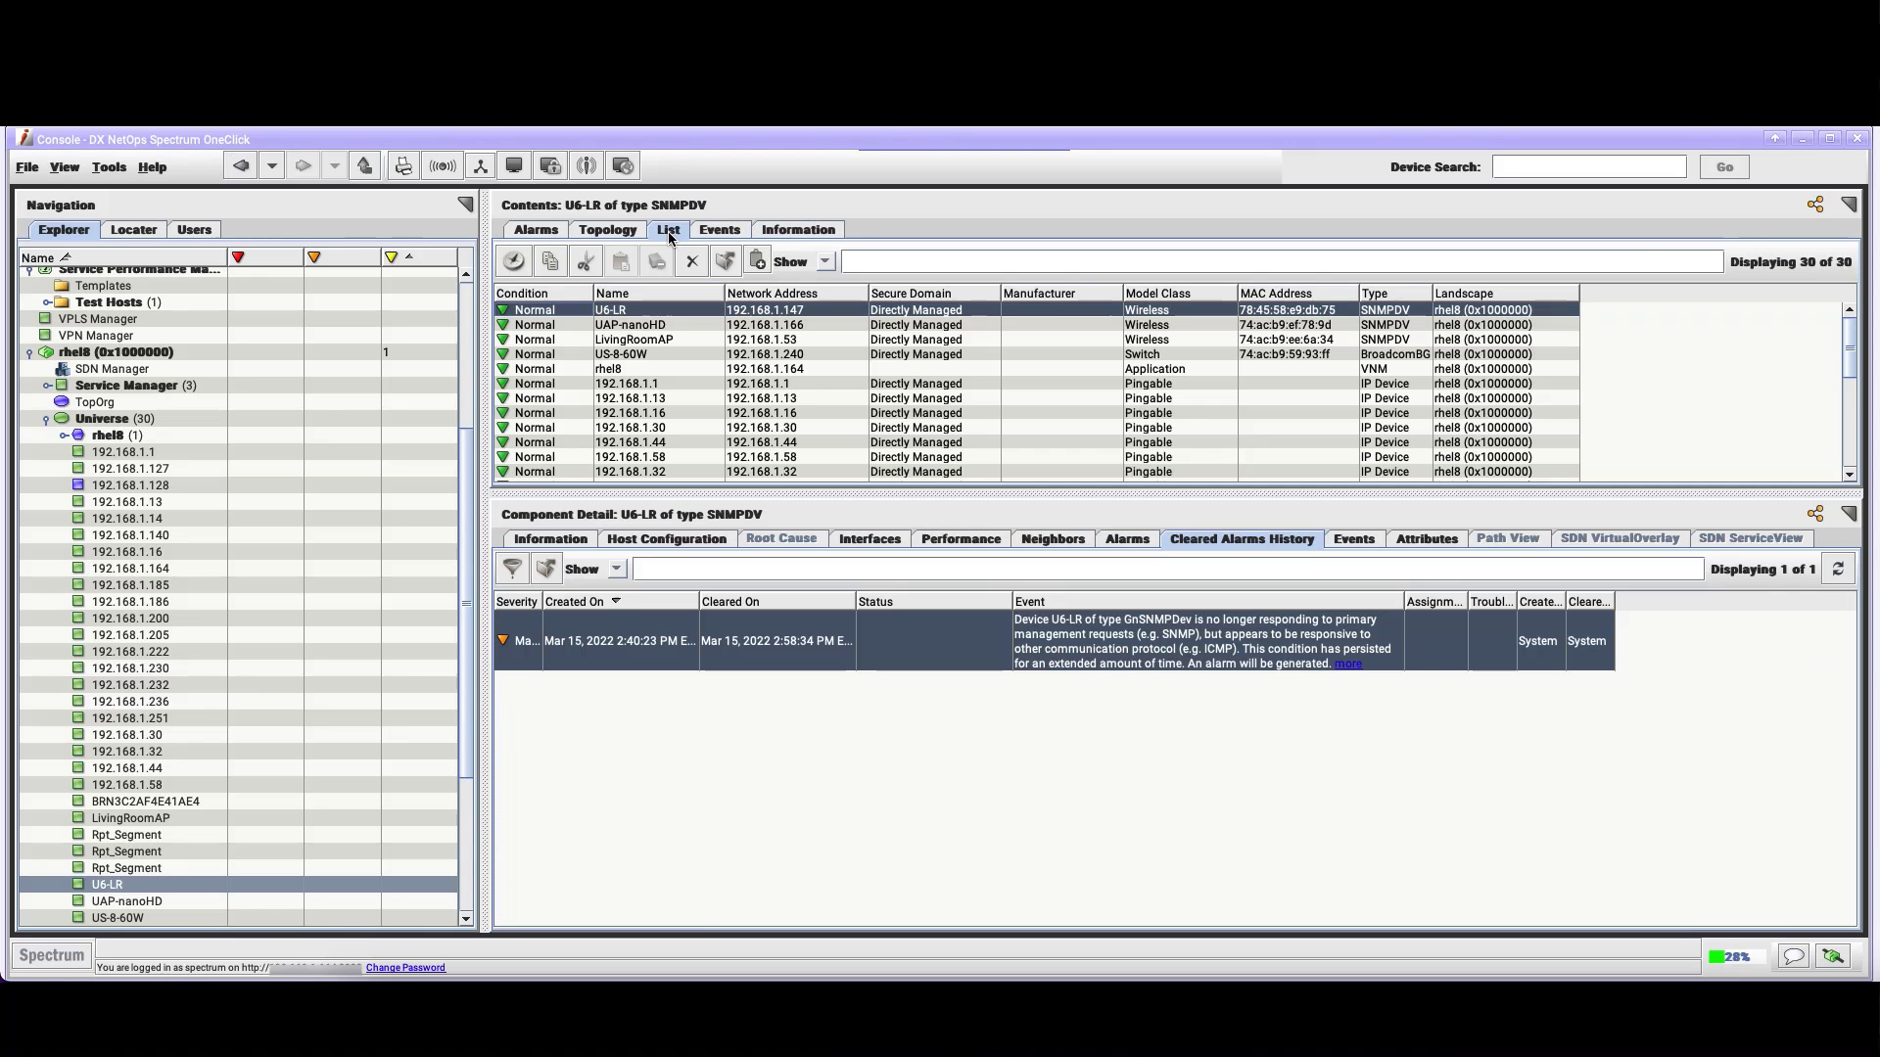
click(548, 539)
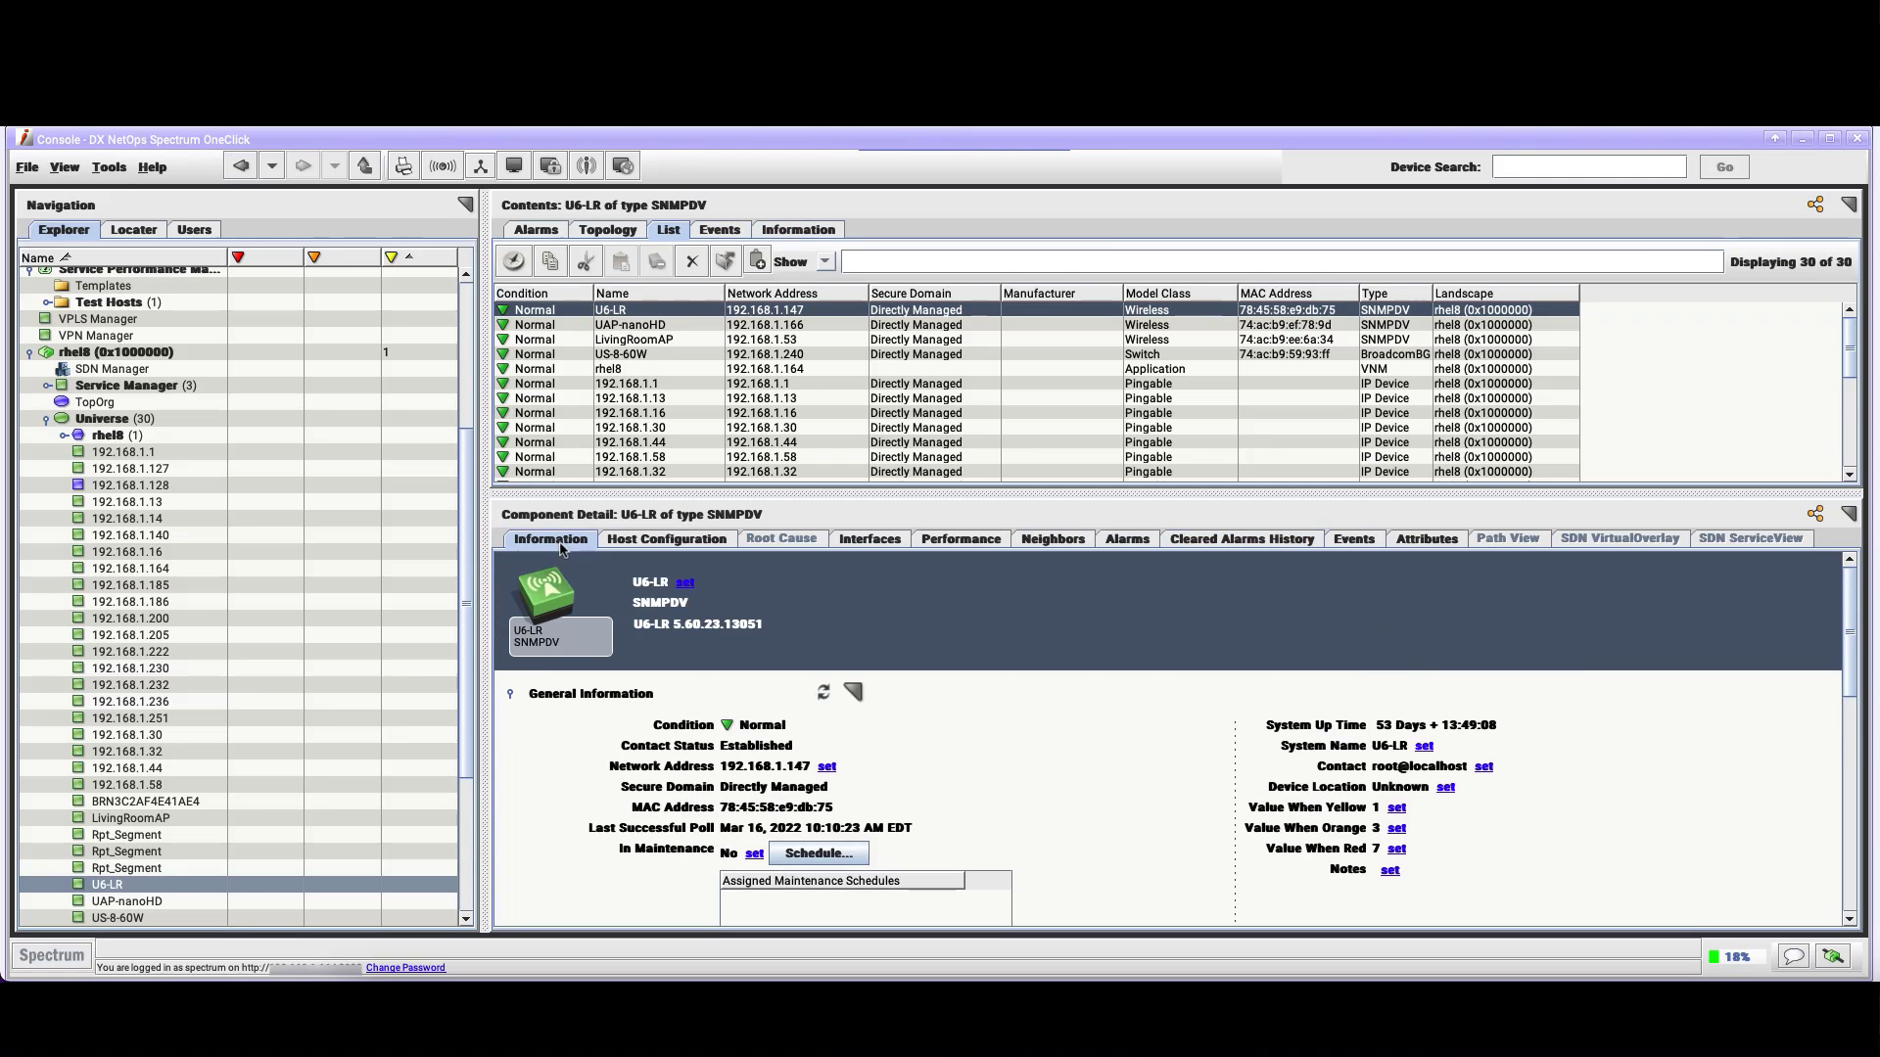
mouse_move(587, 713)
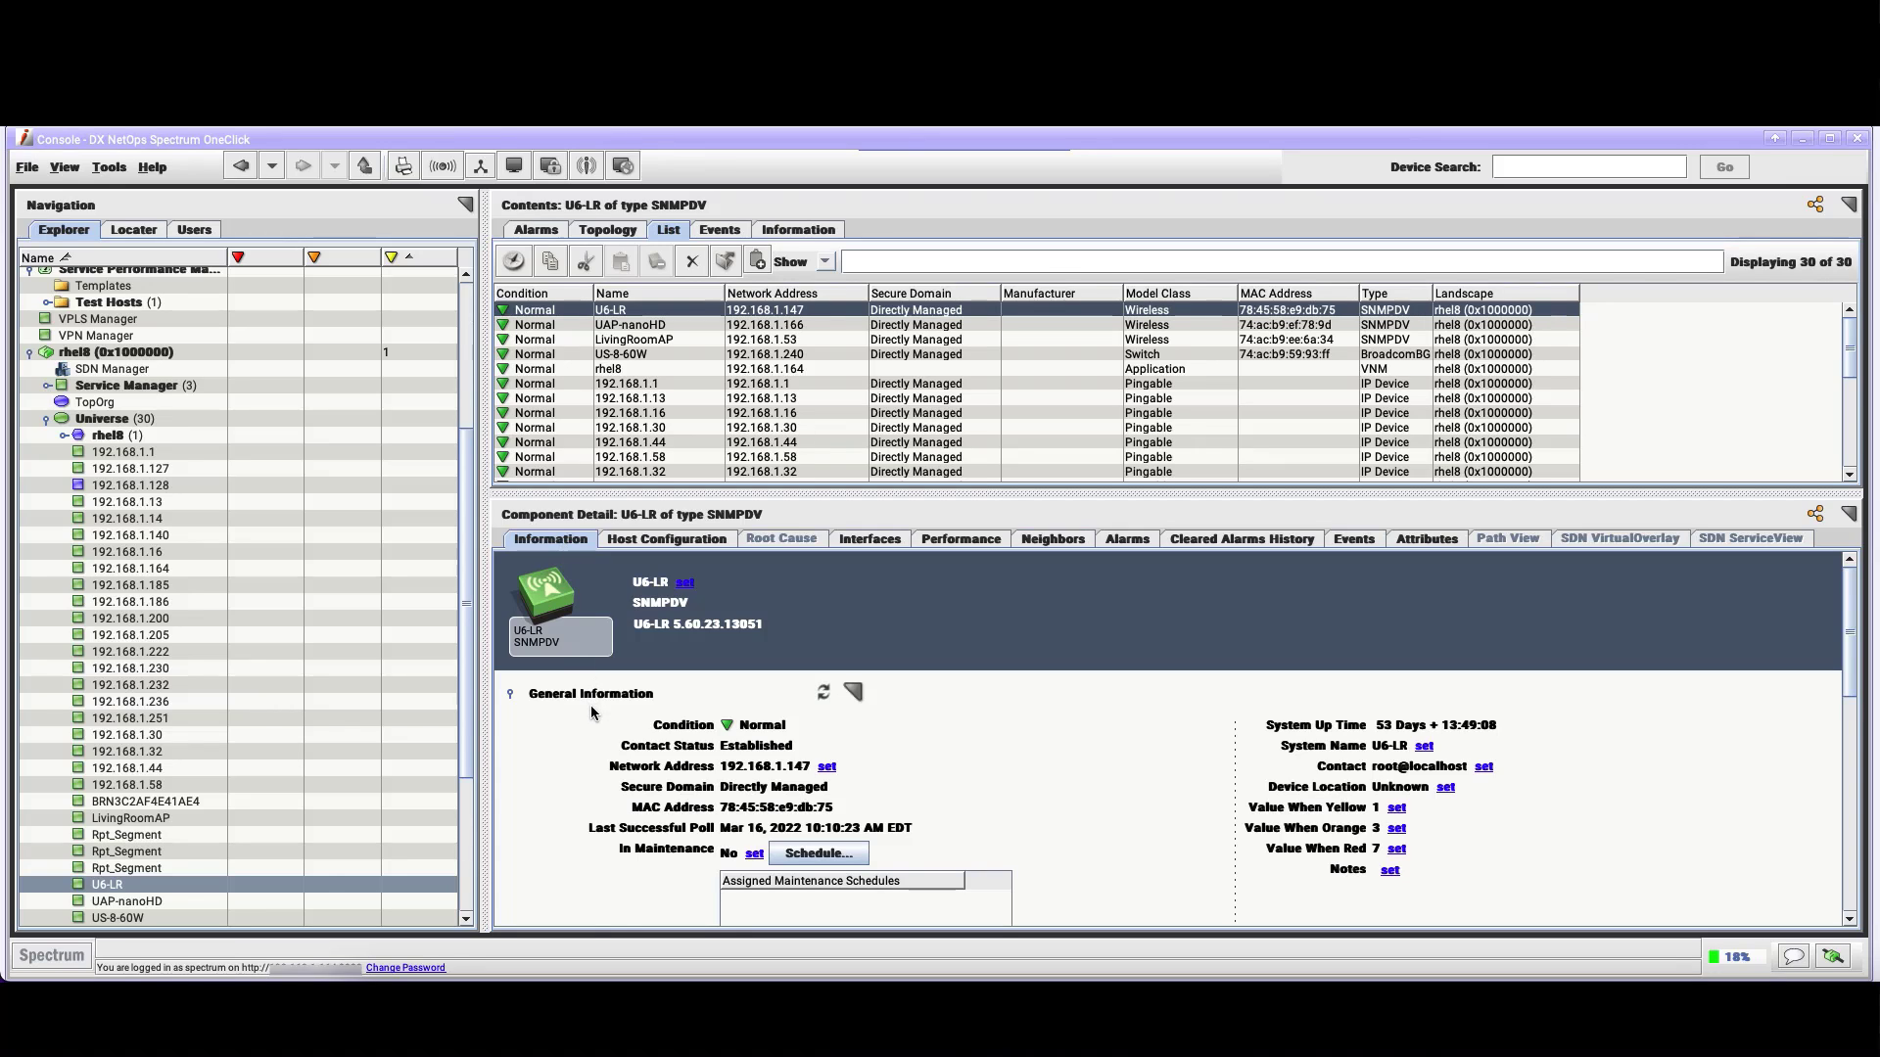
Collapse General Information and expand the Spectrum Modeling Information section
click(511, 693)
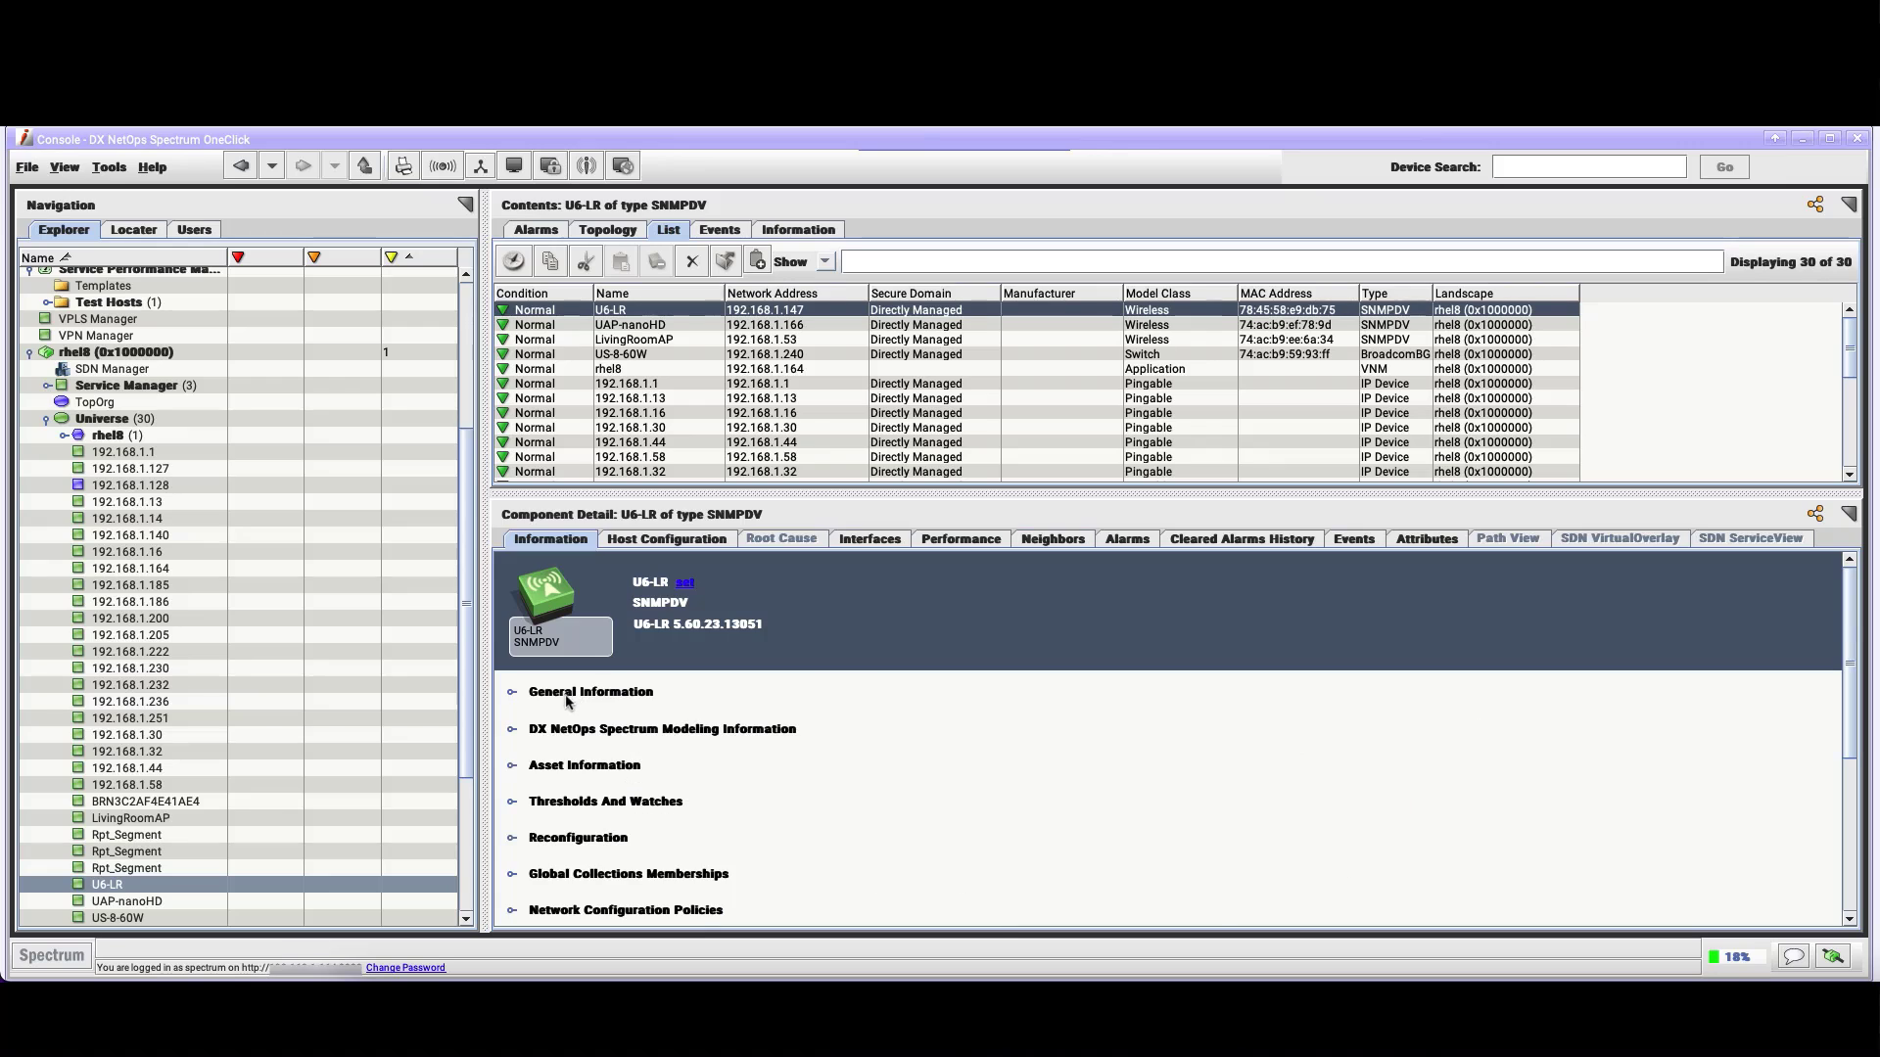
click(659, 728)
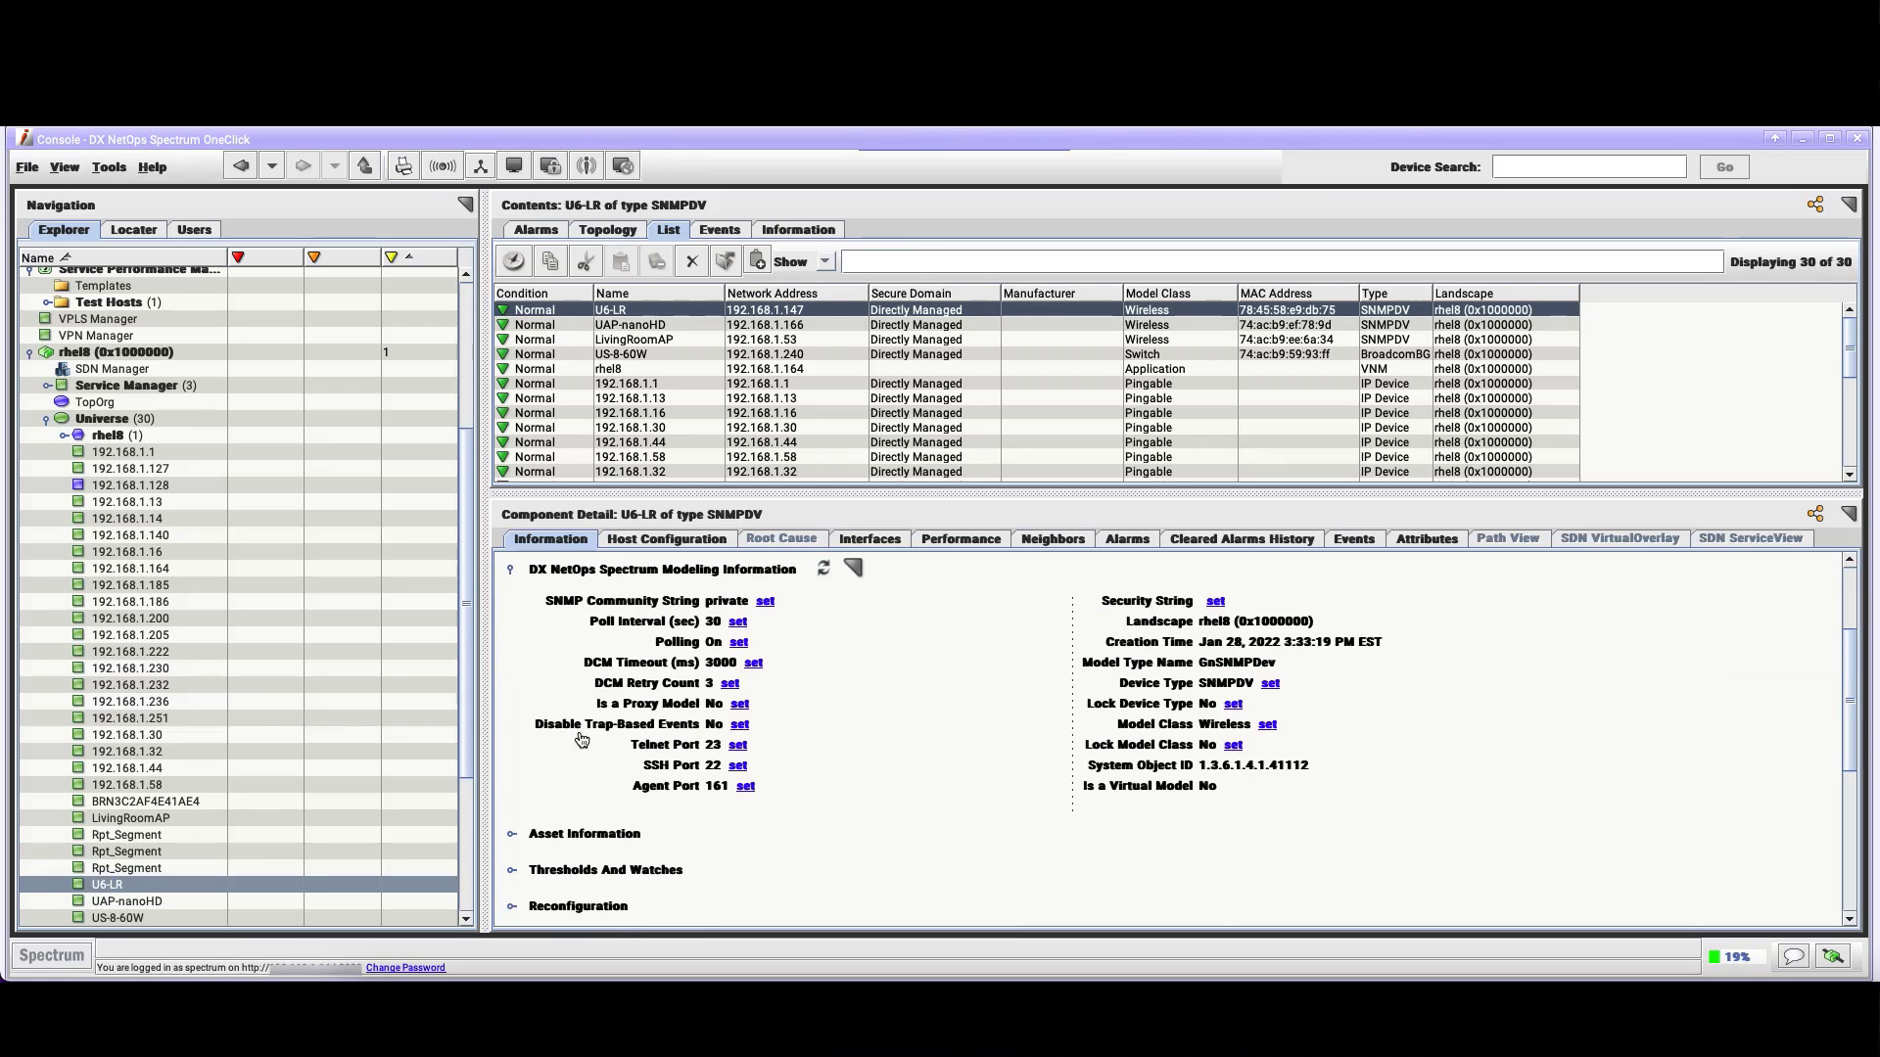
mouse_move(617, 836)
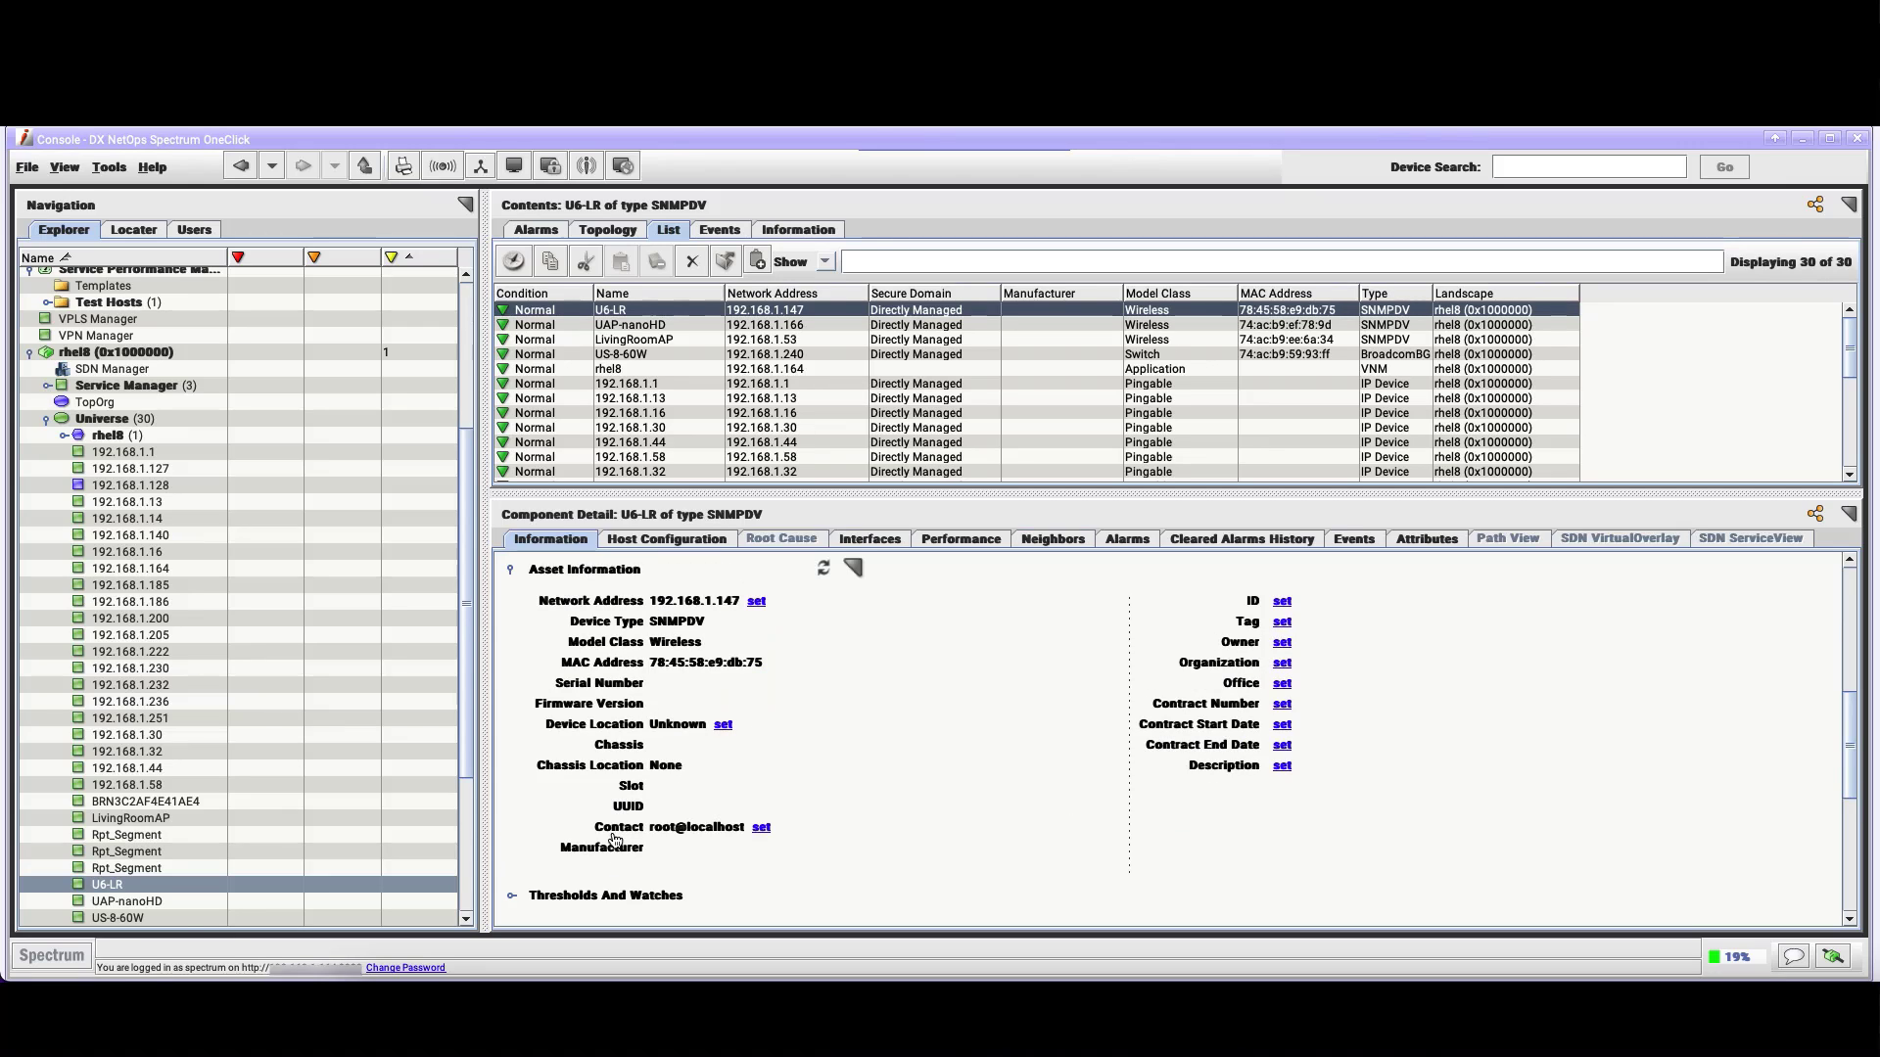
mouse_move(1290, 605)
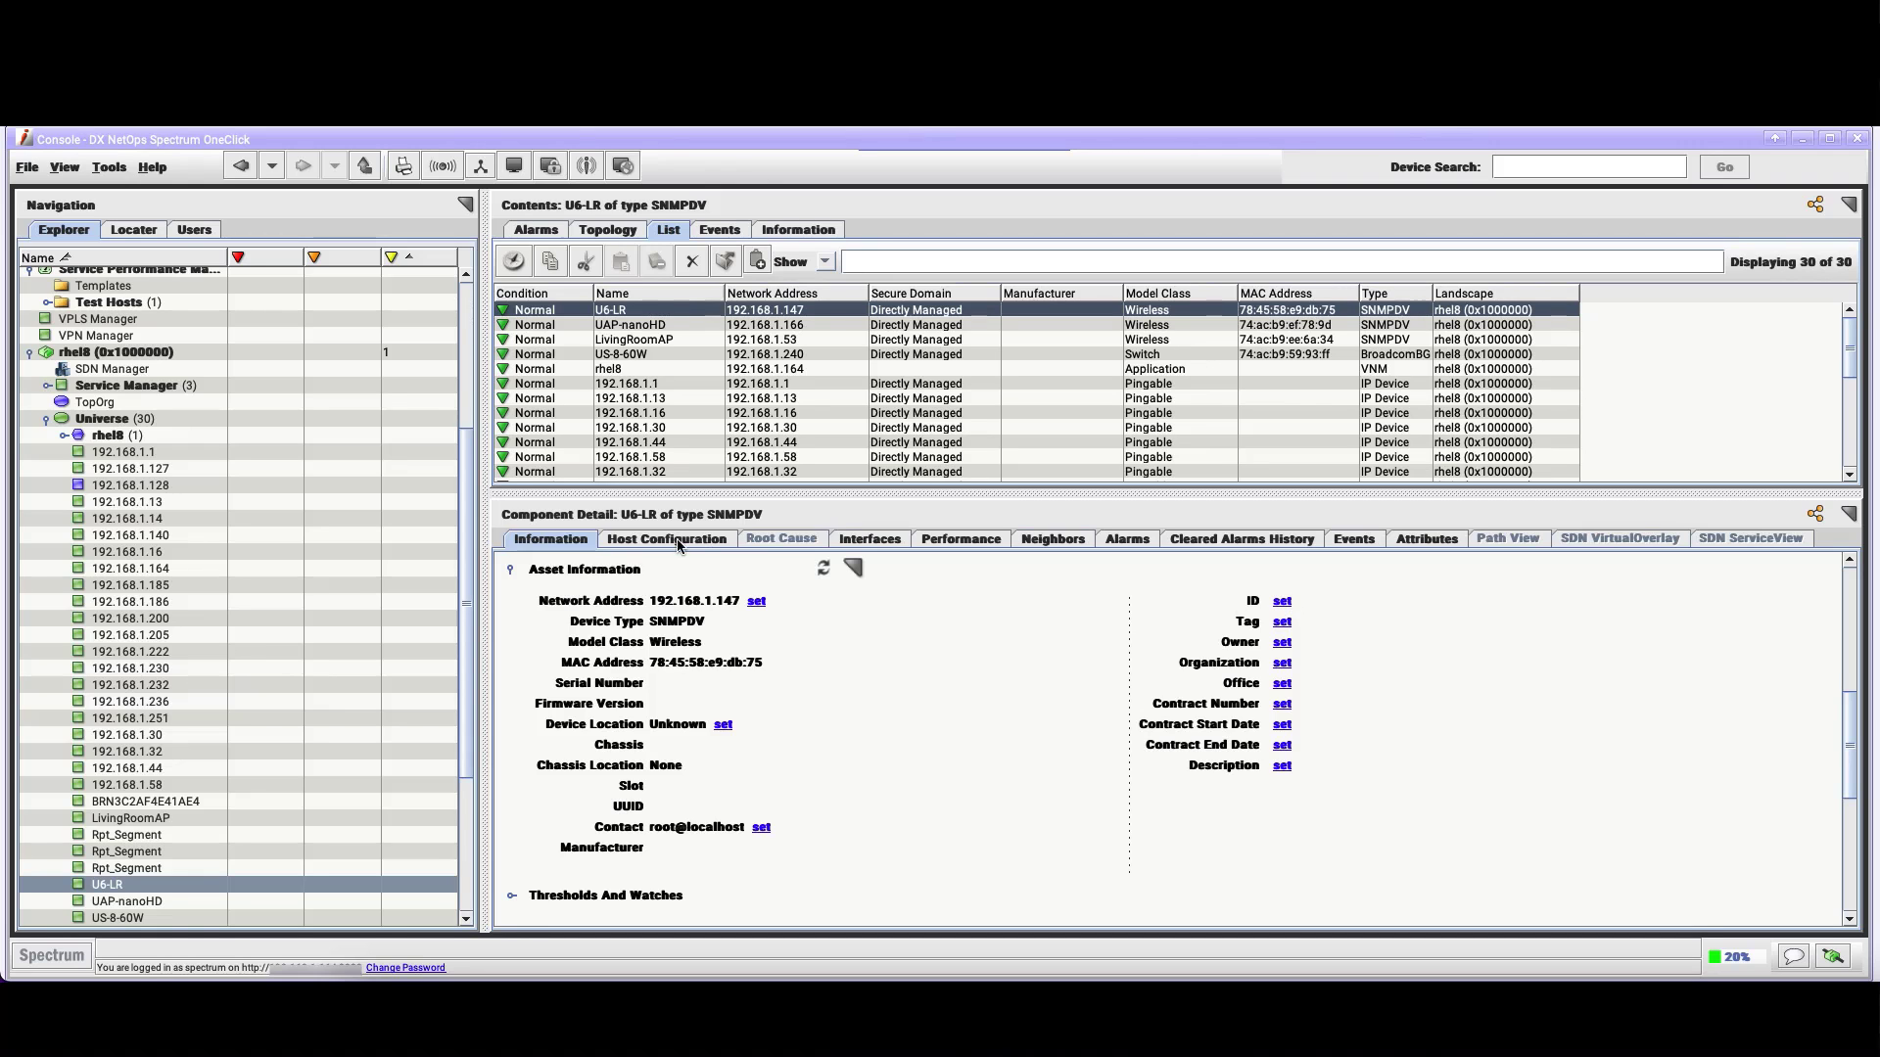
mouse_move(665, 538)
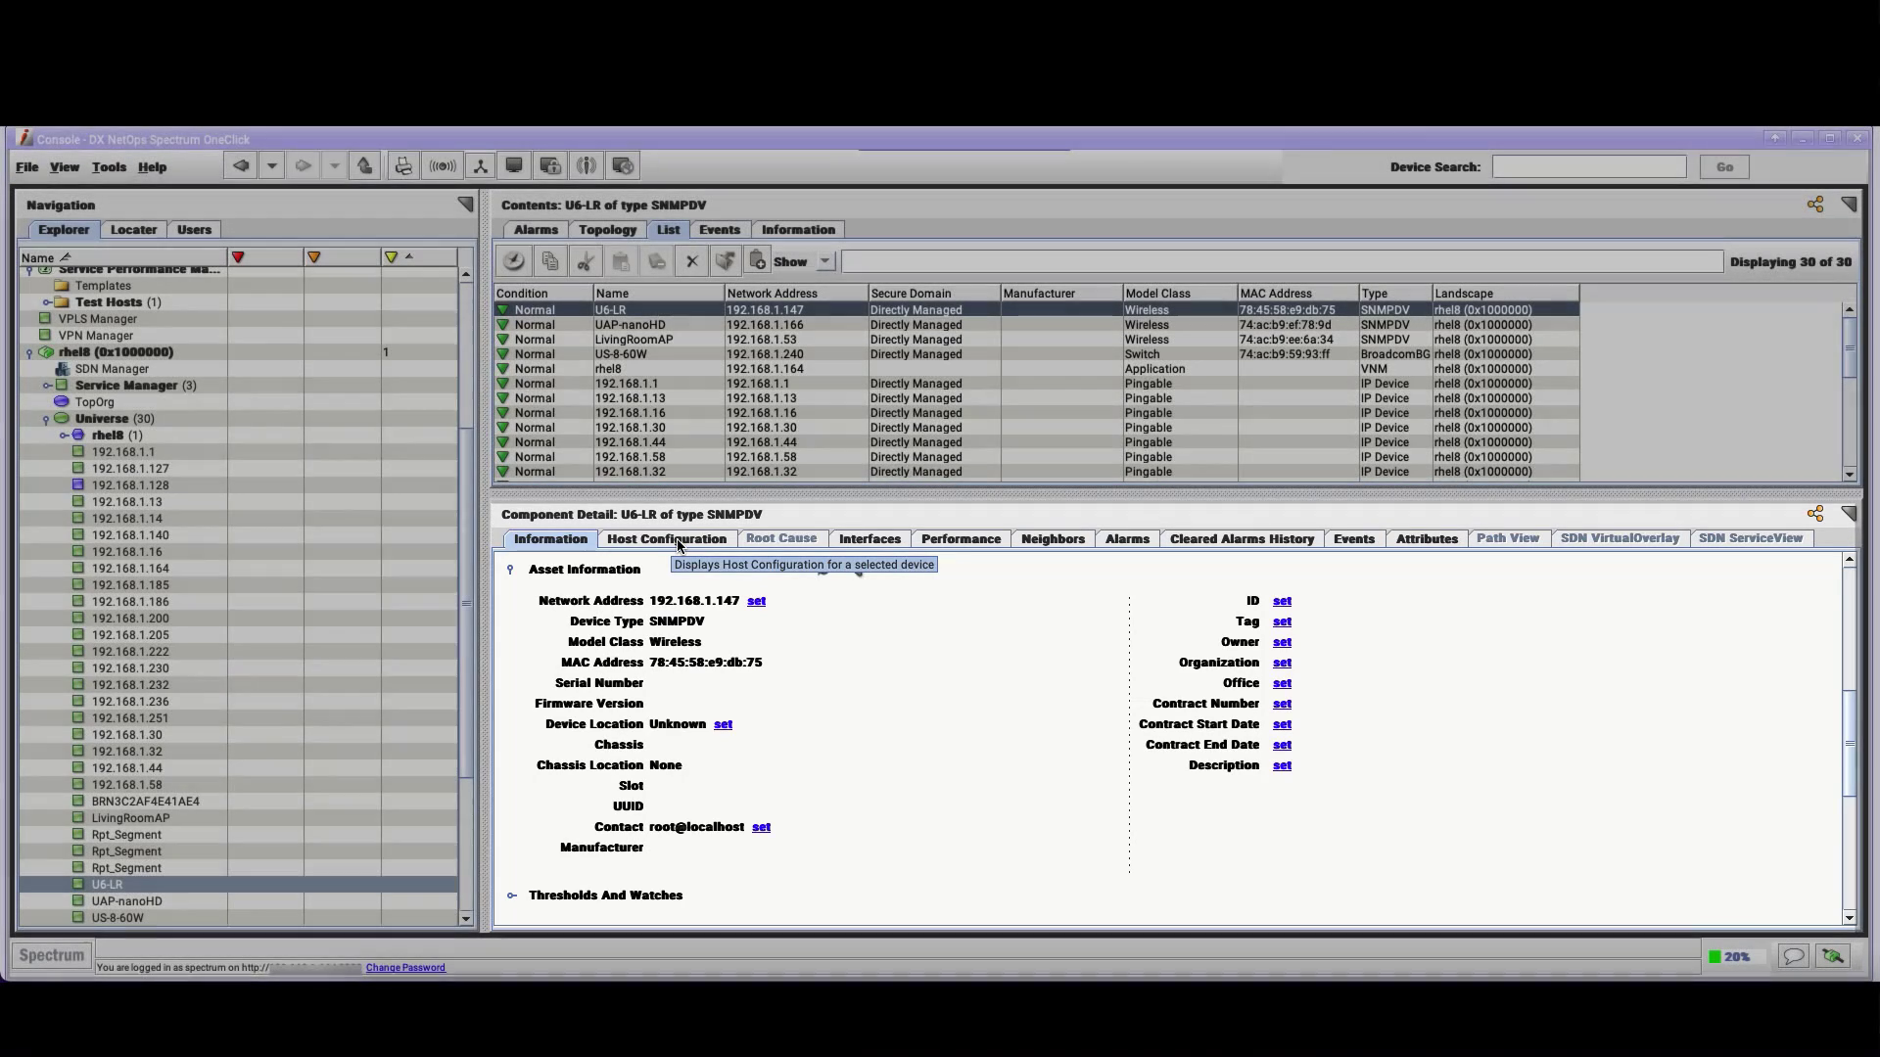
View U6-LR's captured host configurations, then its network interfaces list
click(666, 538)
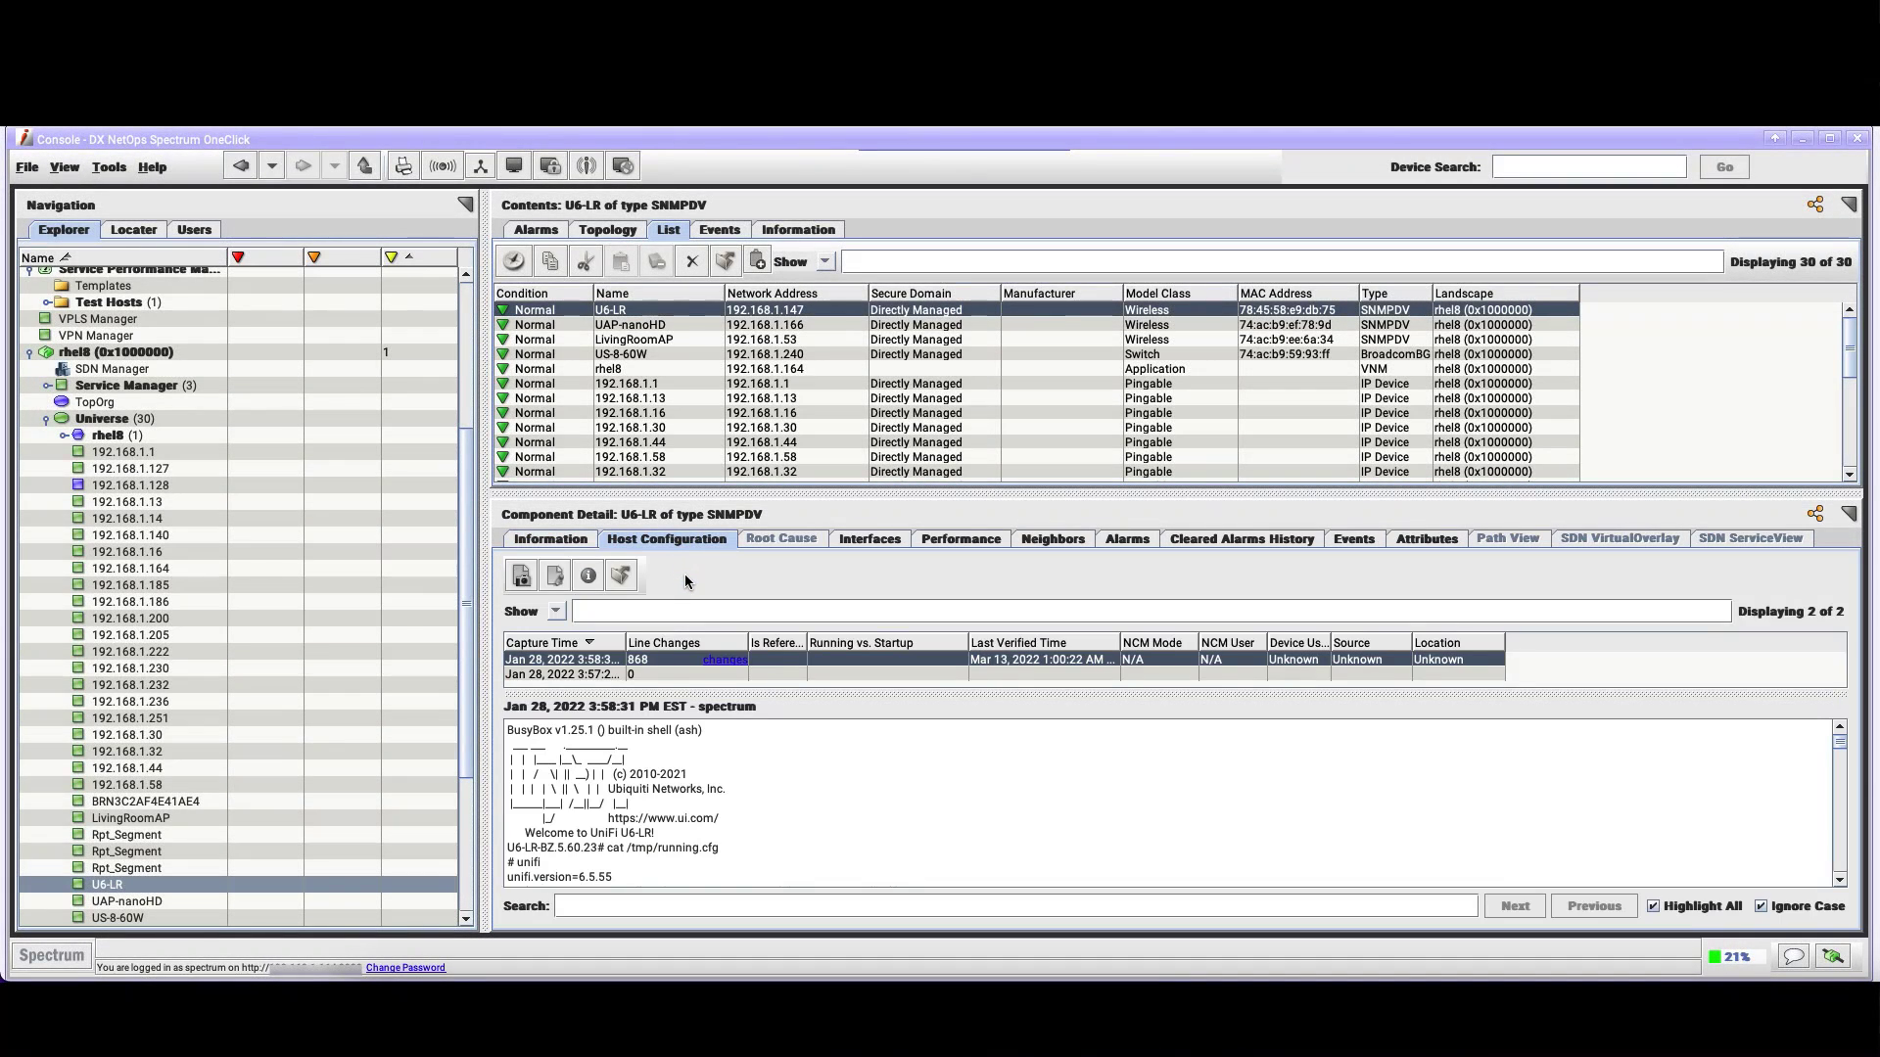
mouse_move(746, 567)
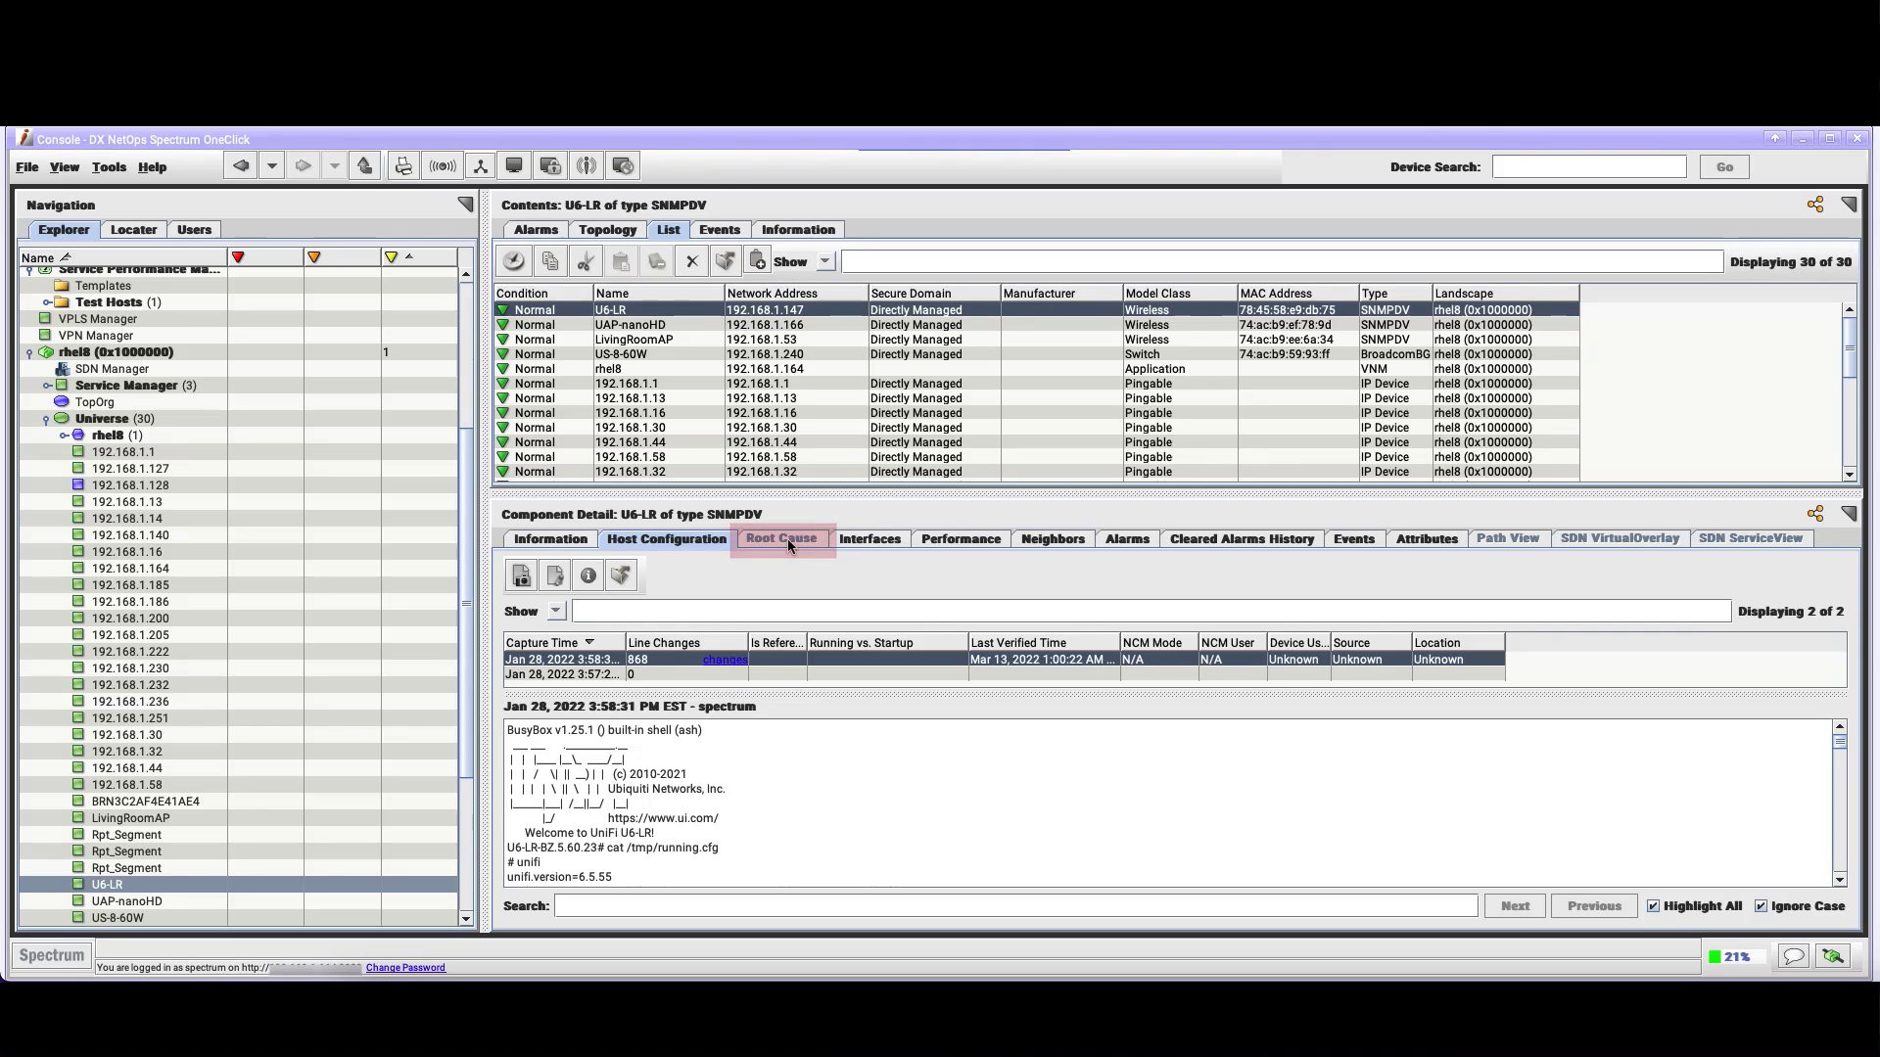
mouse_move(781, 538)
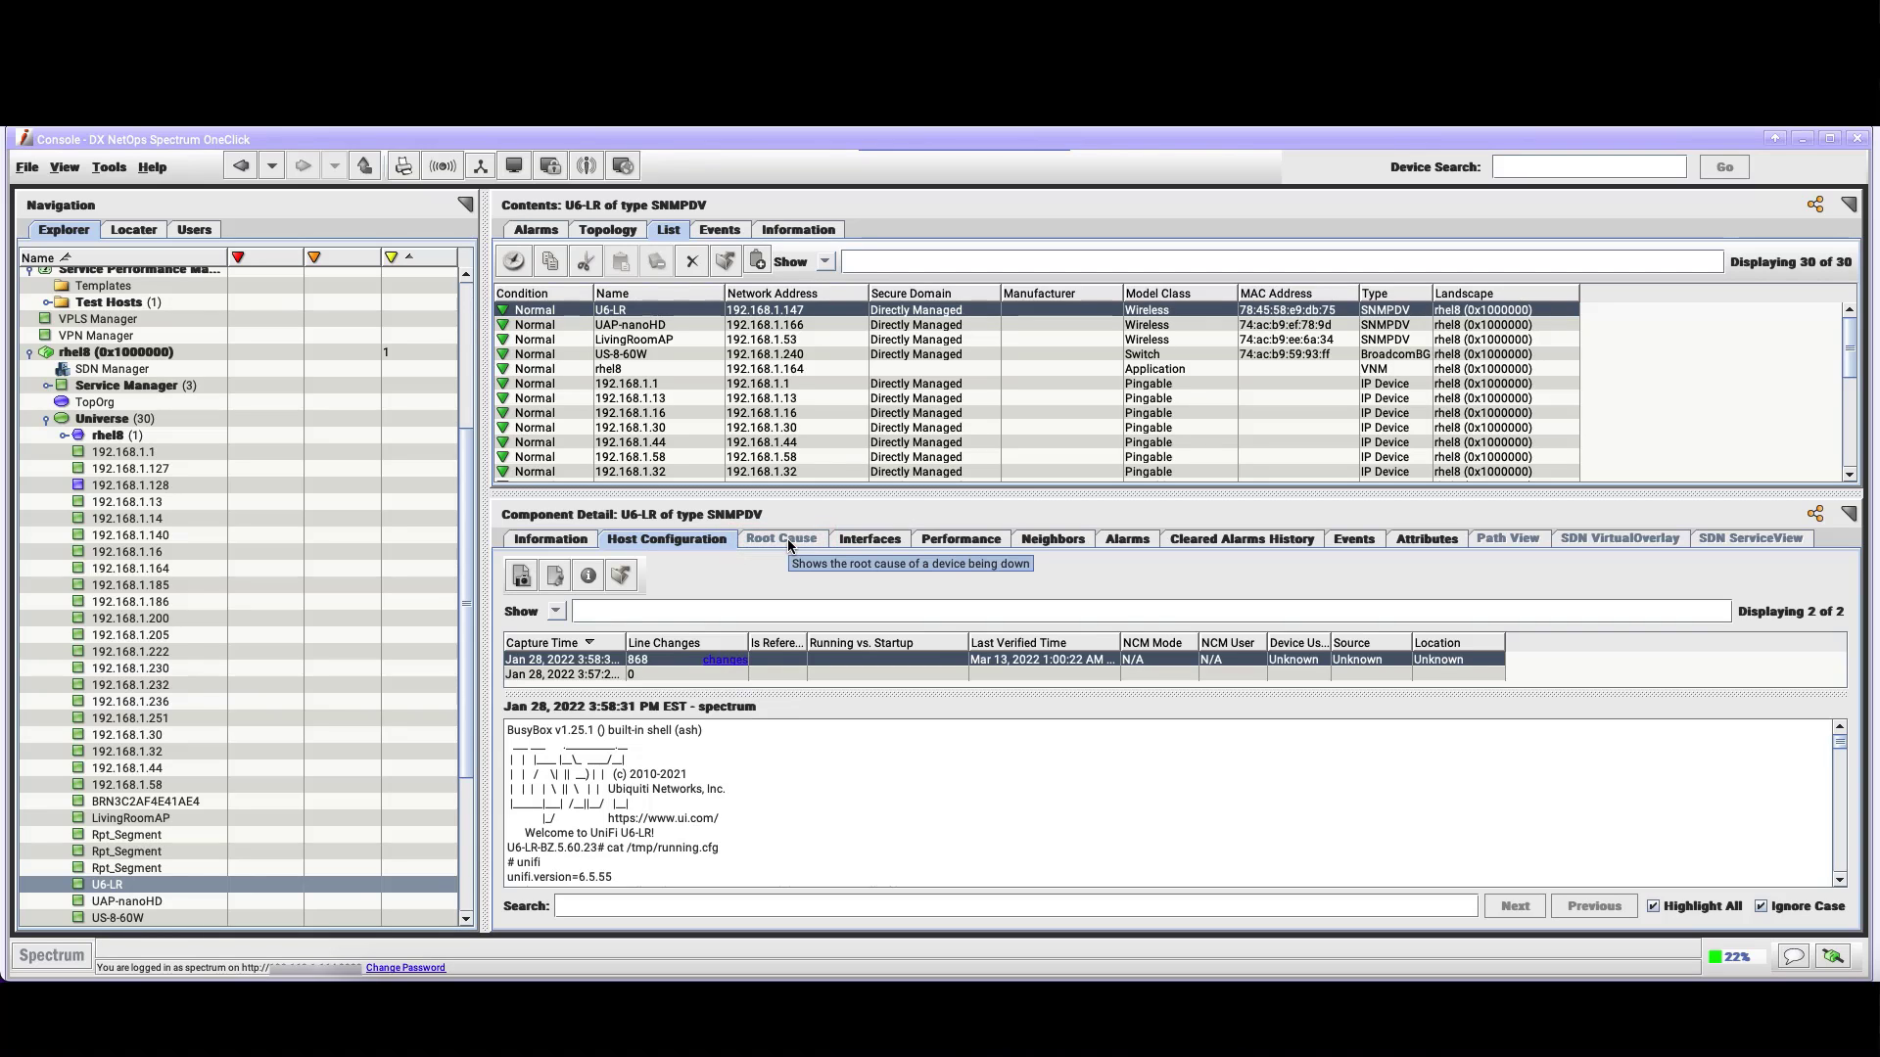
click(867, 539)
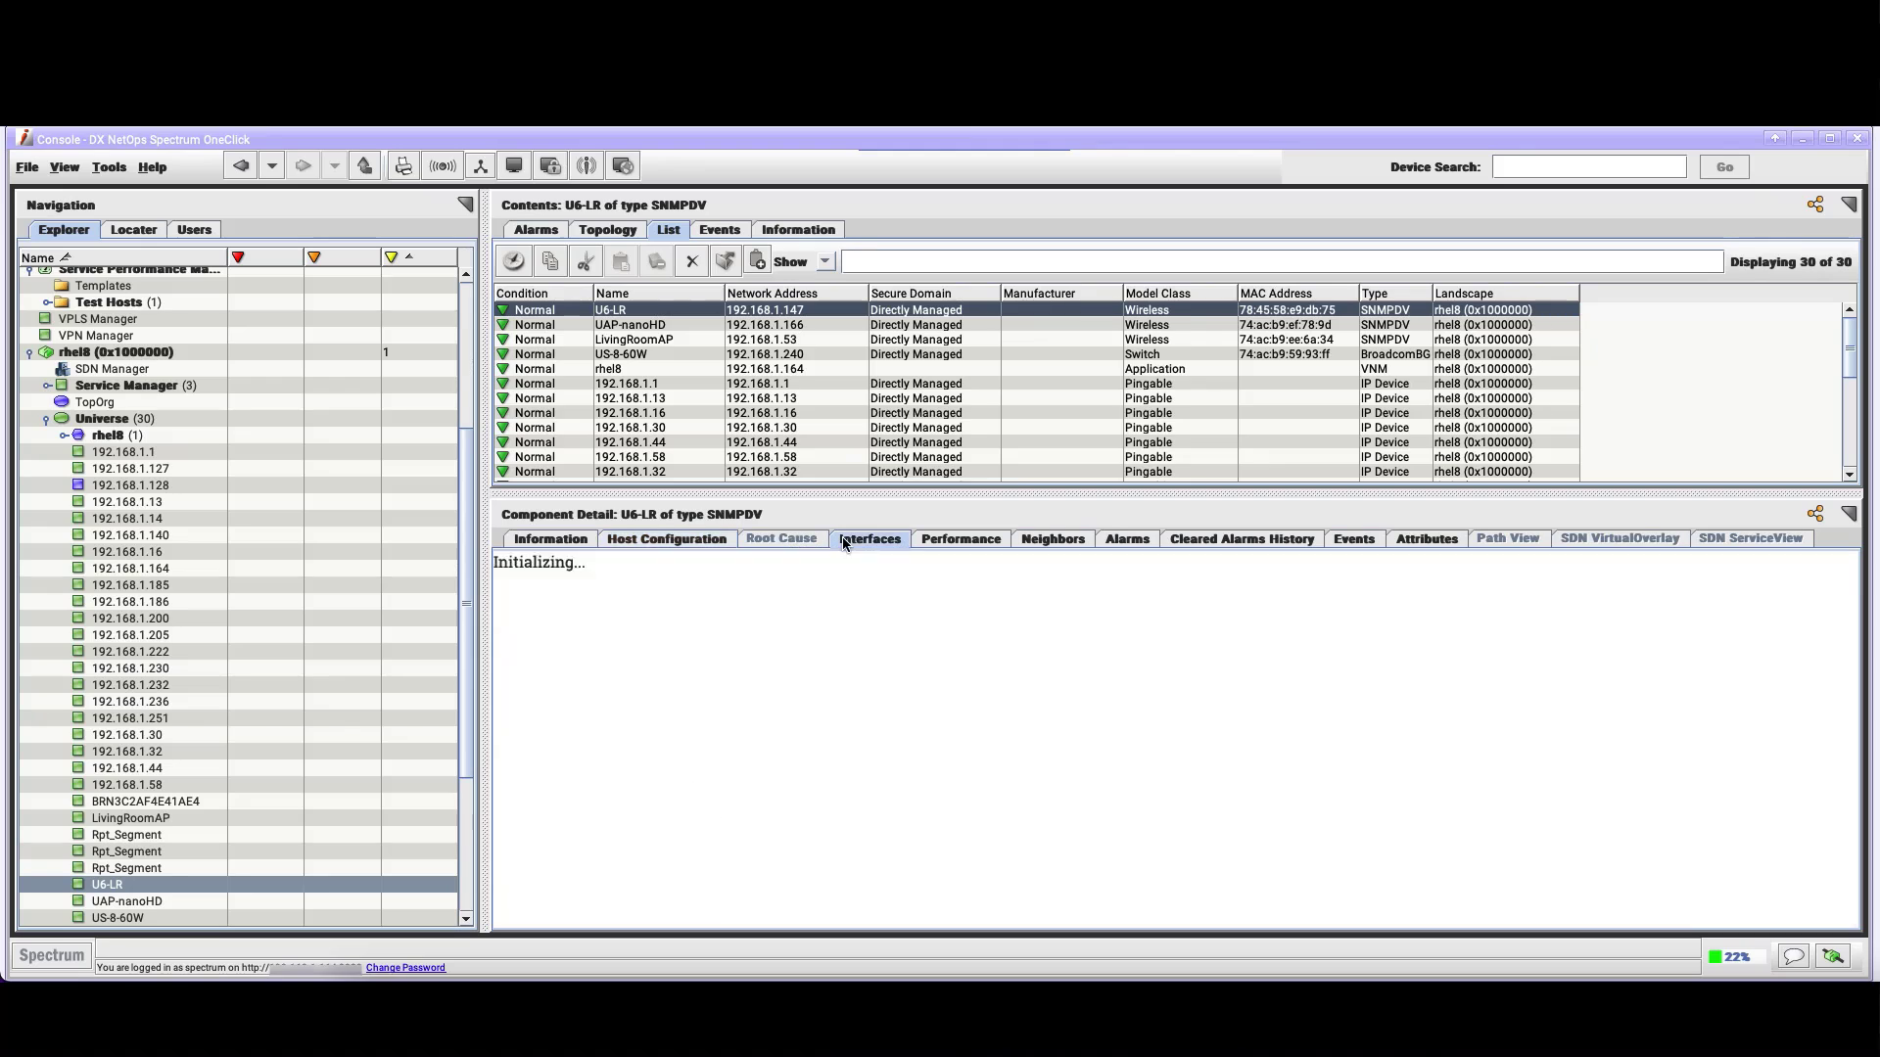
click(867, 539)
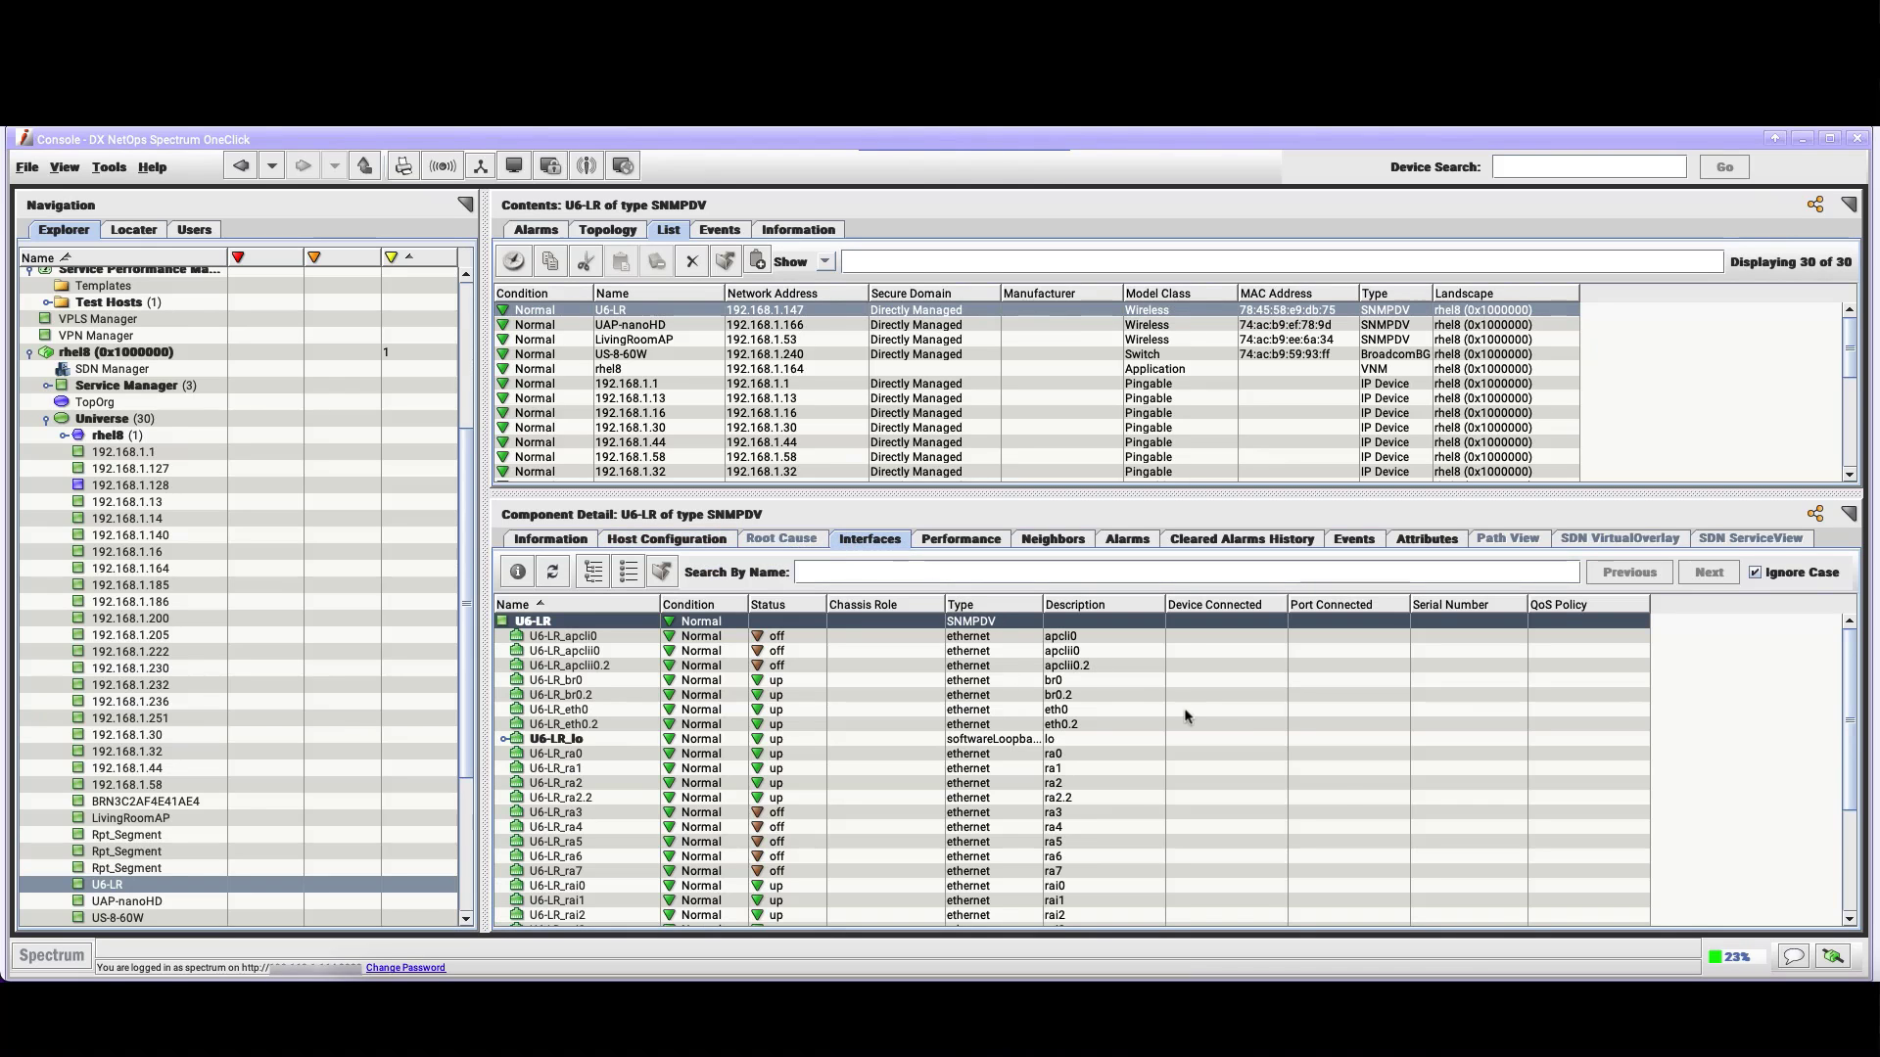
mouse_move(1333, 761)
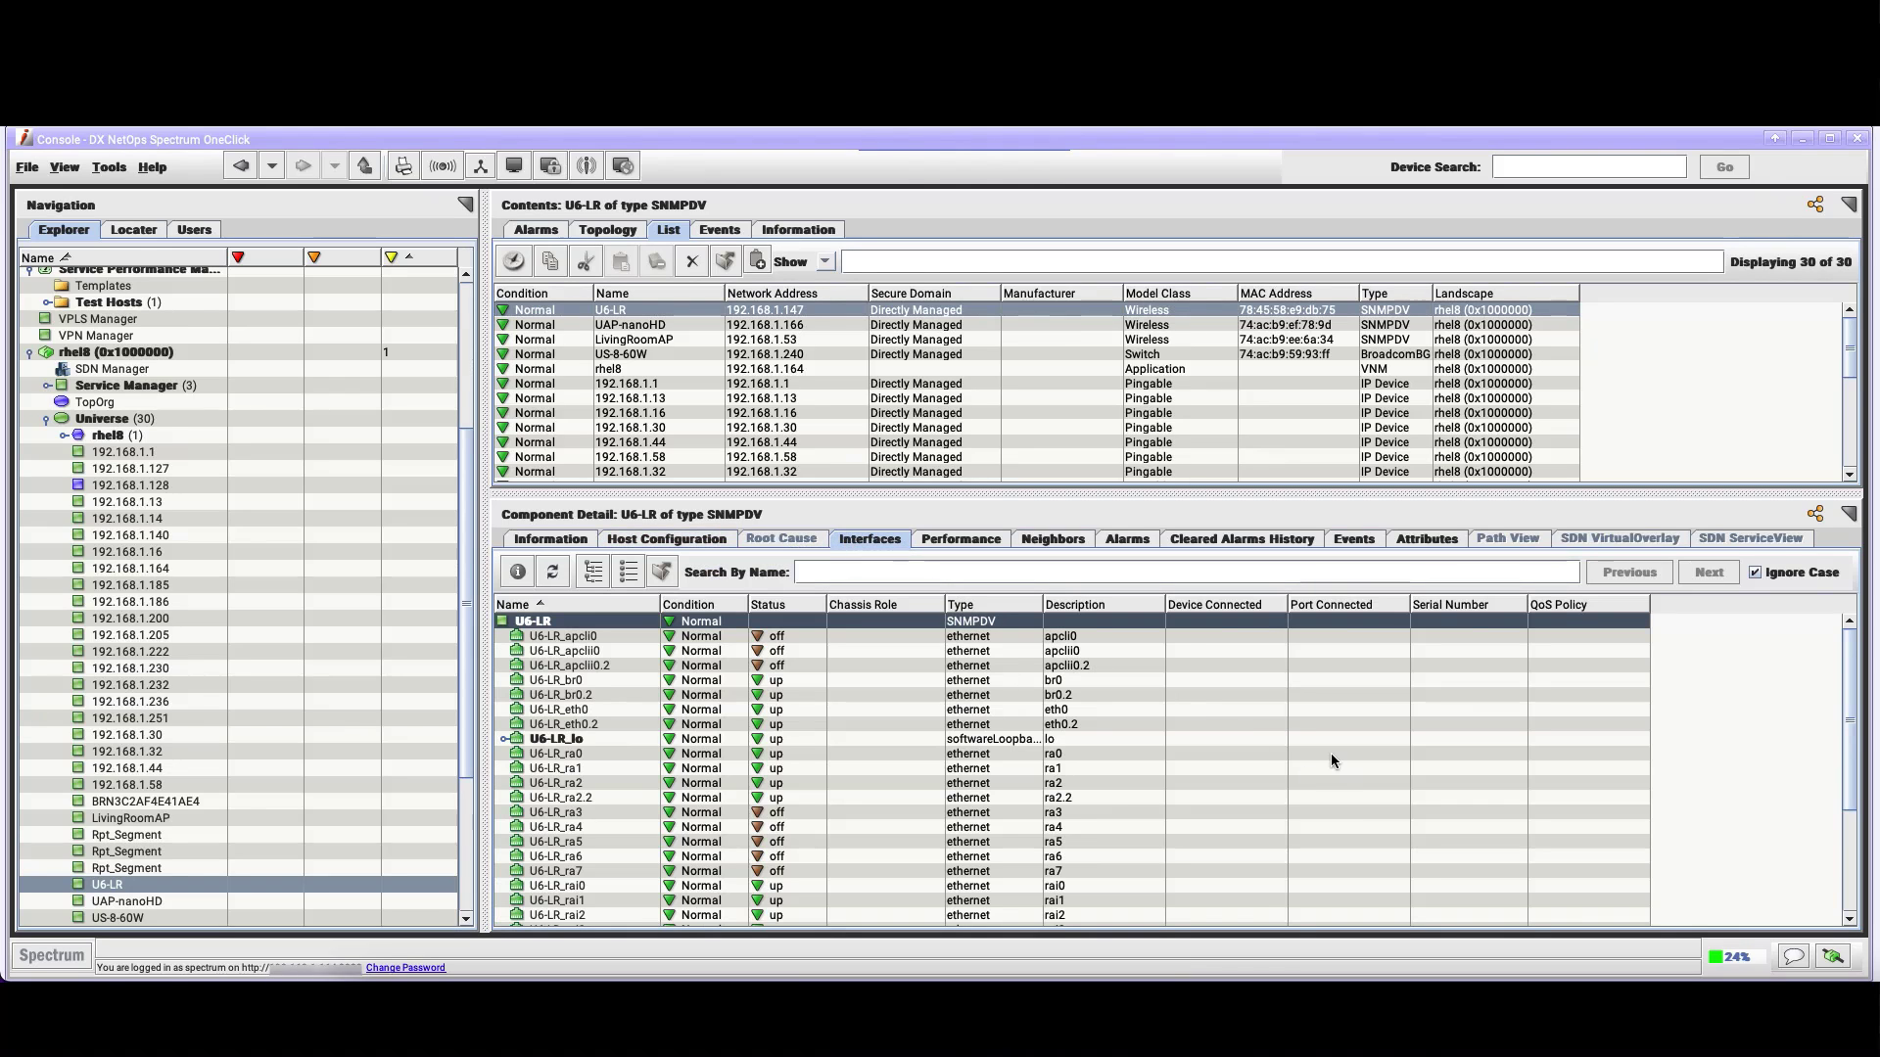
View U6-LR's CPU and memory performance chart, then its neighbors map
click(959, 538)
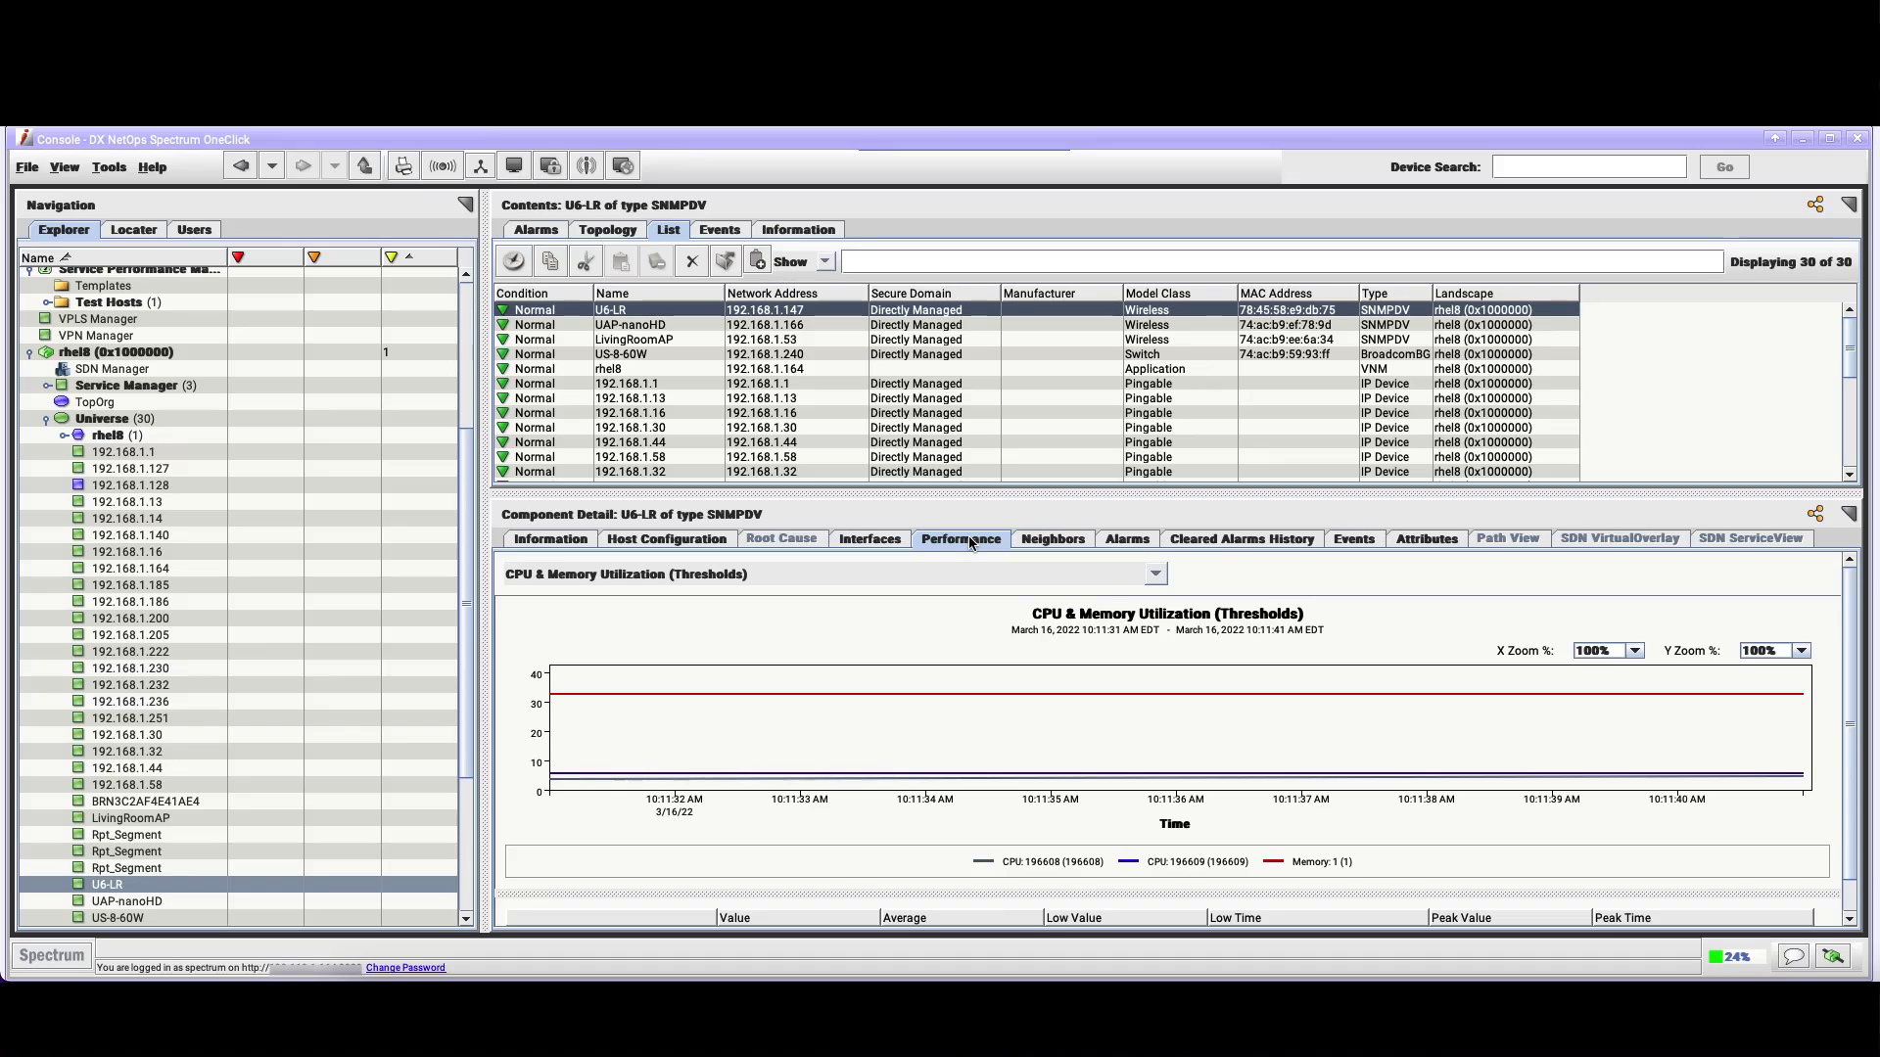
mouse_move(959, 539)
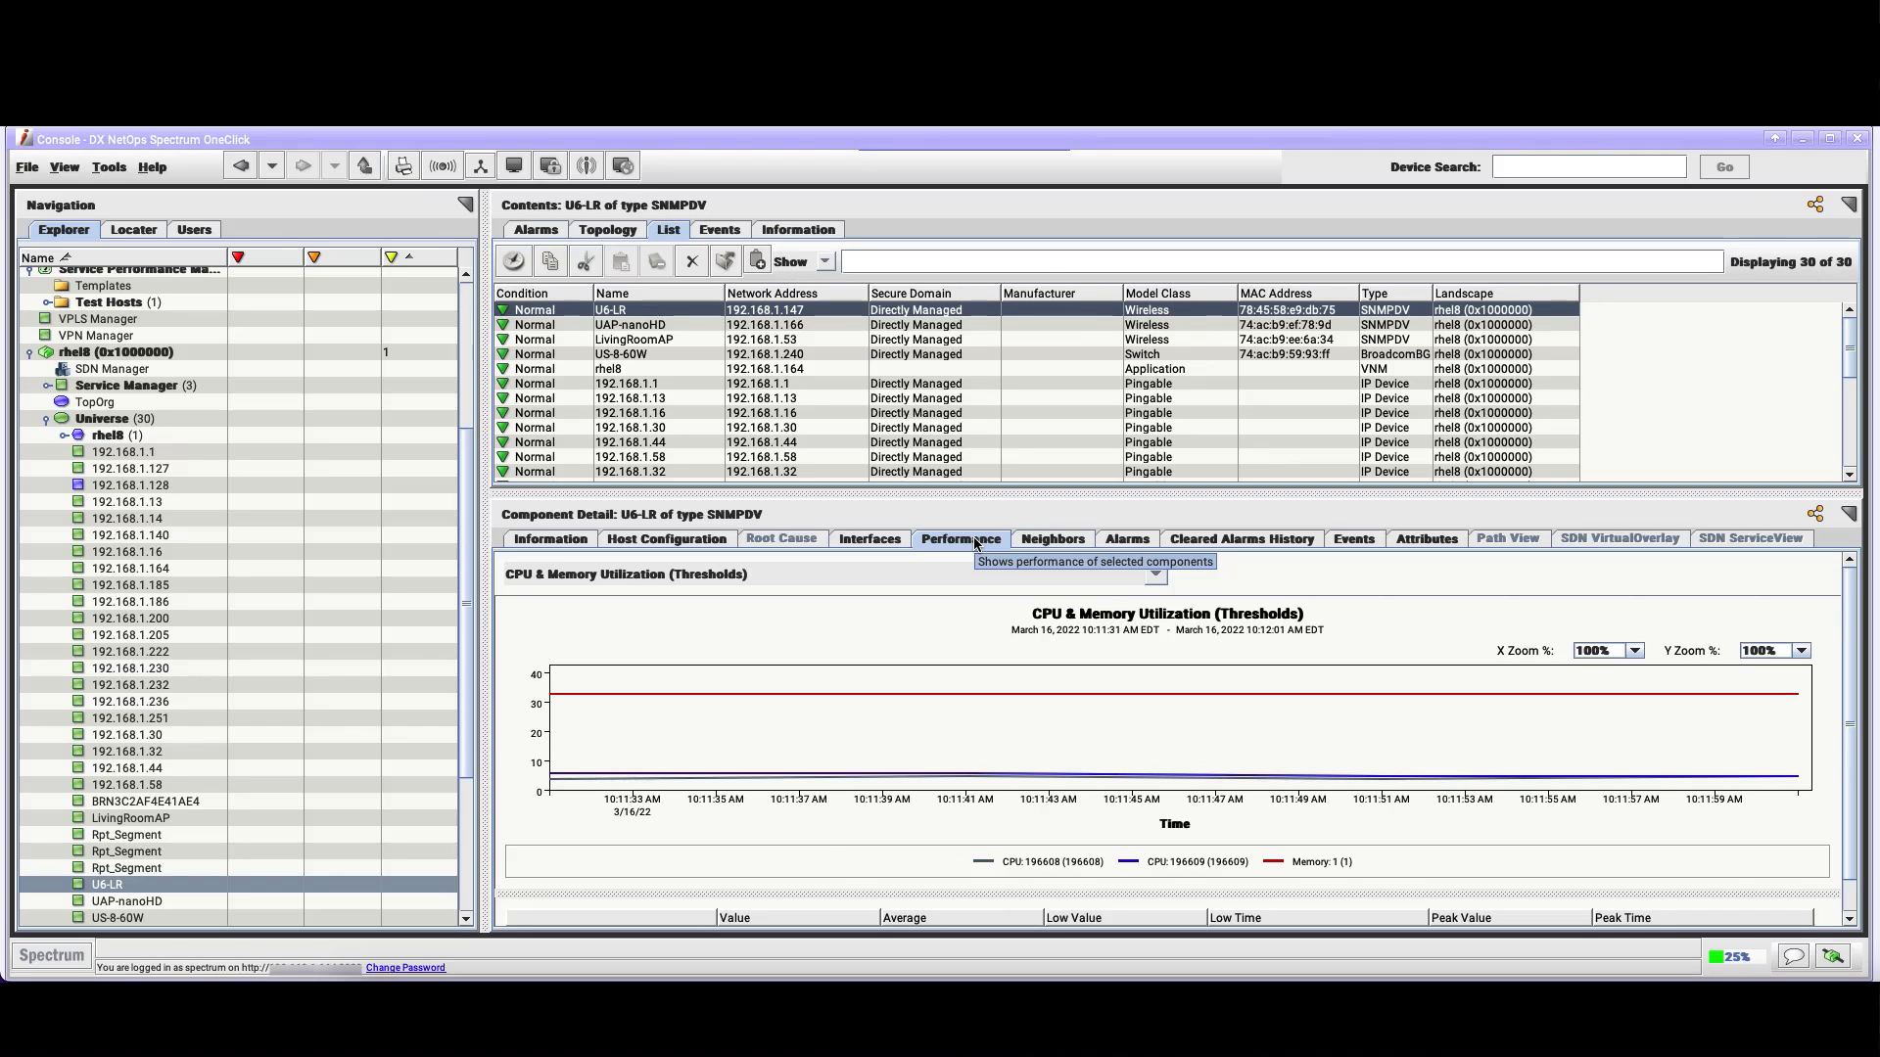
mouse_move(1051, 538)
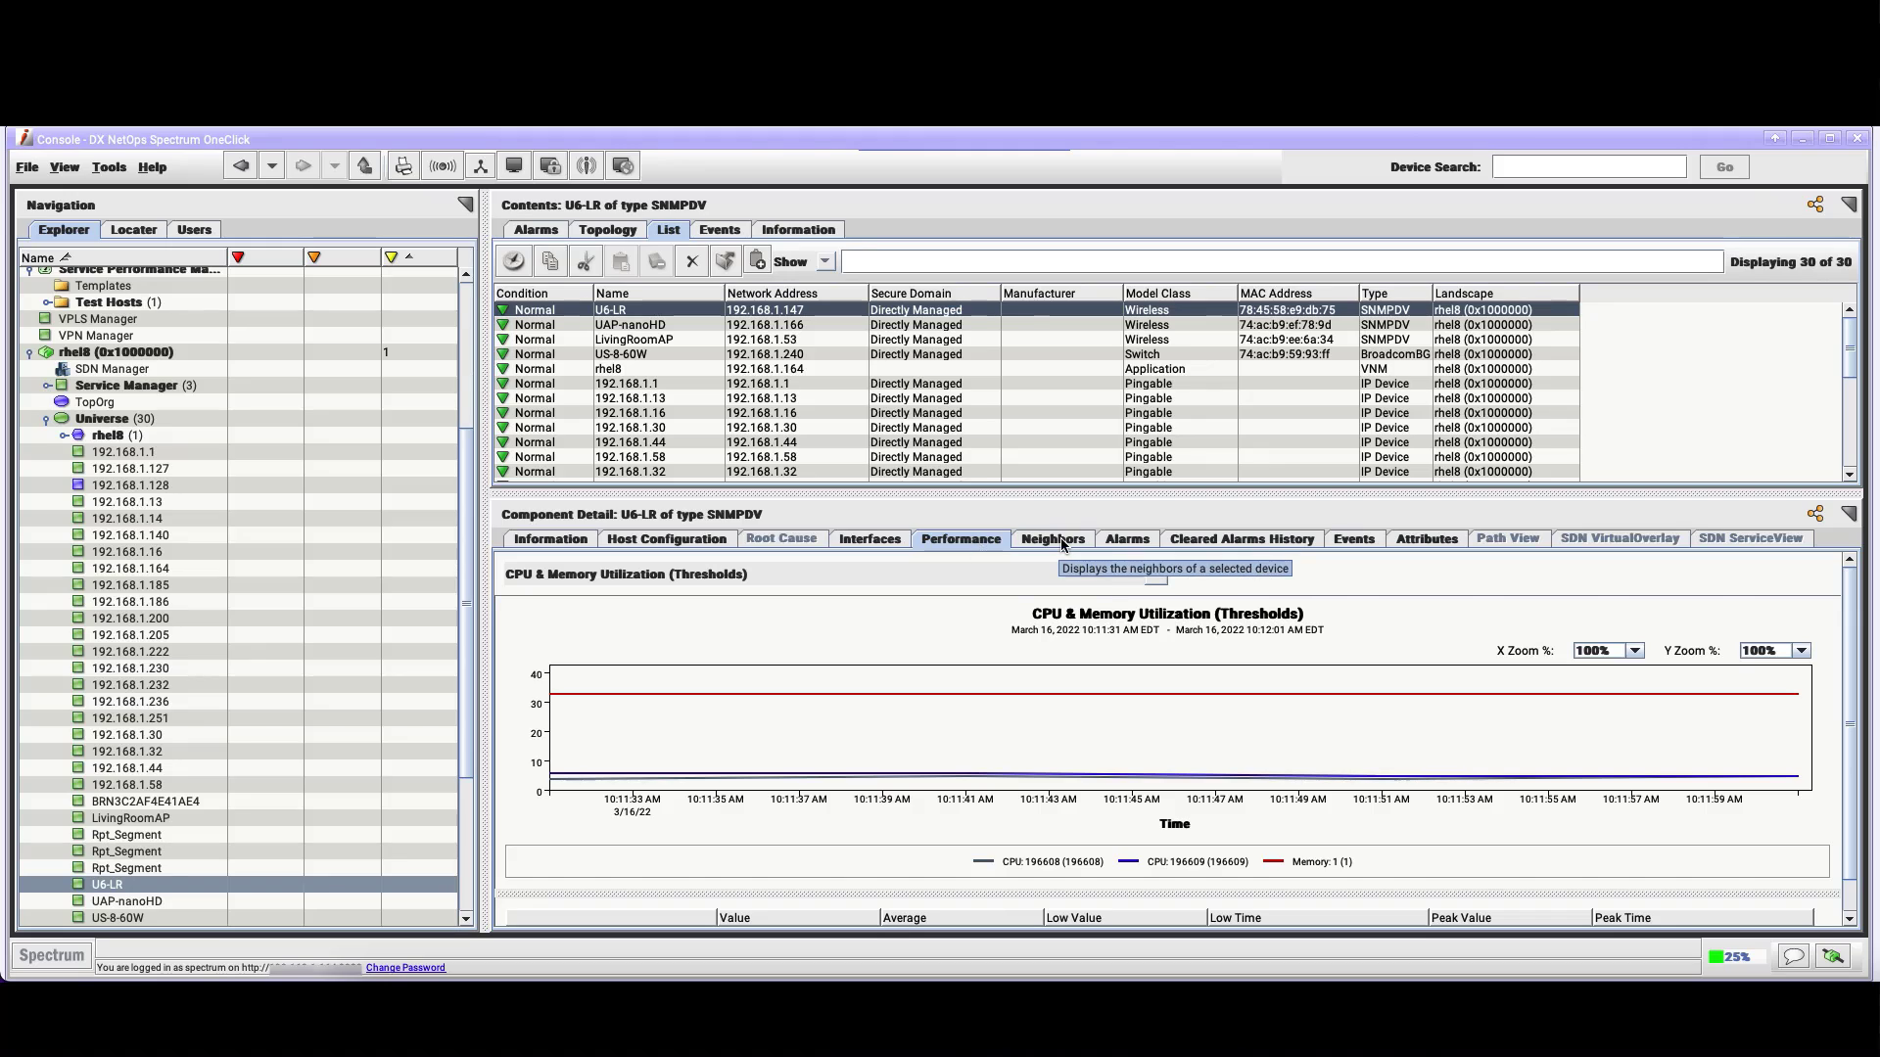
click(1052, 539)
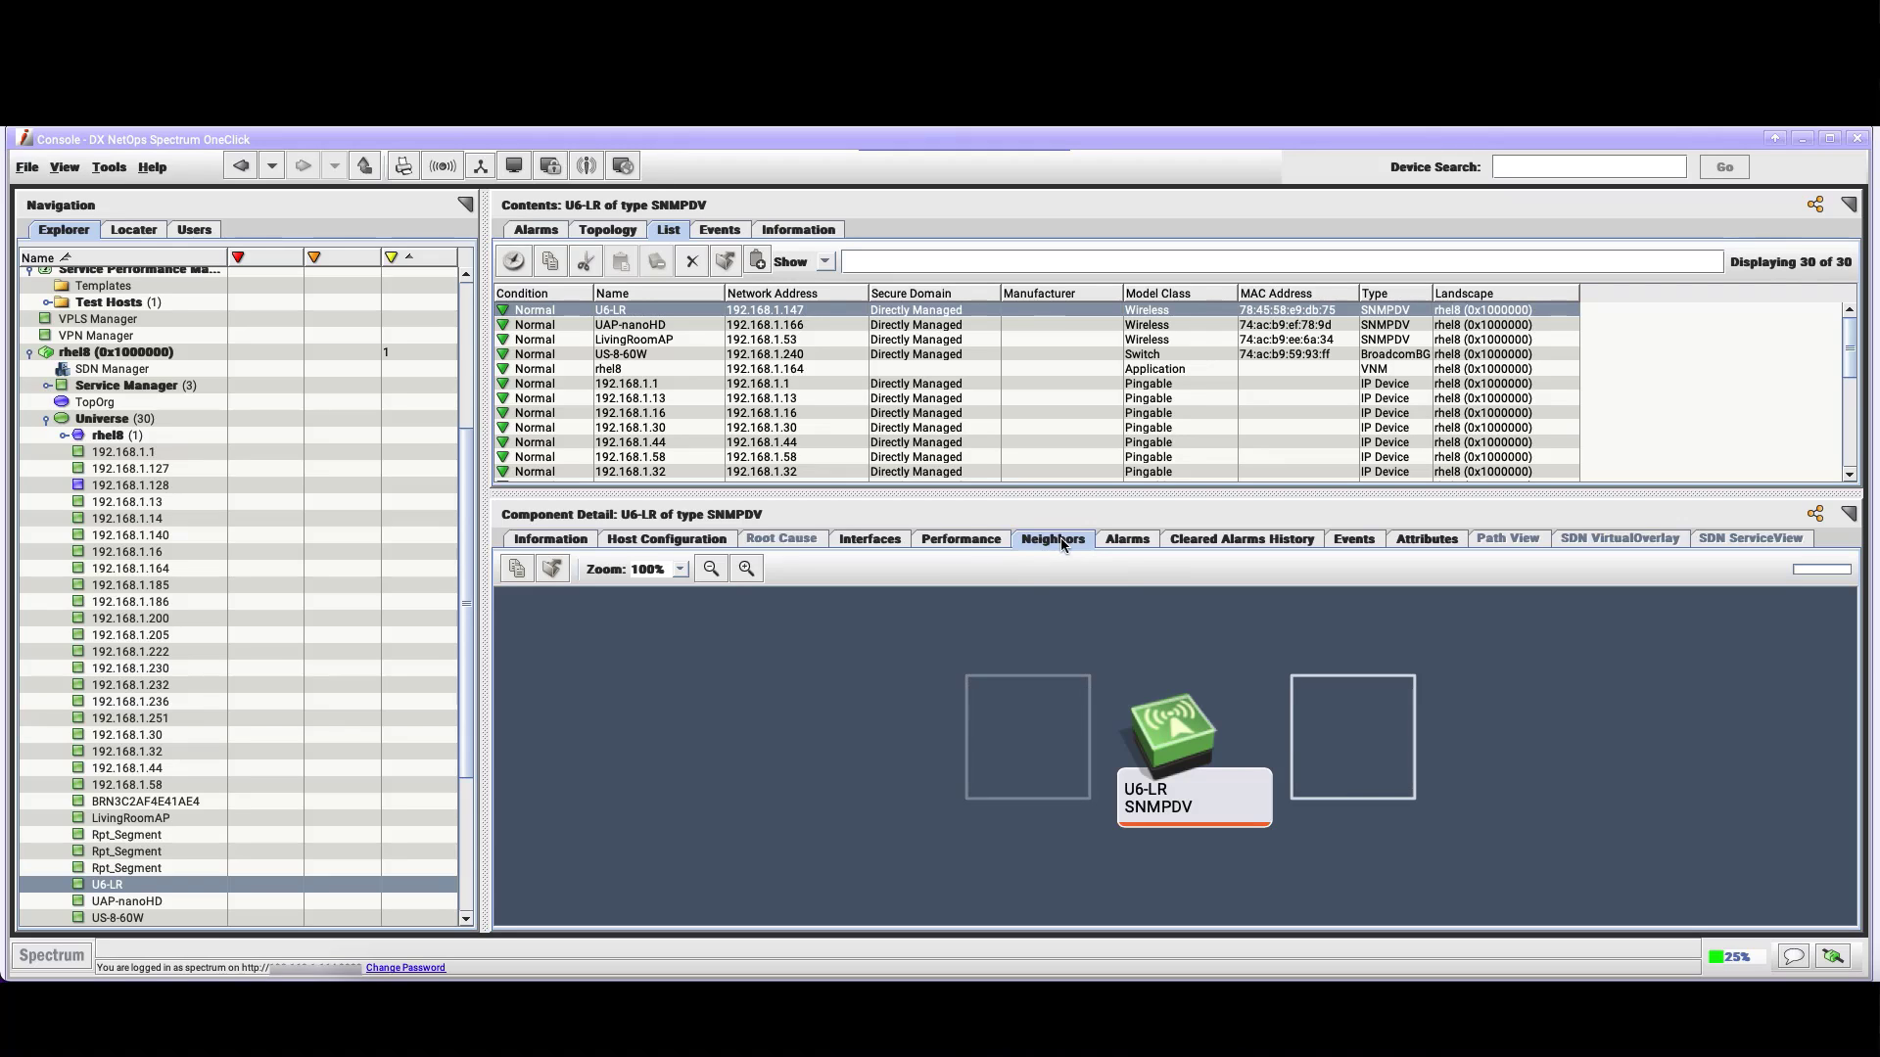
Show U6-LR's cleared alarms history and review its time filter without changing it
click(1242, 538)
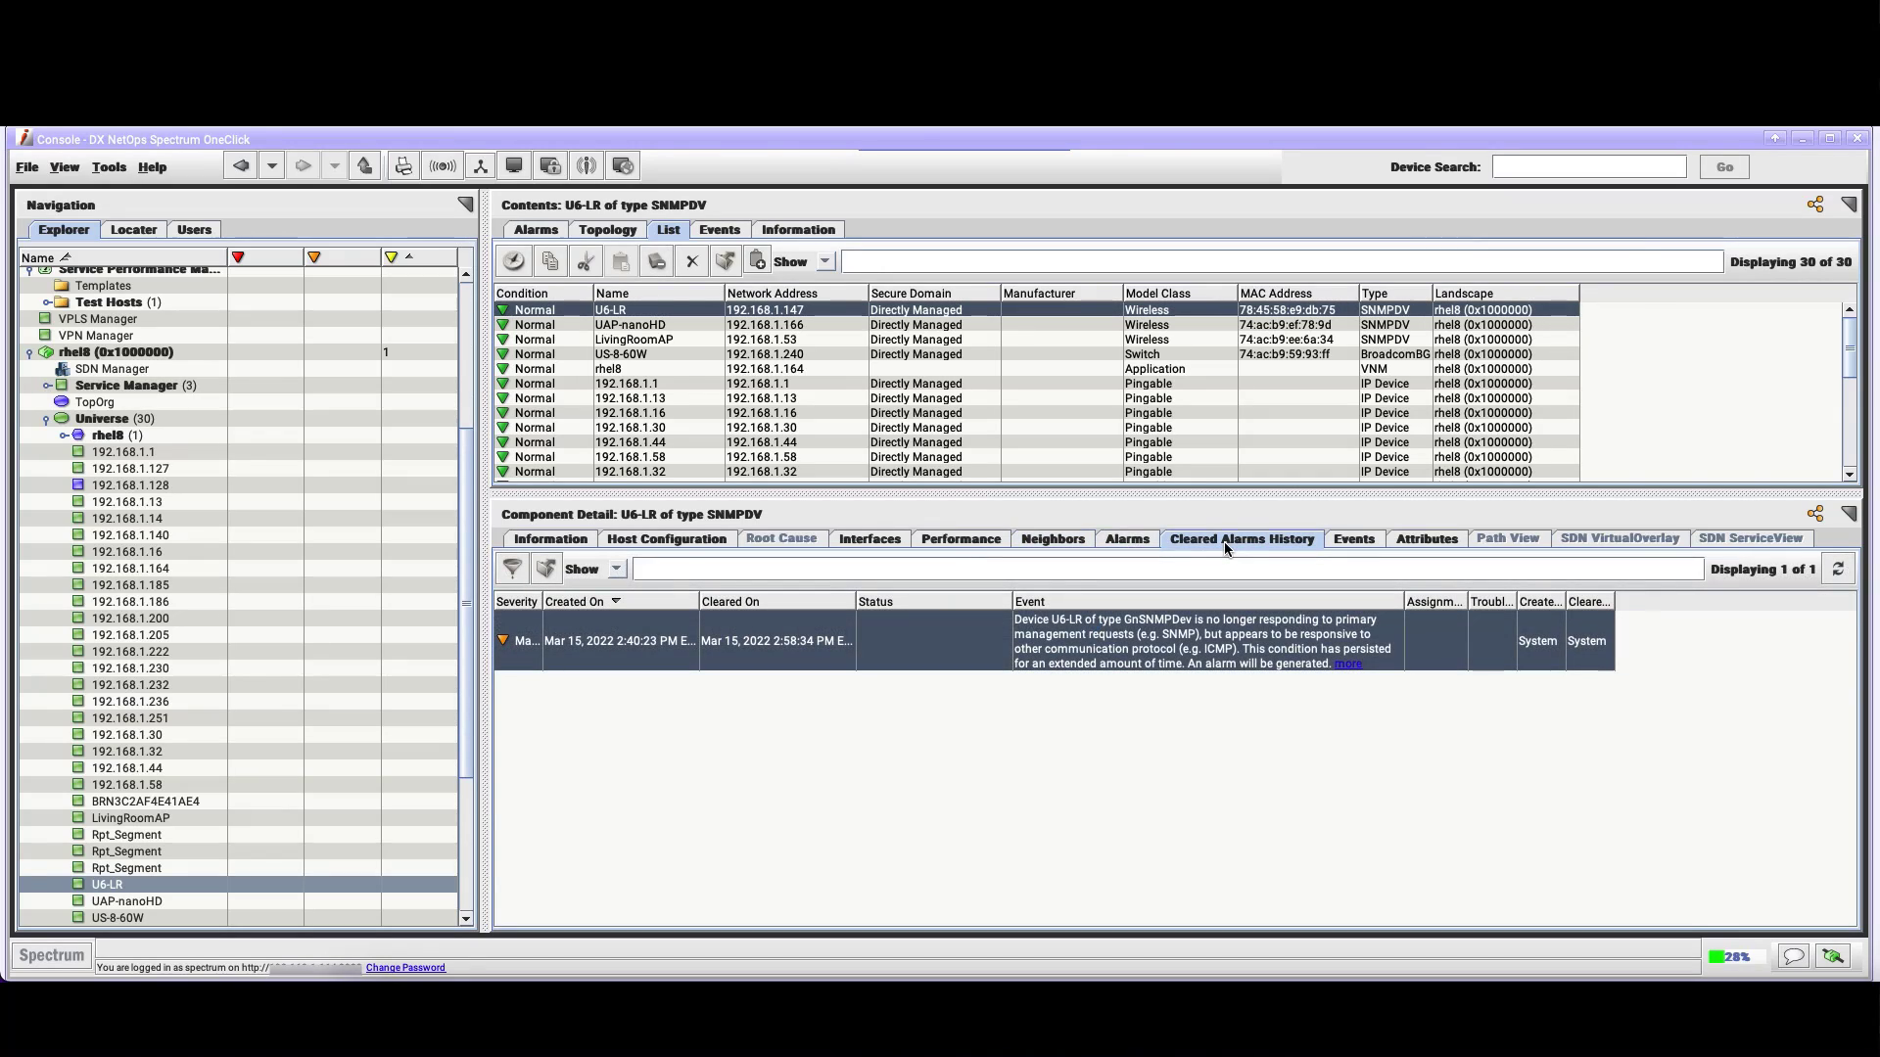
mouse_move(1194, 560)
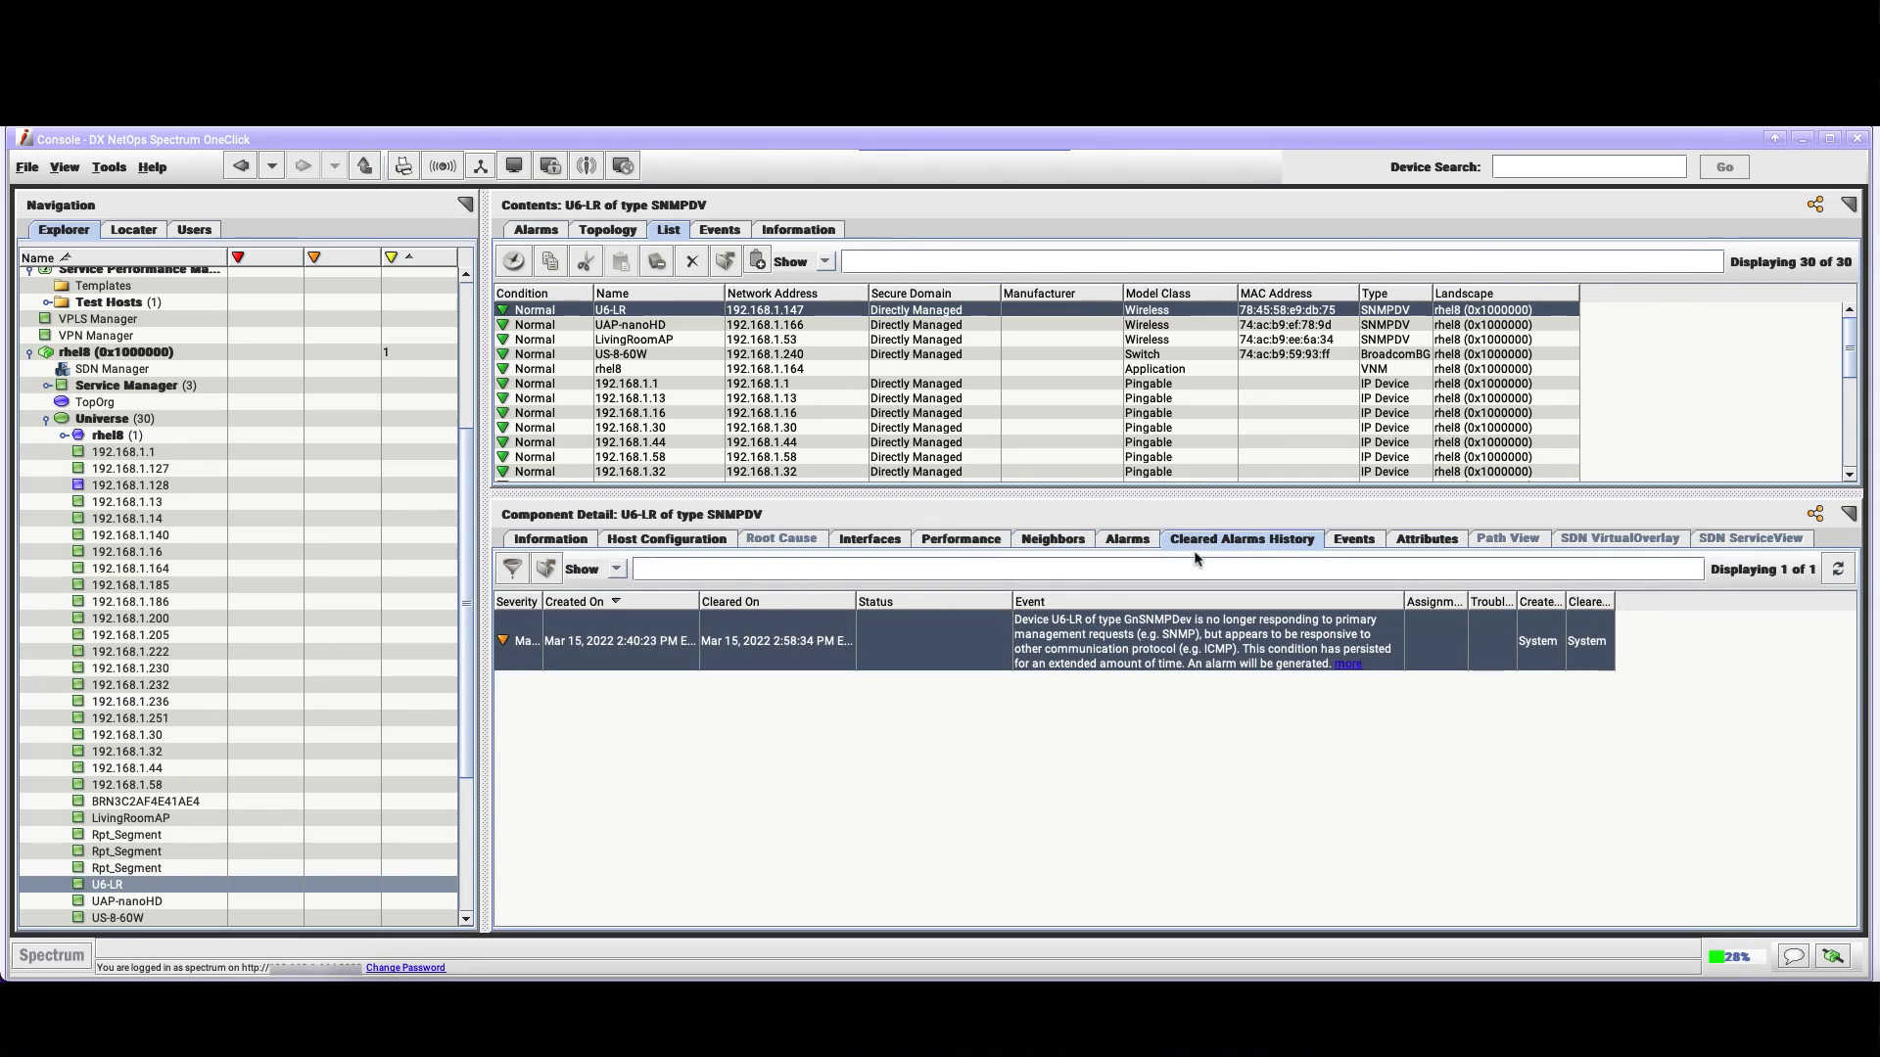
mouse_move(687, 718)
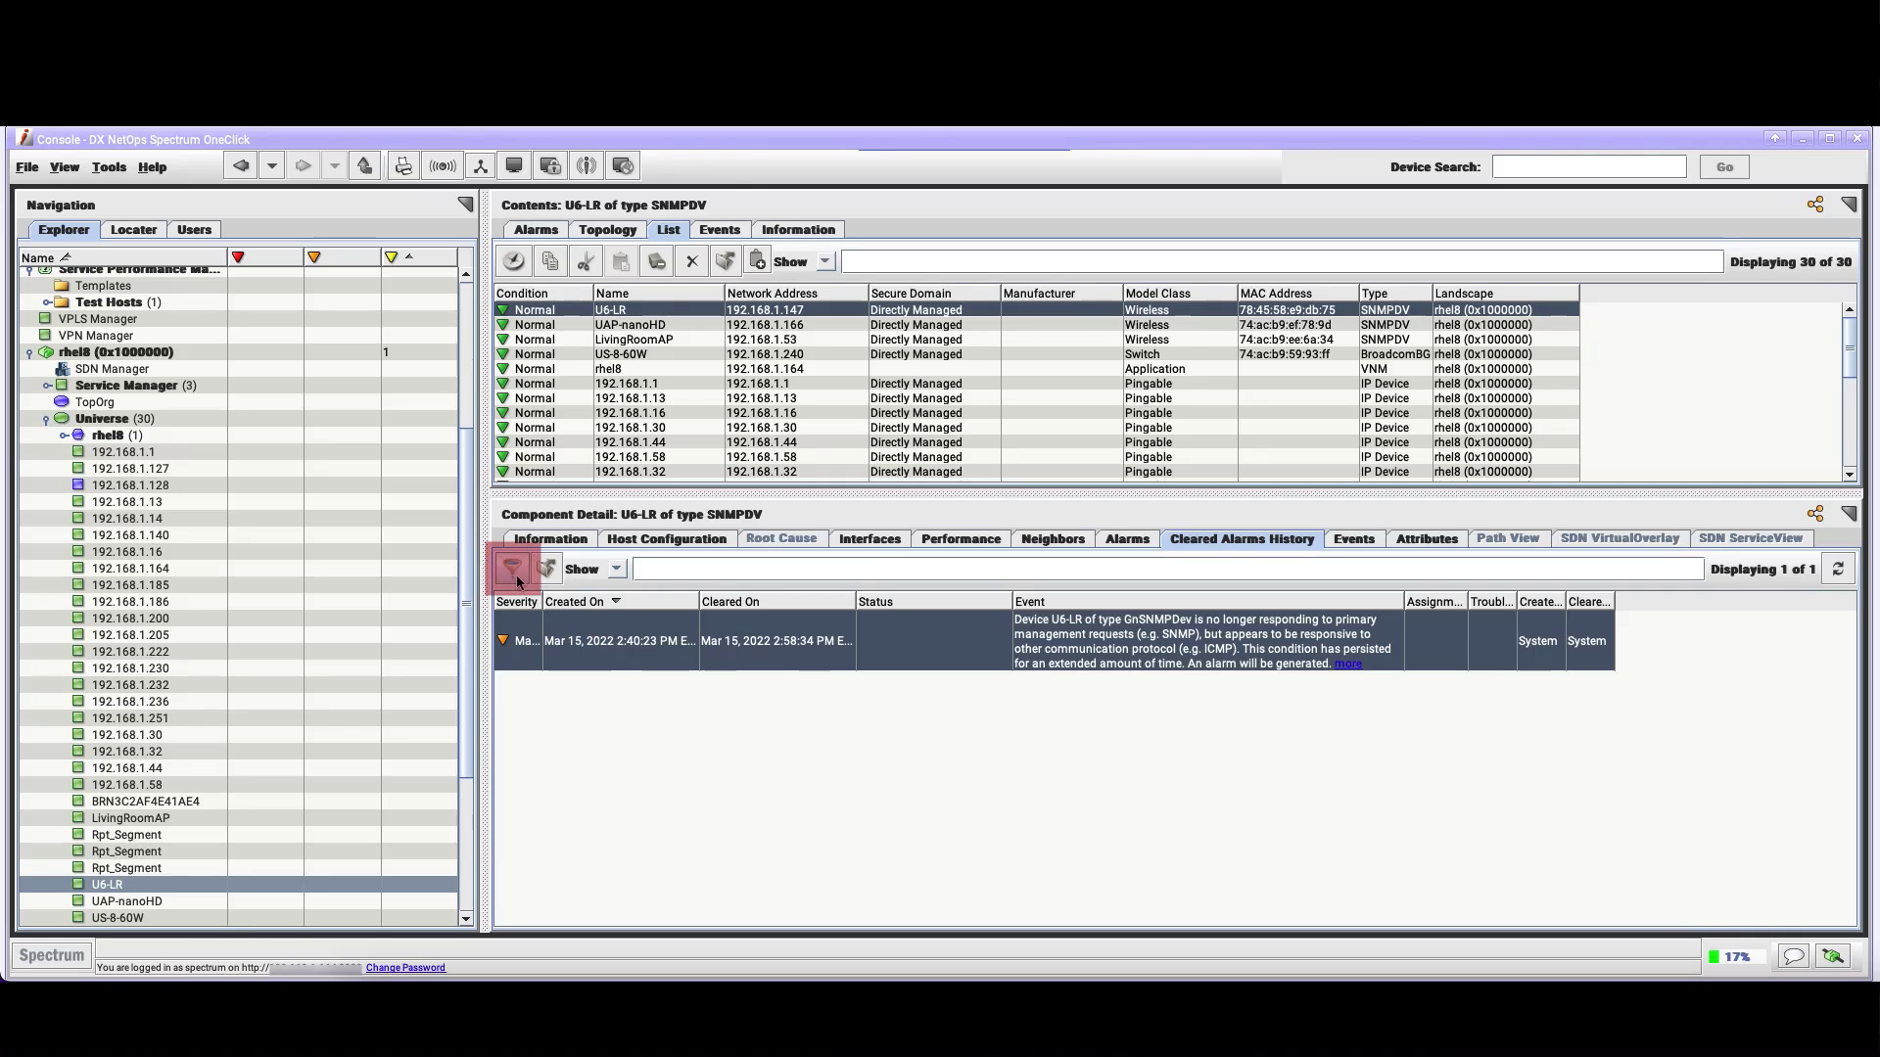
click(513, 568)
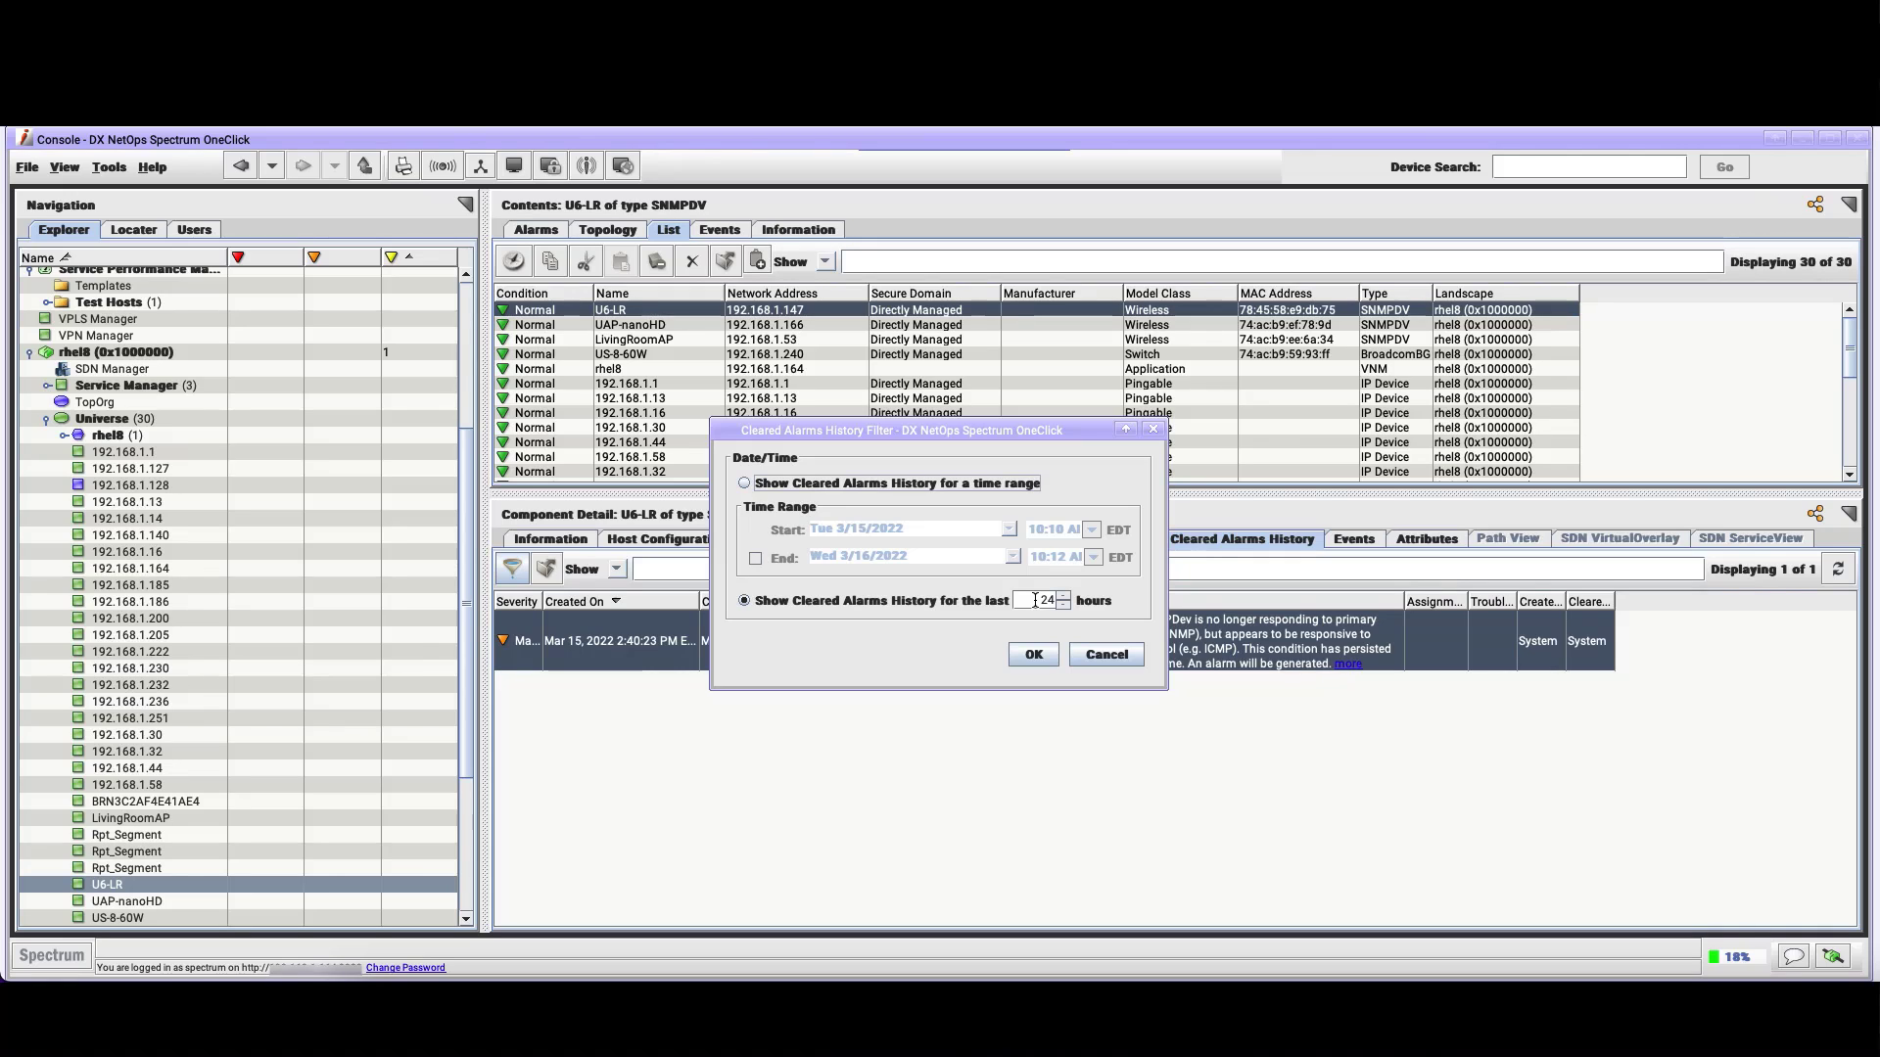
click(1030, 654)
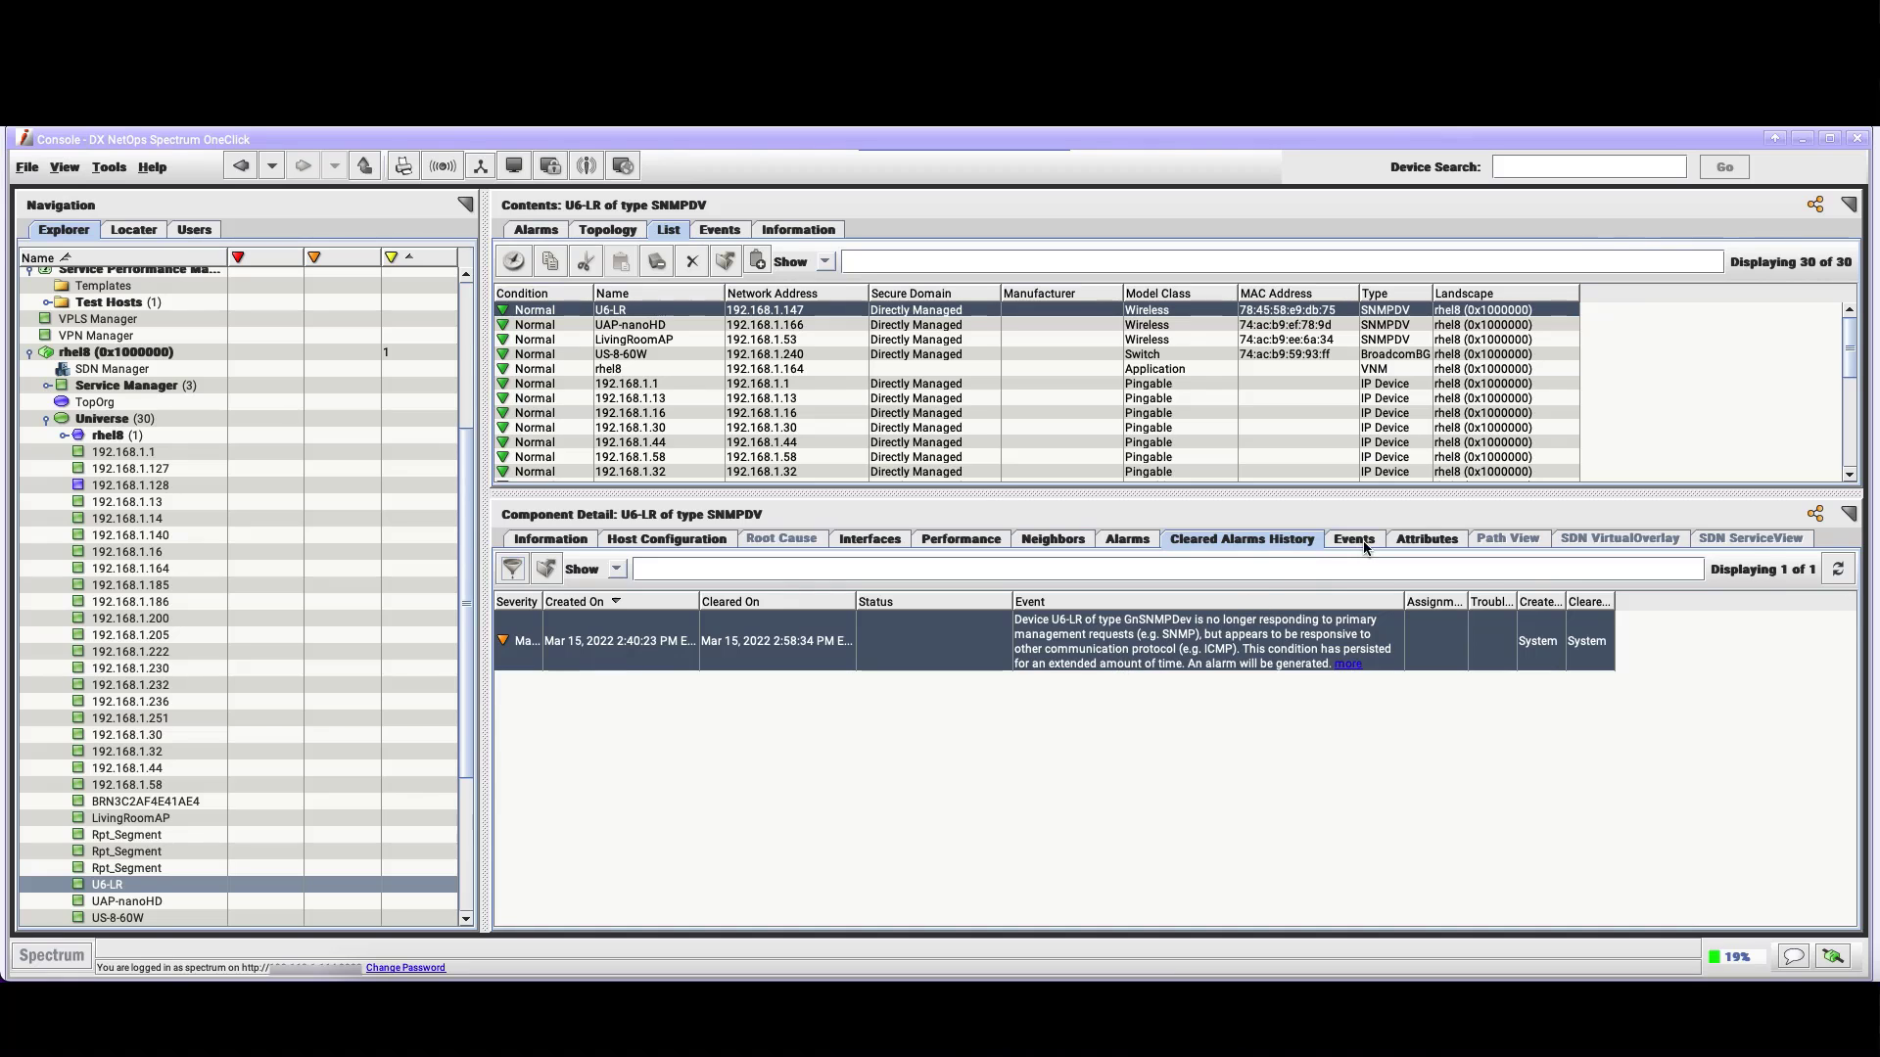
List U6-LR's 730 model attributes and browse through the attribute list
click(1424, 539)
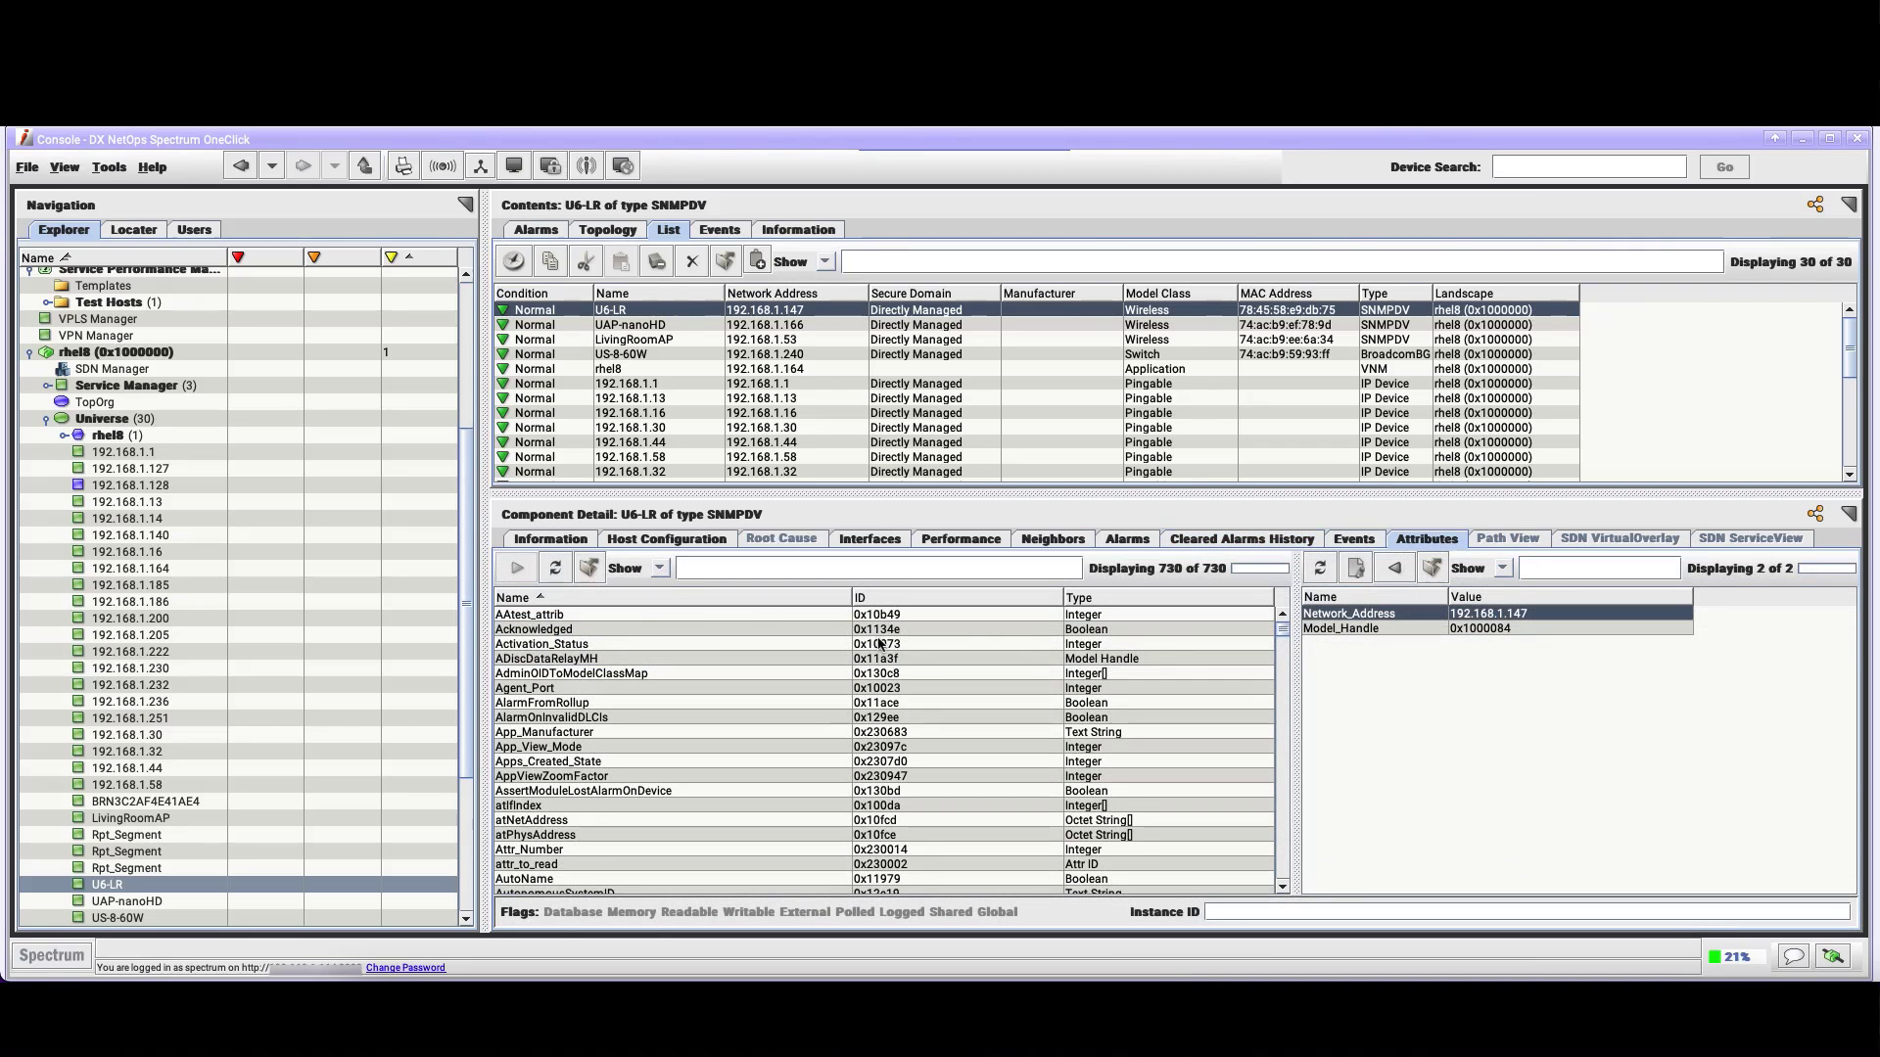
mouse_move(648, 644)
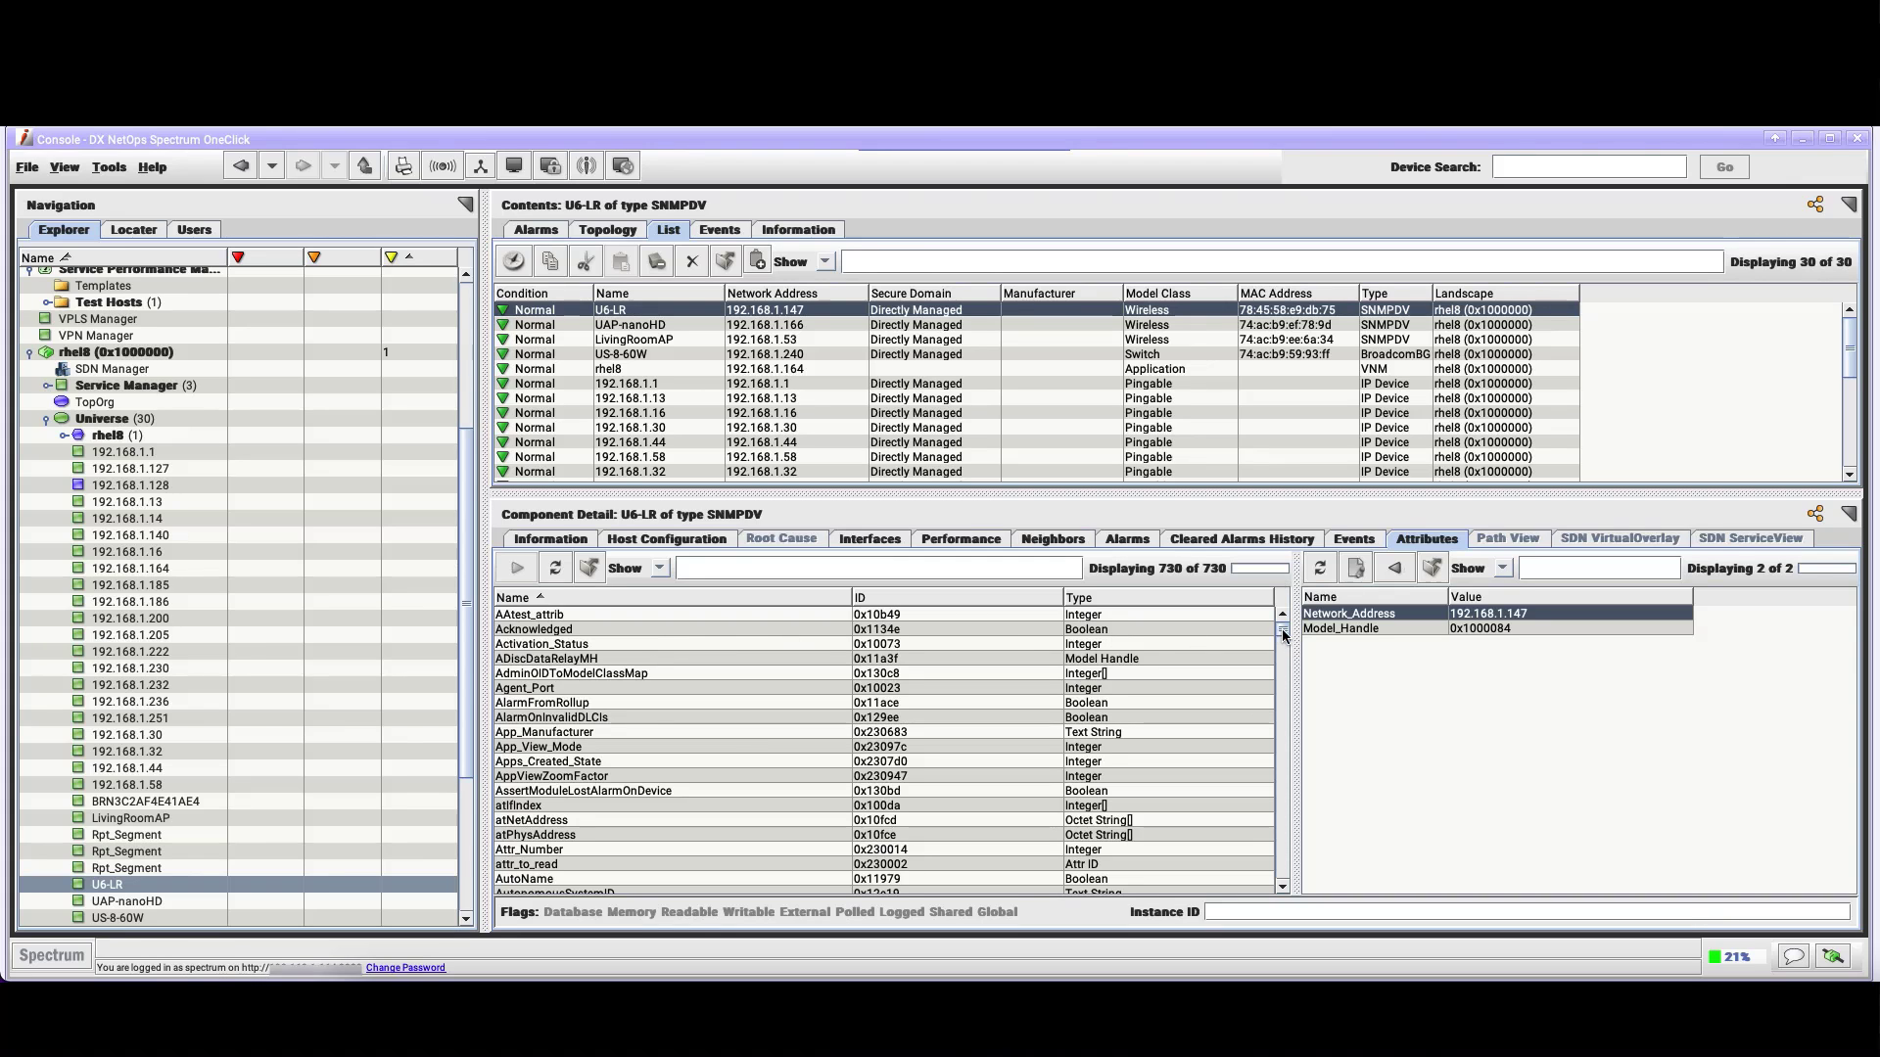
scroll(down, 3)
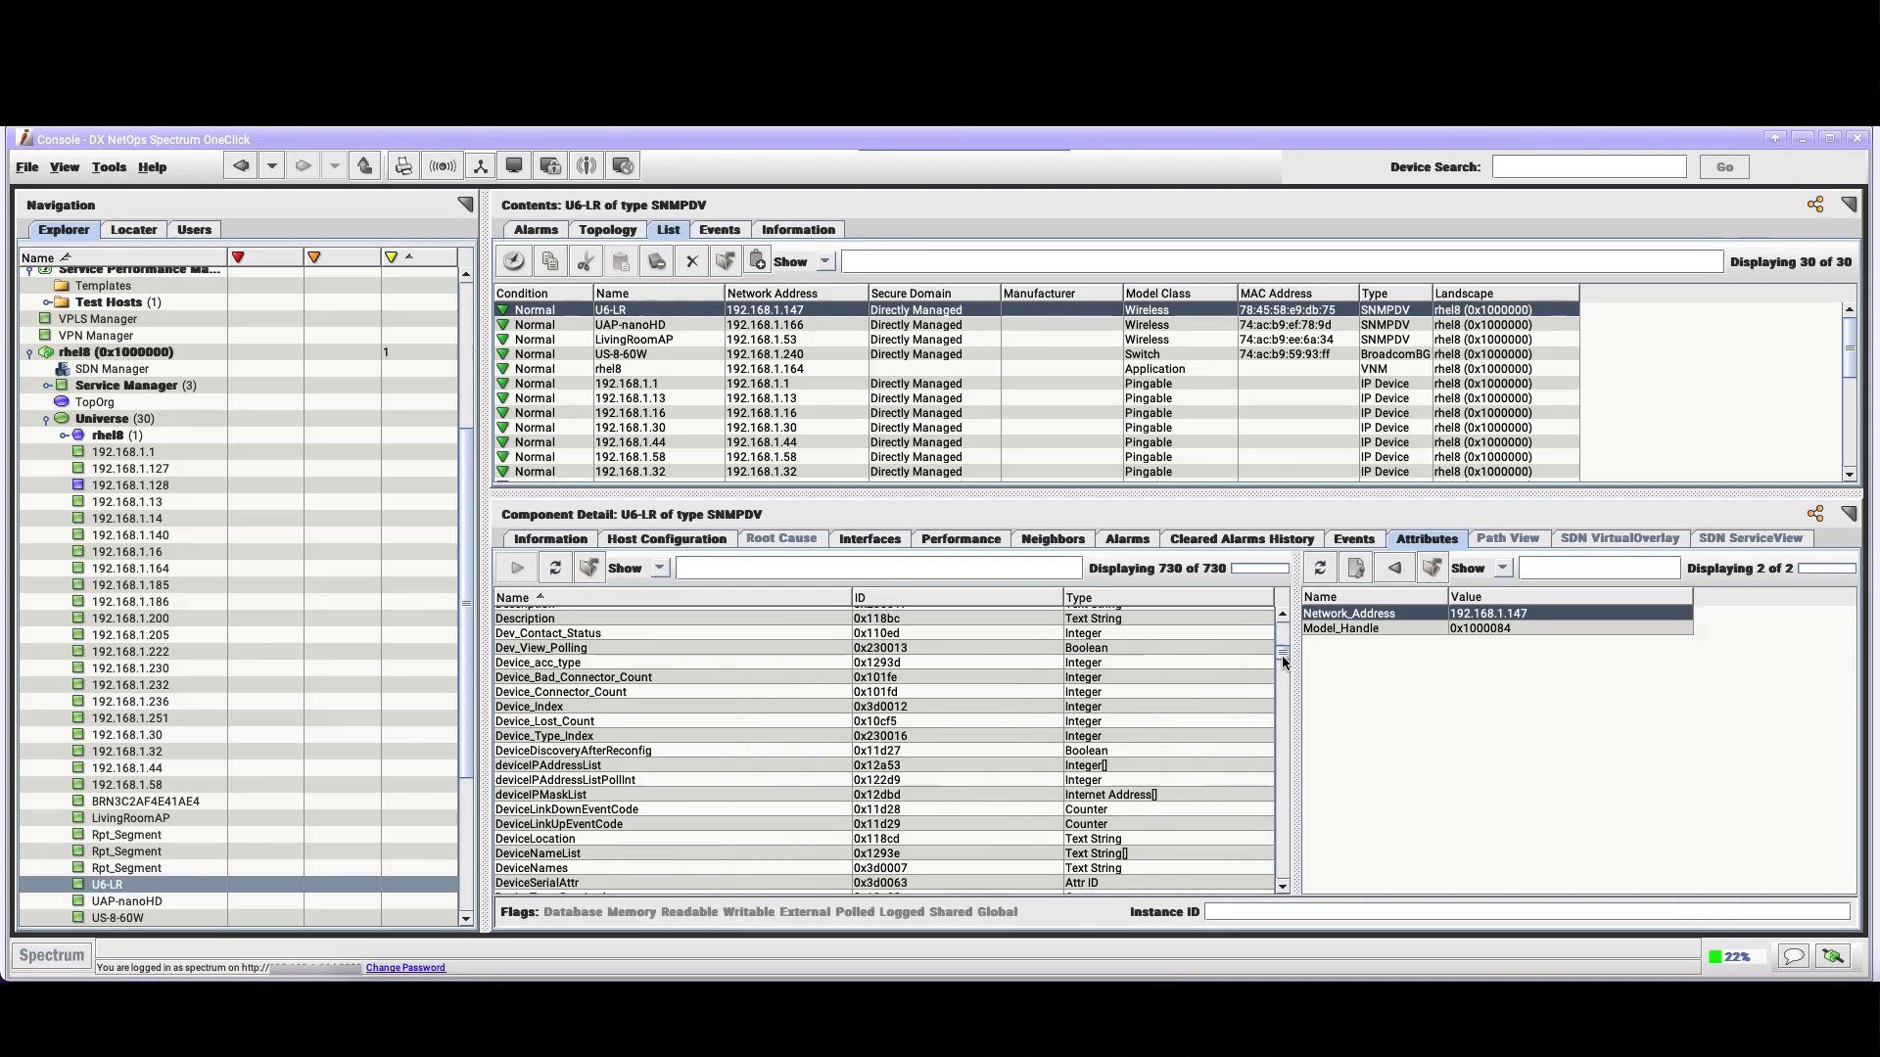
scroll(down, 3)
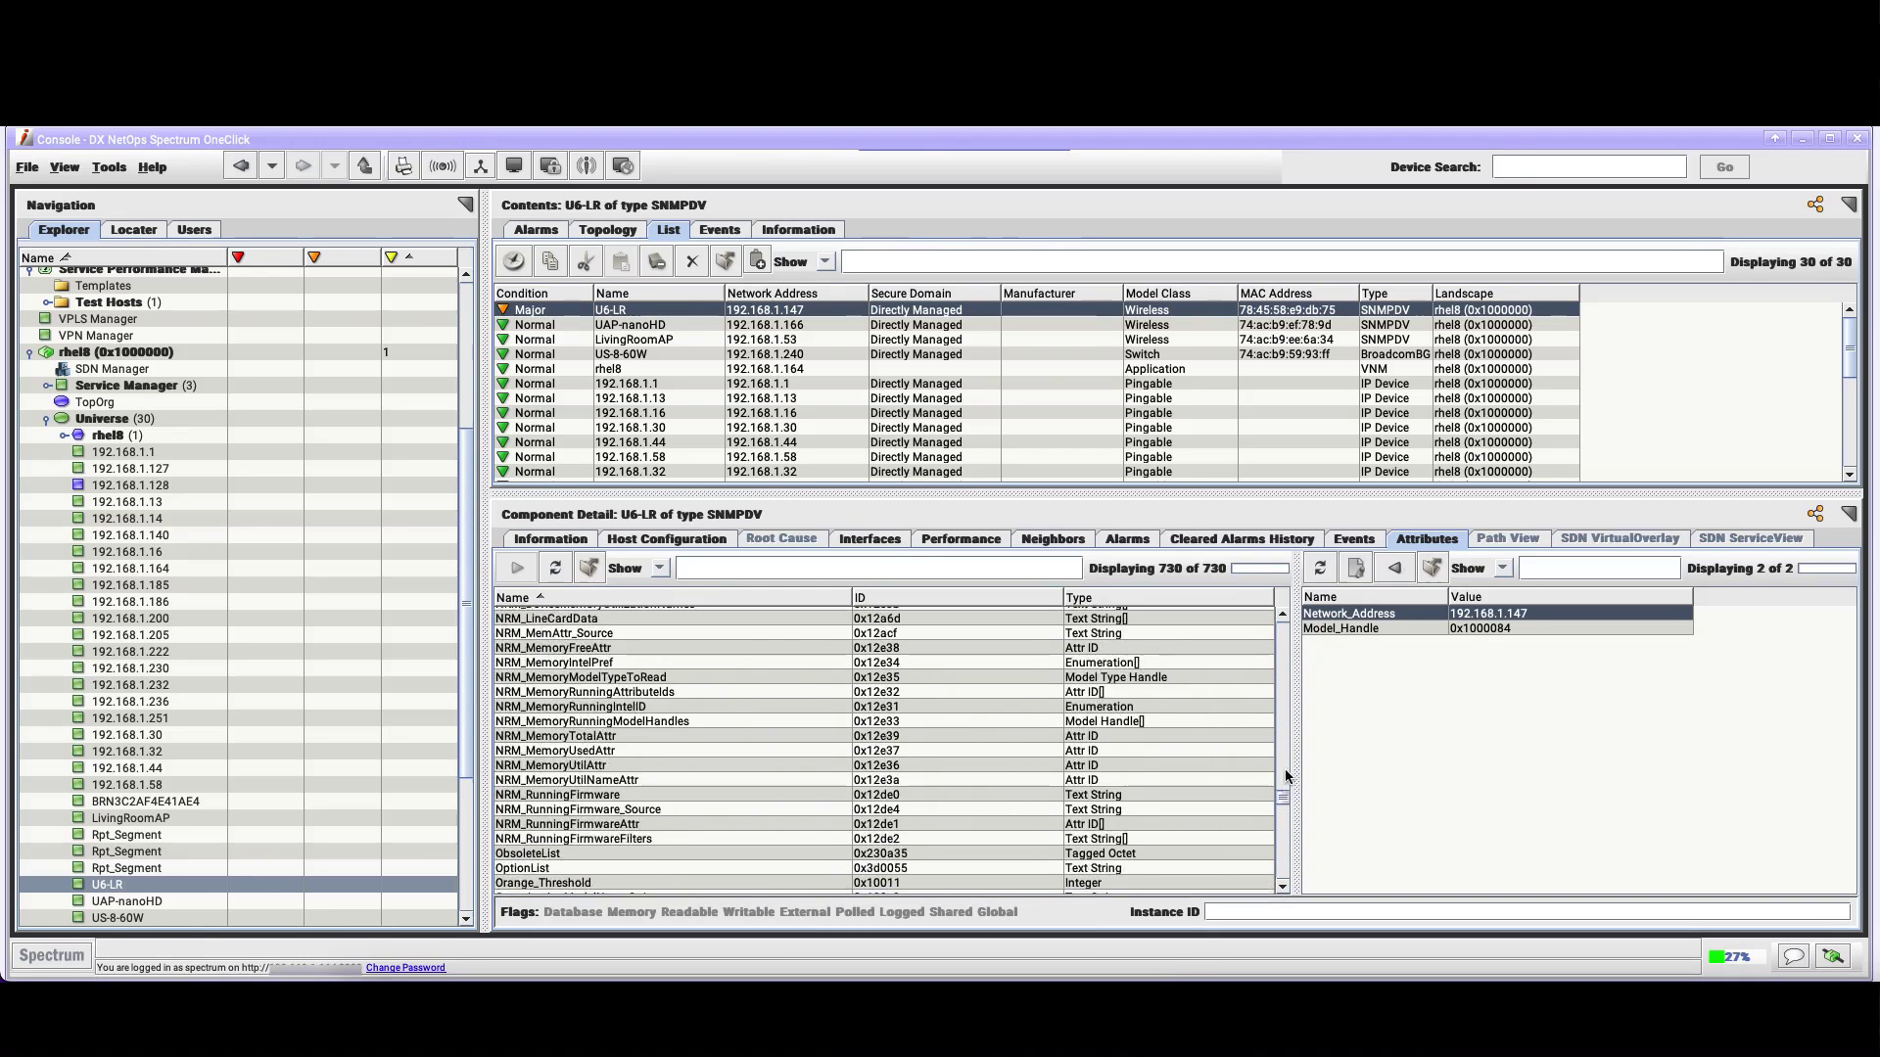
scroll(up, 3)
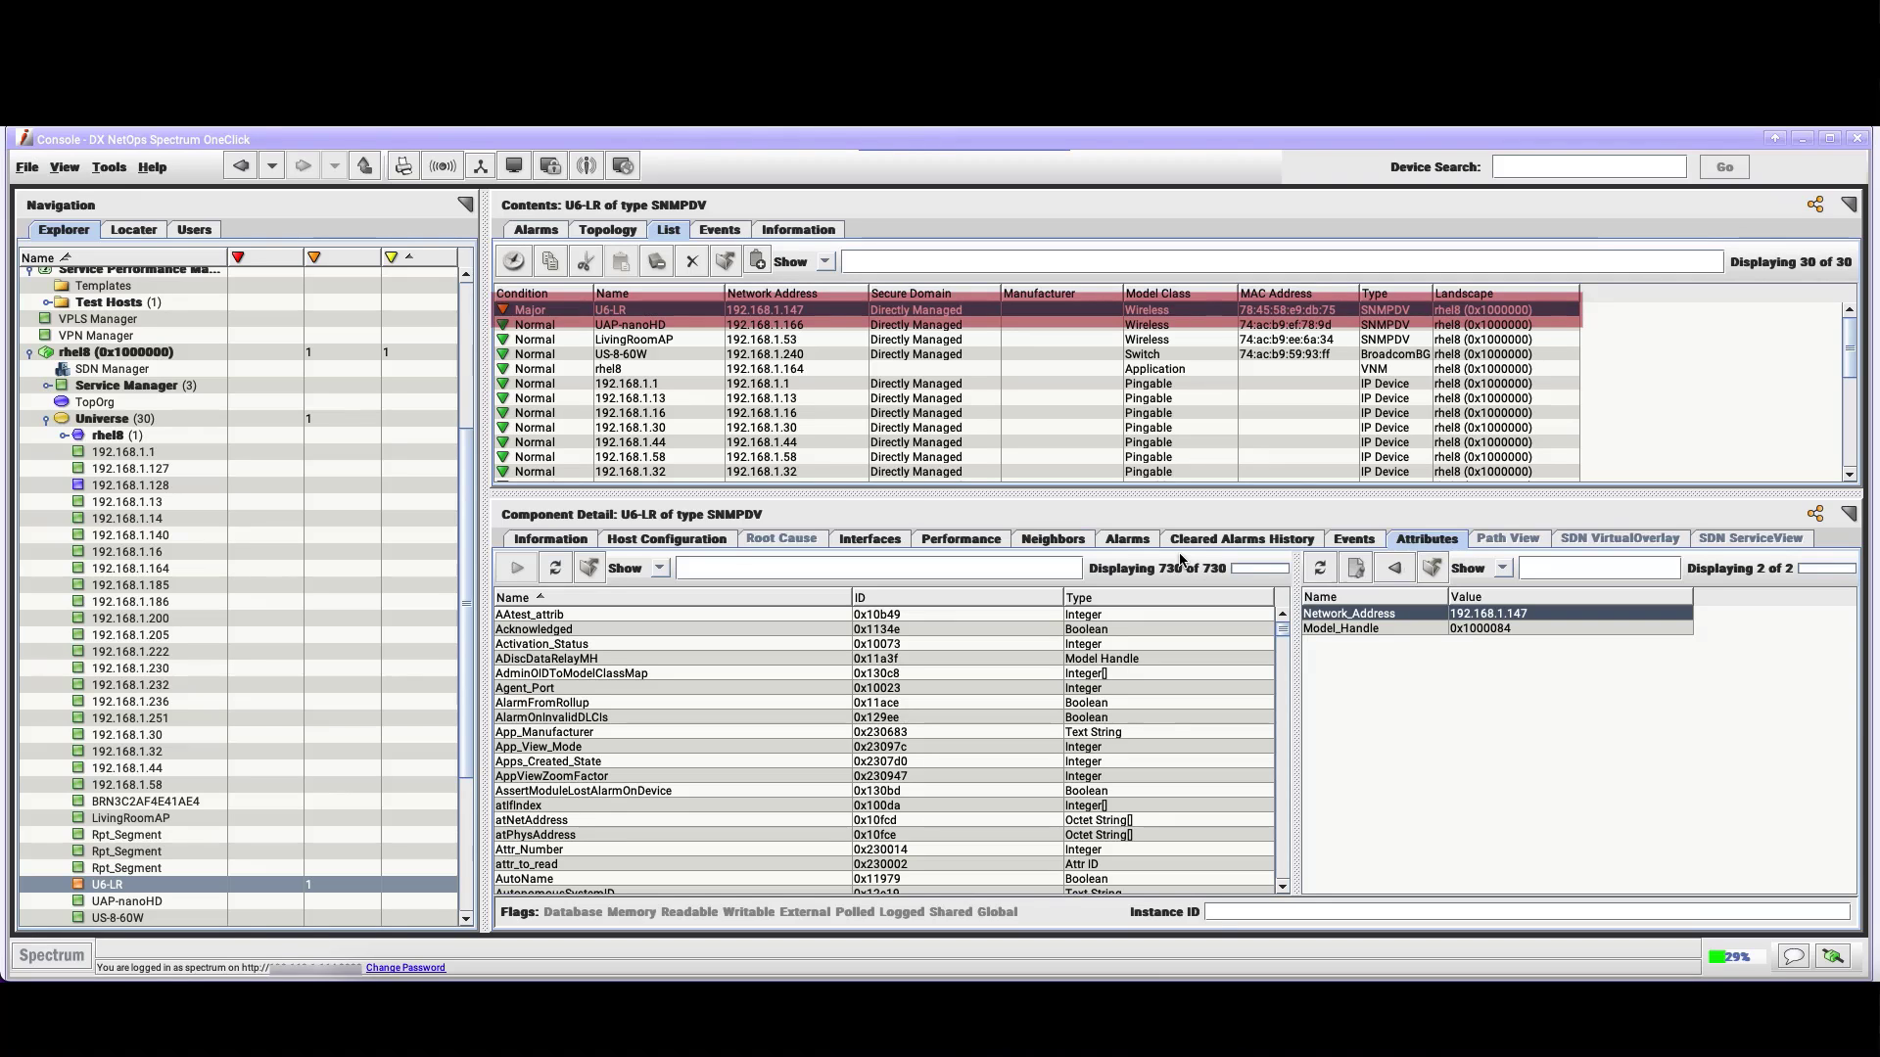
Review U6-LR's general information, then its current alarms showing one Major alarm from Mar 16, 2022
click(548, 539)
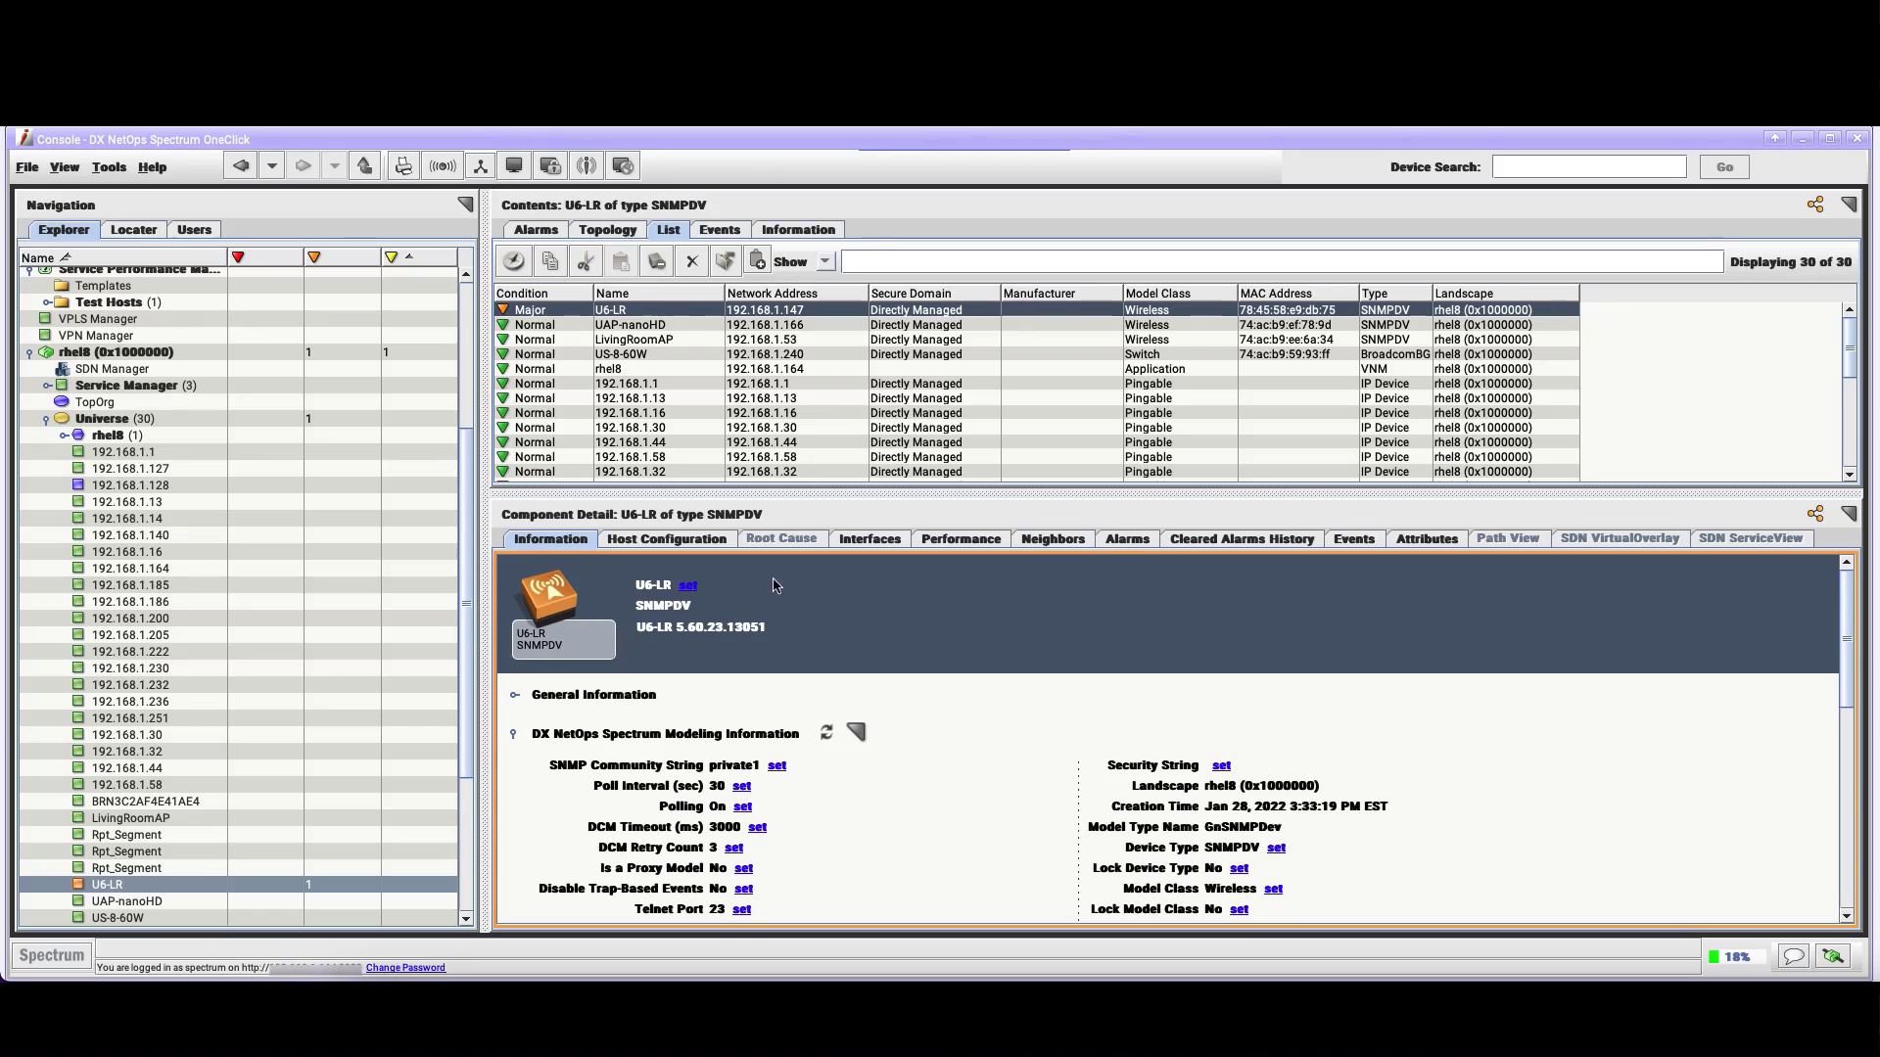
click(1124, 538)
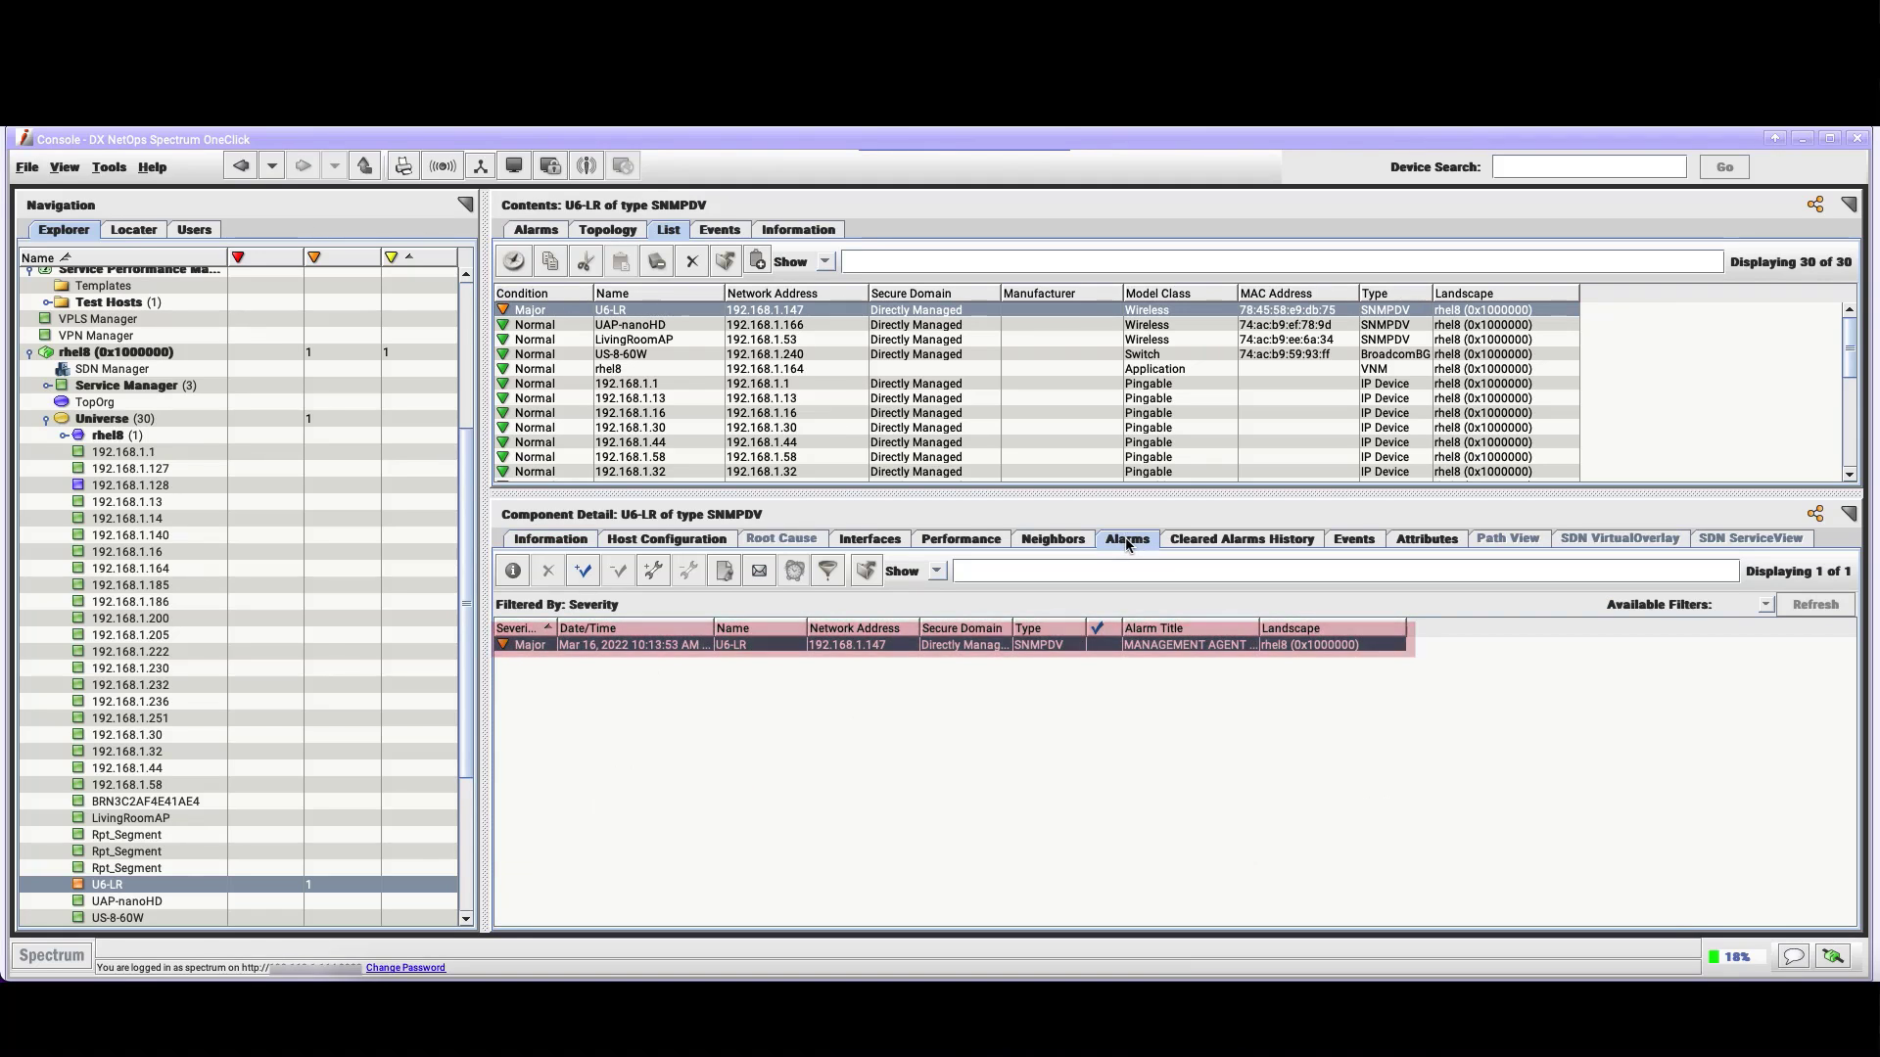
click(781, 539)
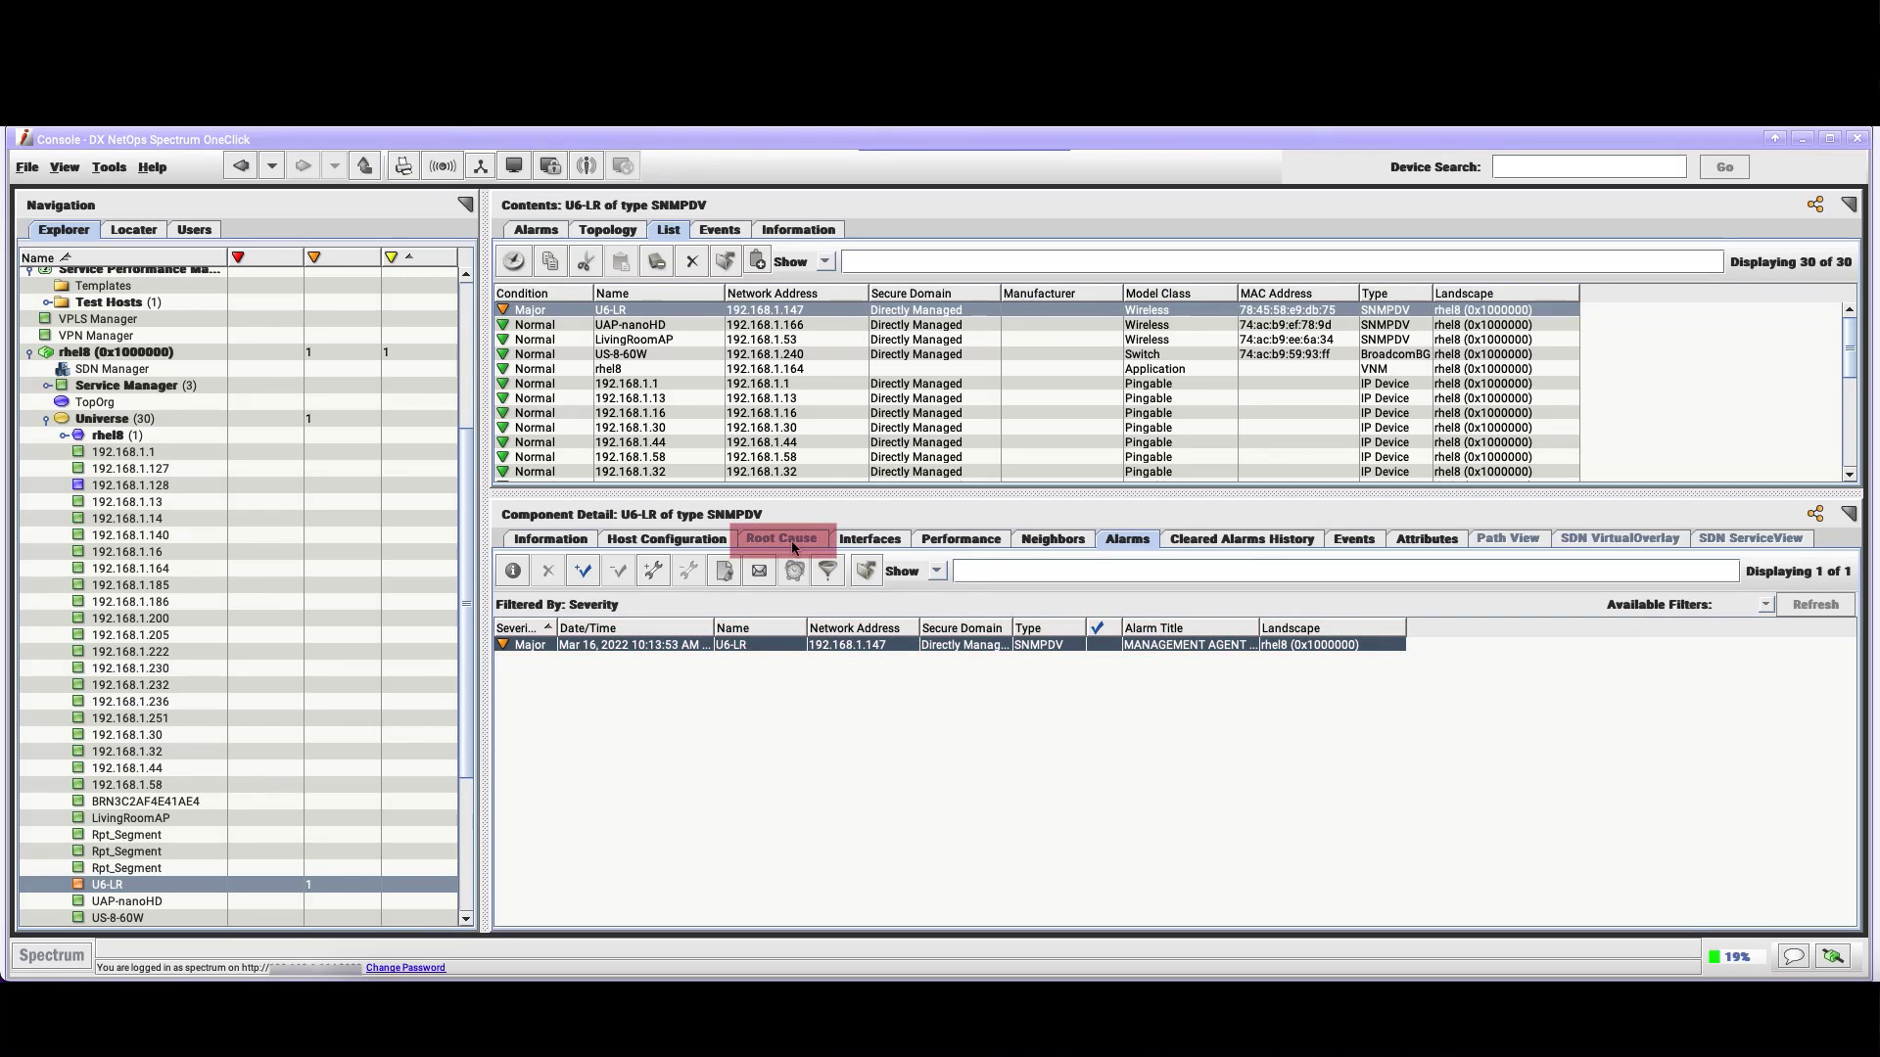
mouse_move(781, 539)
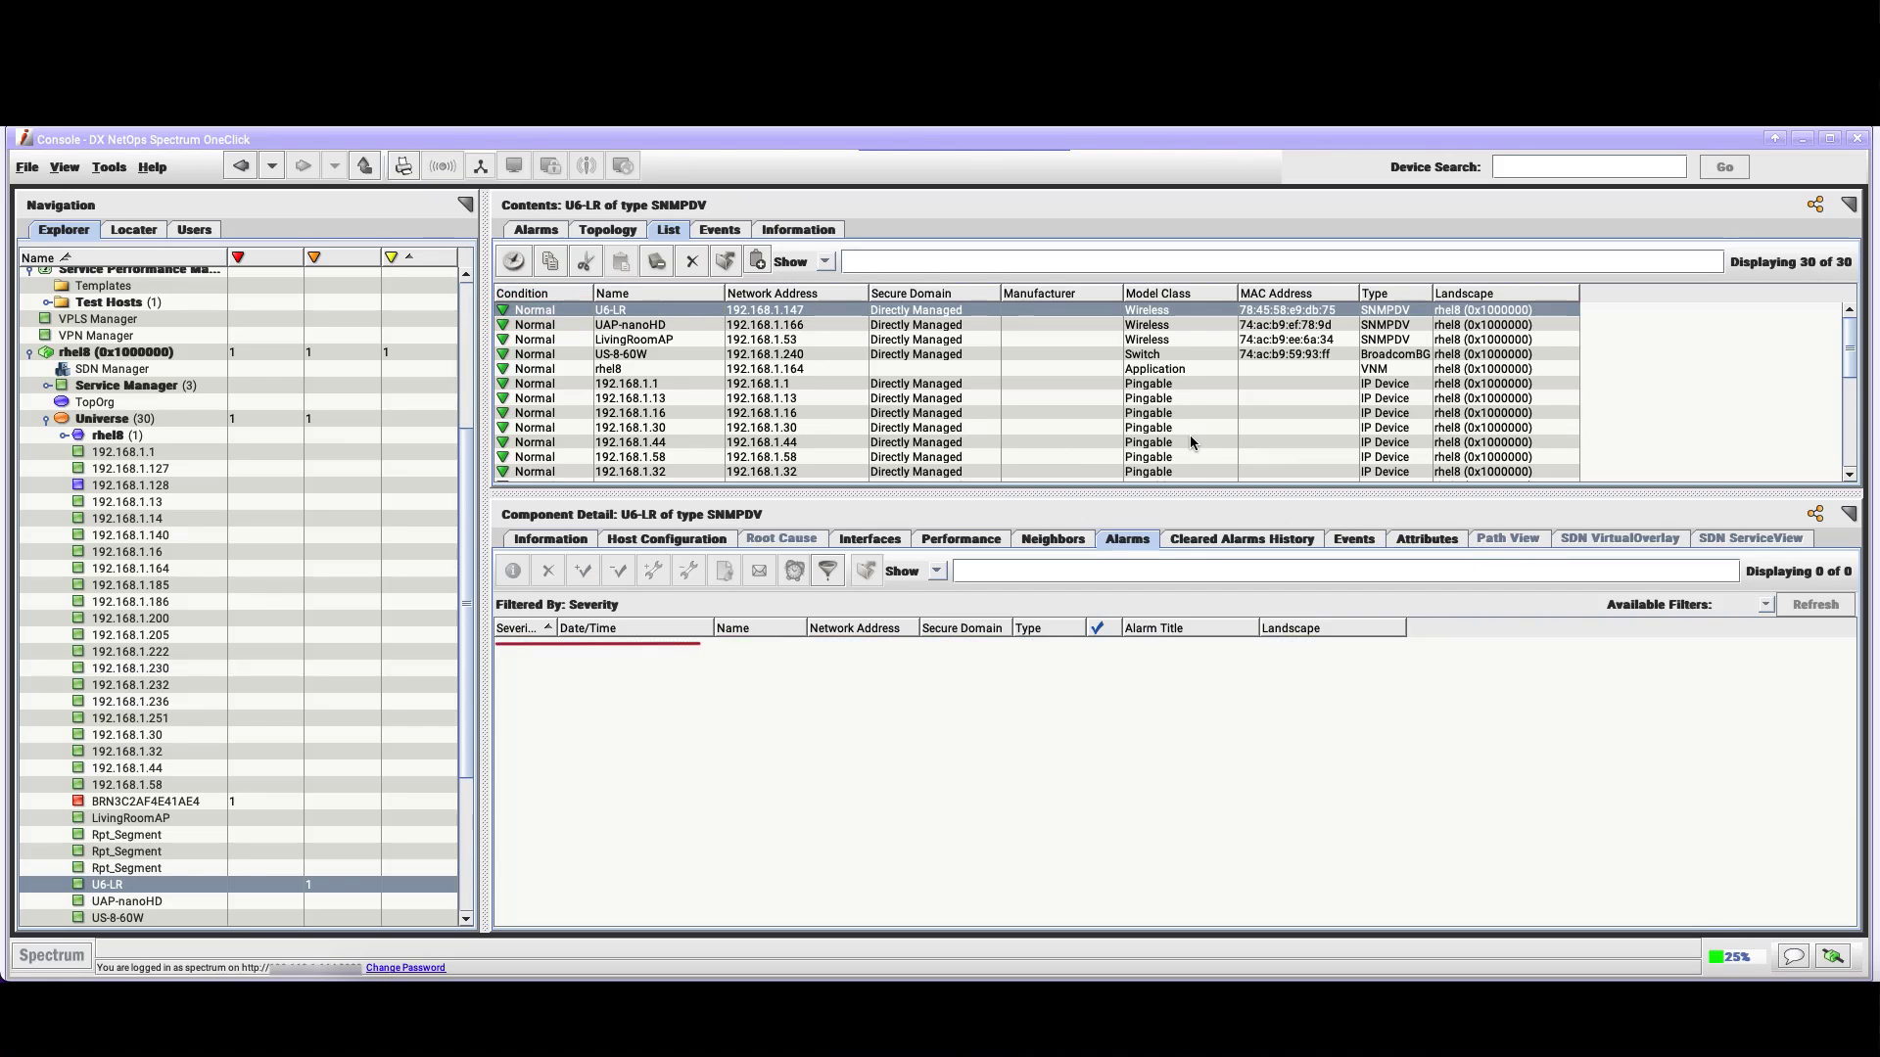
mouse_move(1242, 538)
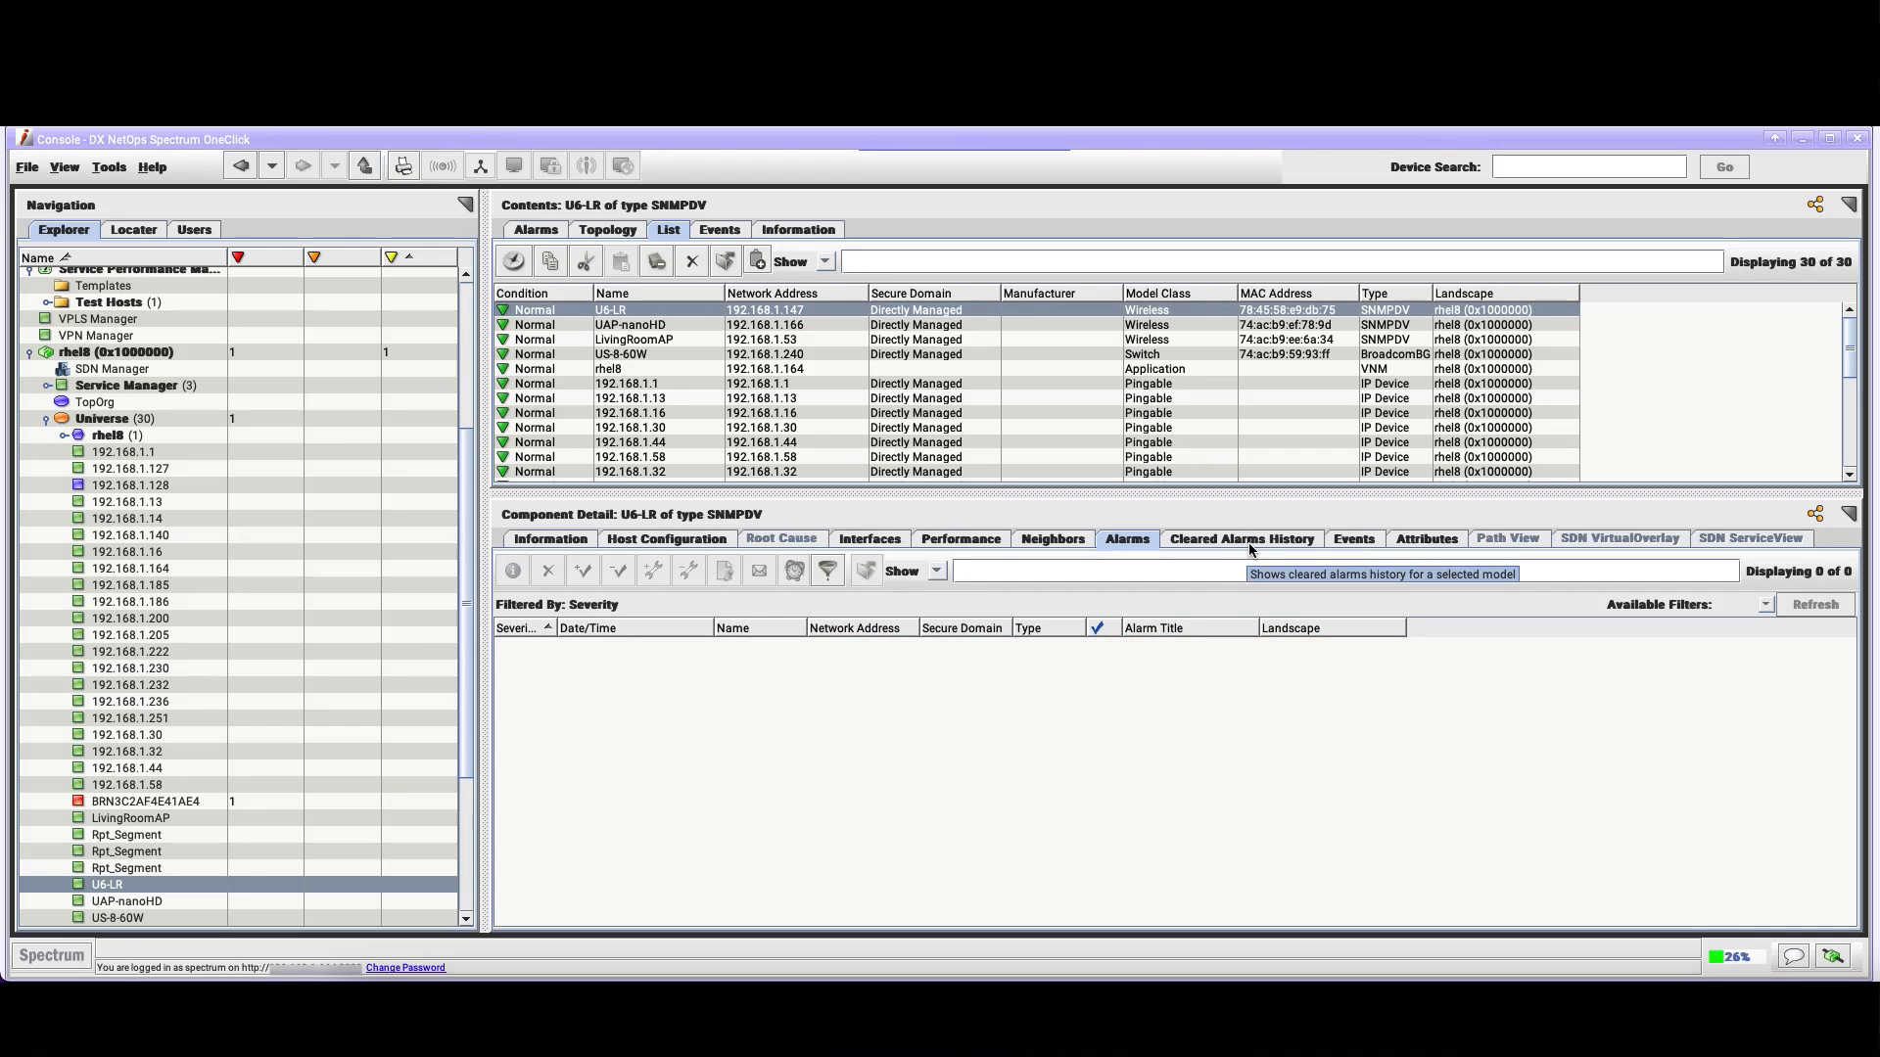
Show U6-LR's cleared alarms history, now holding two entries including the Mar 16 alarm
click(1241, 538)
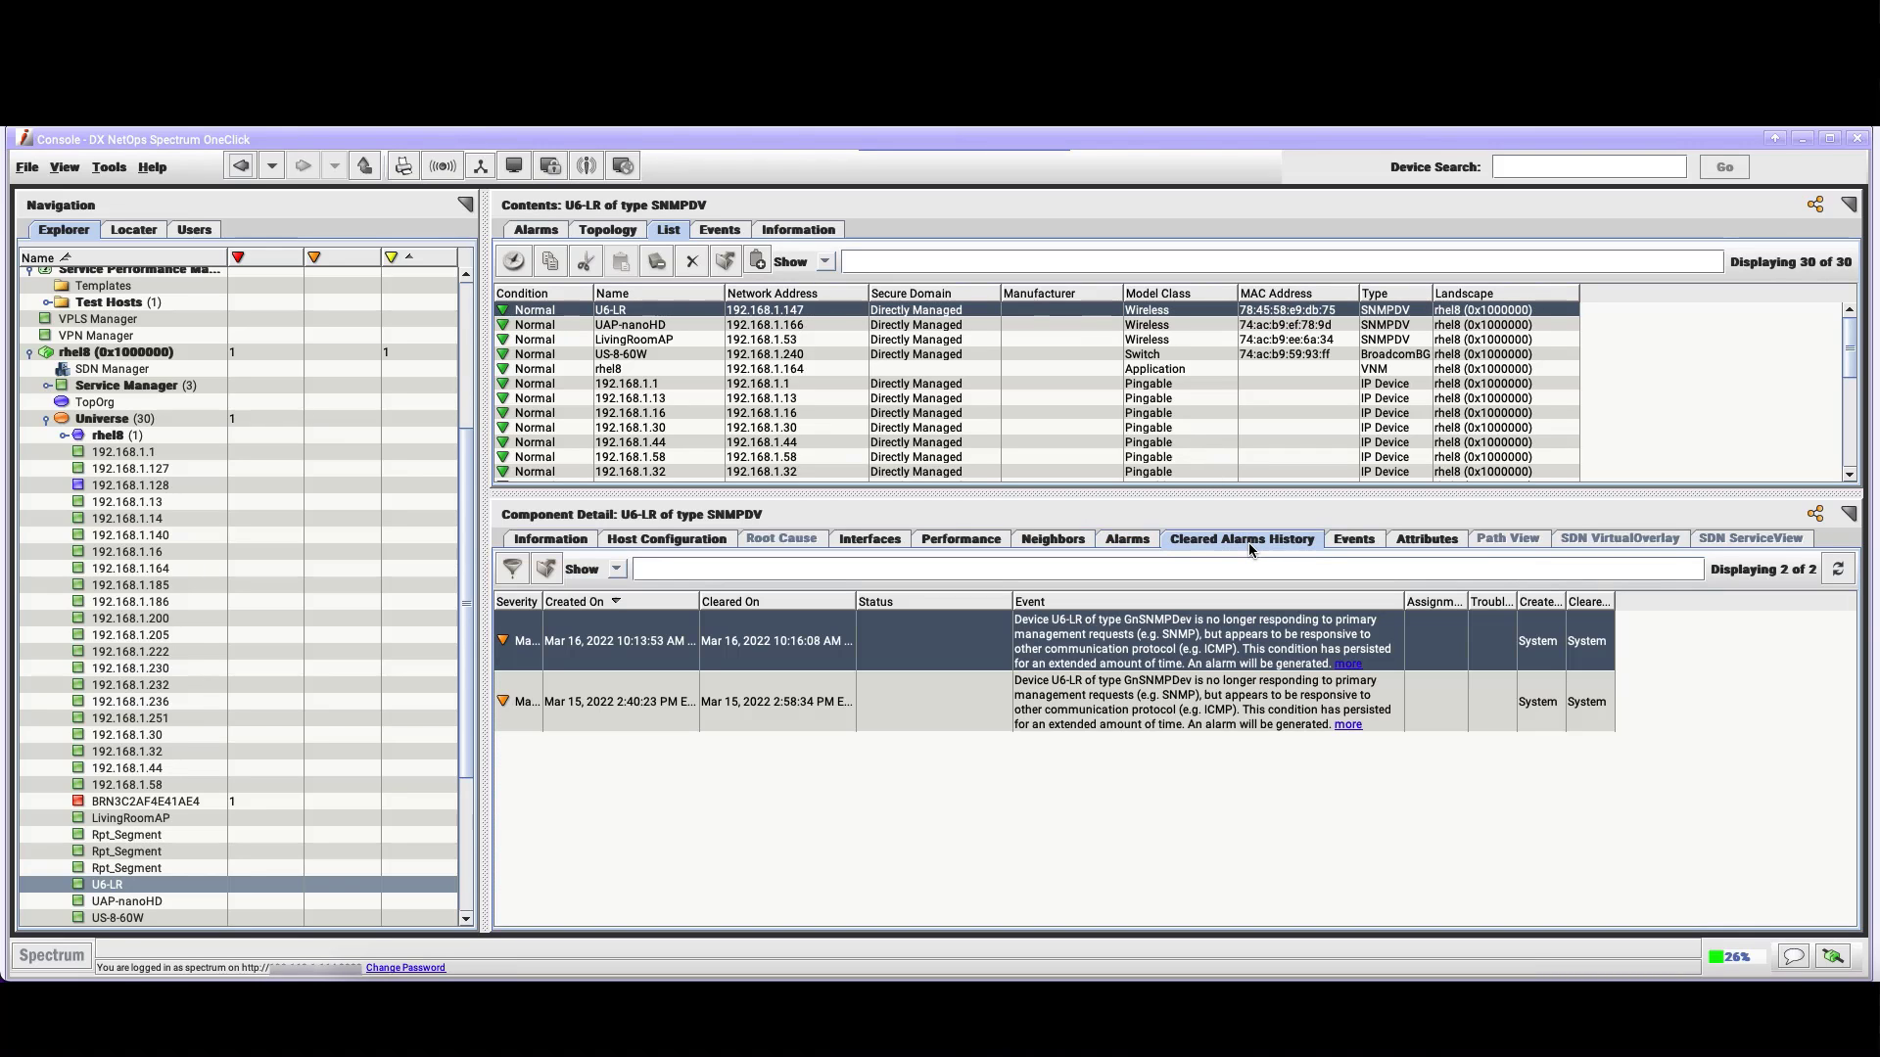
mouse_move(1520, 637)
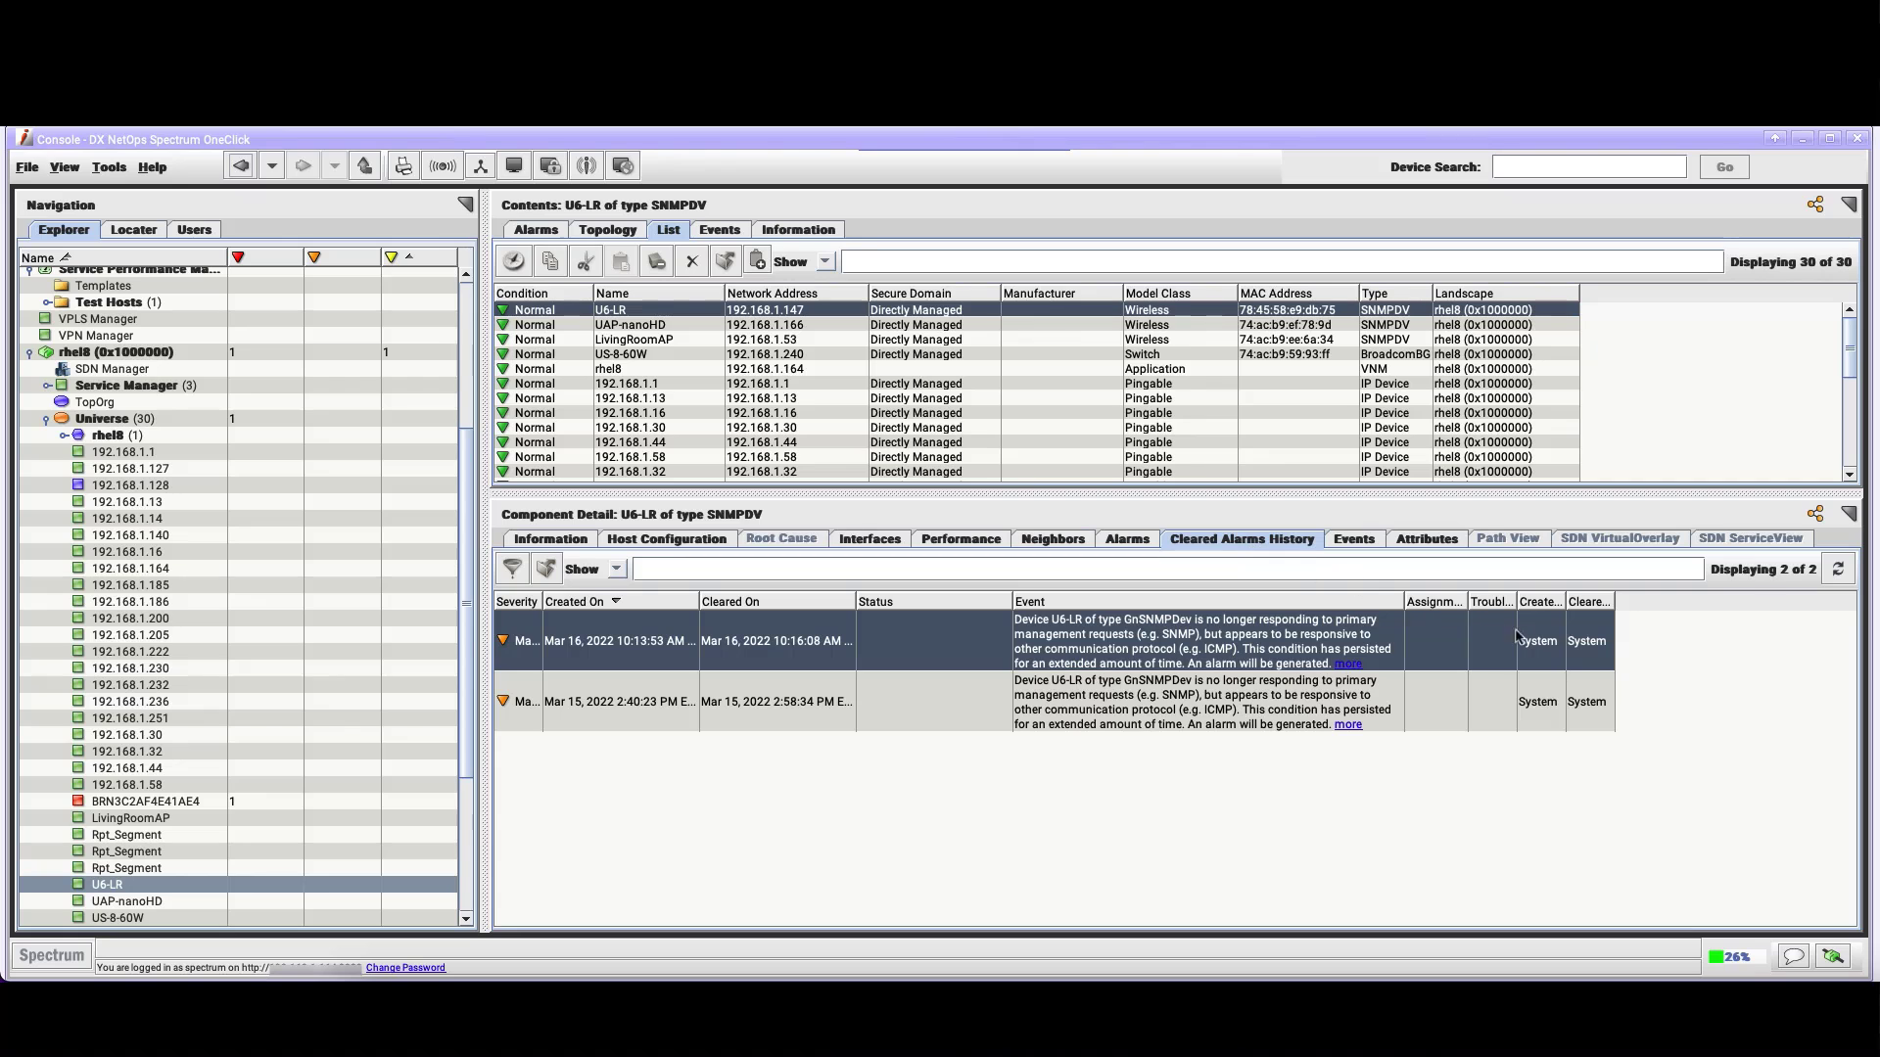